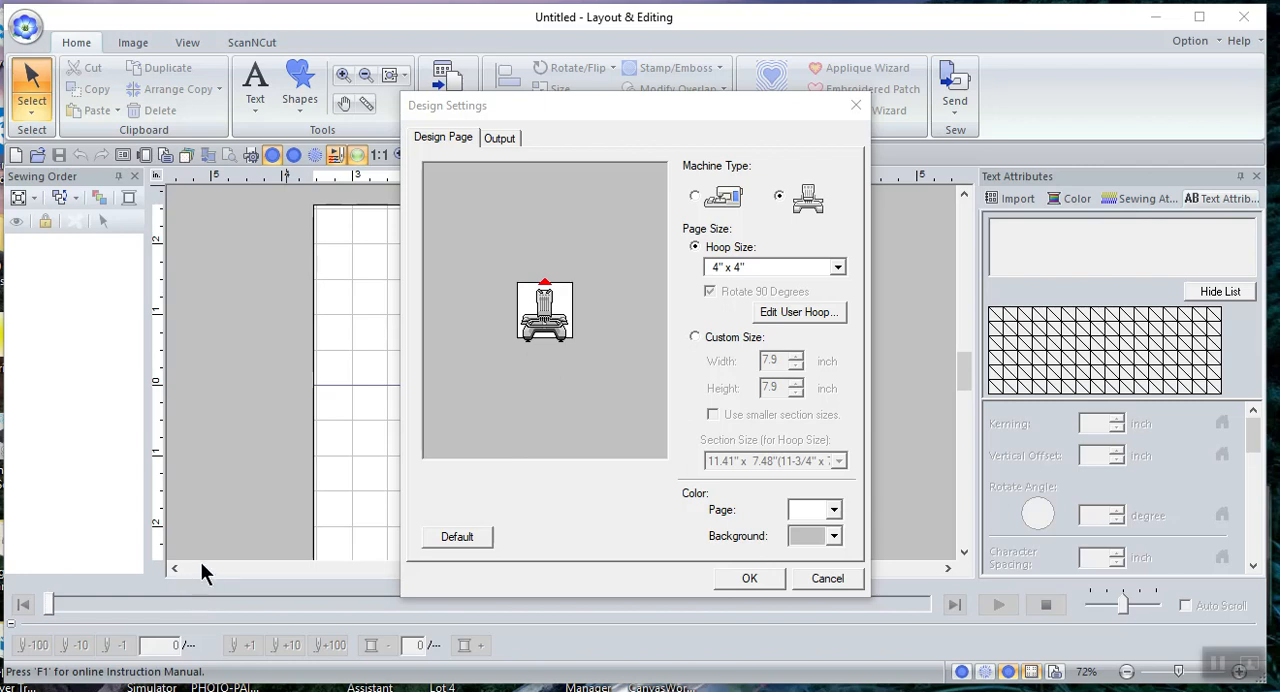
mouse_move(204, 484)
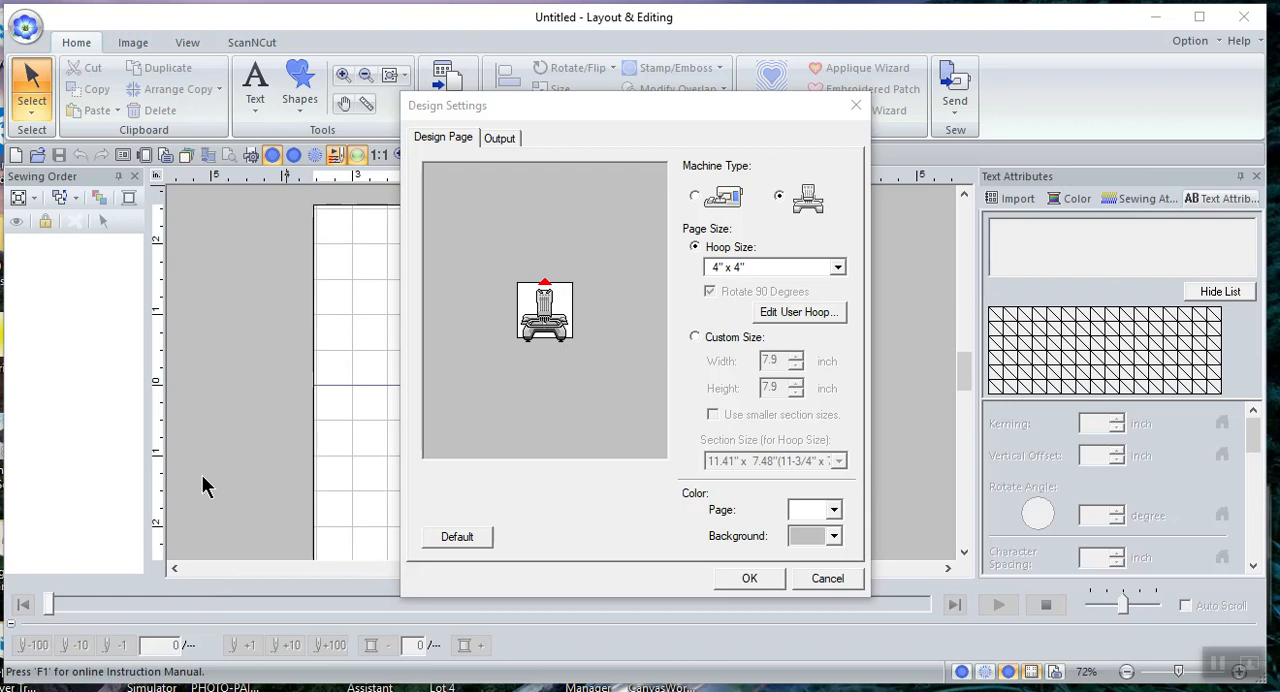
mouse_move(250, 490)
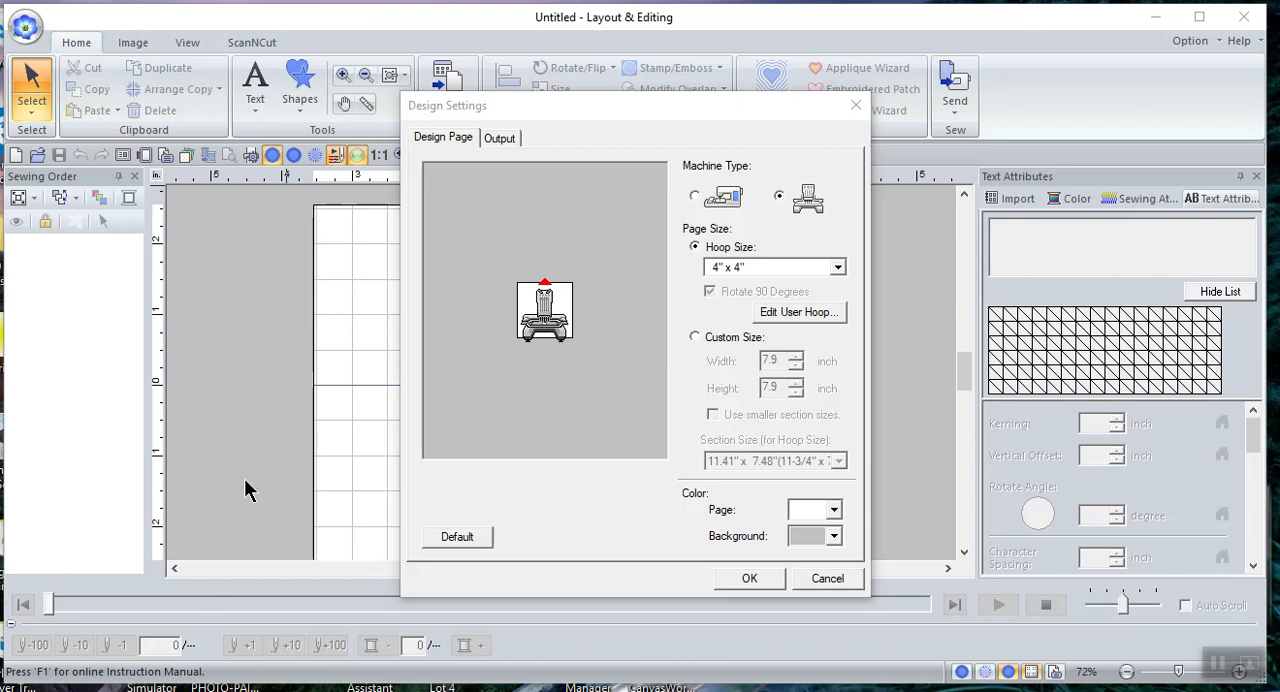
mouse_move(598, 444)
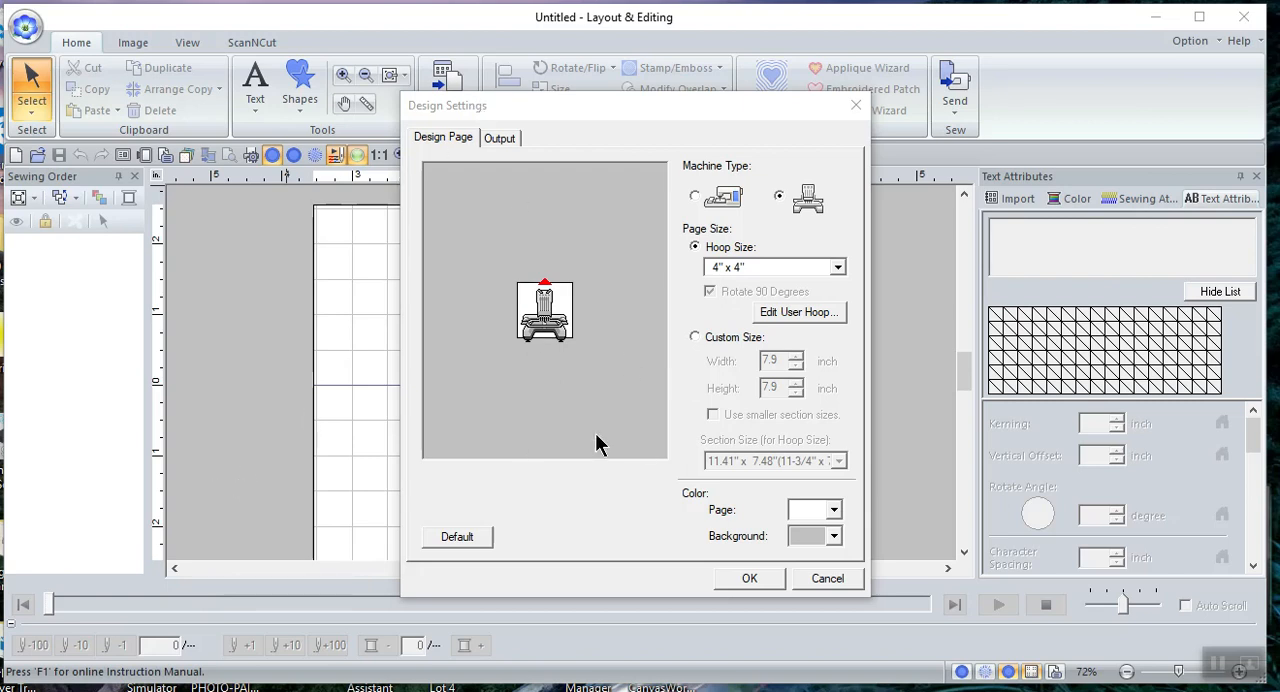
Close Design Settings to show the blank 4 x 4 inch hoop design page
click(748, 578)
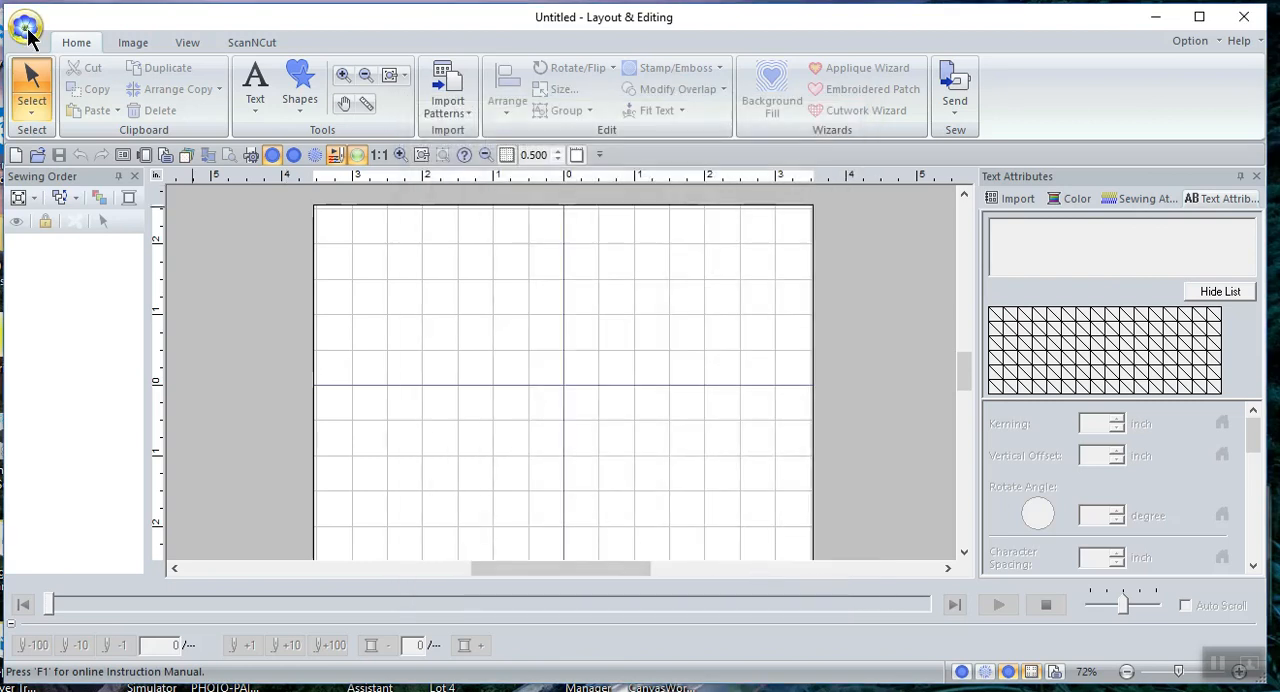
click(24, 28)
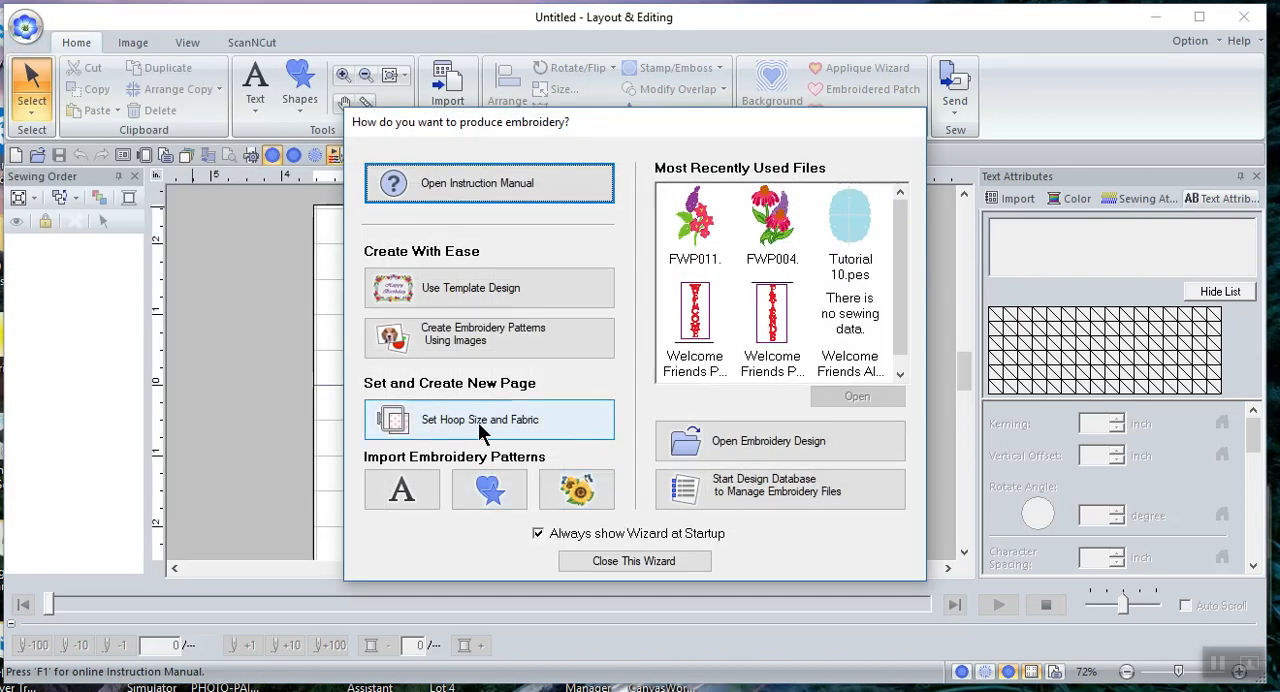
mouse_move(524, 426)
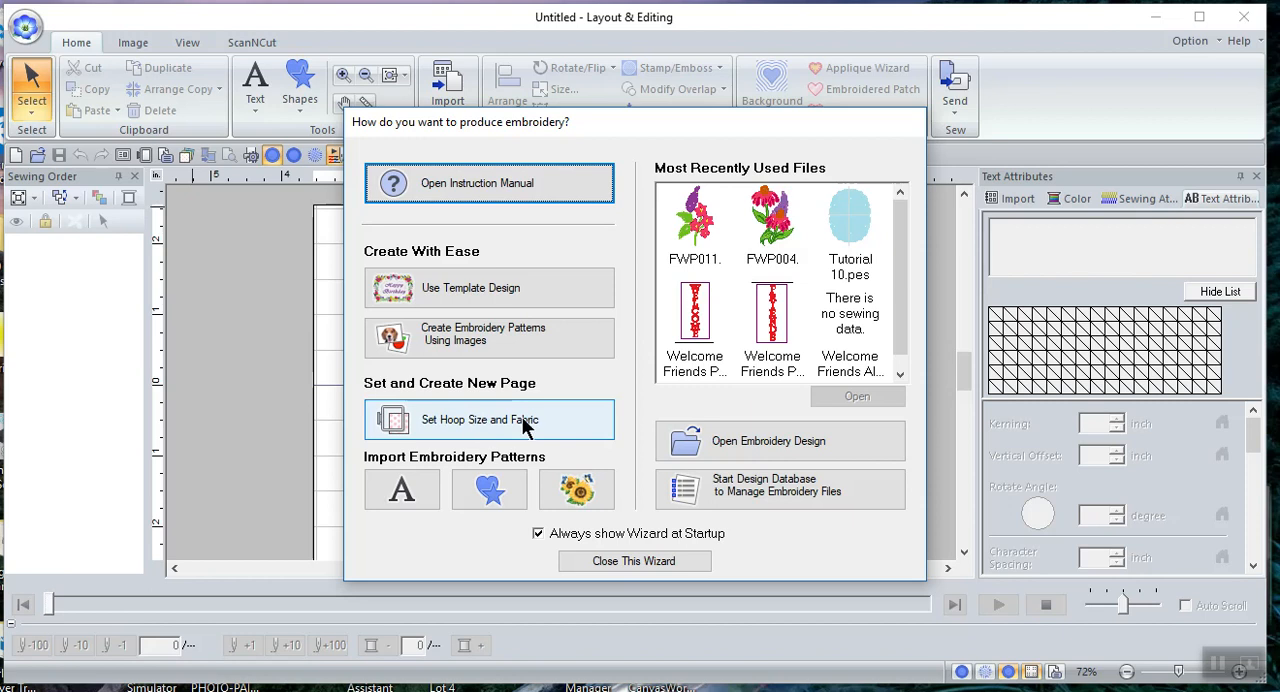
click(634, 560)
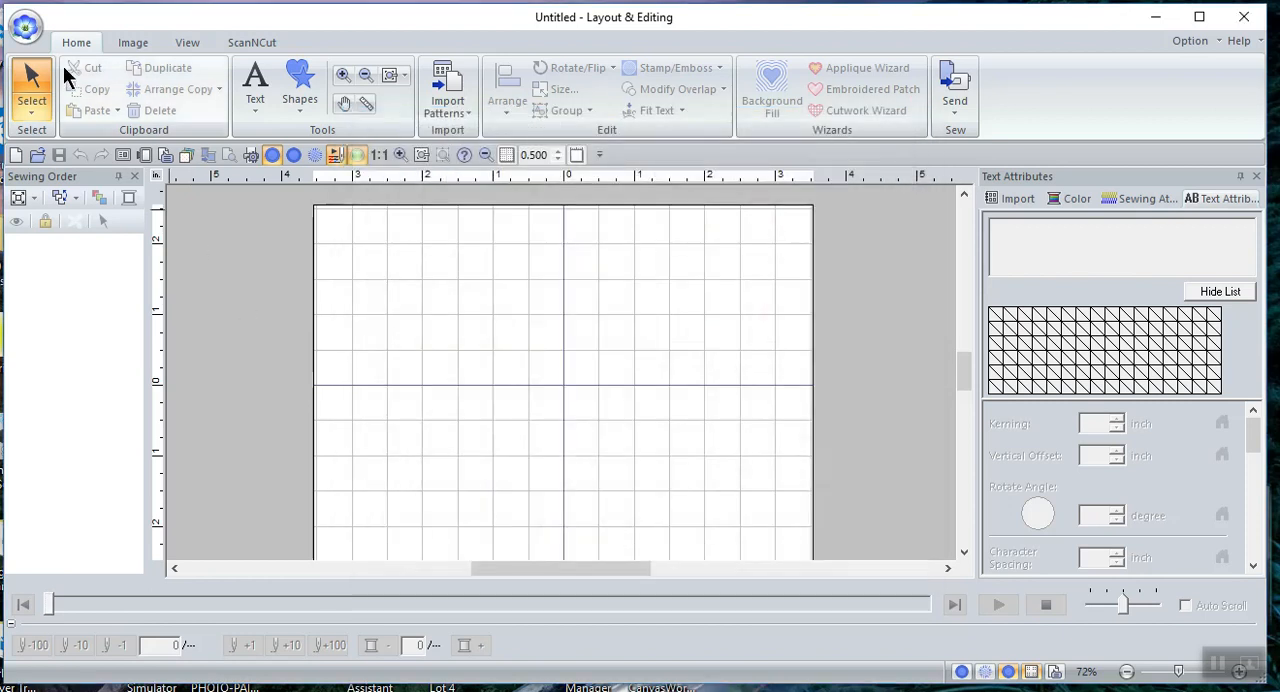
click(24, 26)
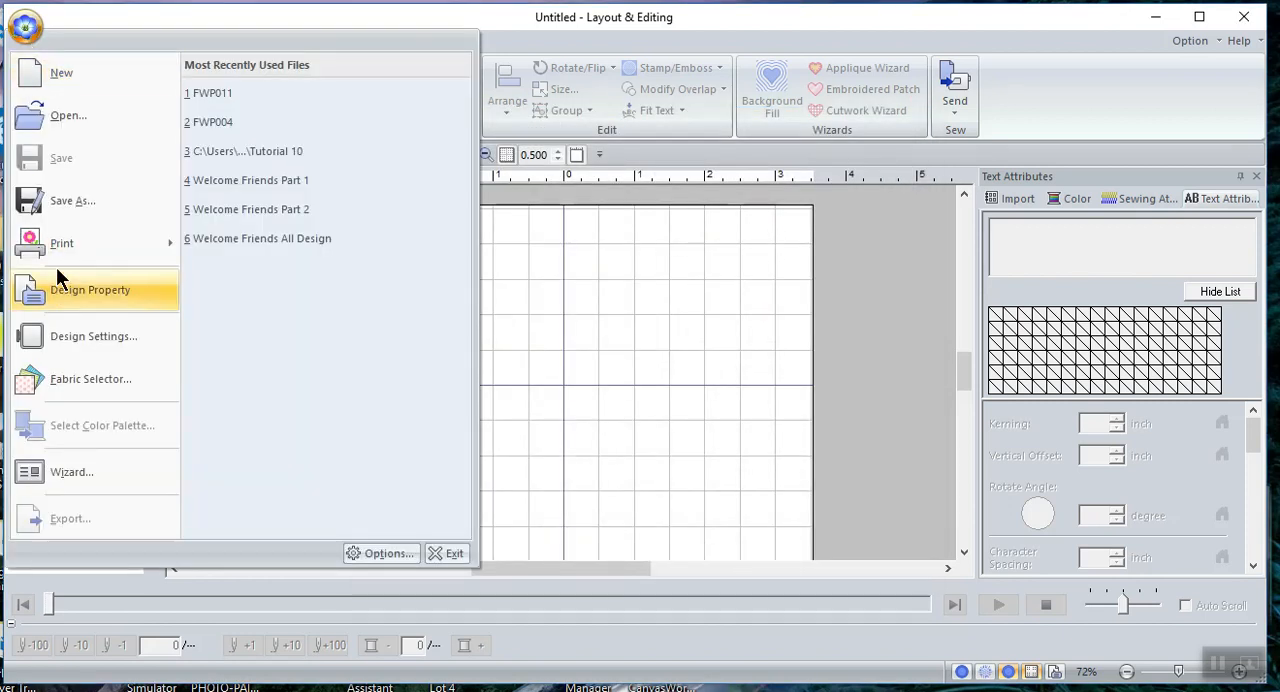
mouse_move(92, 336)
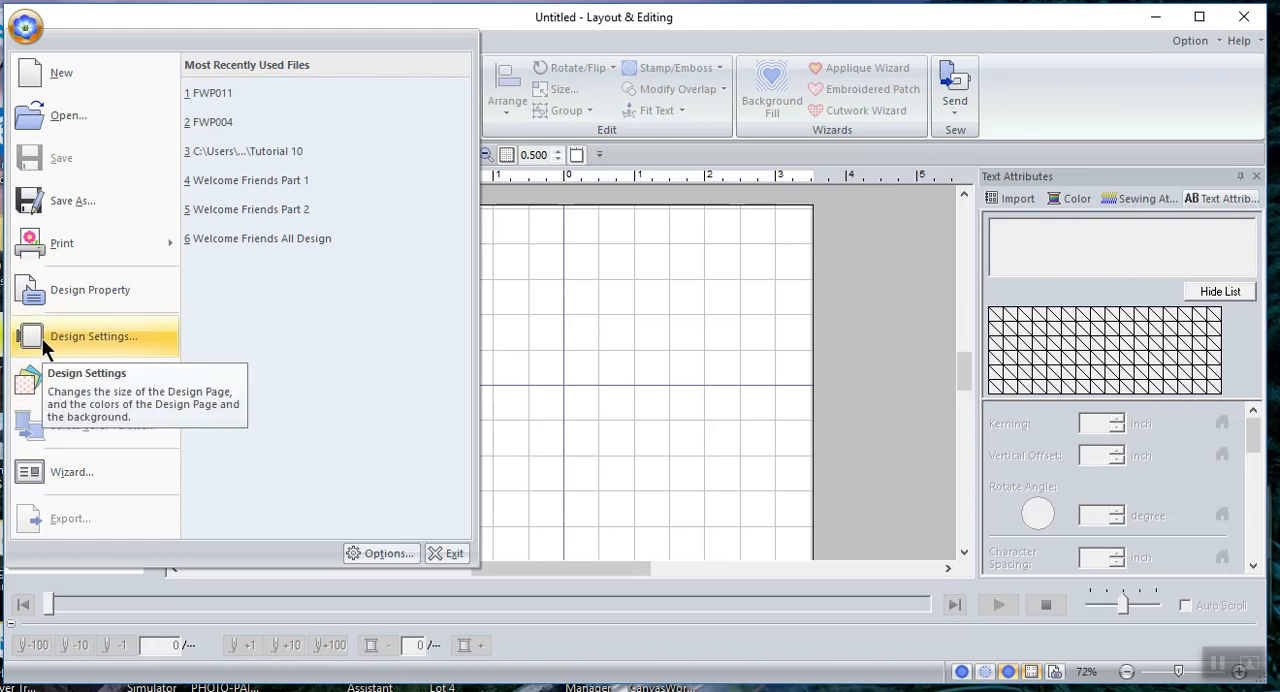
mouse_move(736, 400)
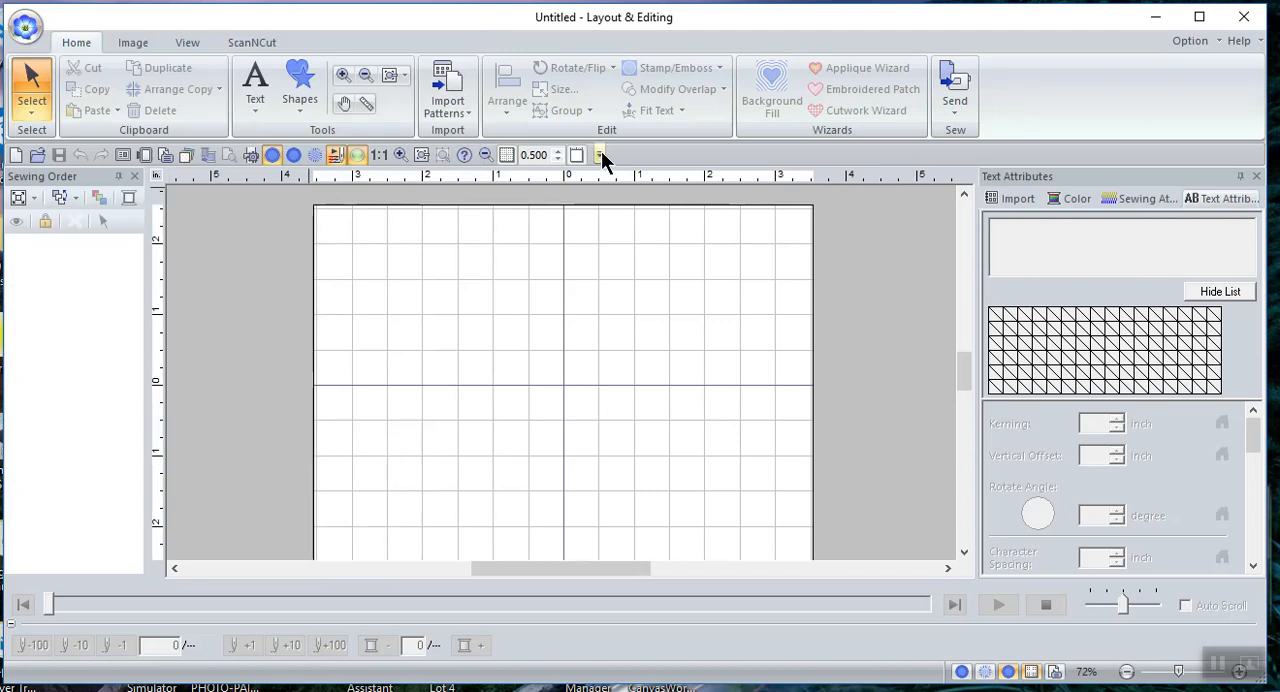
click(600, 156)
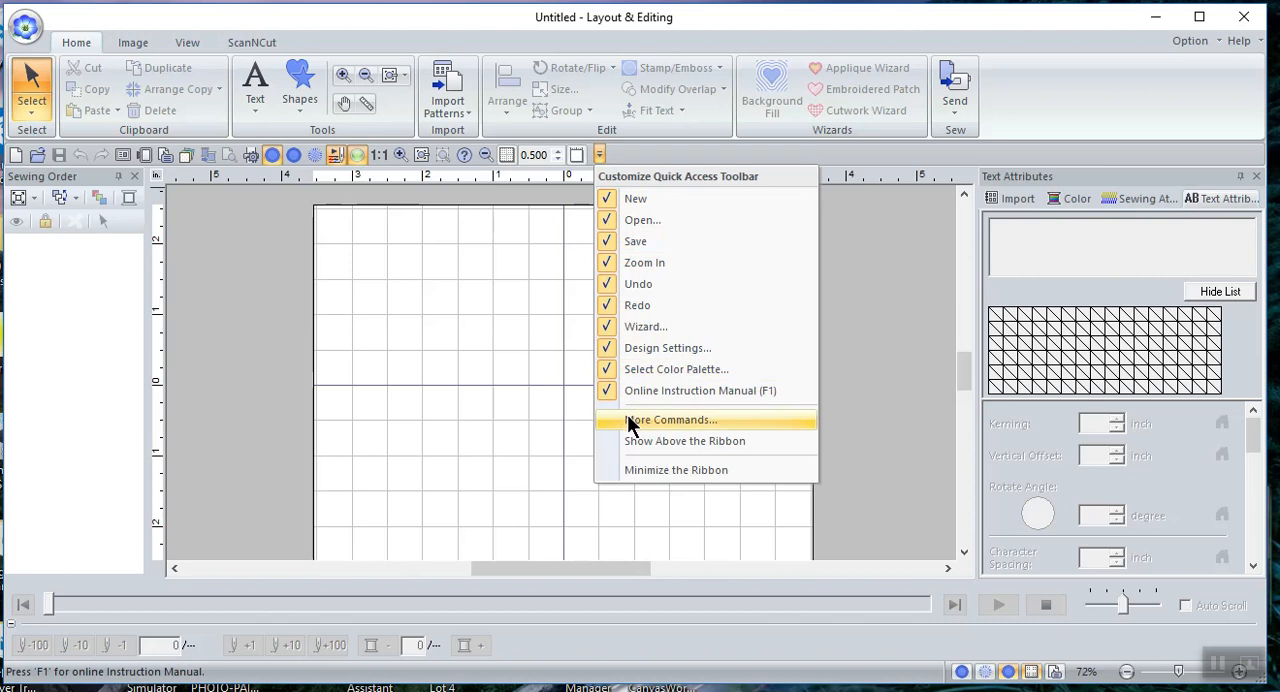
mouse_move(144, 164)
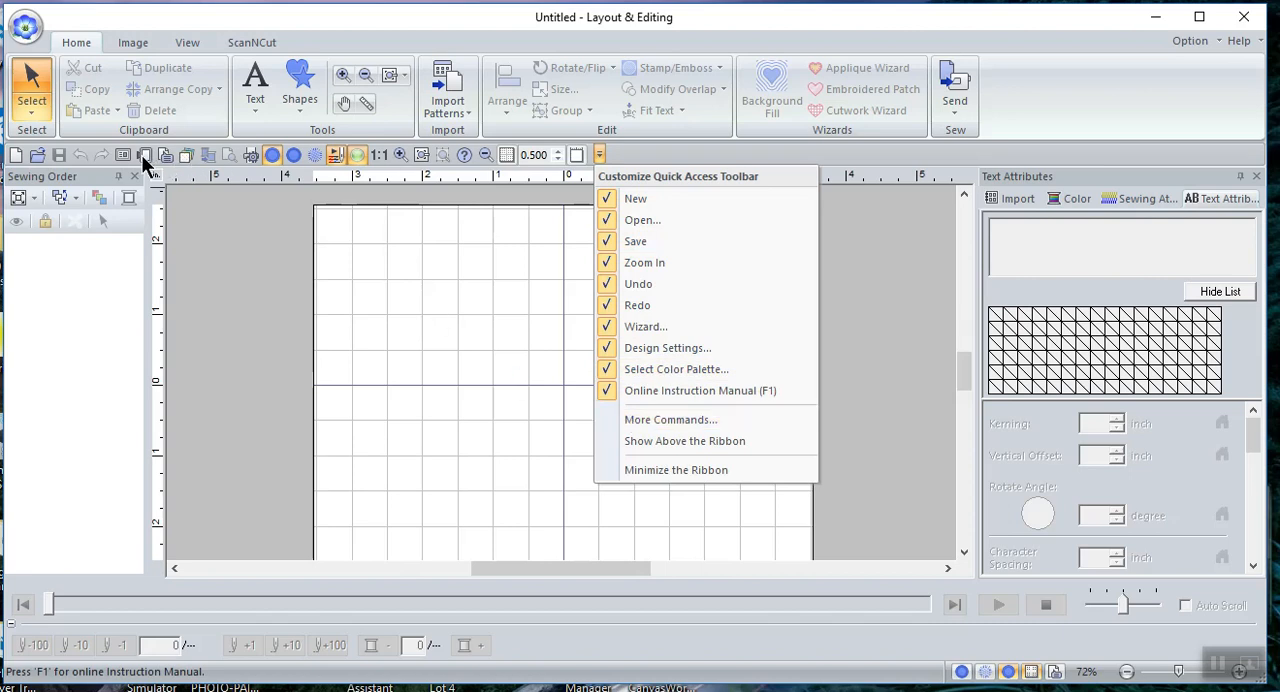
mouse_move(124, 130)
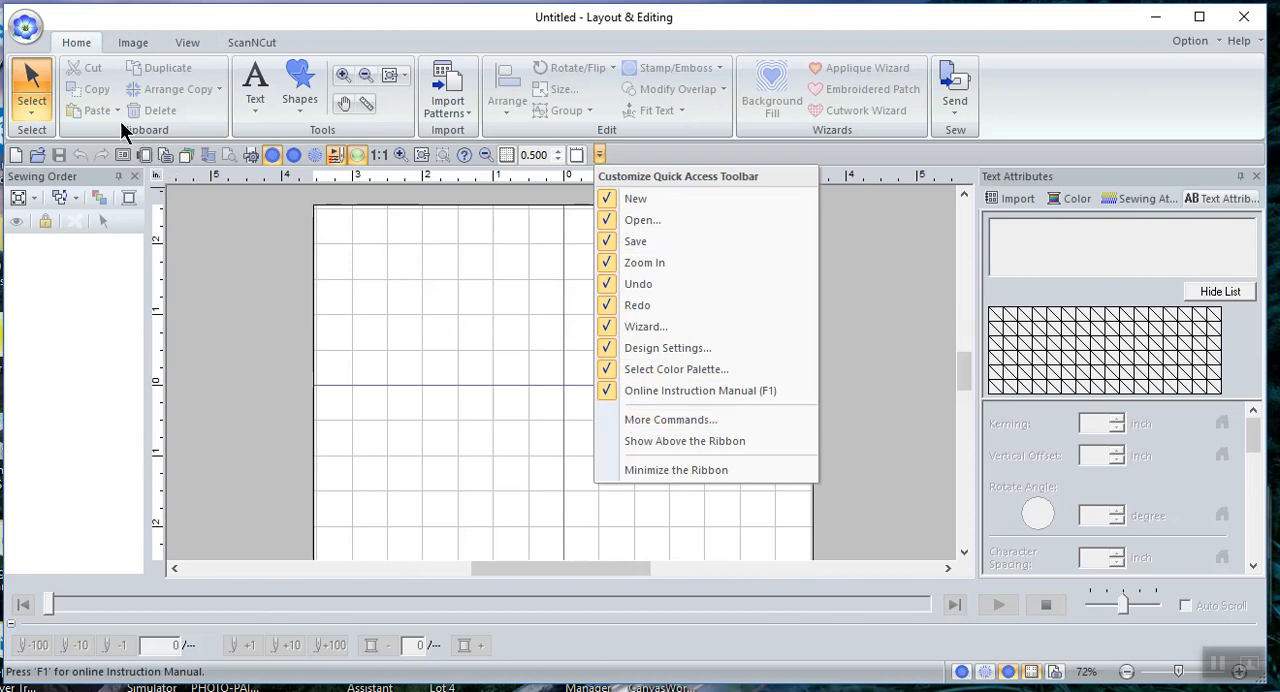
mouse_move(904, 308)
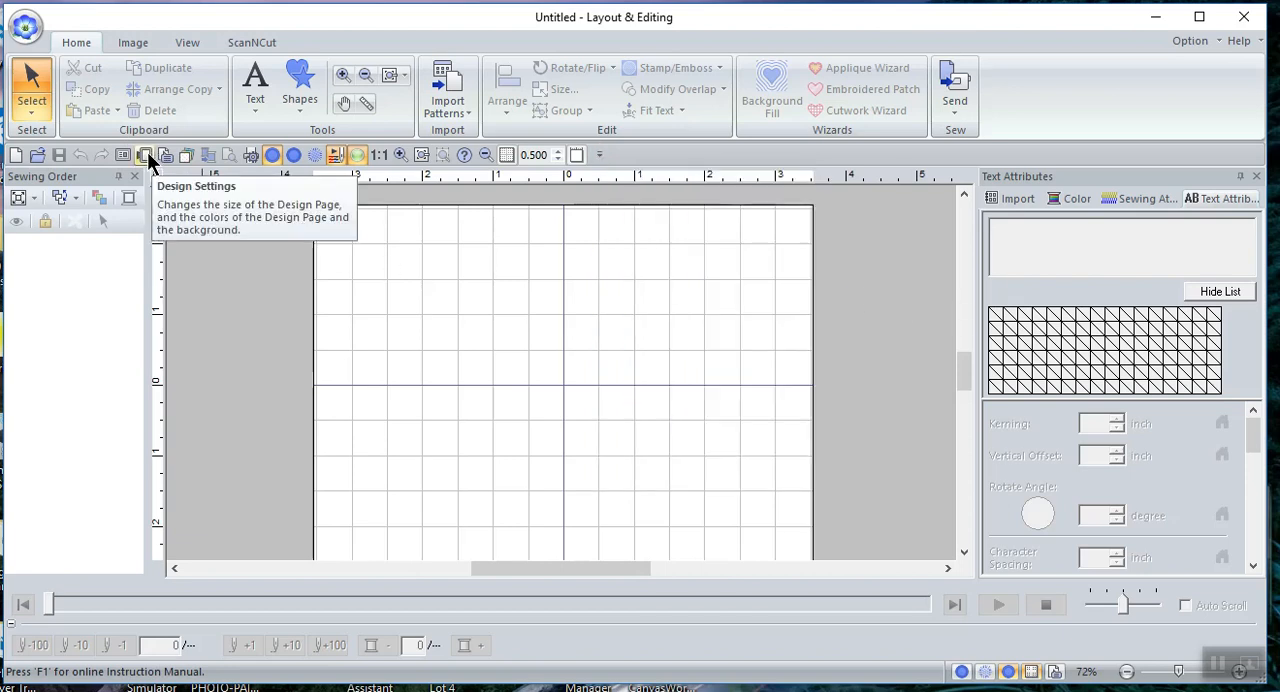
Reopen Design Settings and show the Hoop Size list to pick 5" x 12"
click(146, 154)
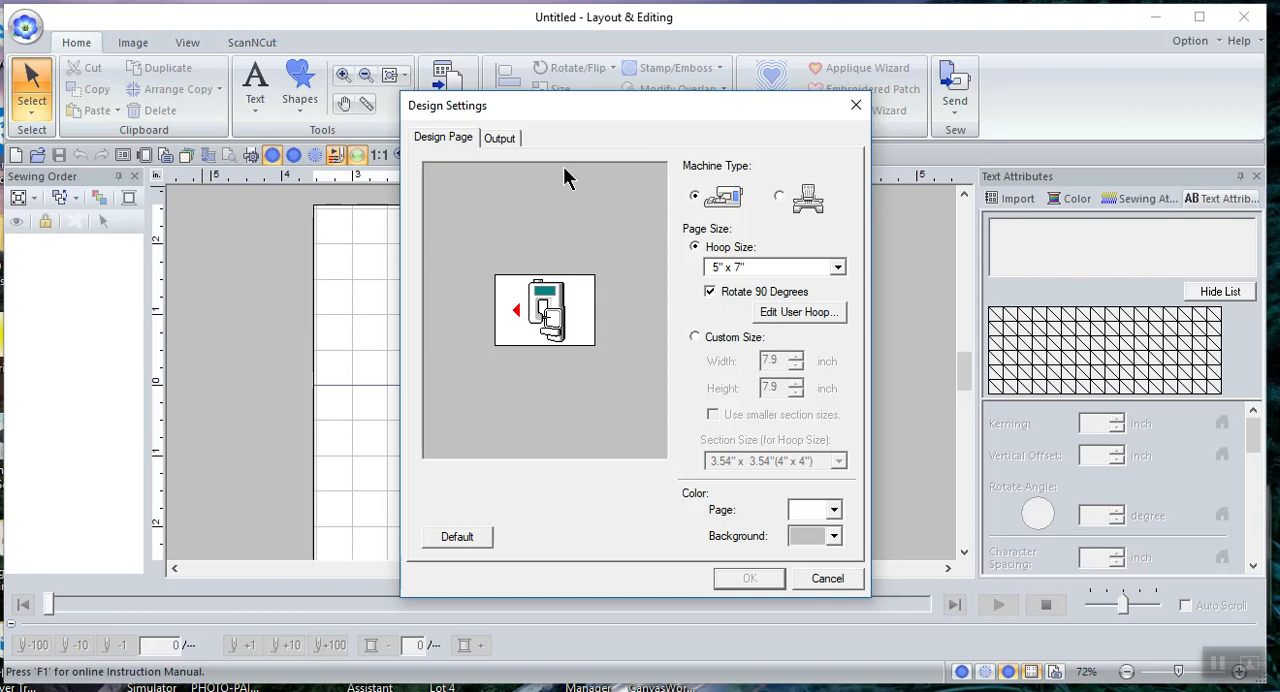
mouse_move(448, 148)
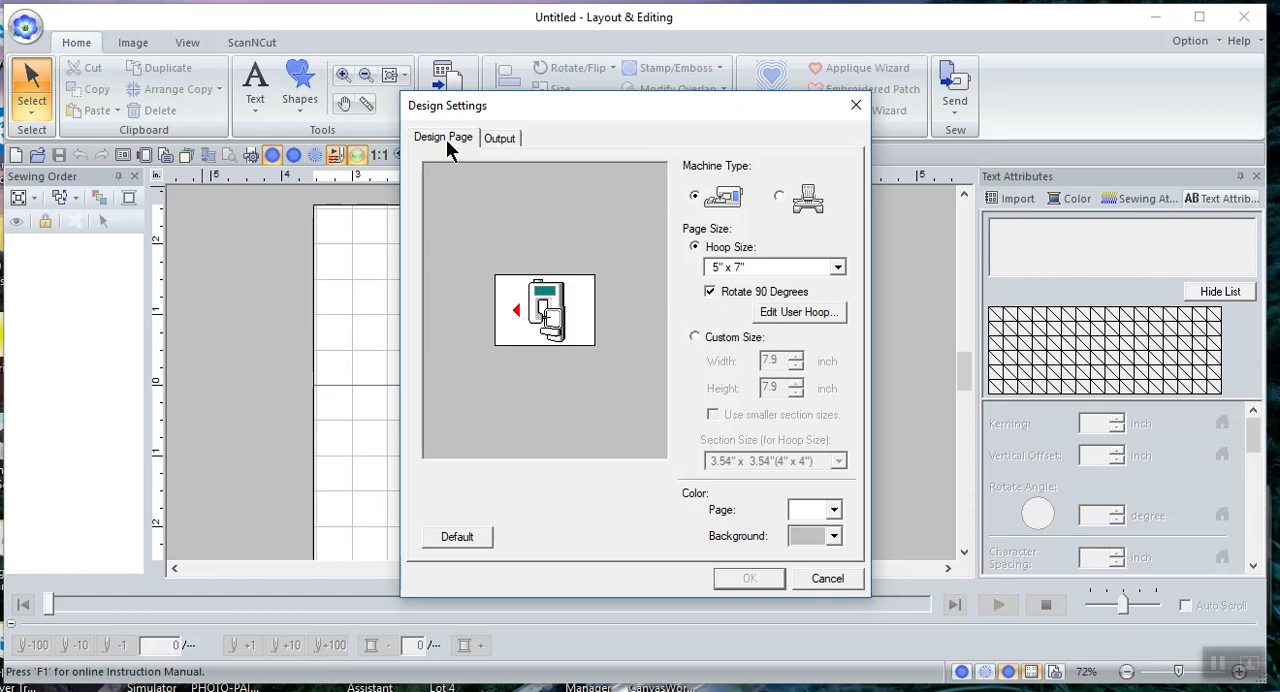
mouse_move(598, 210)
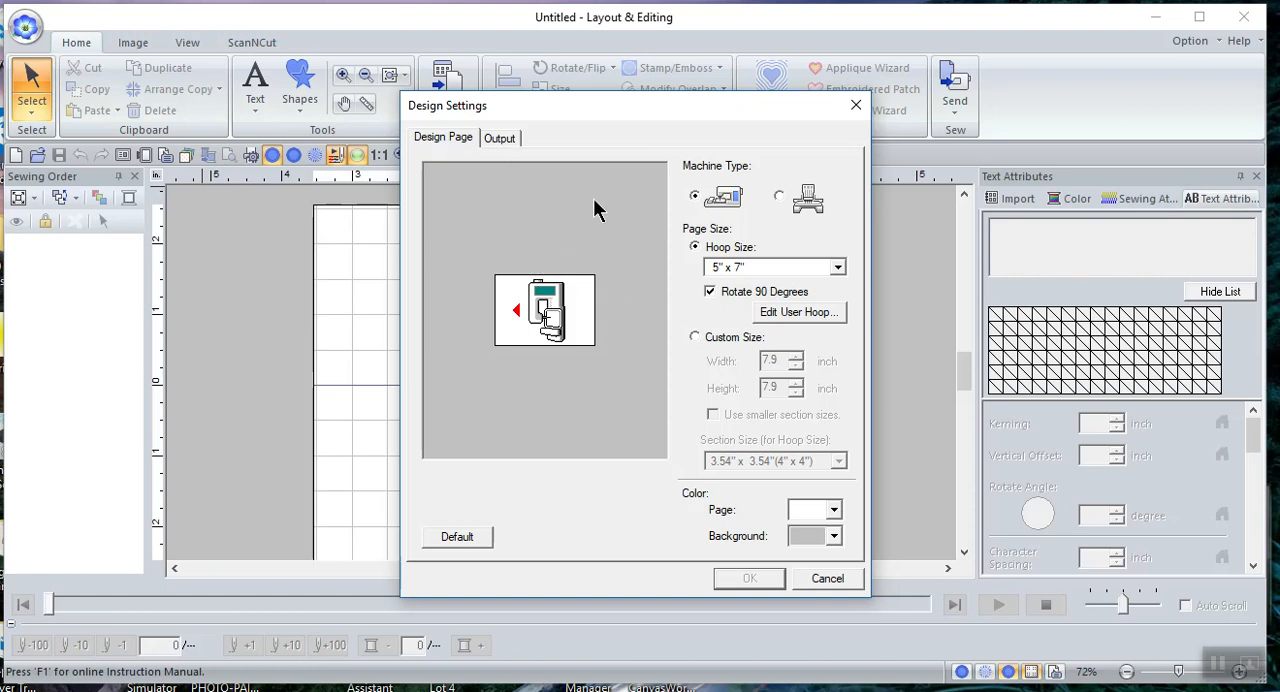
mouse_move(730, 216)
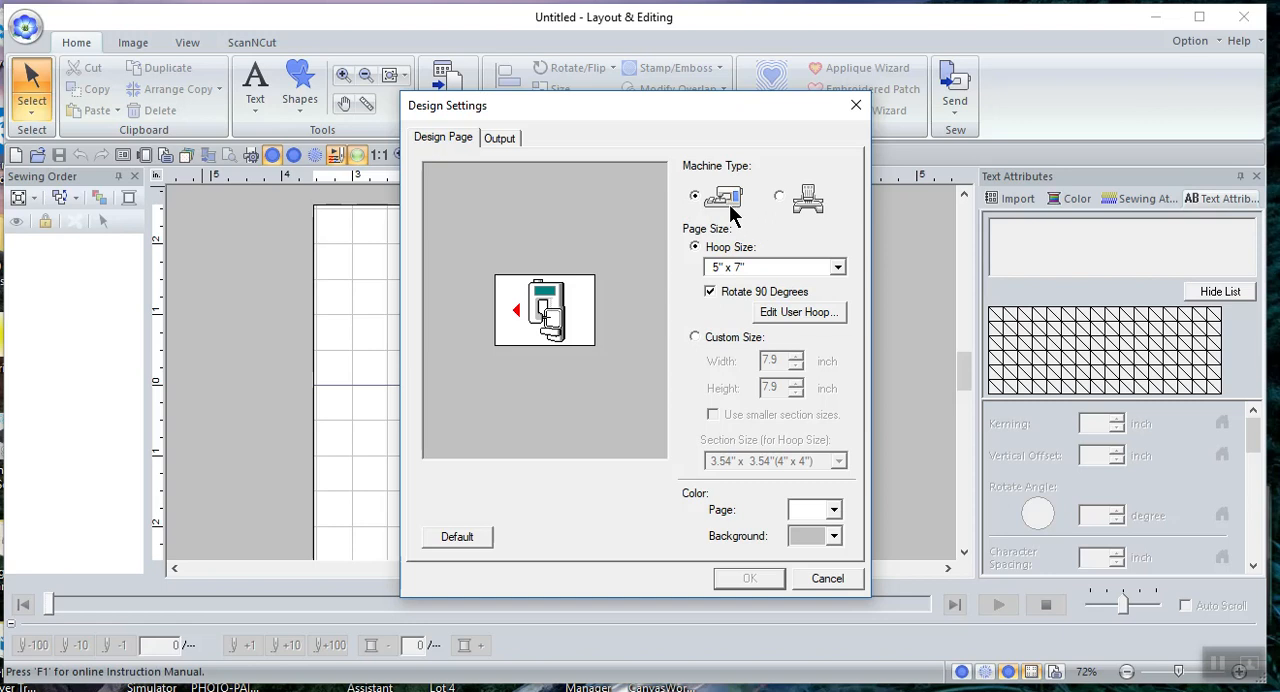
mouse_move(780, 204)
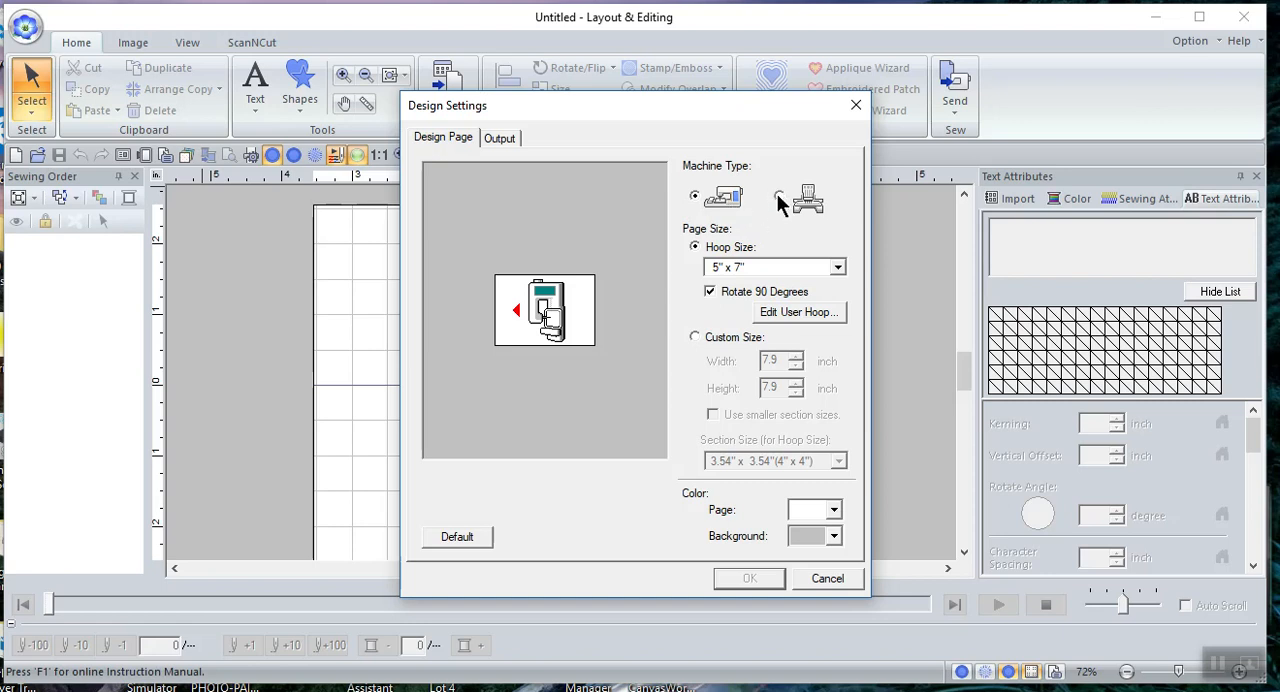
mouse_move(836, 256)
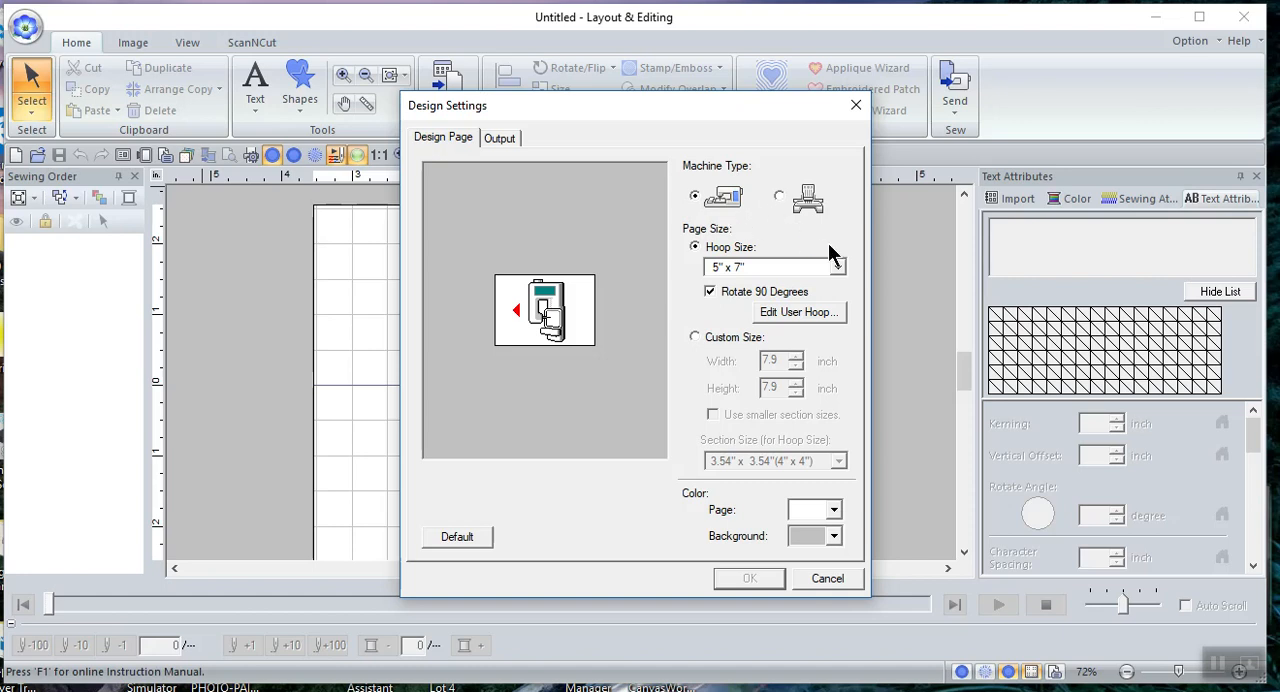
click(836, 266)
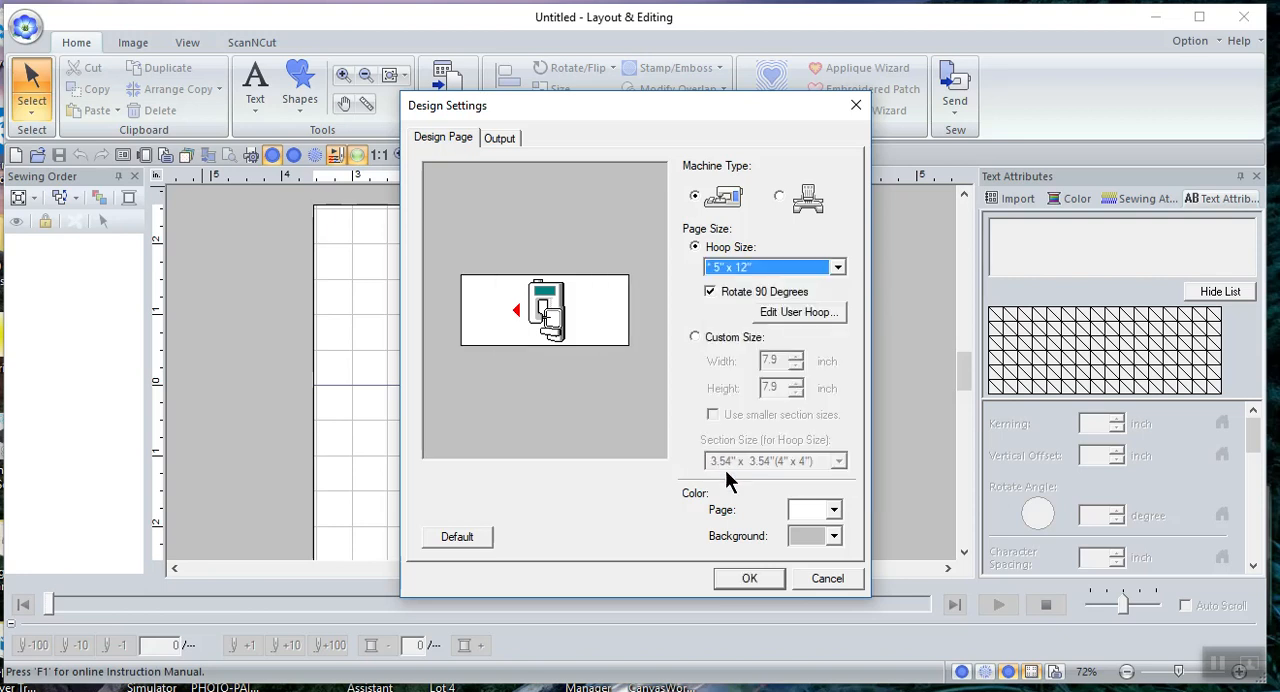
Apply the 5" x 12" hoop so the wide empty design page shows with its grid
click(748, 578)
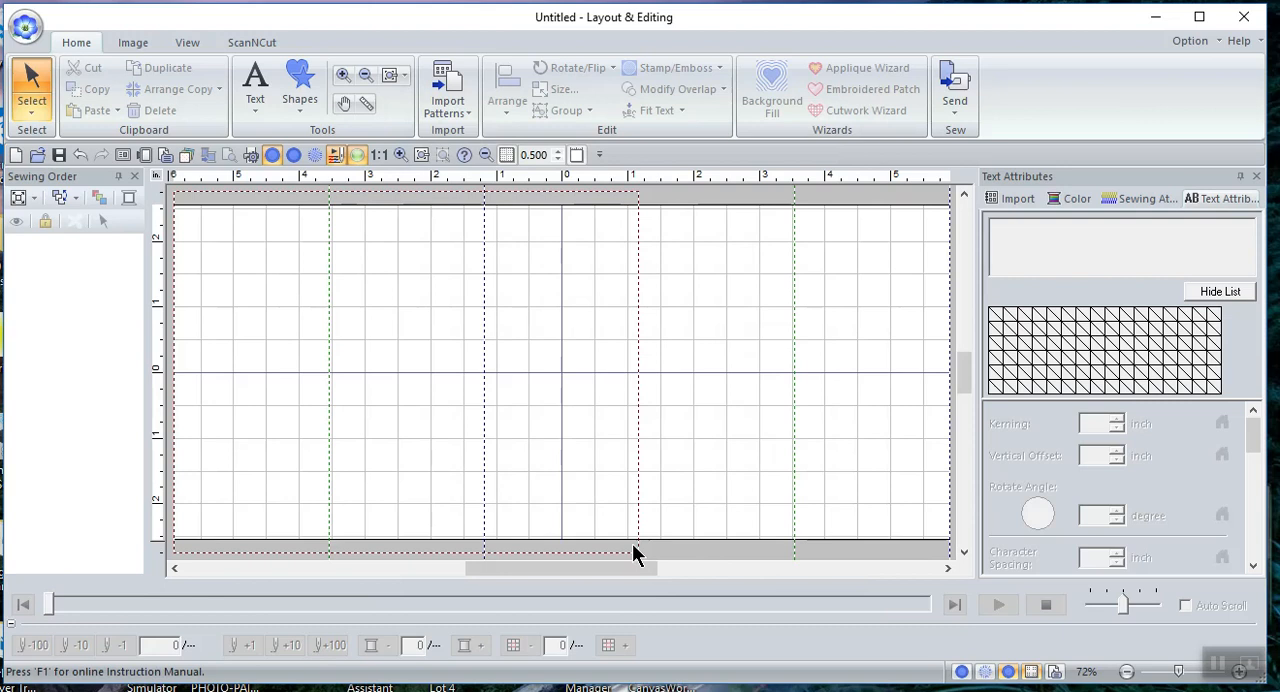
mouse_move(168, 208)
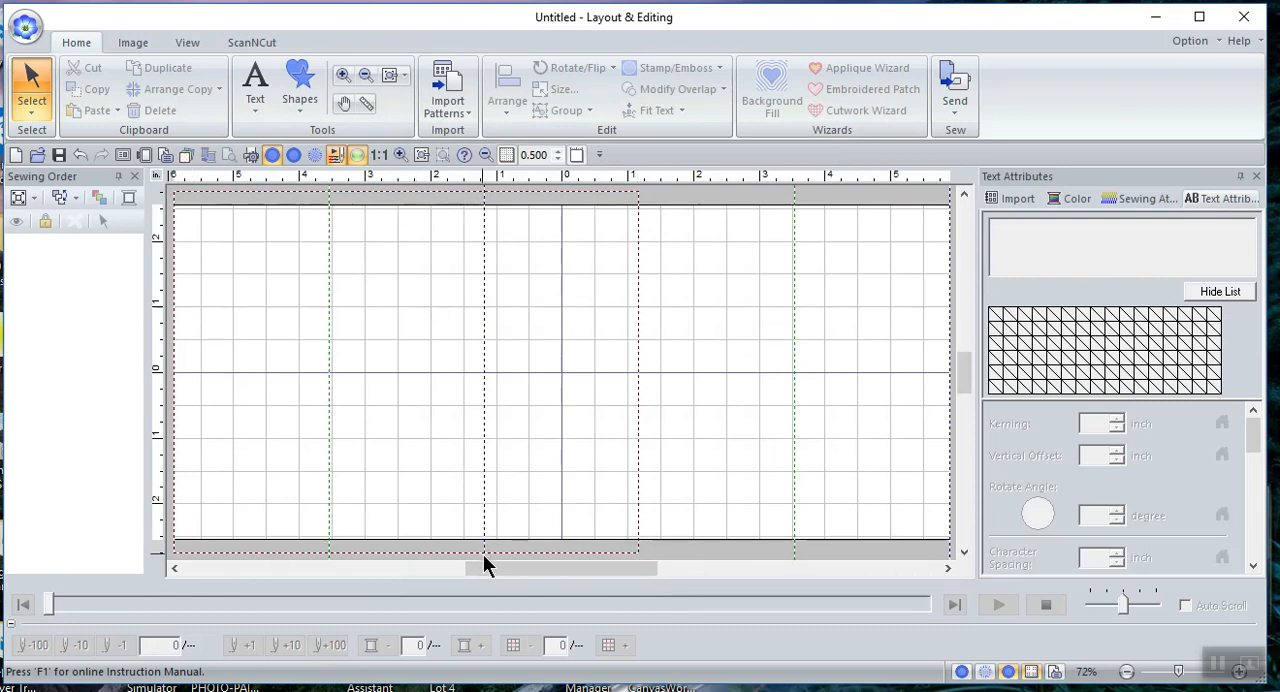
mouse_move(476, 258)
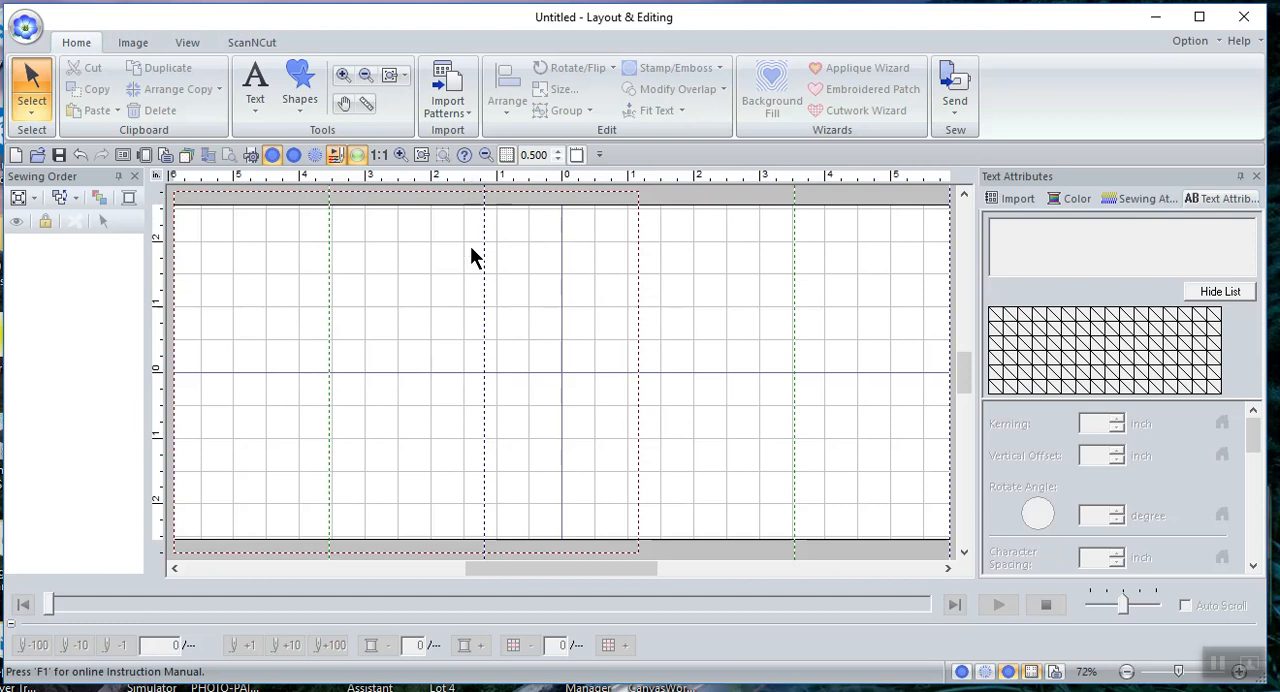
mouse_move(808, 456)
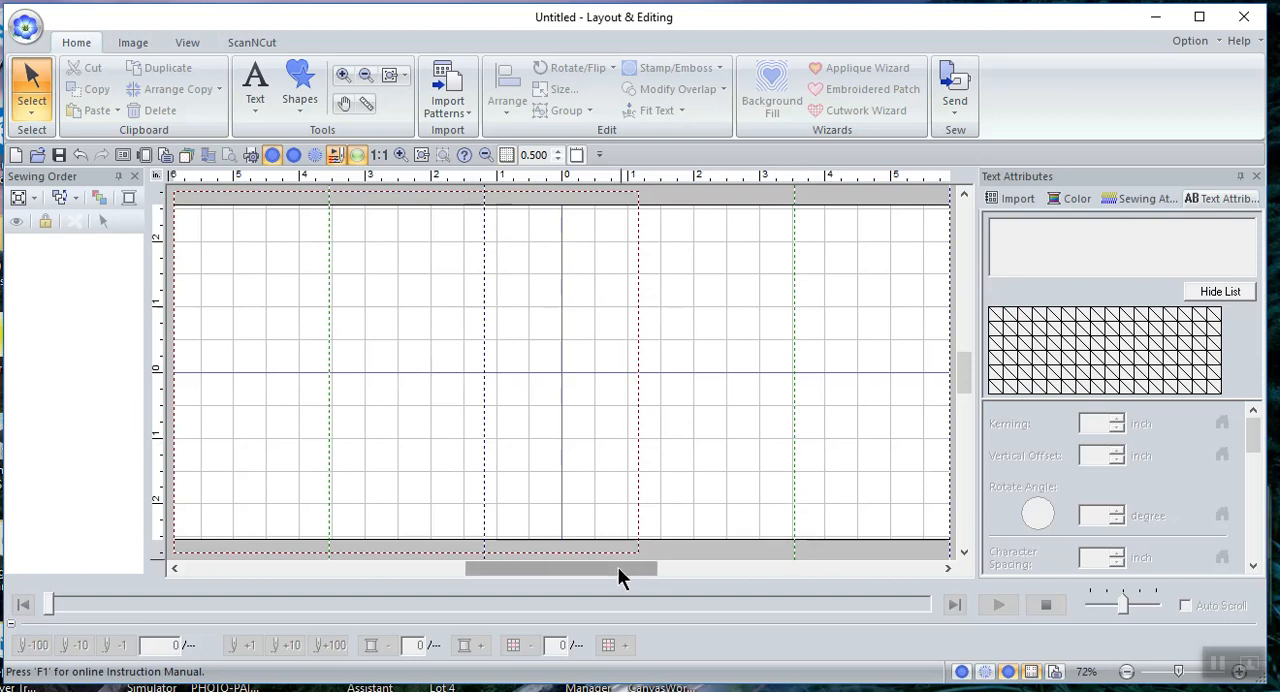
mouse_move(420, 552)
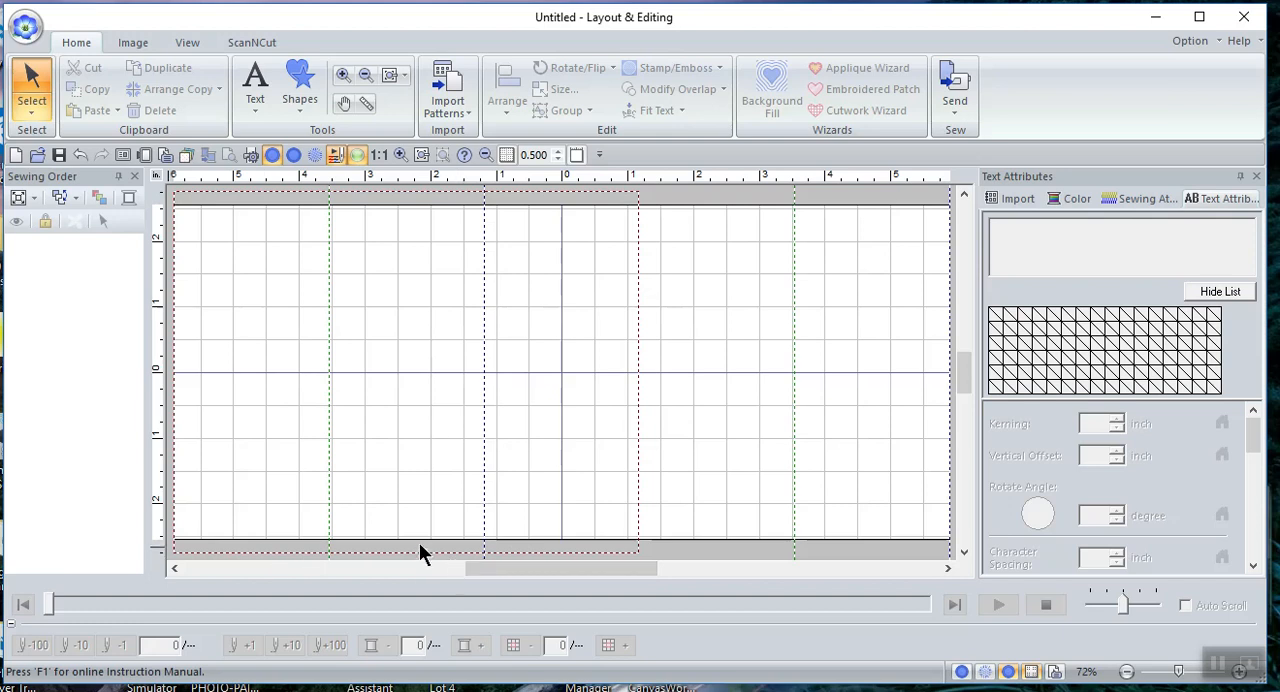
mouse_move(364, 476)
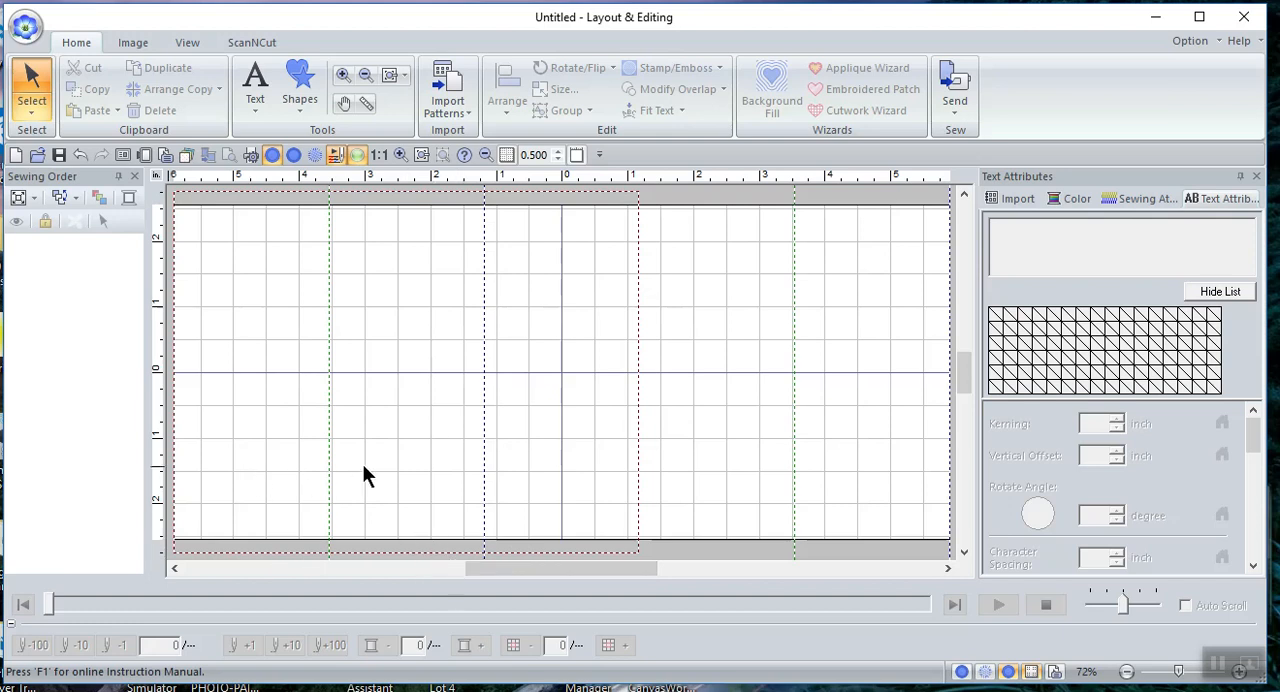
mouse_move(668, 430)
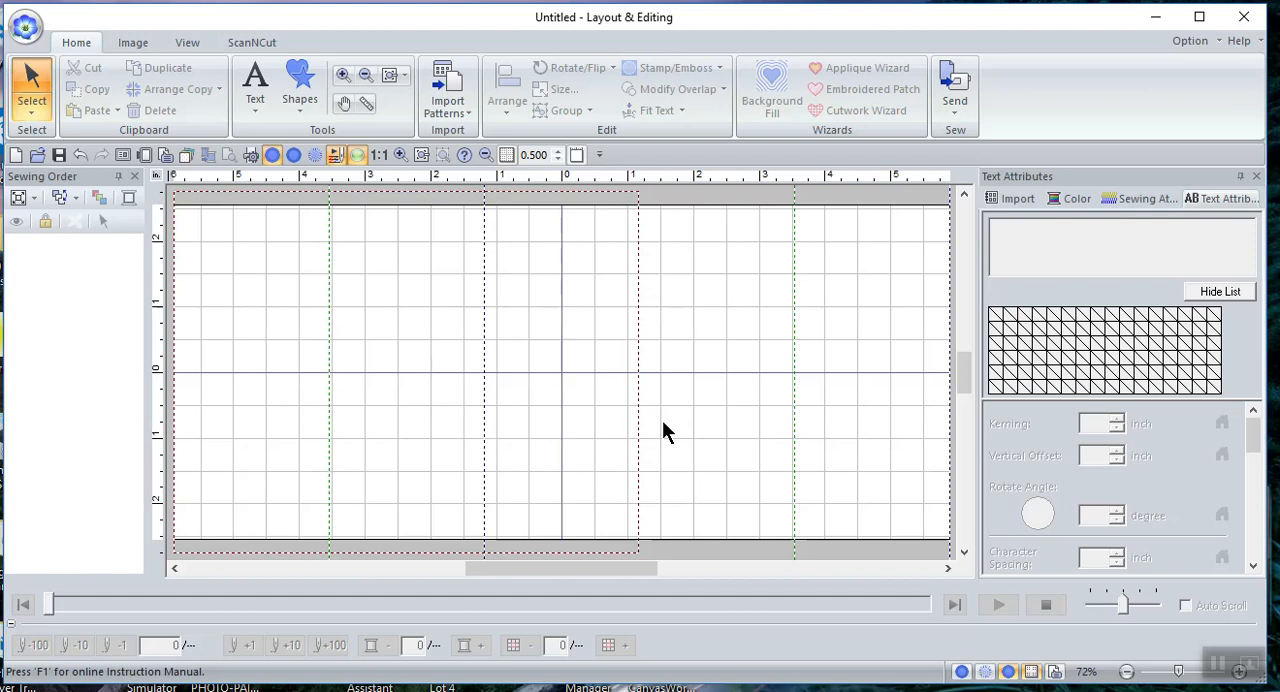
mouse_move(770, 436)
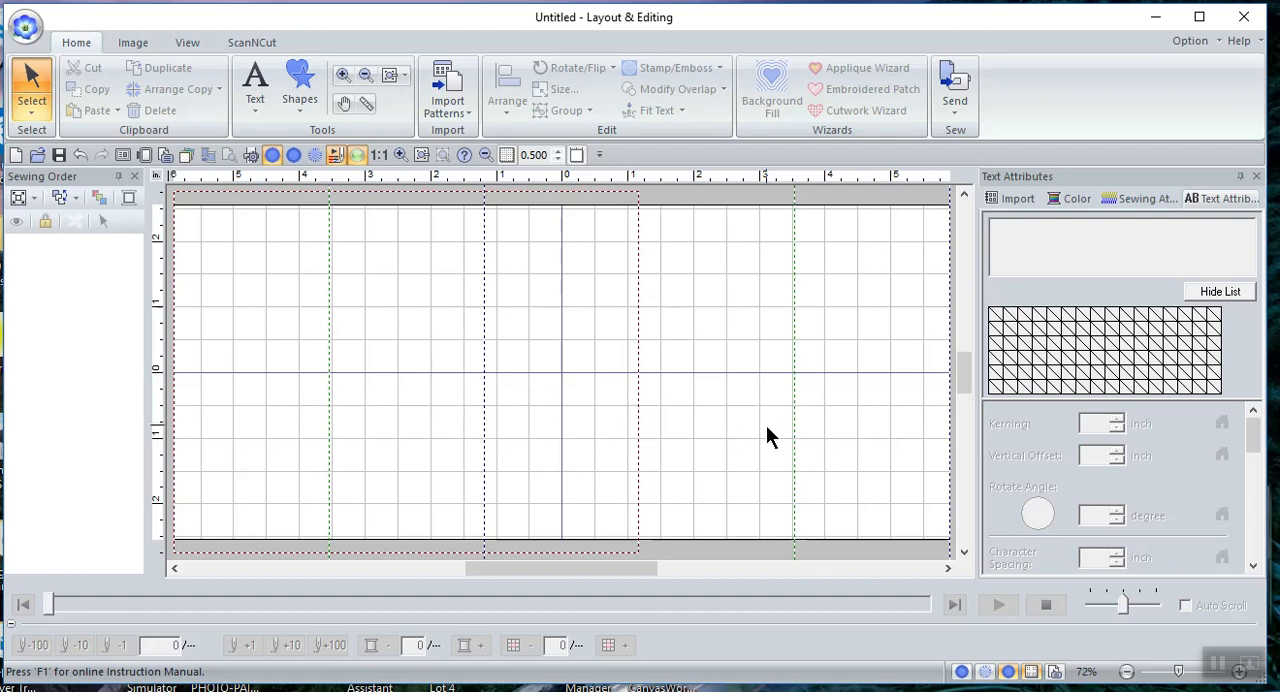
mouse_move(640, 384)
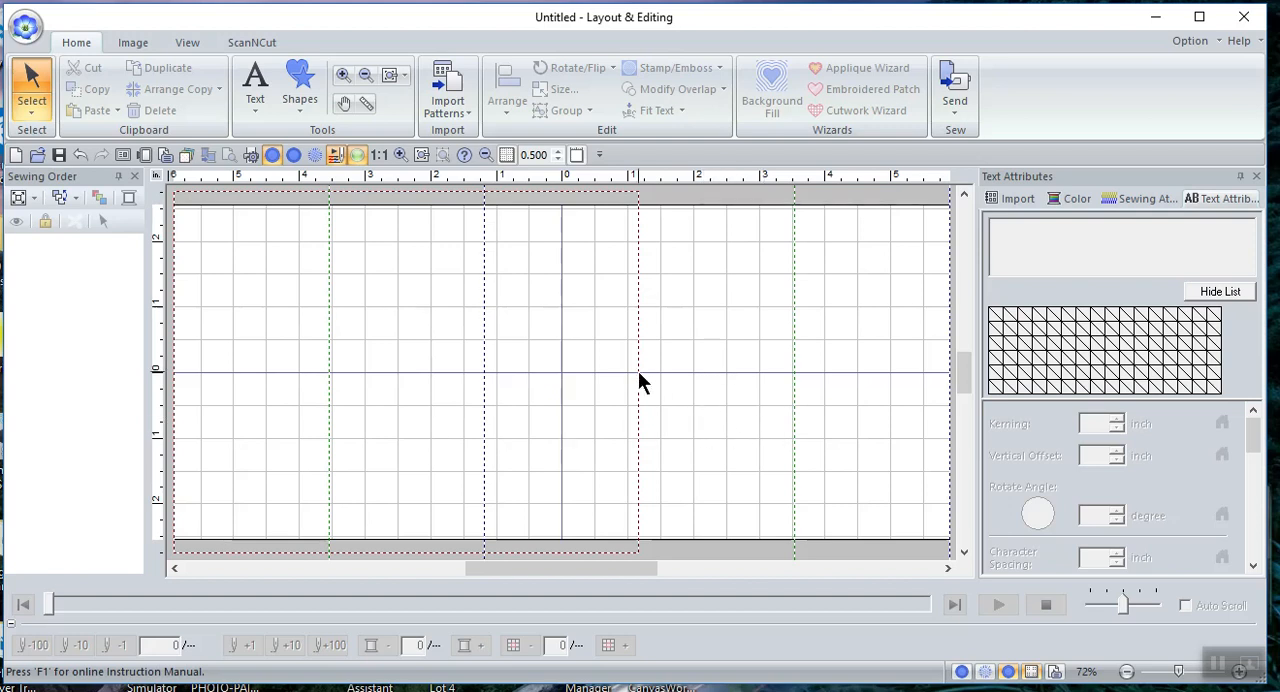
mouse_move(684, 444)
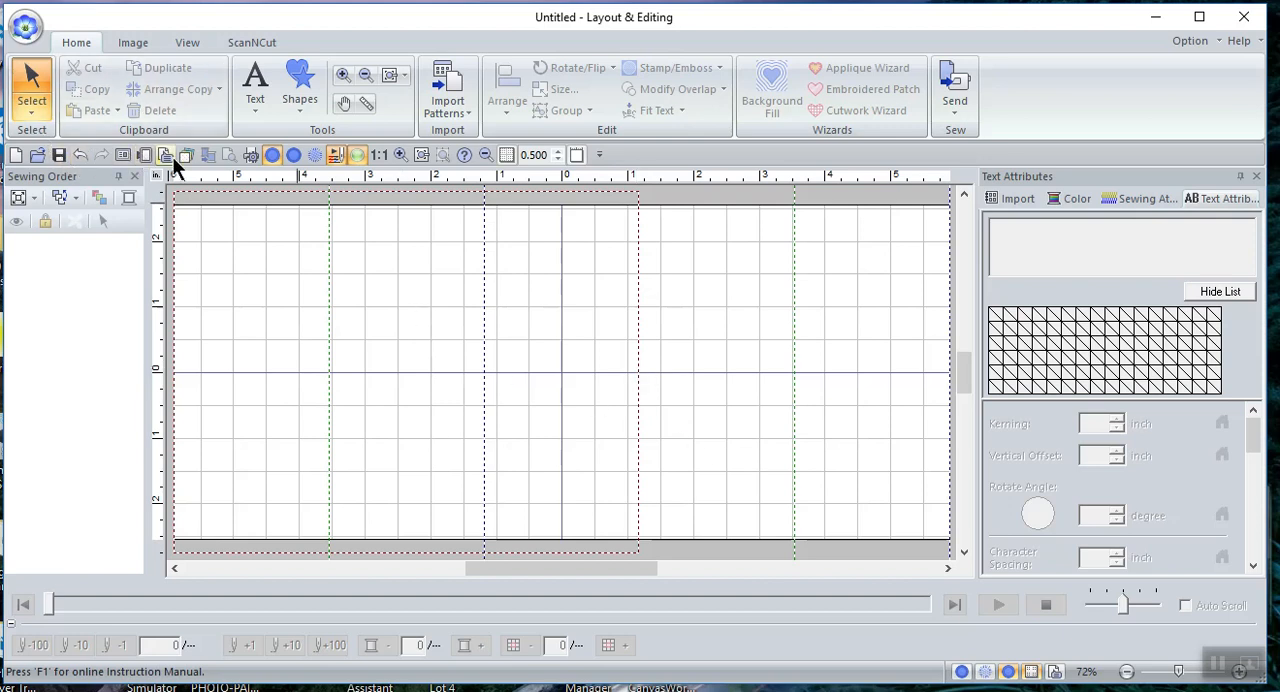
Try hoop sizes 5" x 7", 4" x 6-3/4" and 3.8" x 3.9" in Design Settings
click(164, 156)
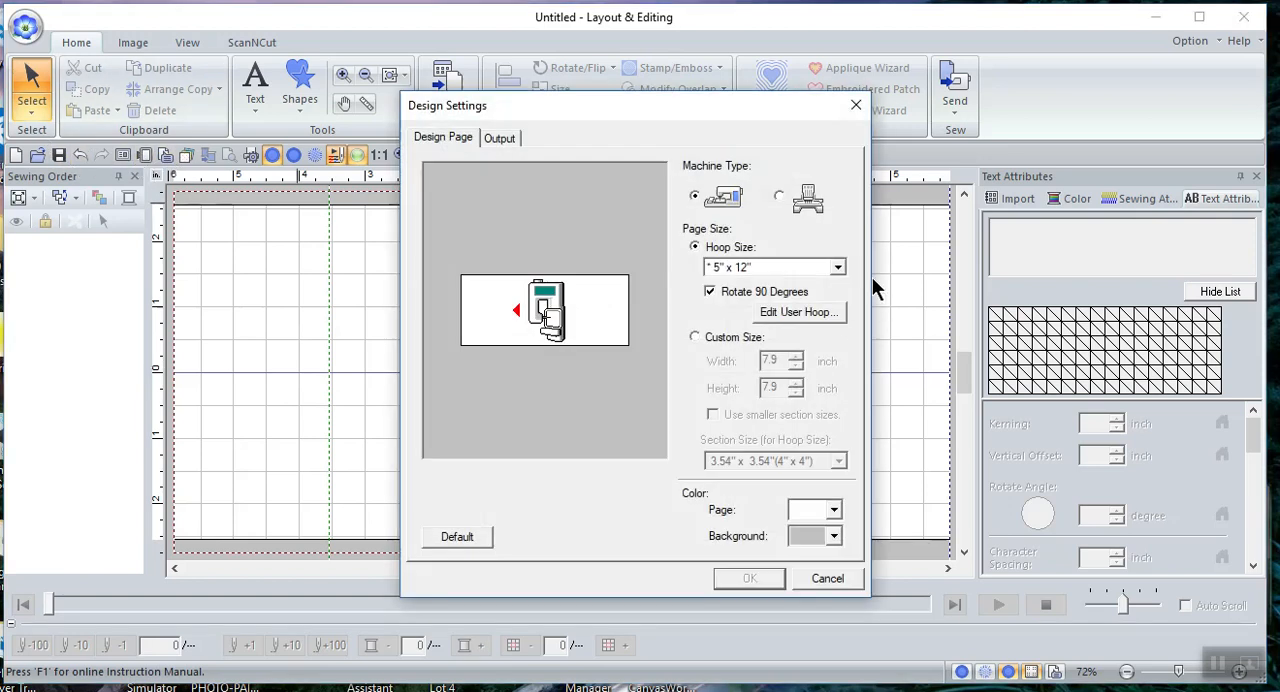
click(836, 268)
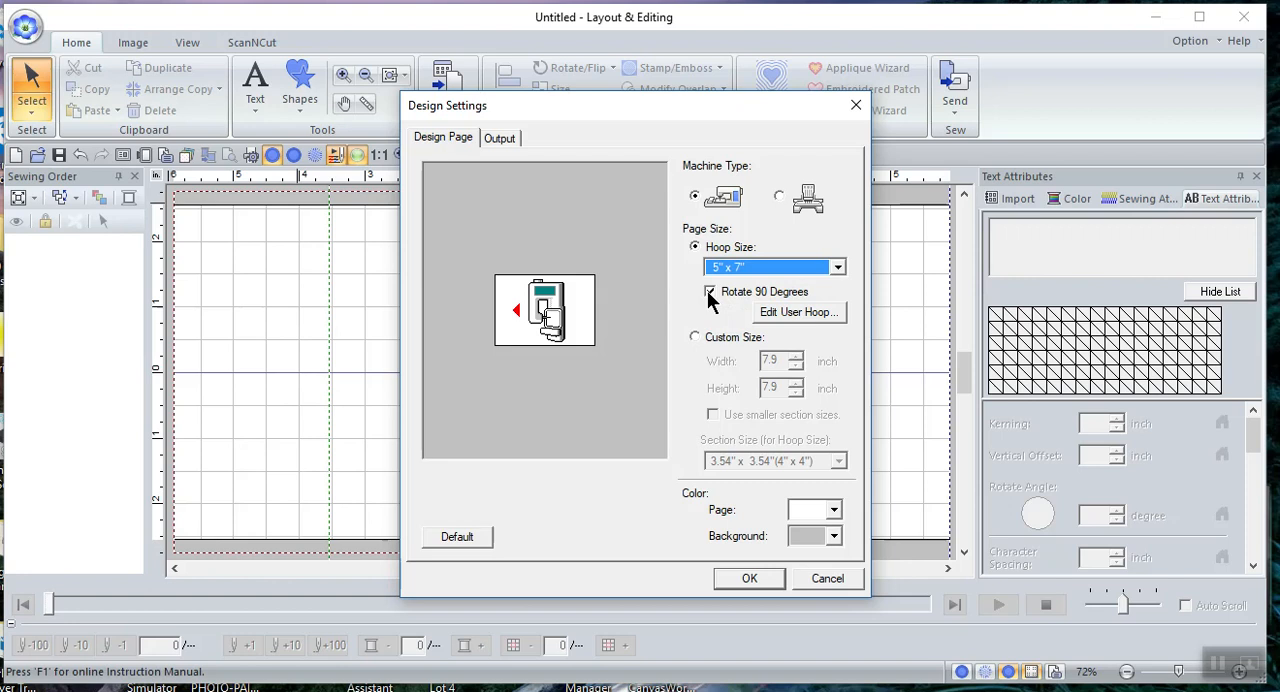
mouse_move(764, 280)
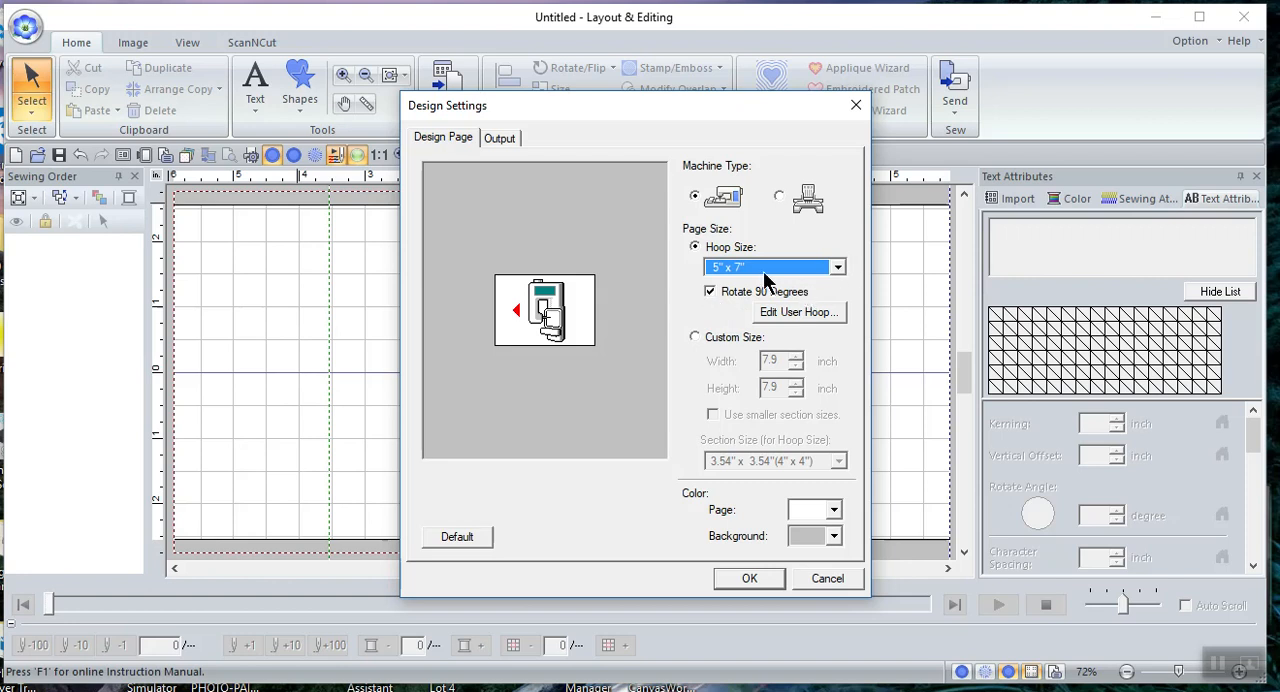
mouse_move(724, 300)
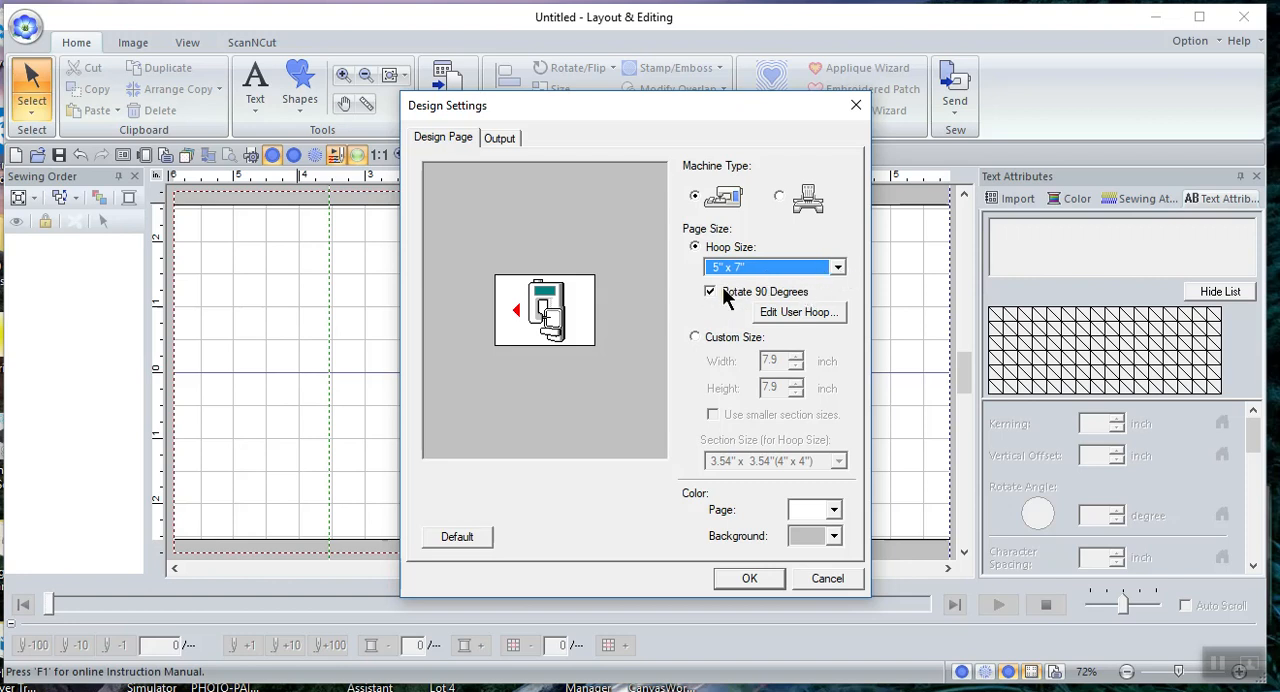
mouse_move(780, 308)
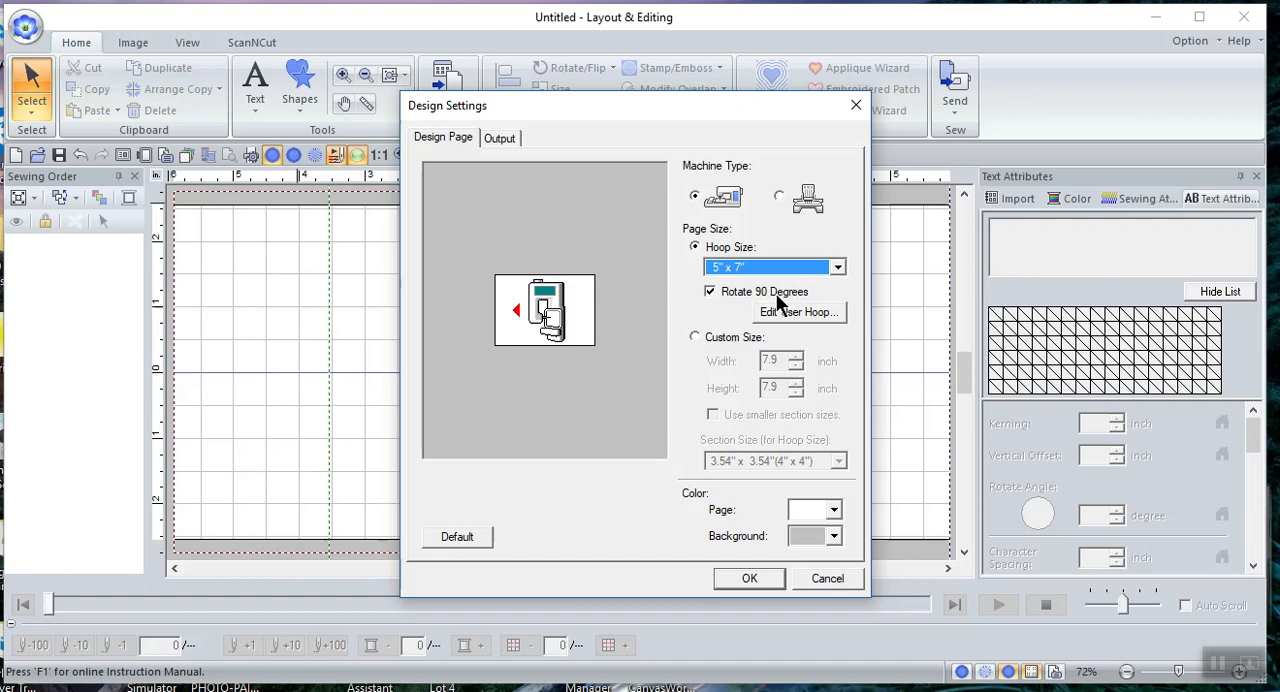
mouse_move(710, 304)
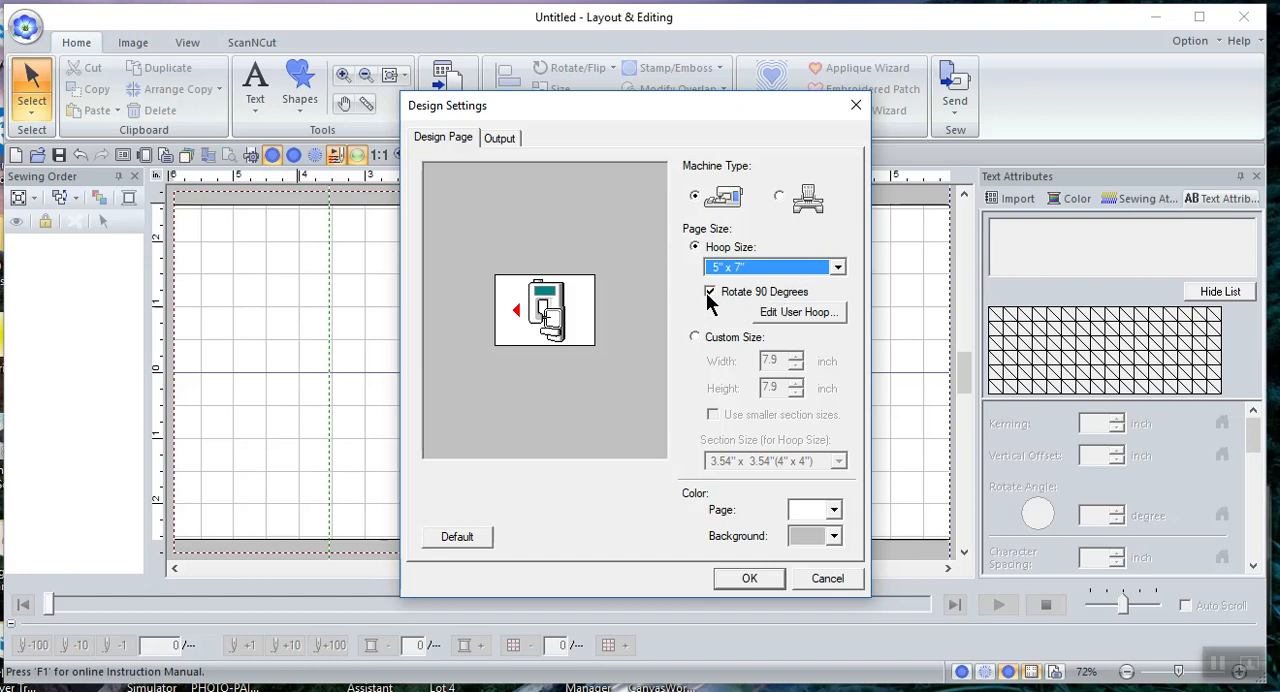
click(836, 266)
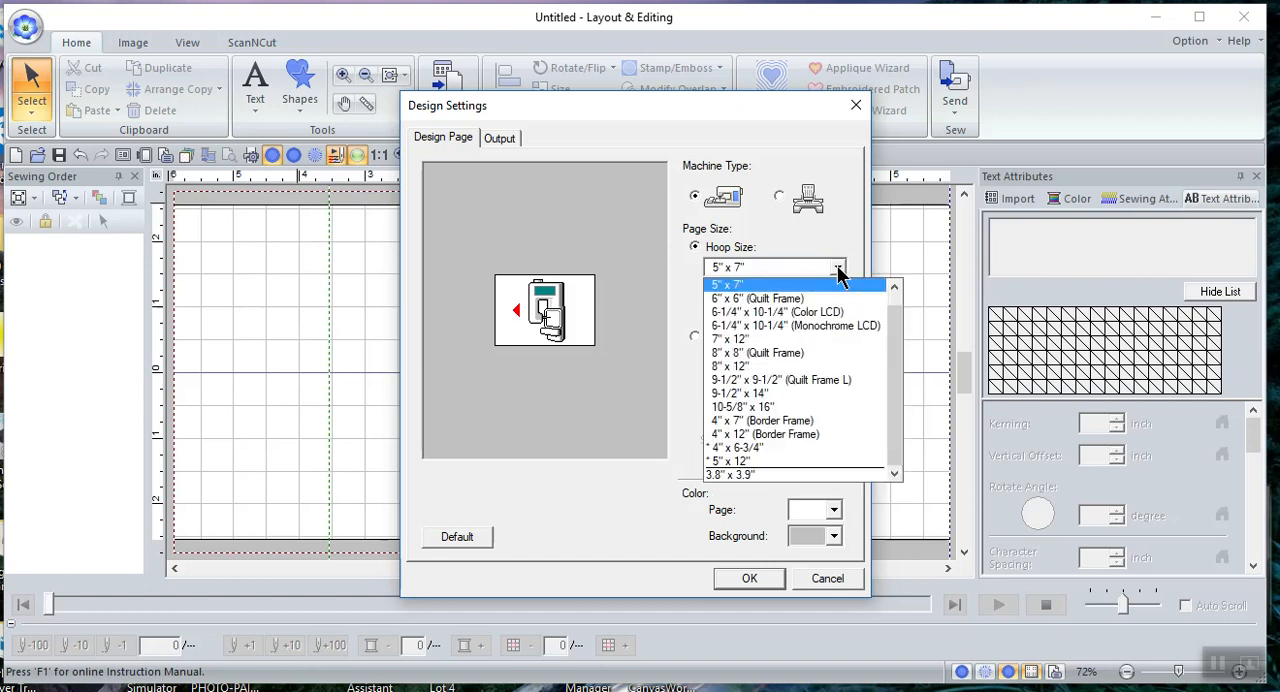
mouse_move(796, 448)
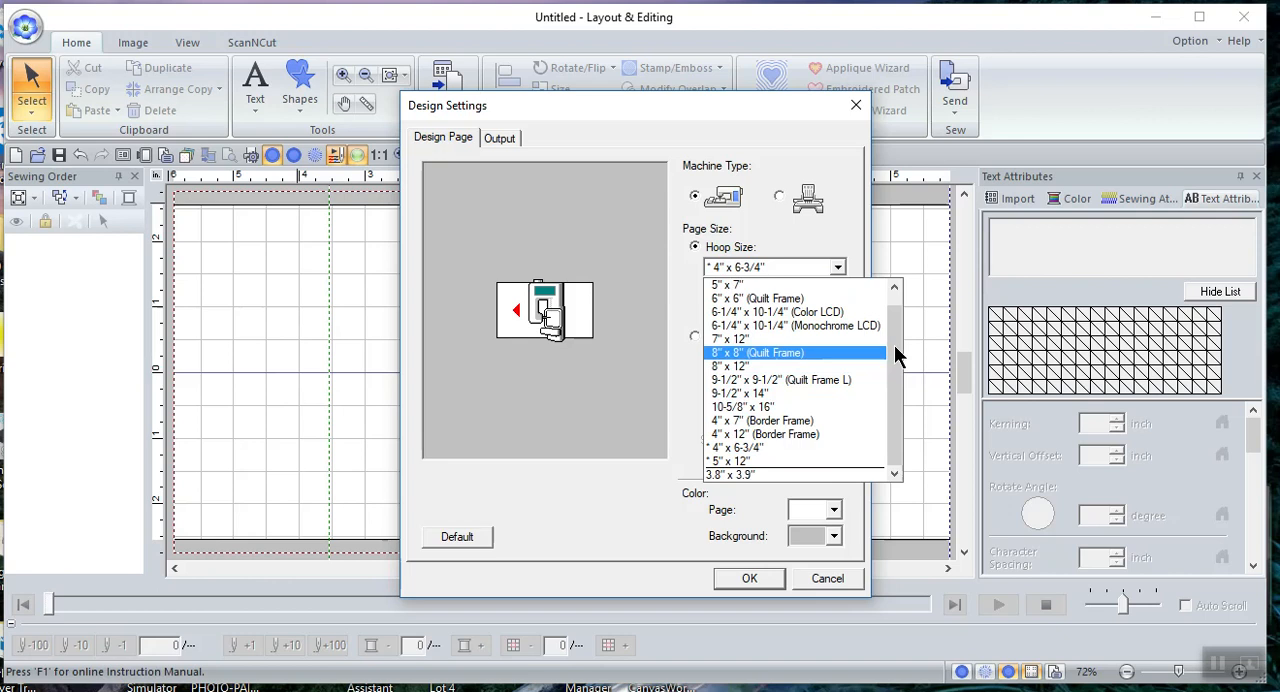
click(736, 448)
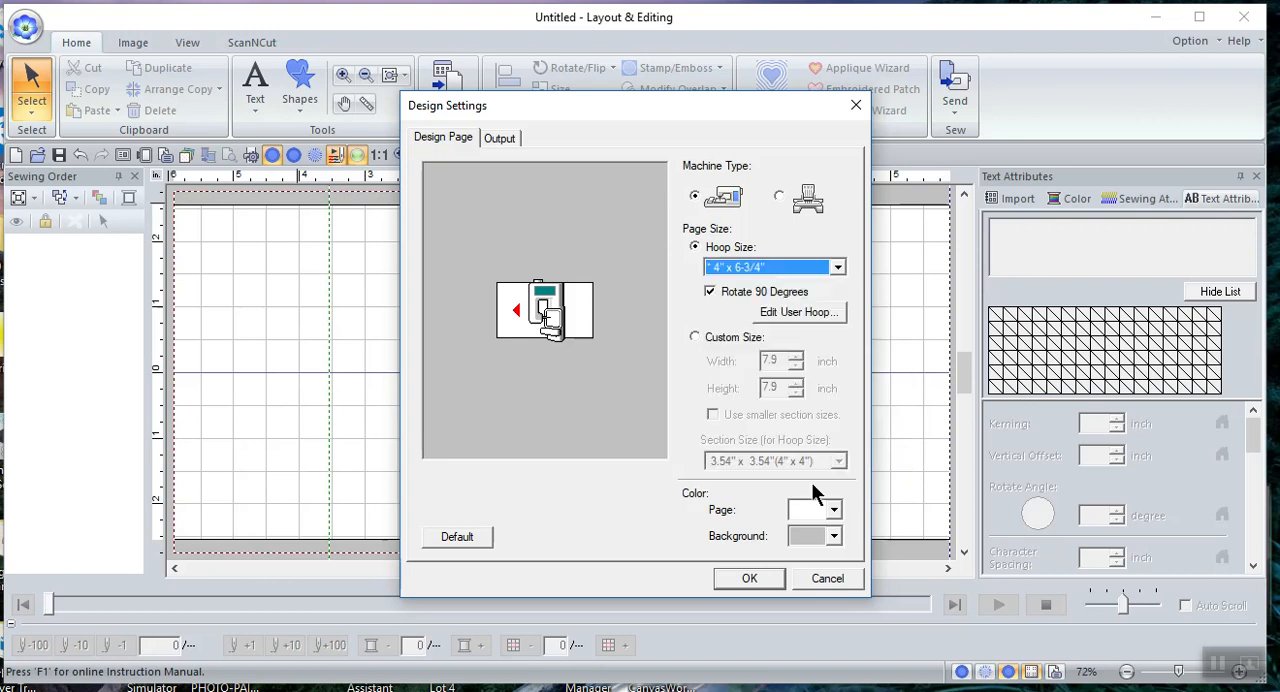
mouse_move(830, 308)
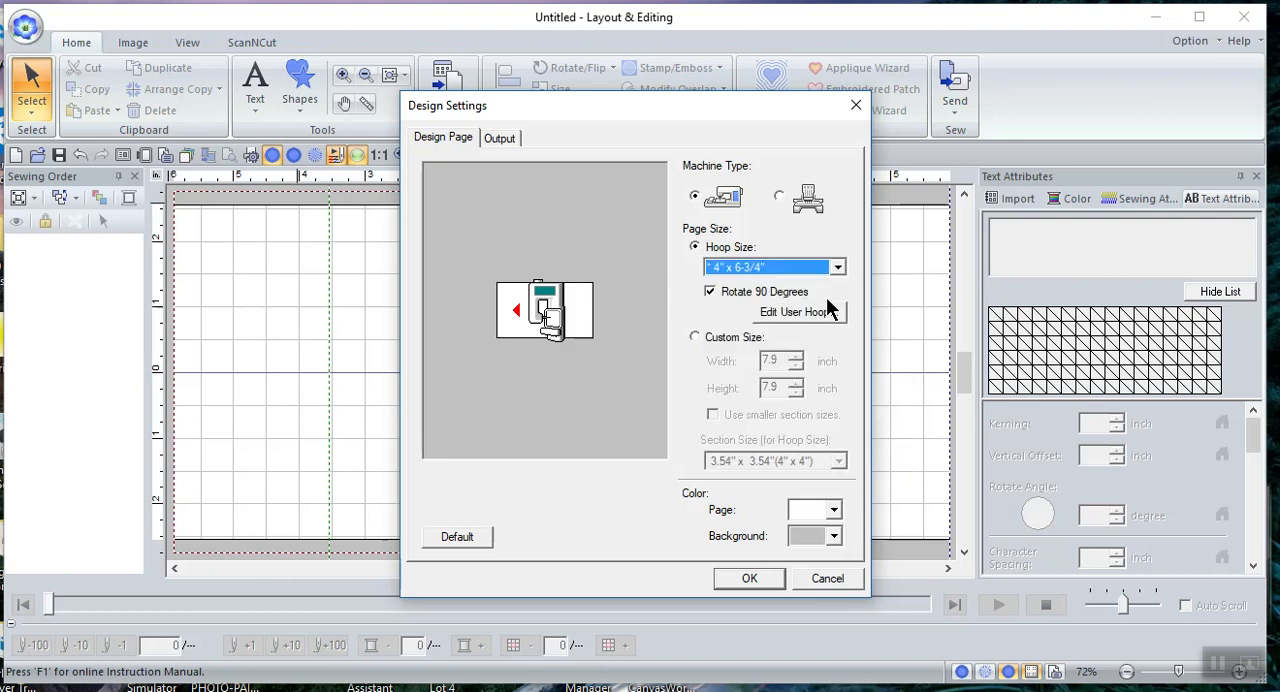
click(836, 266)
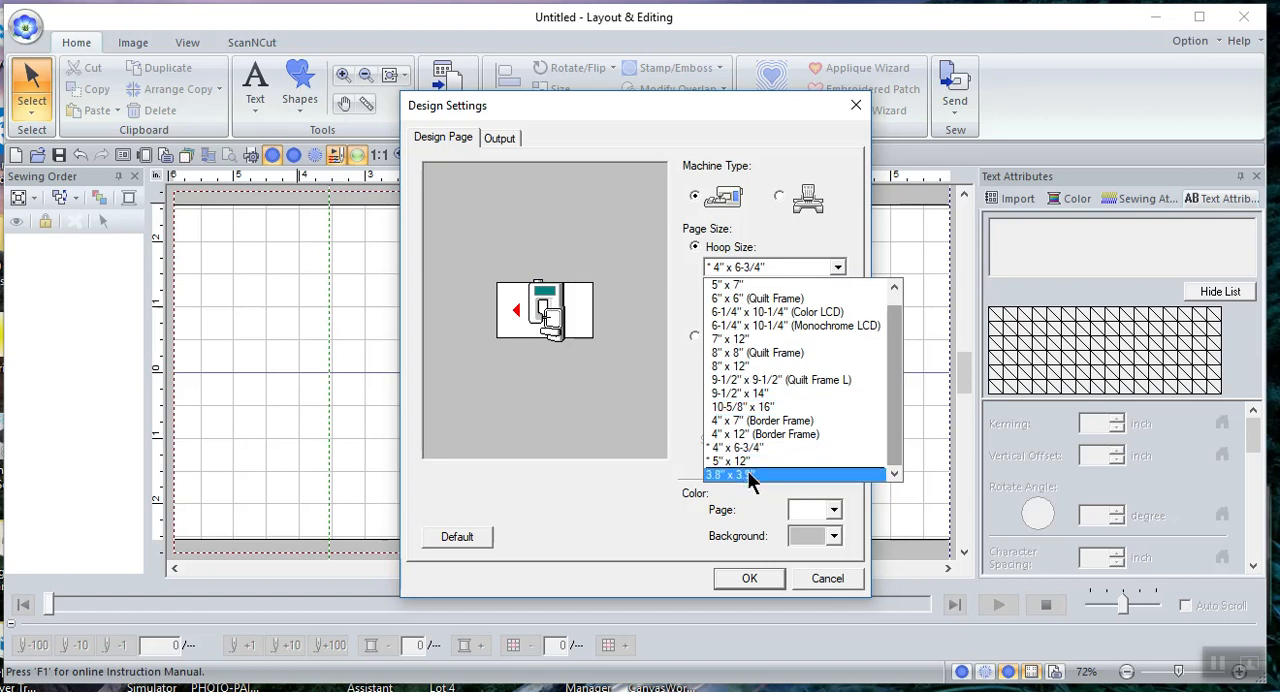
click(730, 474)
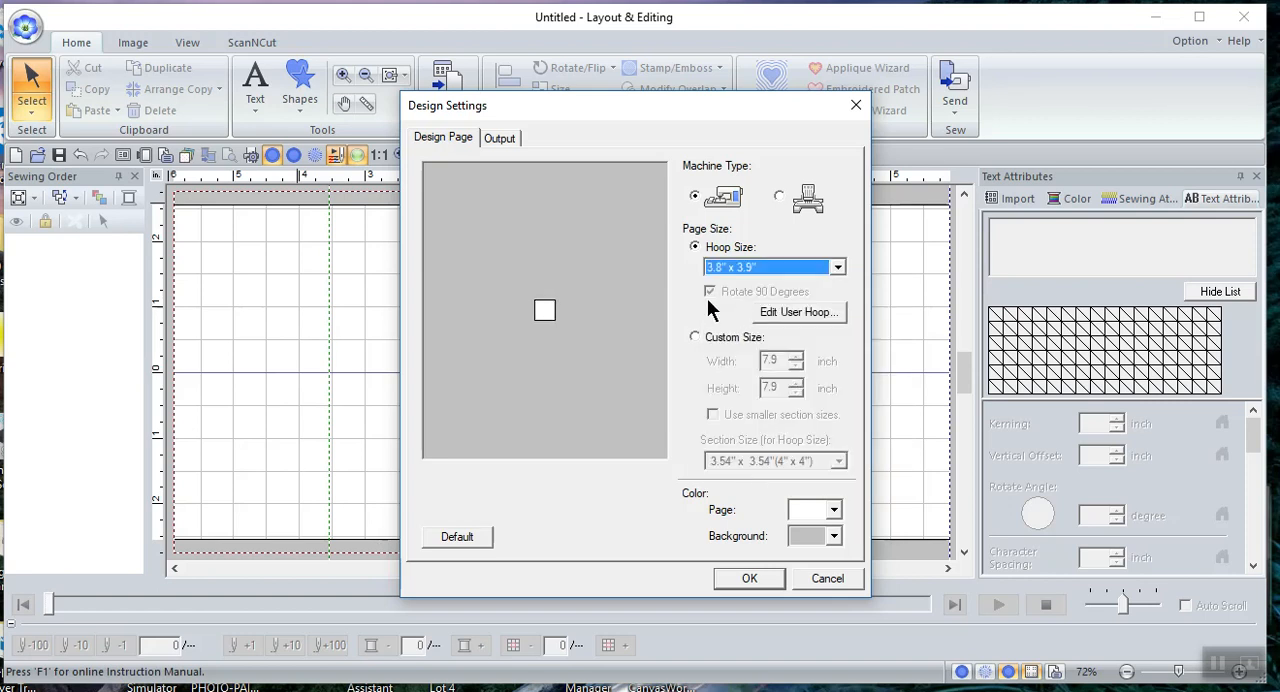
Switch to the other machine type and choose the 5-1/8" x 2" Cap Frame hoop
click(780, 196)
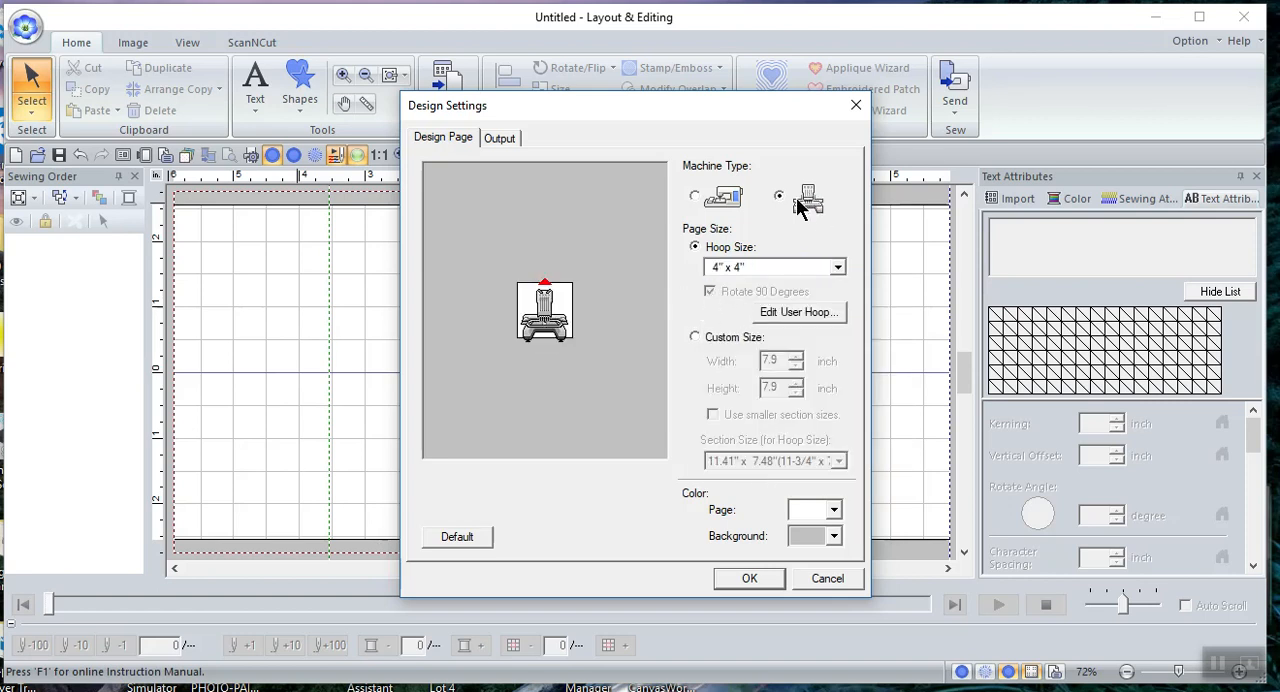
click(836, 268)
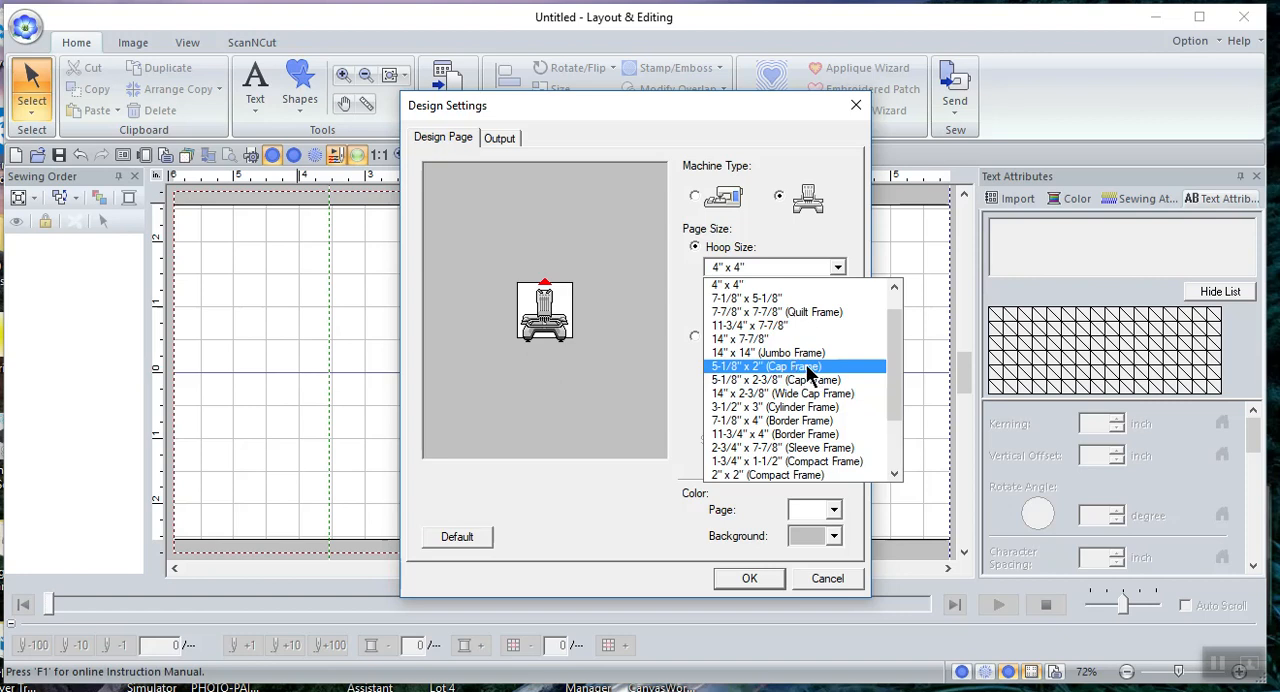
click(766, 366)
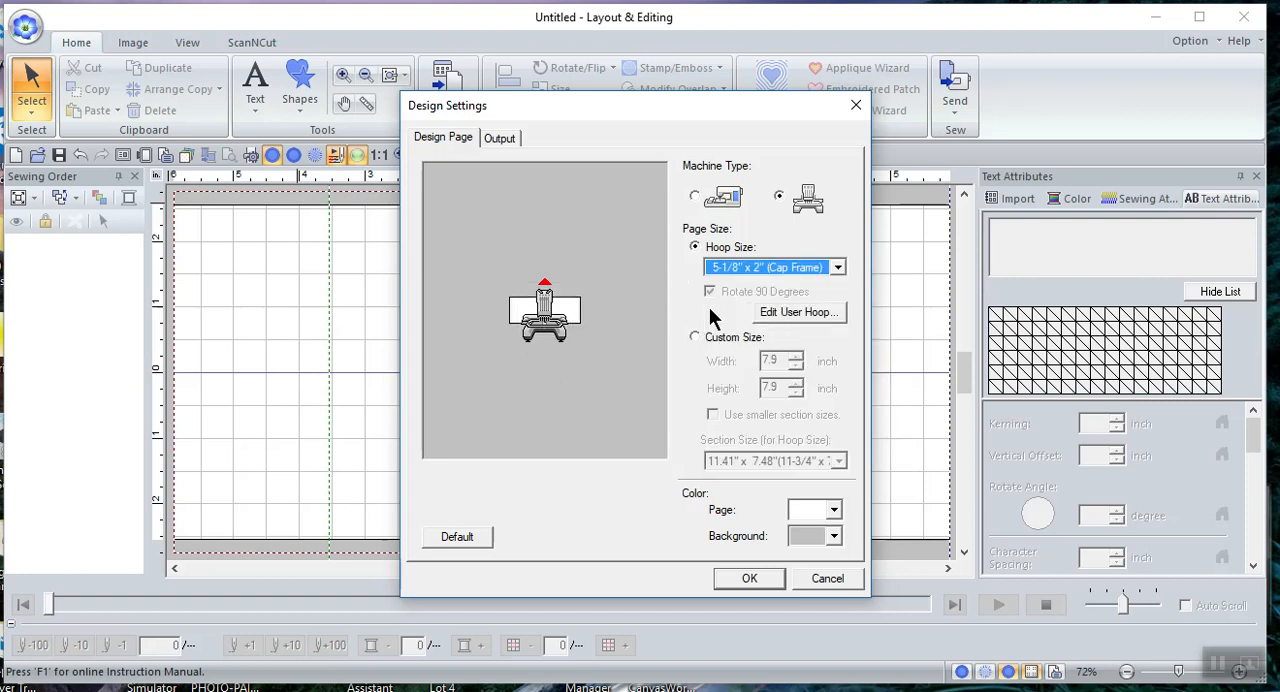
mouse_move(832, 378)
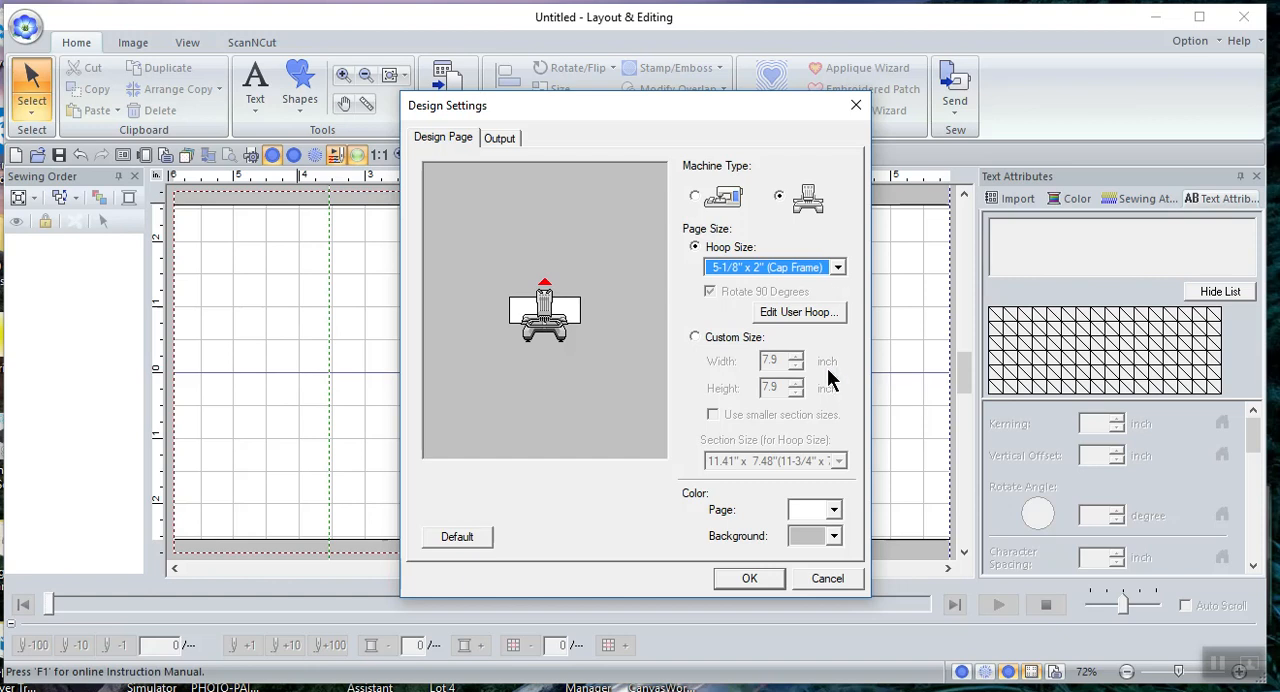
mouse_move(704, 344)
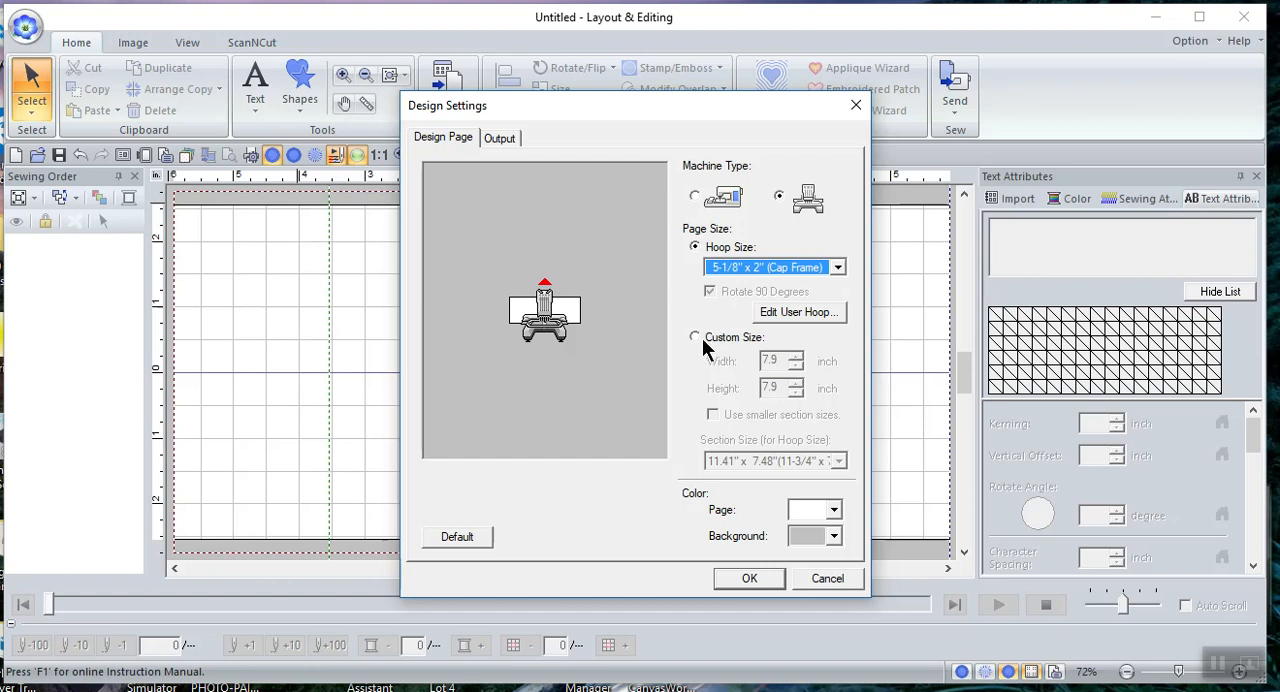
mouse_move(838, 374)
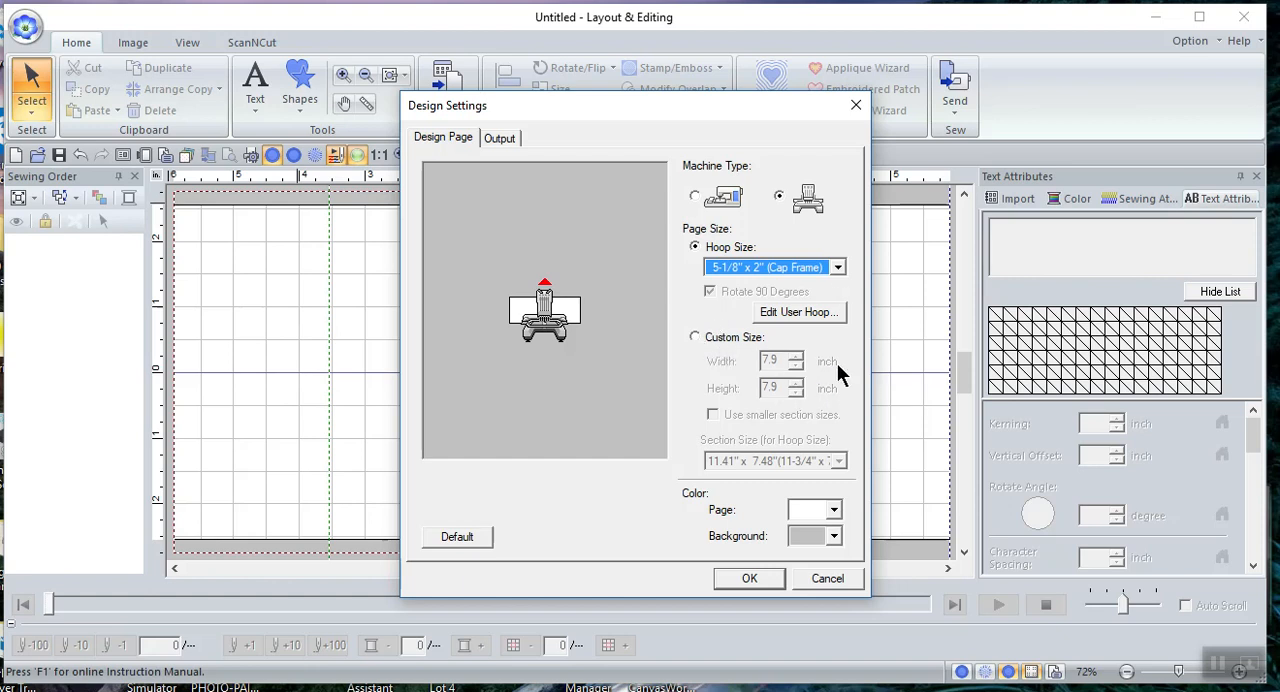
click(798, 312)
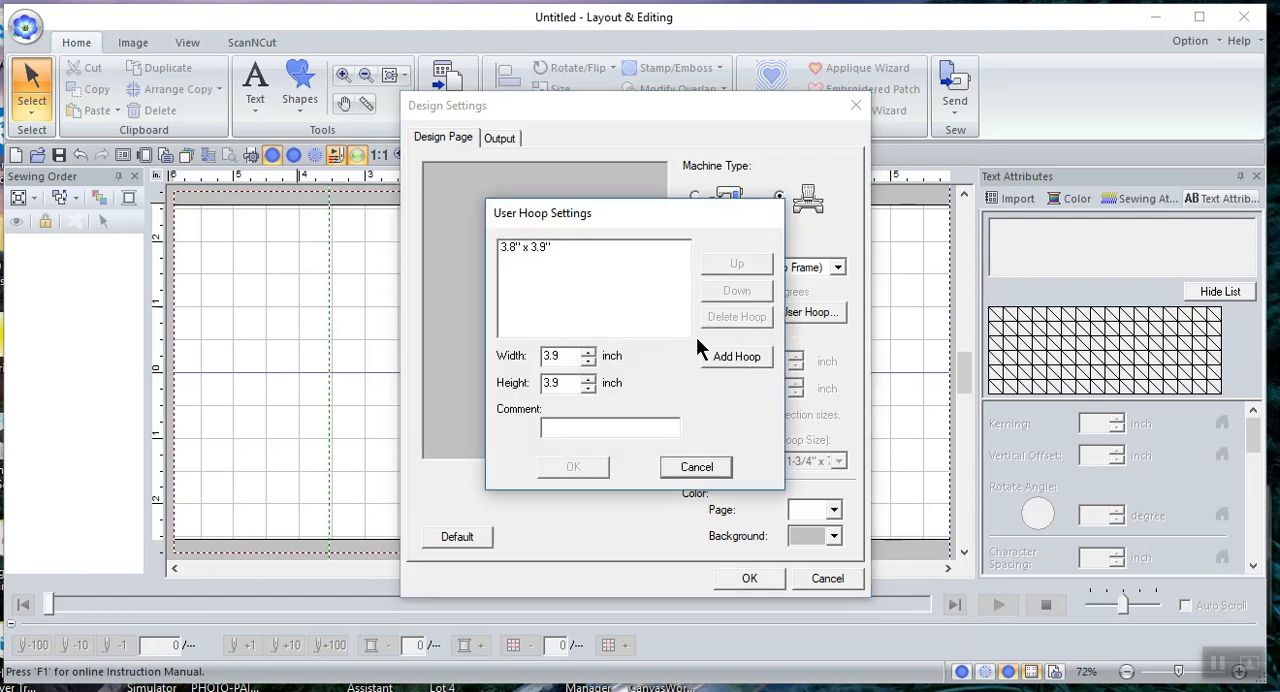
mouse_move(584, 318)
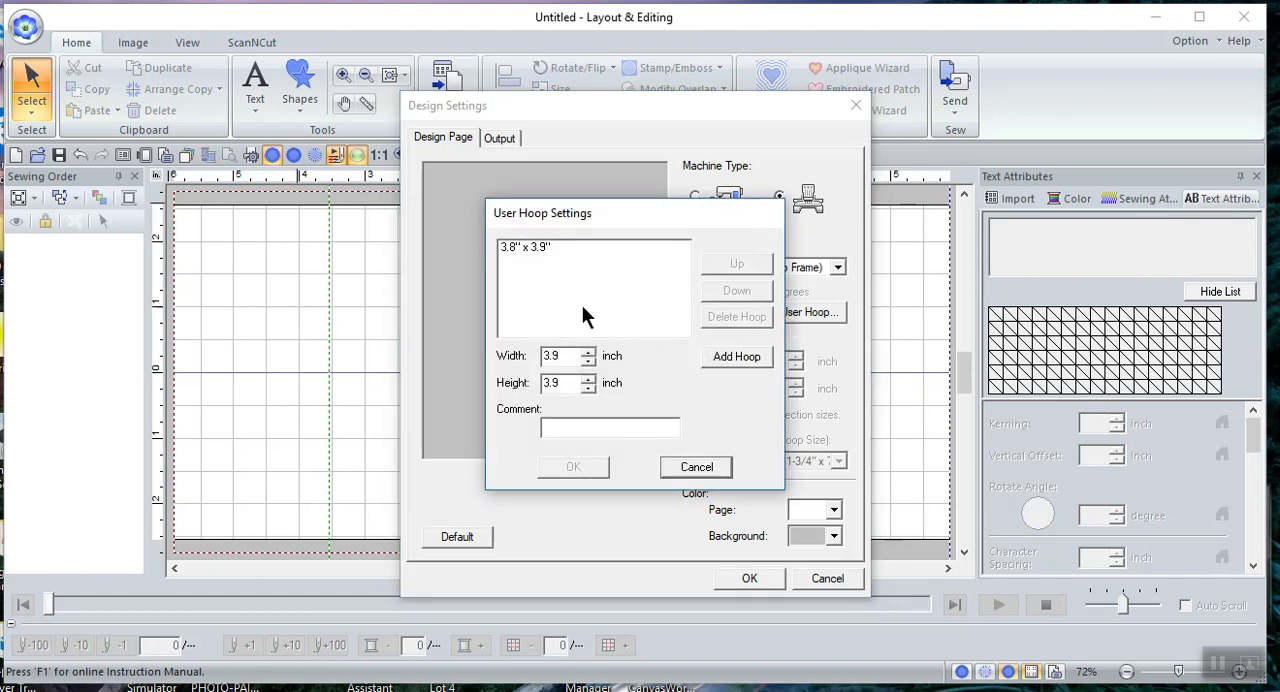
mouse_move(536, 250)
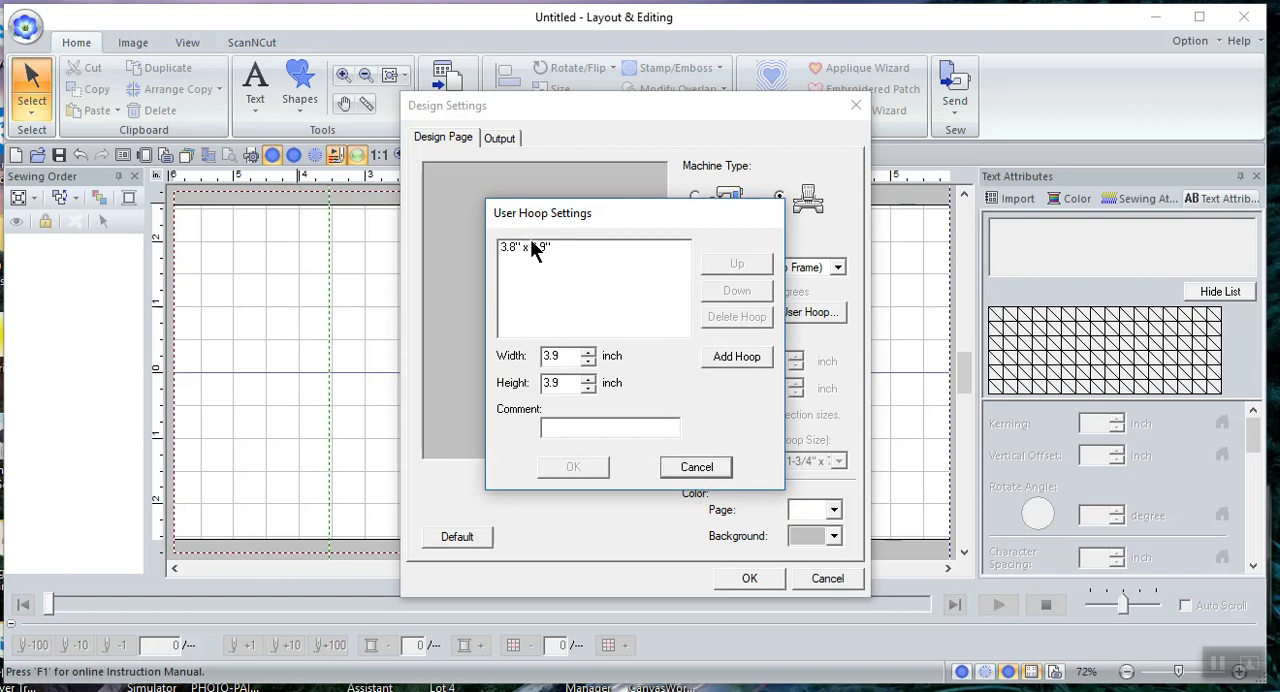
mouse_move(538, 302)
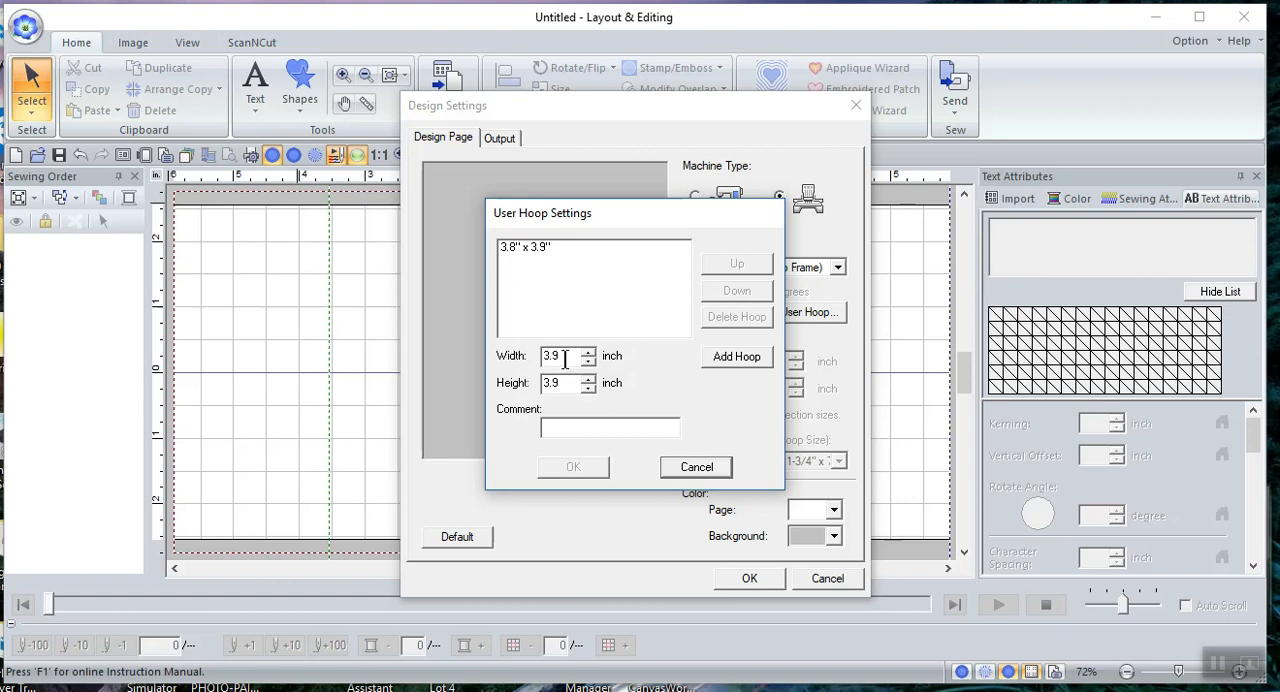
mouse_move(584, 268)
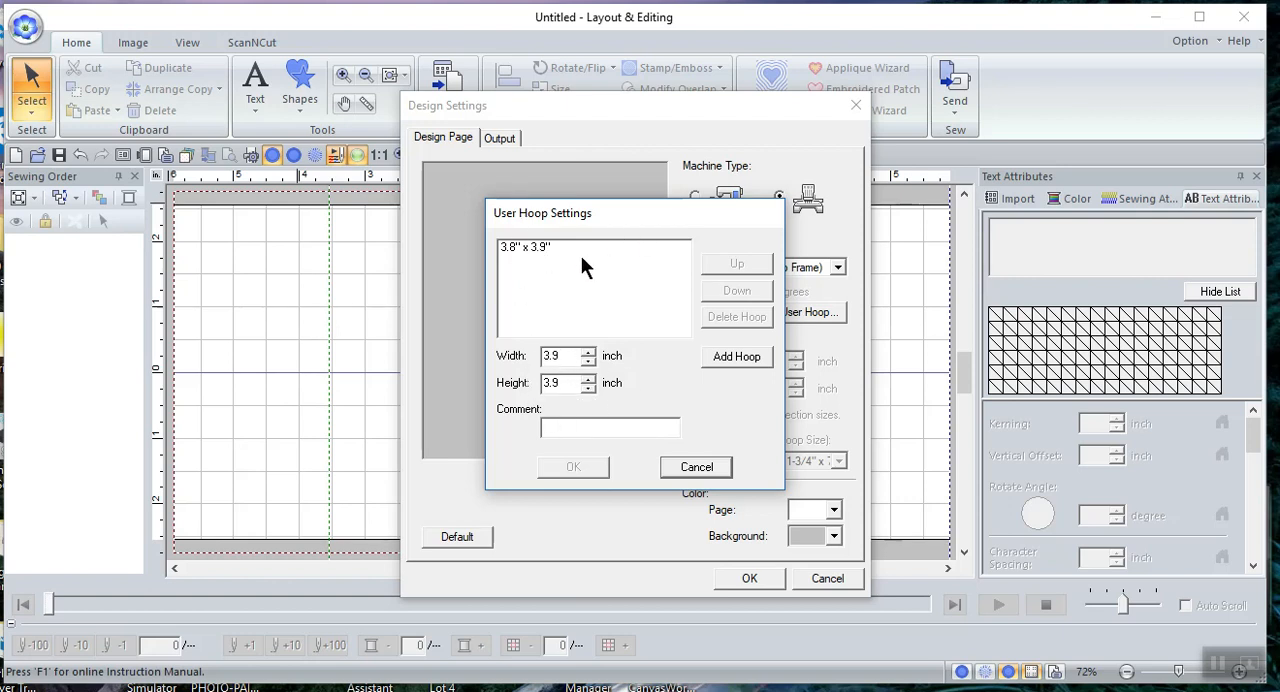
mouse_move(730, 470)
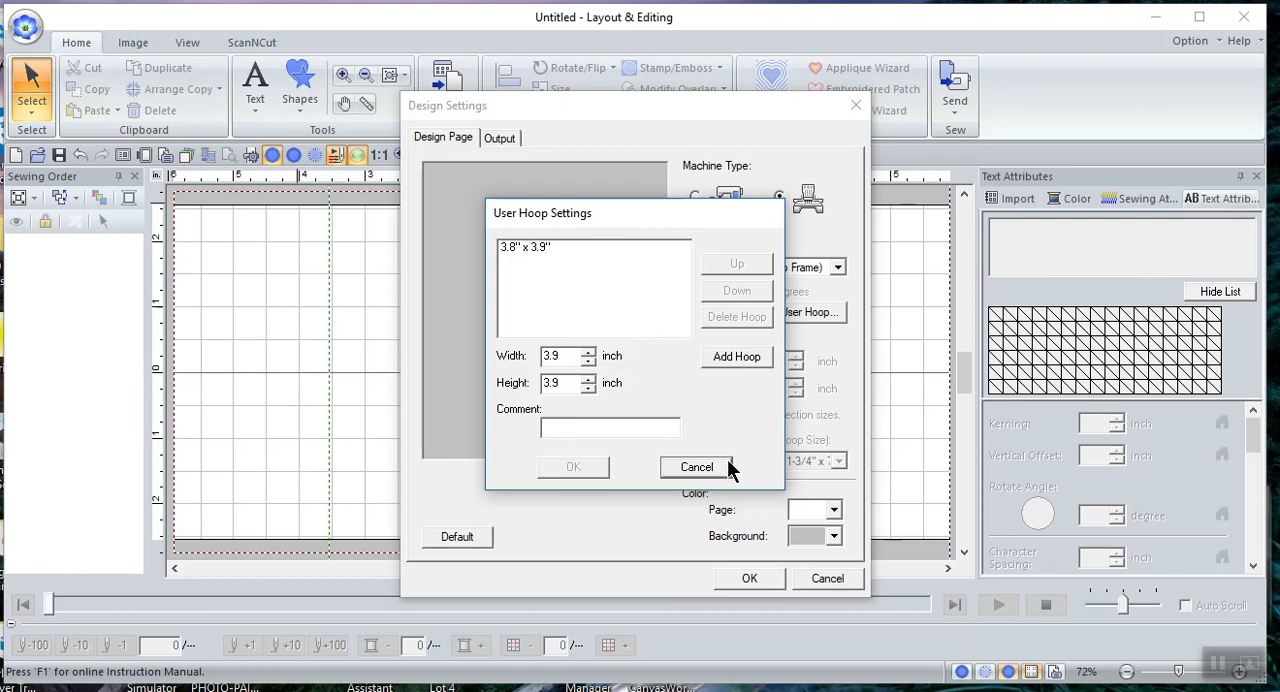
click(696, 468)
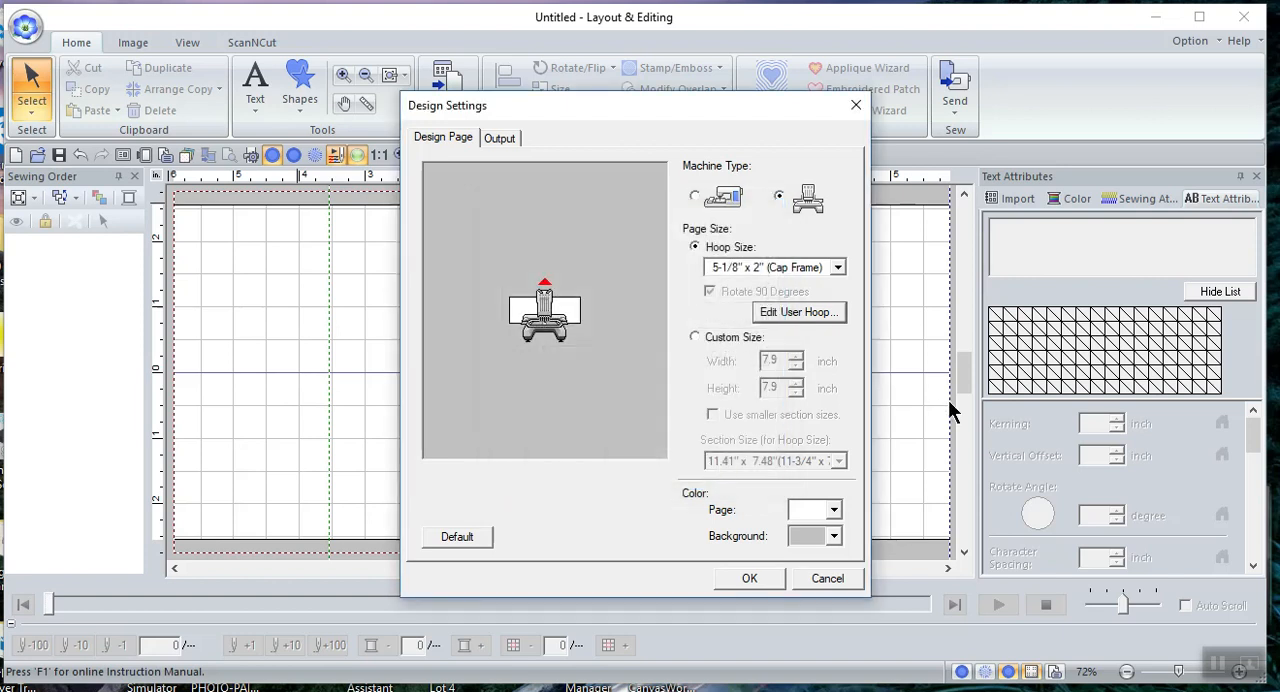
mouse_move(670, 344)
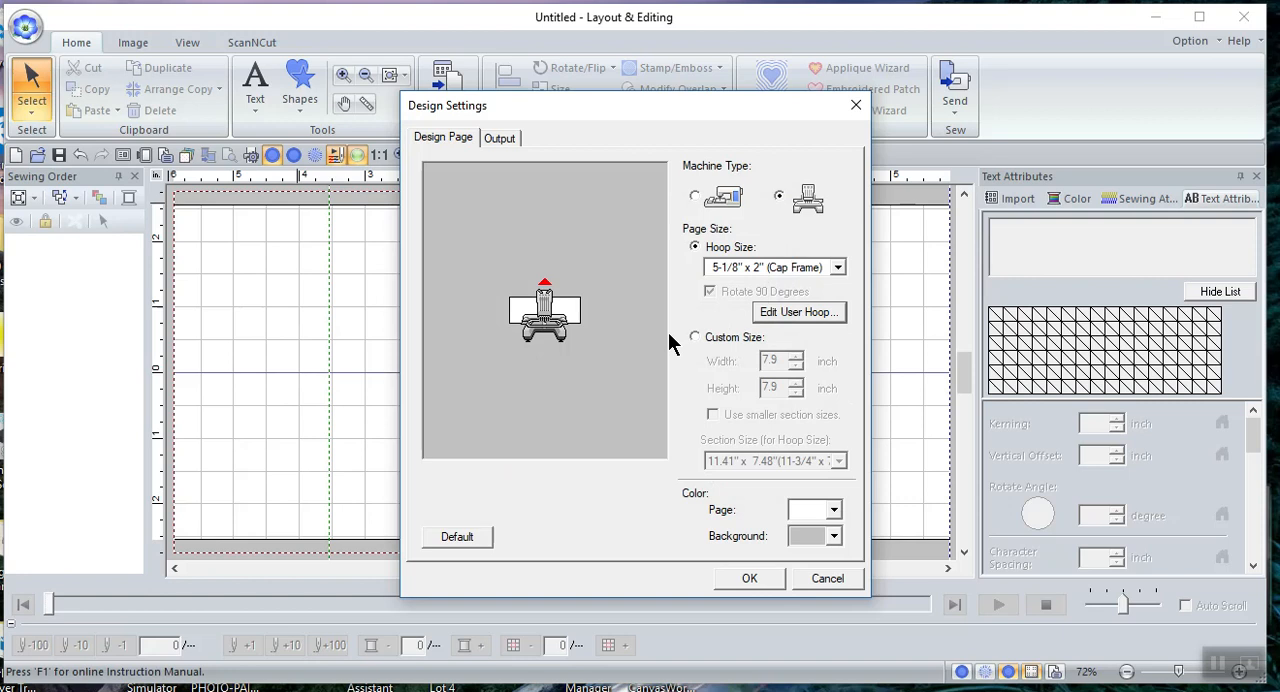
mouse_move(784, 528)
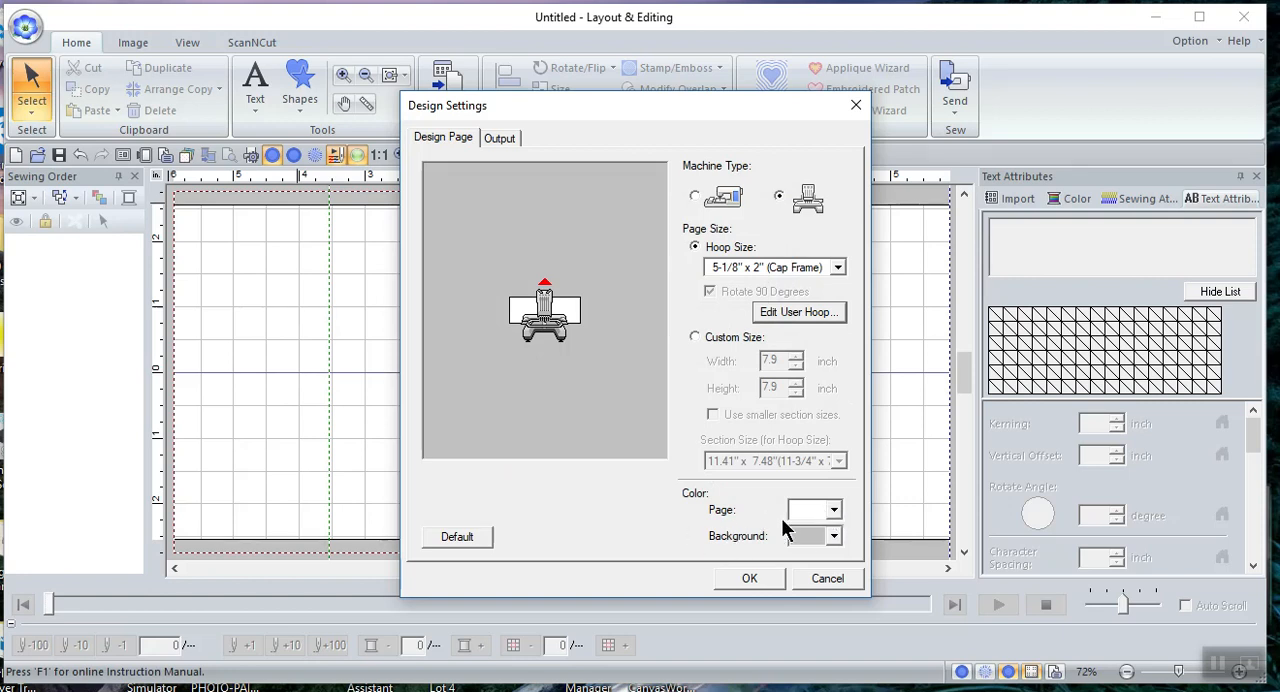
Make the page colour red, pick the 7-1/8" x 4" border frame, then return the page to white
click(832, 510)
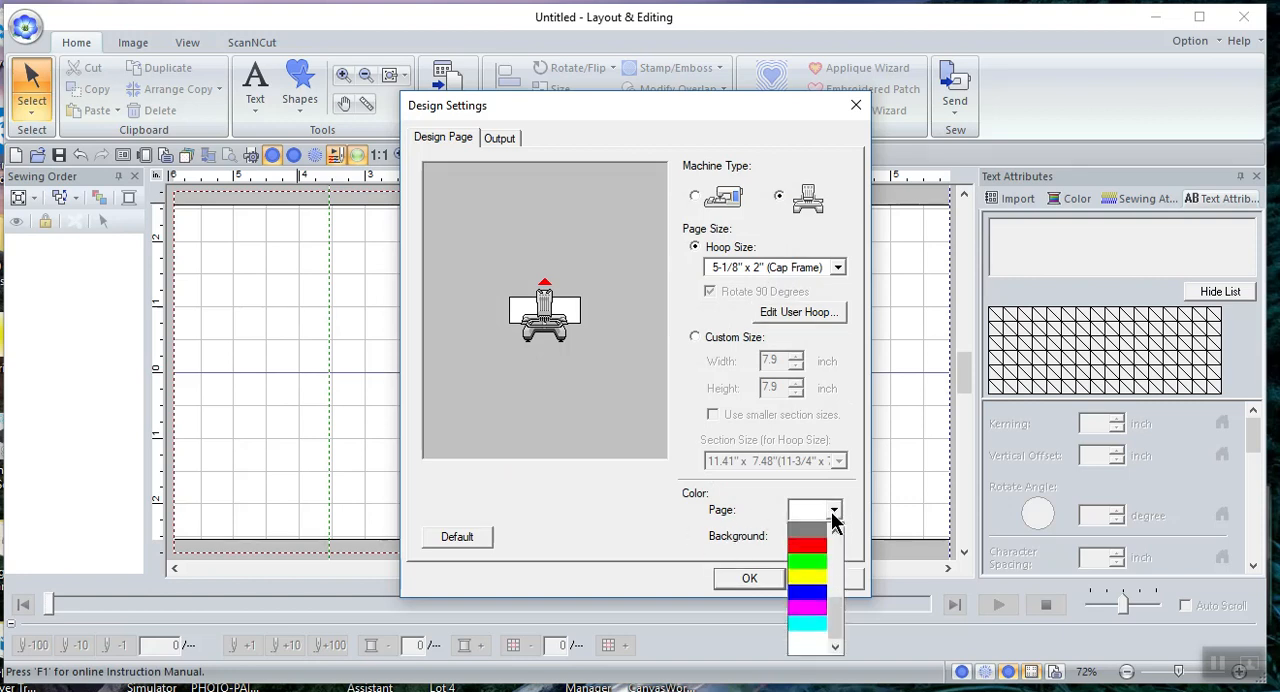
click(808, 540)
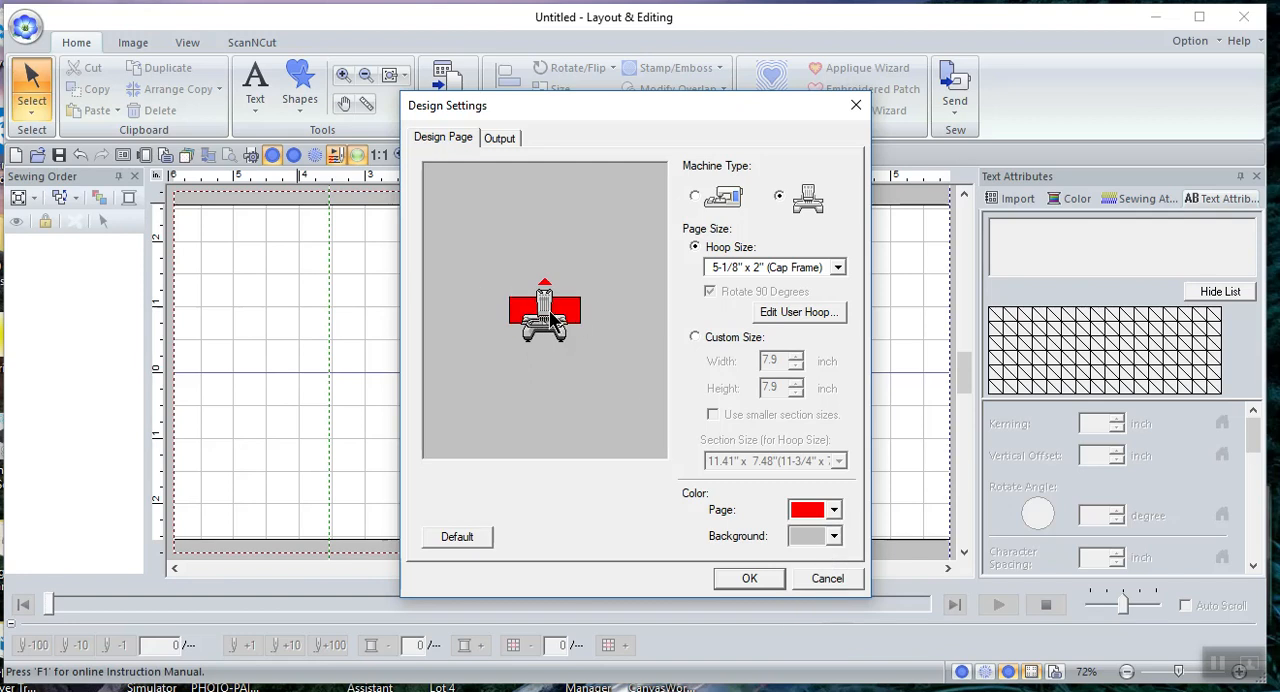
click(836, 268)
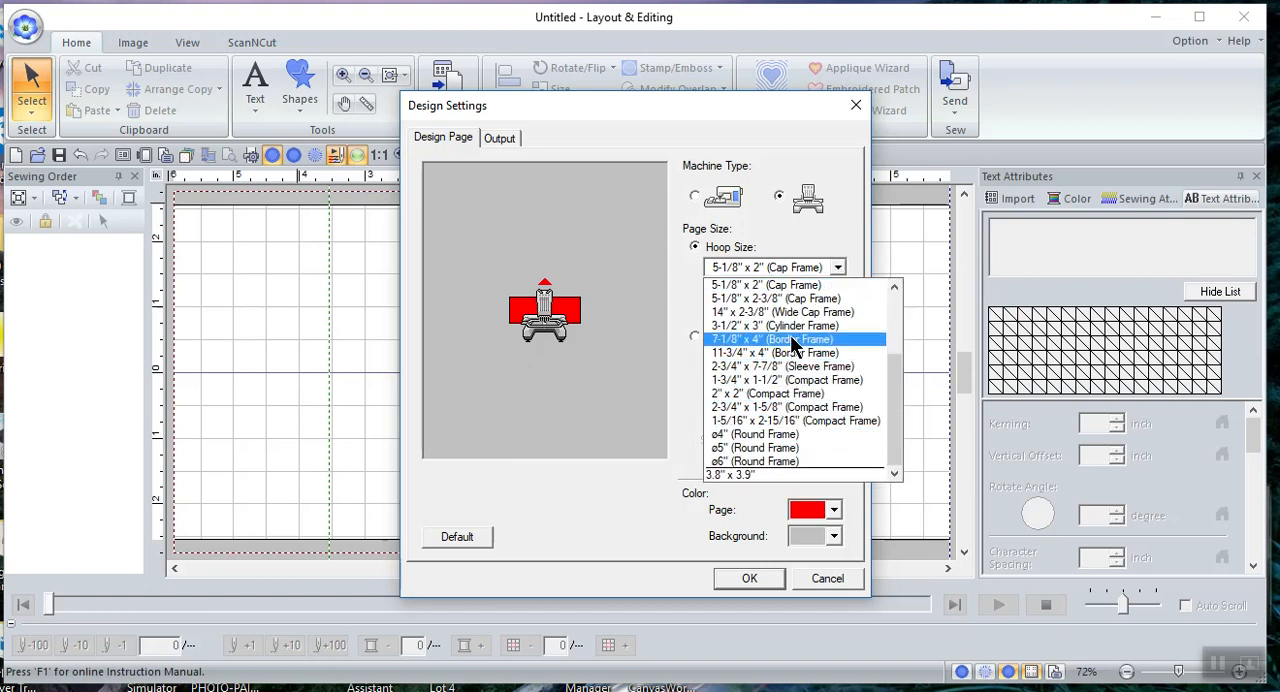
click(770, 340)
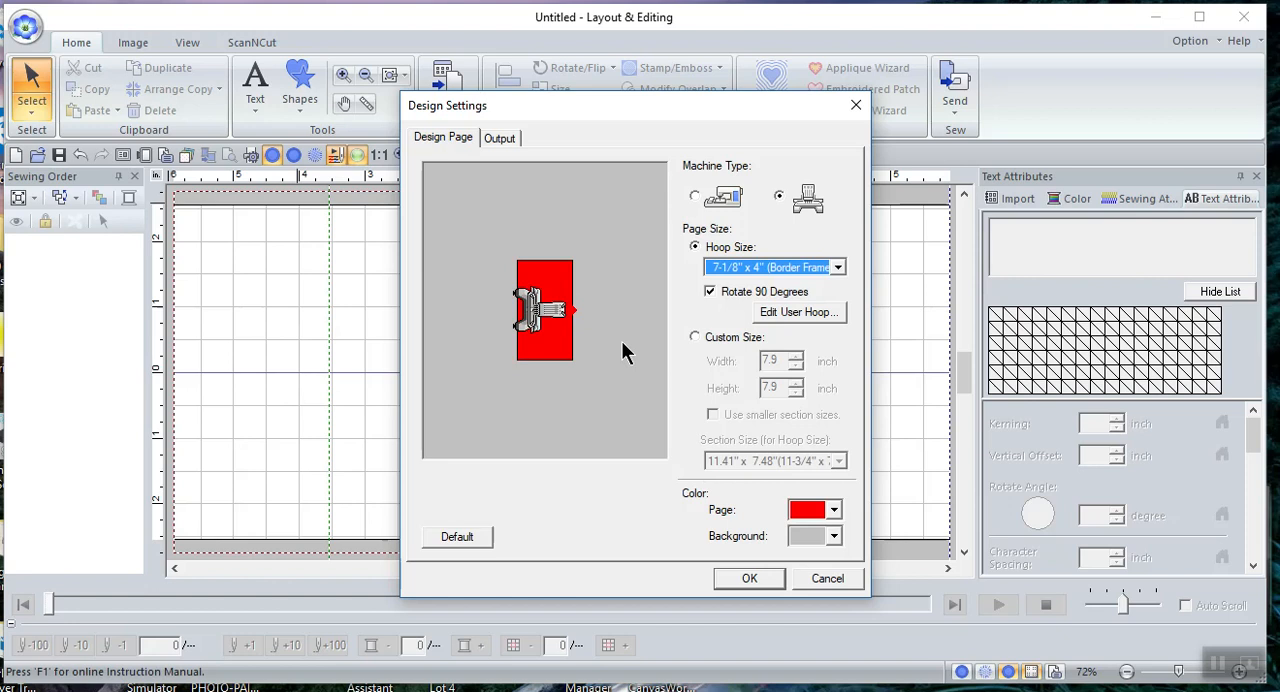
mouse_move(568, 356)
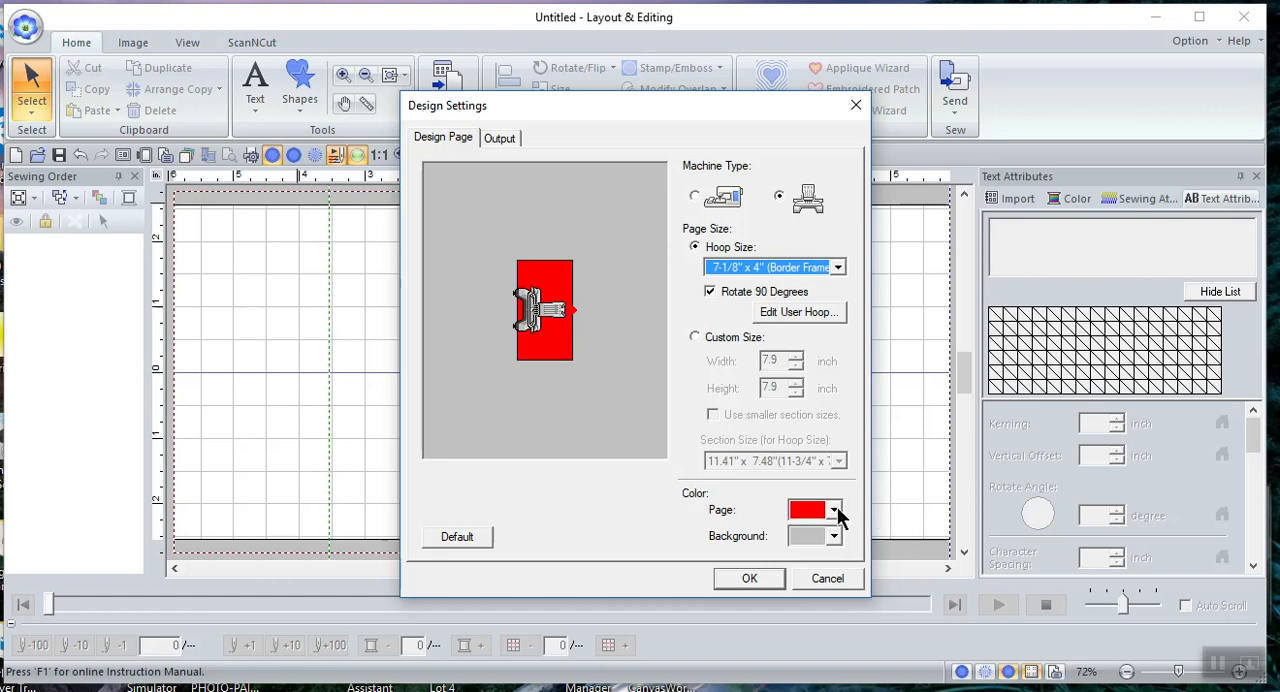
click(808, 510)
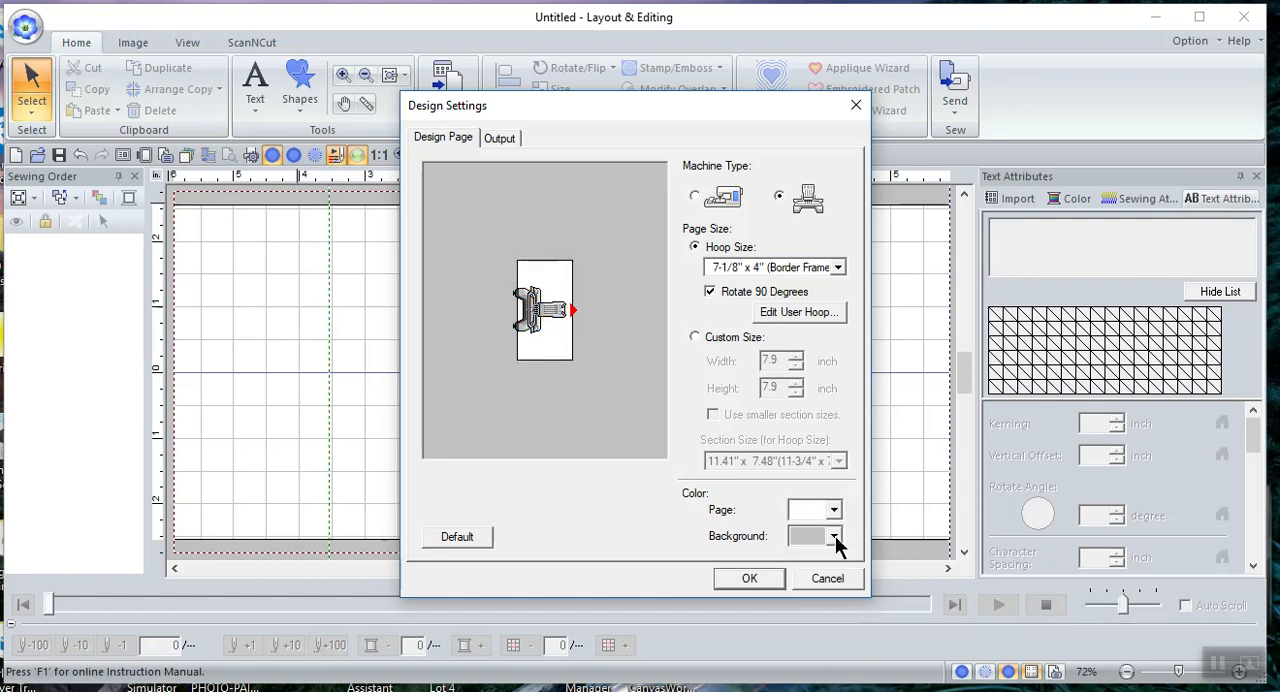
Make the background colour red, then return it to grey
click(808, 536)
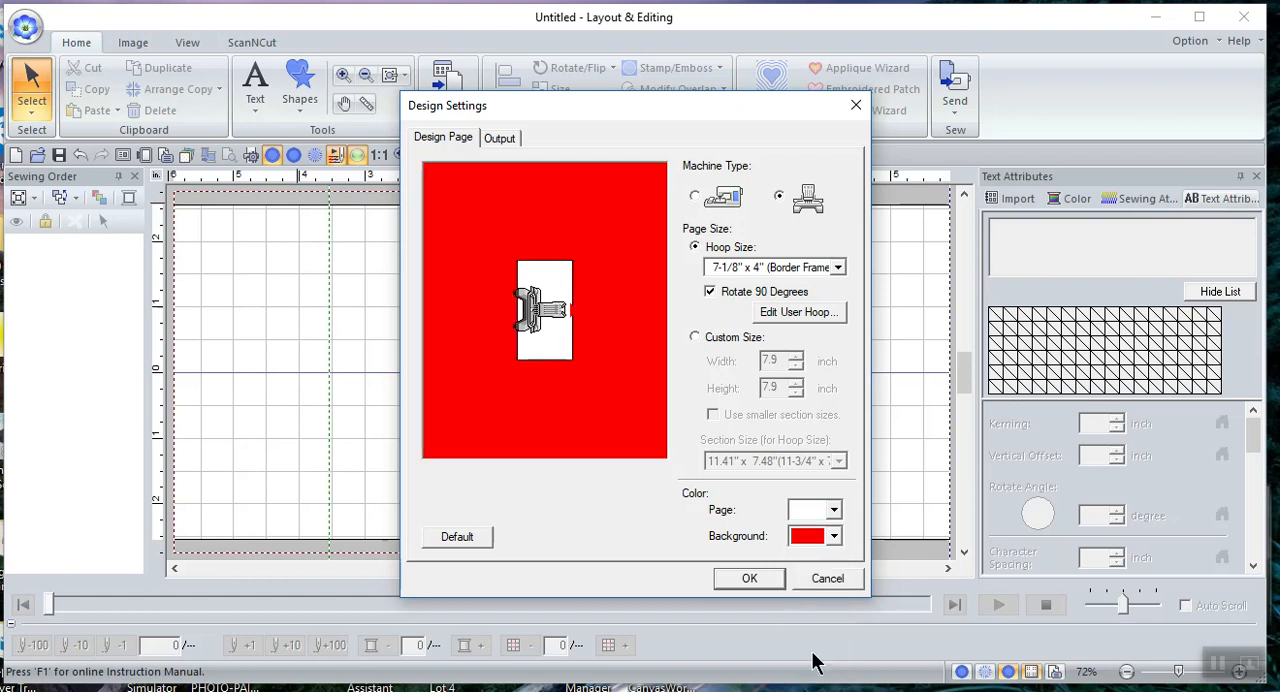
mouse_move(380, 504)
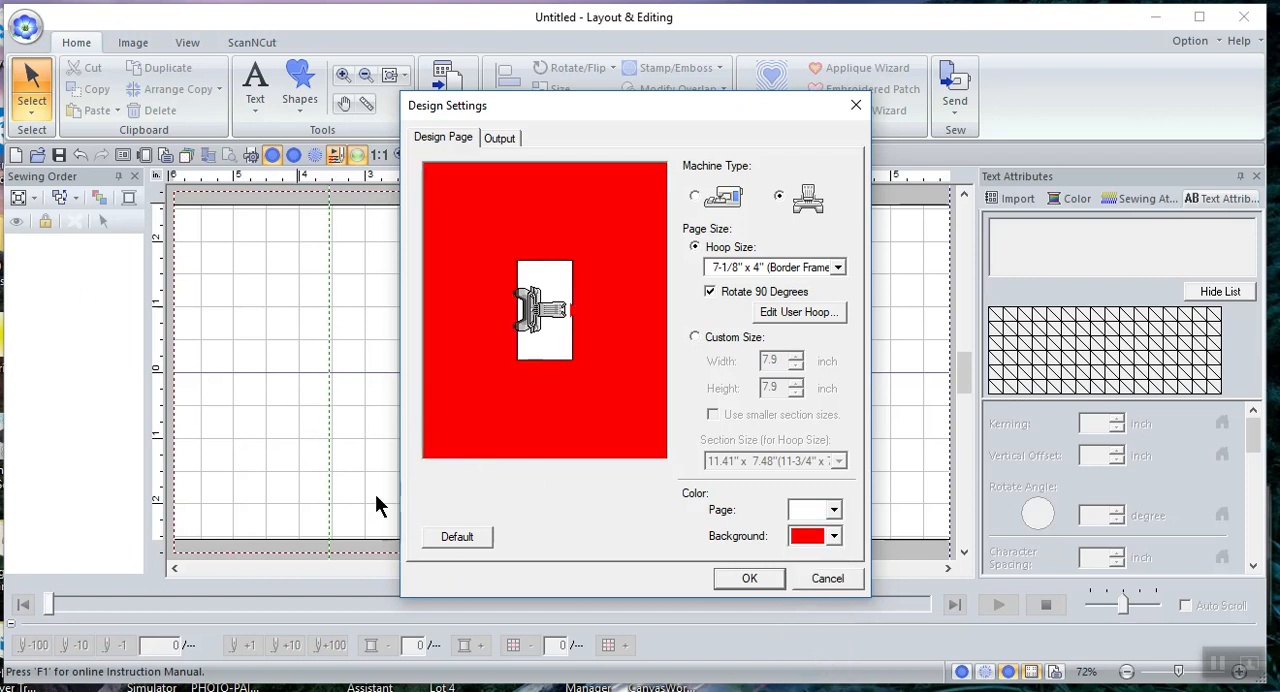
mouse_move(540, 480)
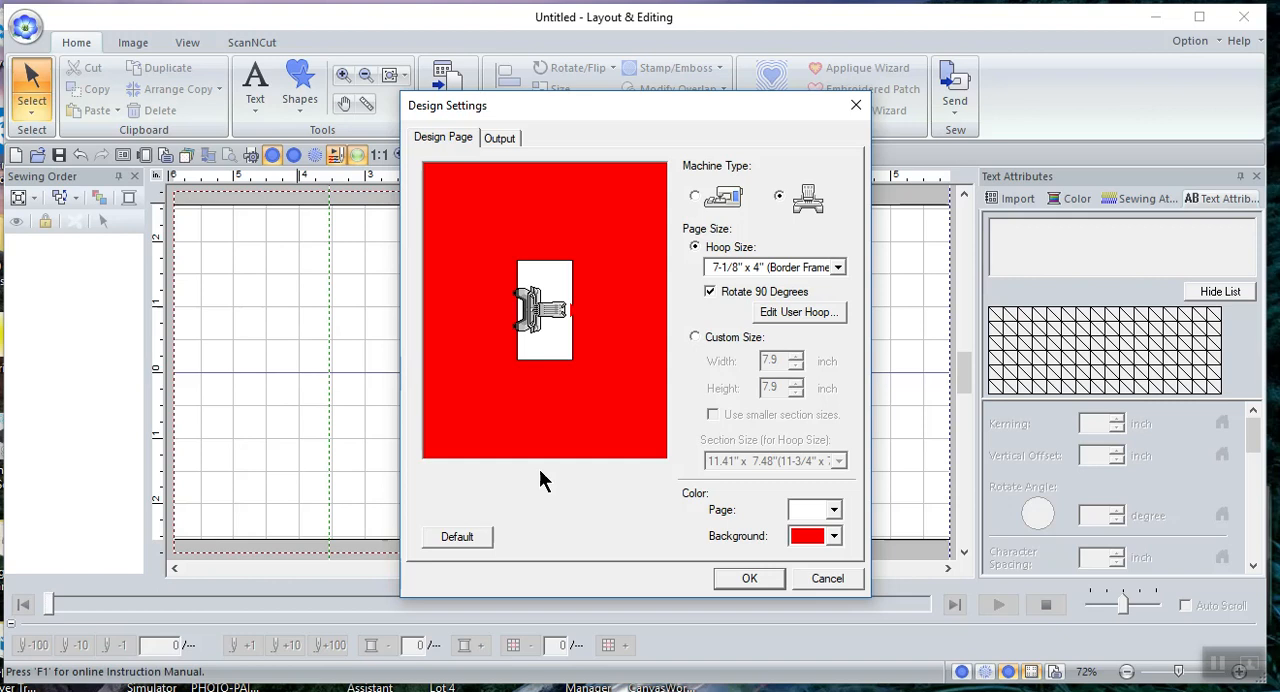
click(836, 536)
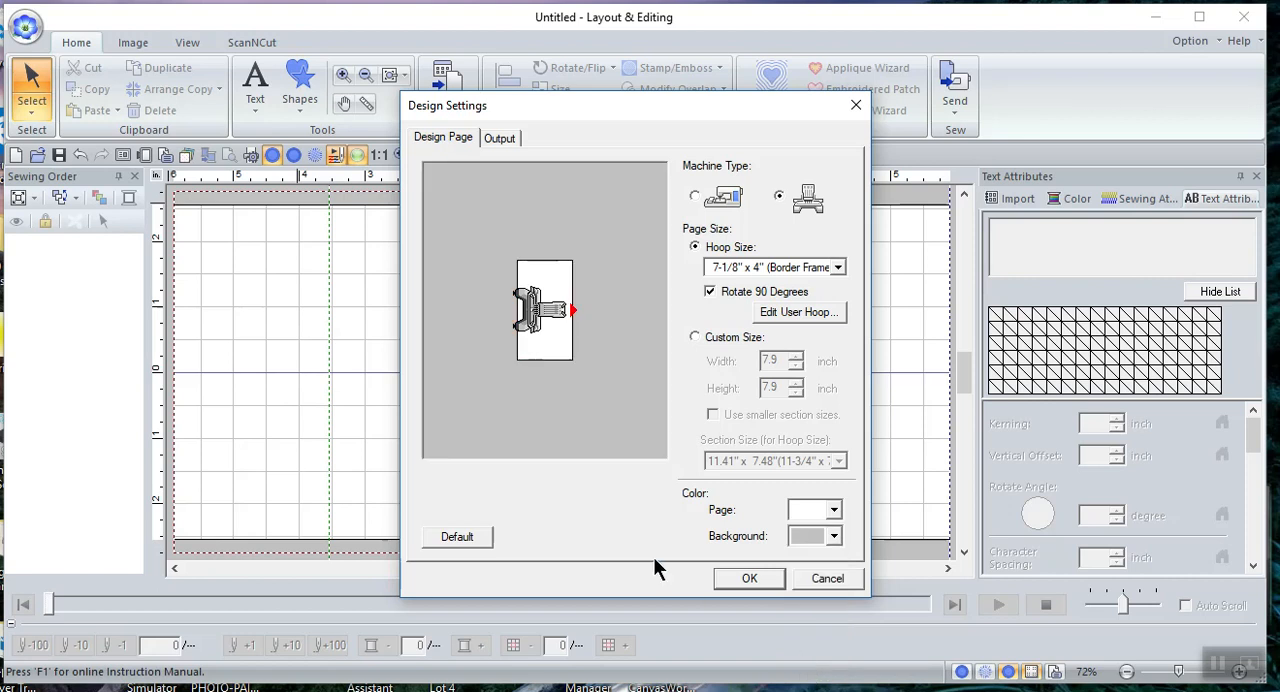
mouse_move(500, 152)
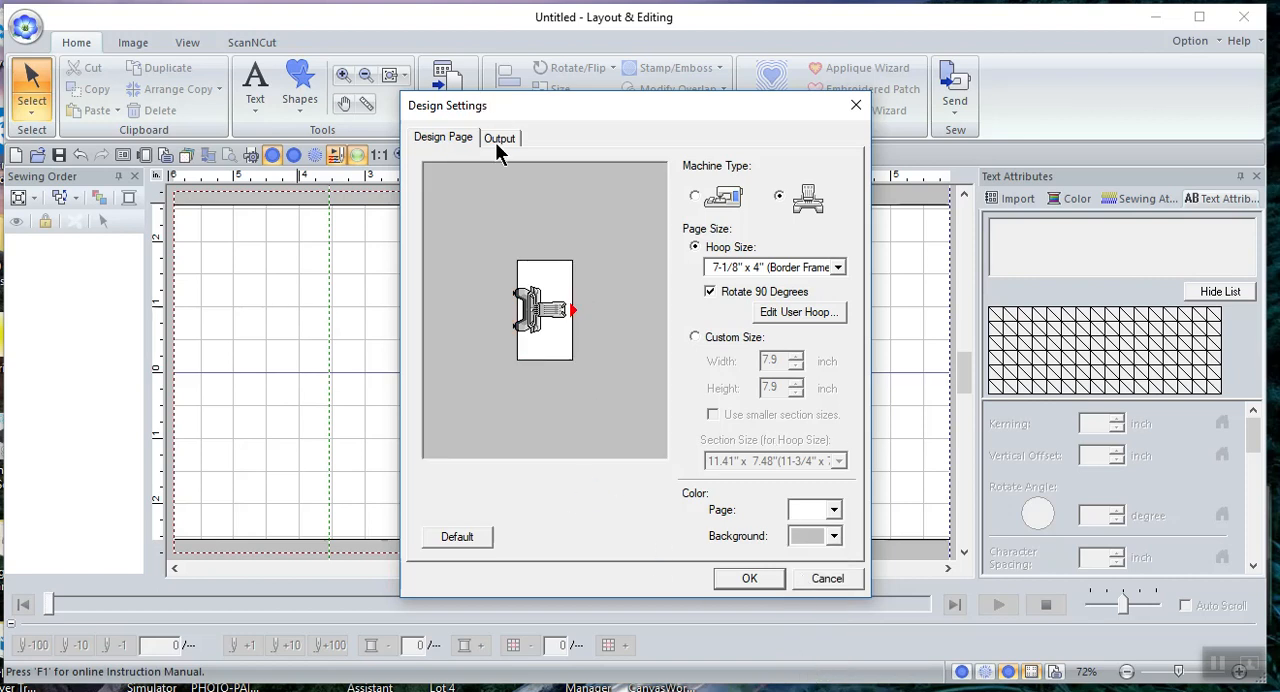
In Output settings, try Design Page area for sewing, then restore Use existing design area
click(500, 136)
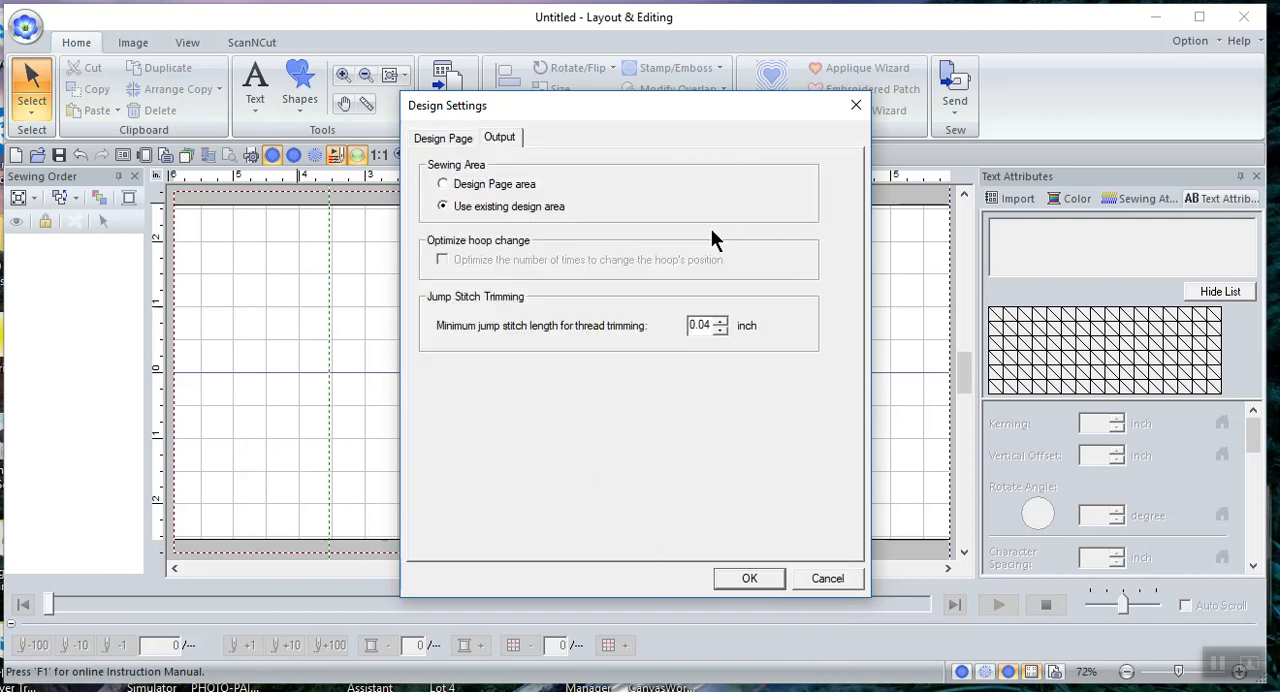
mouse_move(404, 168)
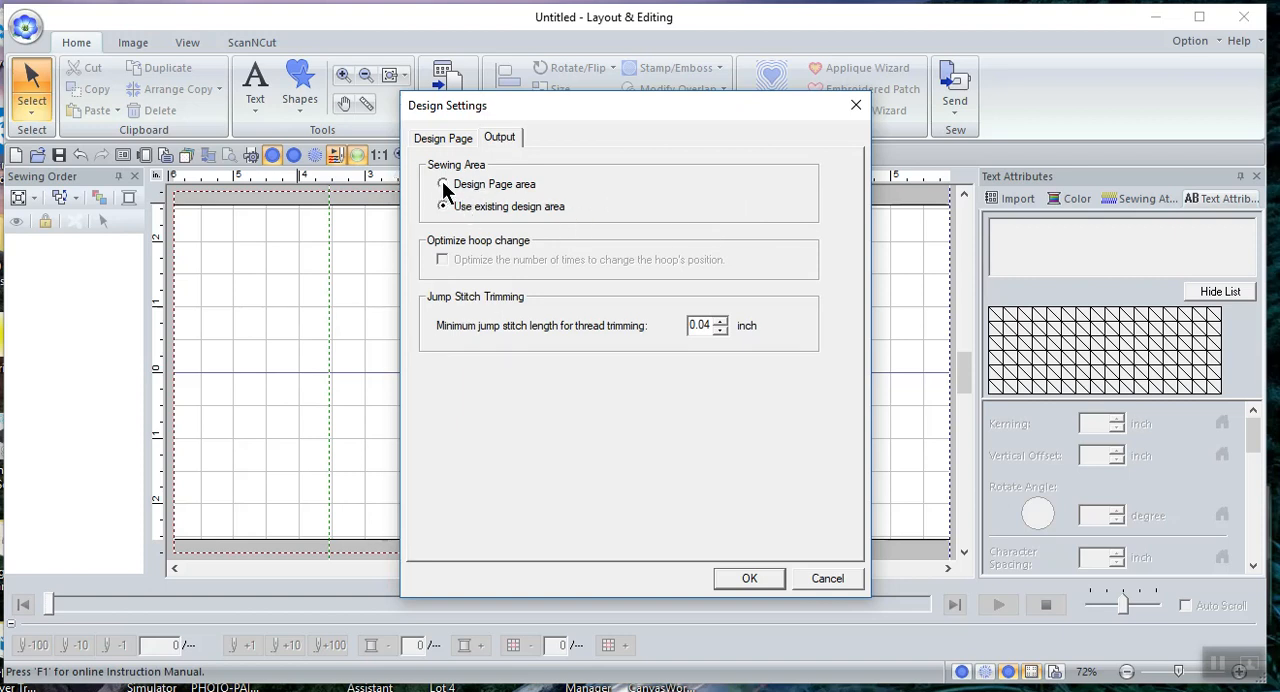
click(442, 184)
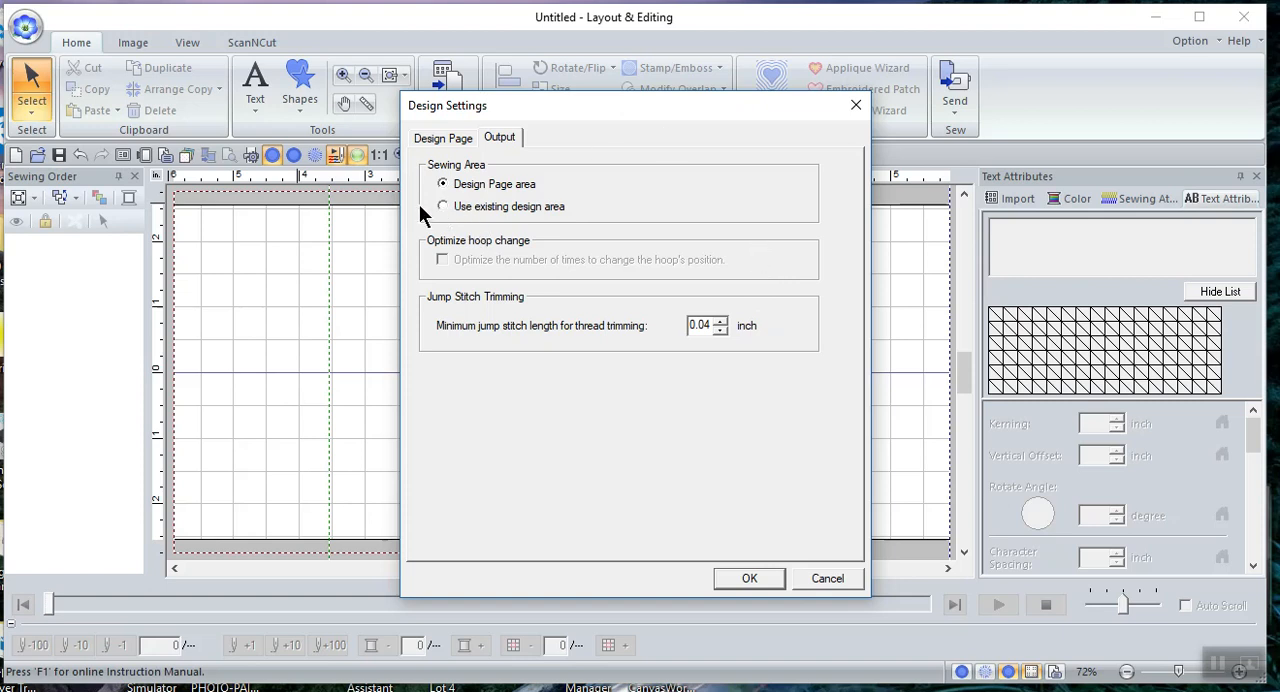
click(442, 206)
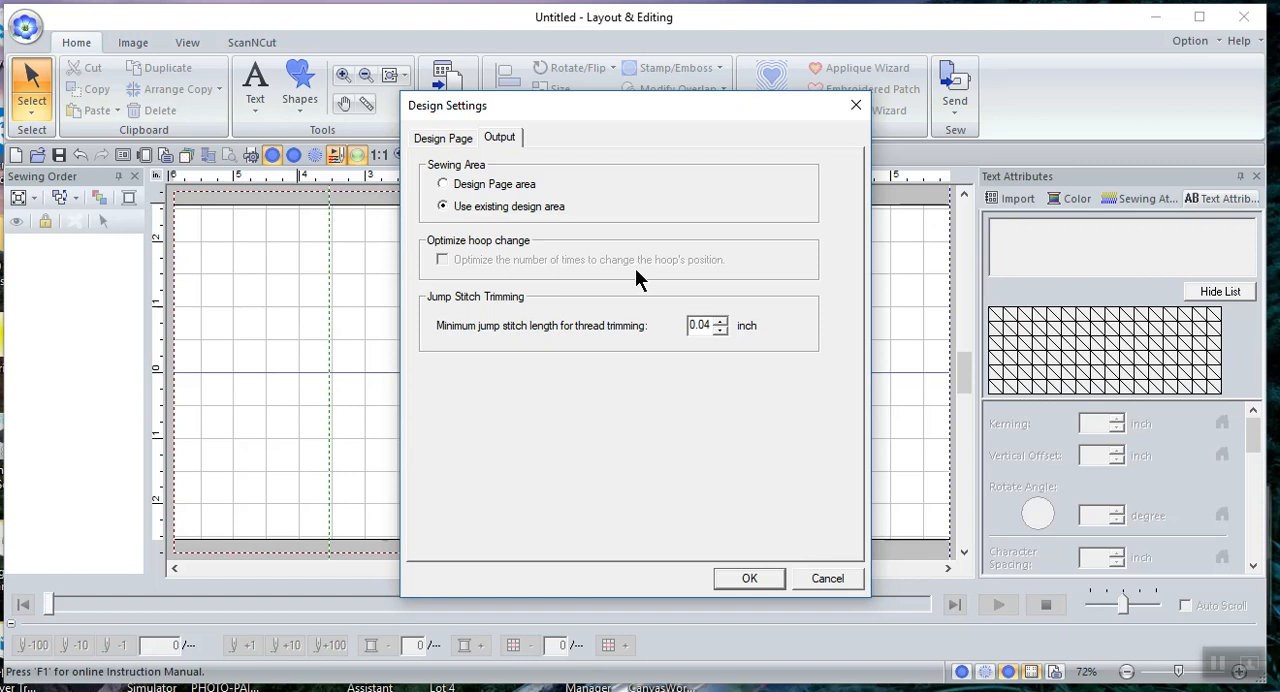
mouse_move(450, 270)
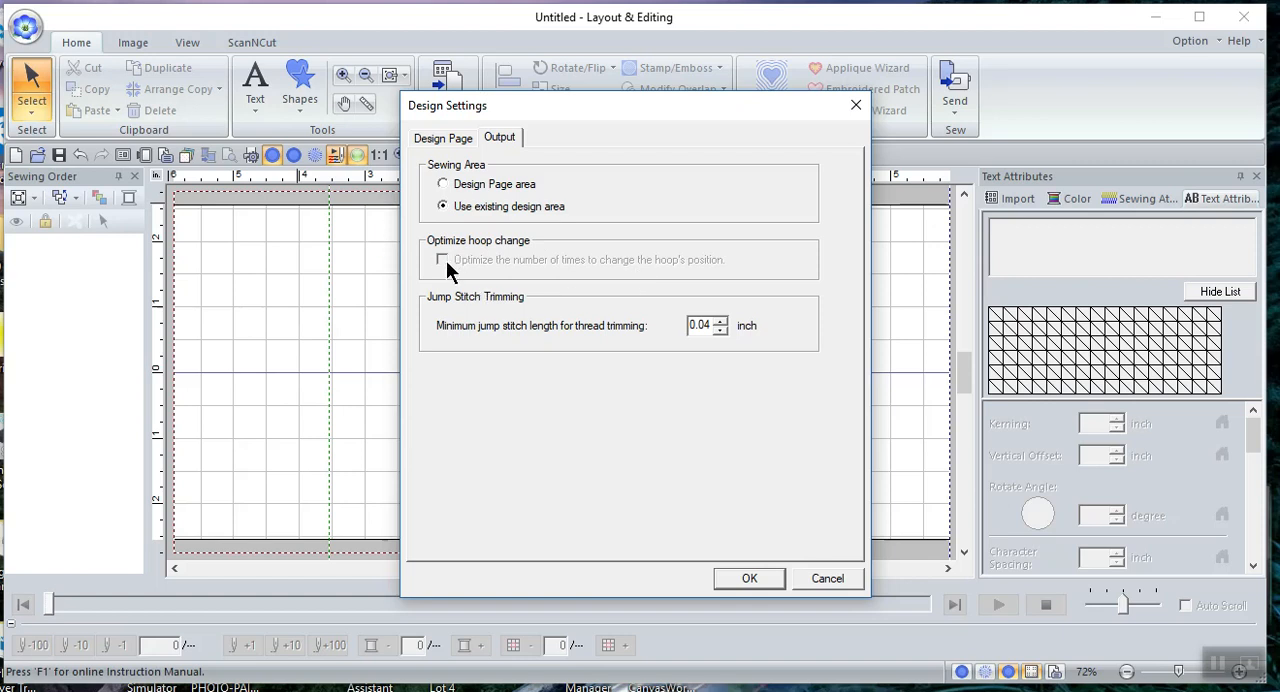
mouse_move(458, 270)
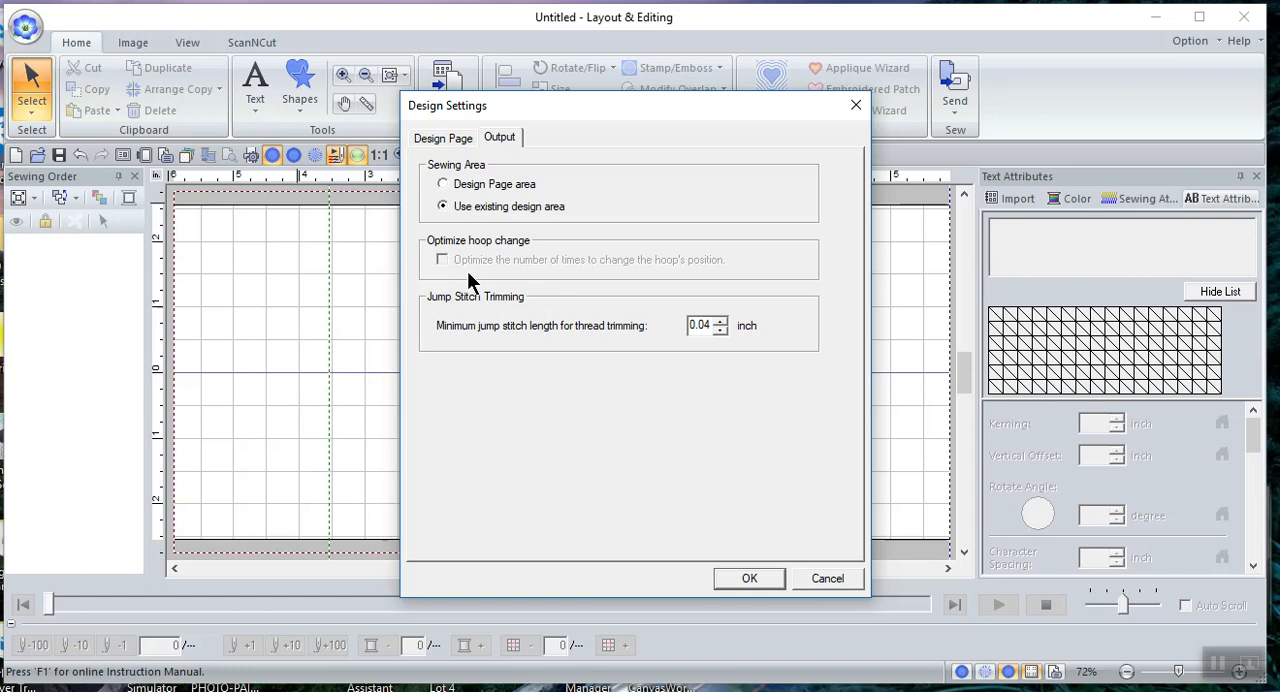
mouse_move(420, 260)
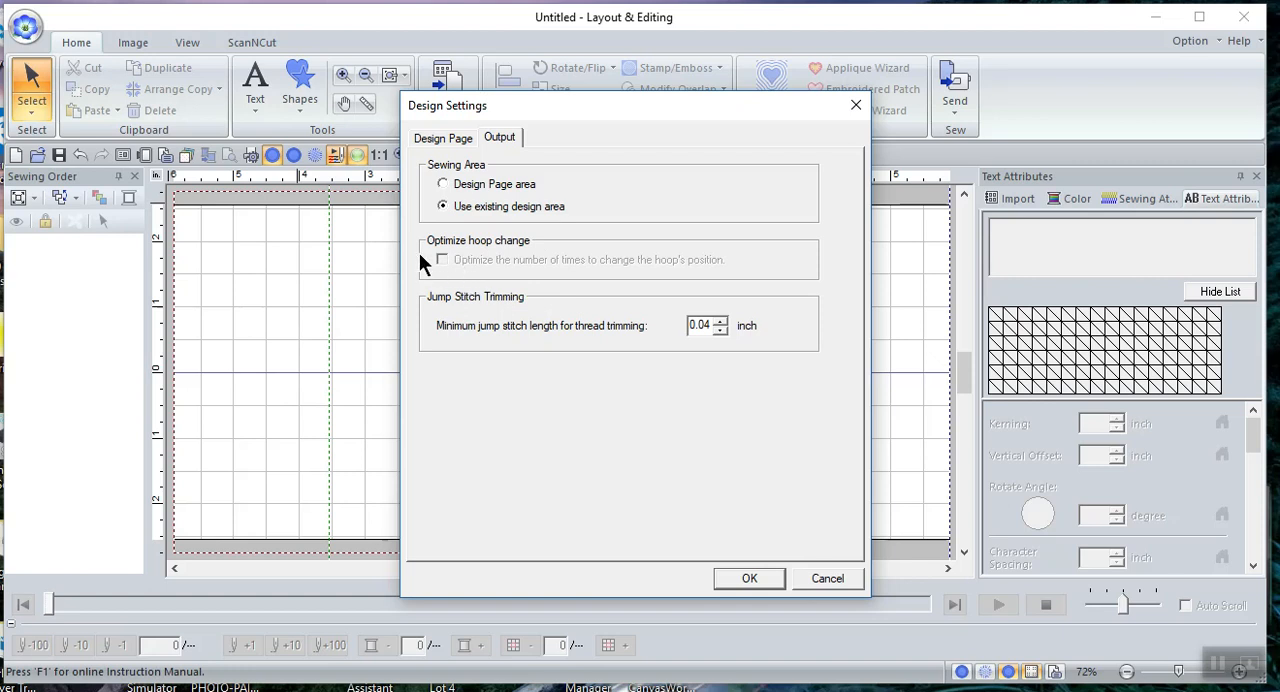
mouse_move(456, 278)
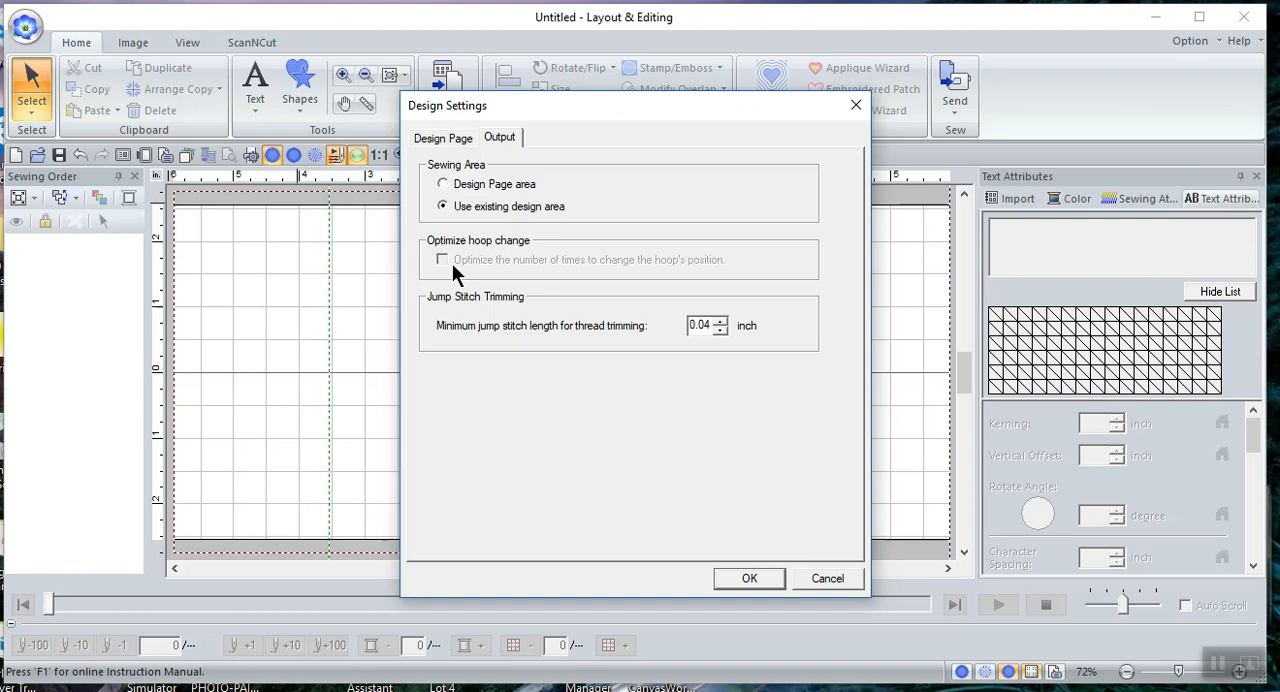
mouse_move(500, 284)
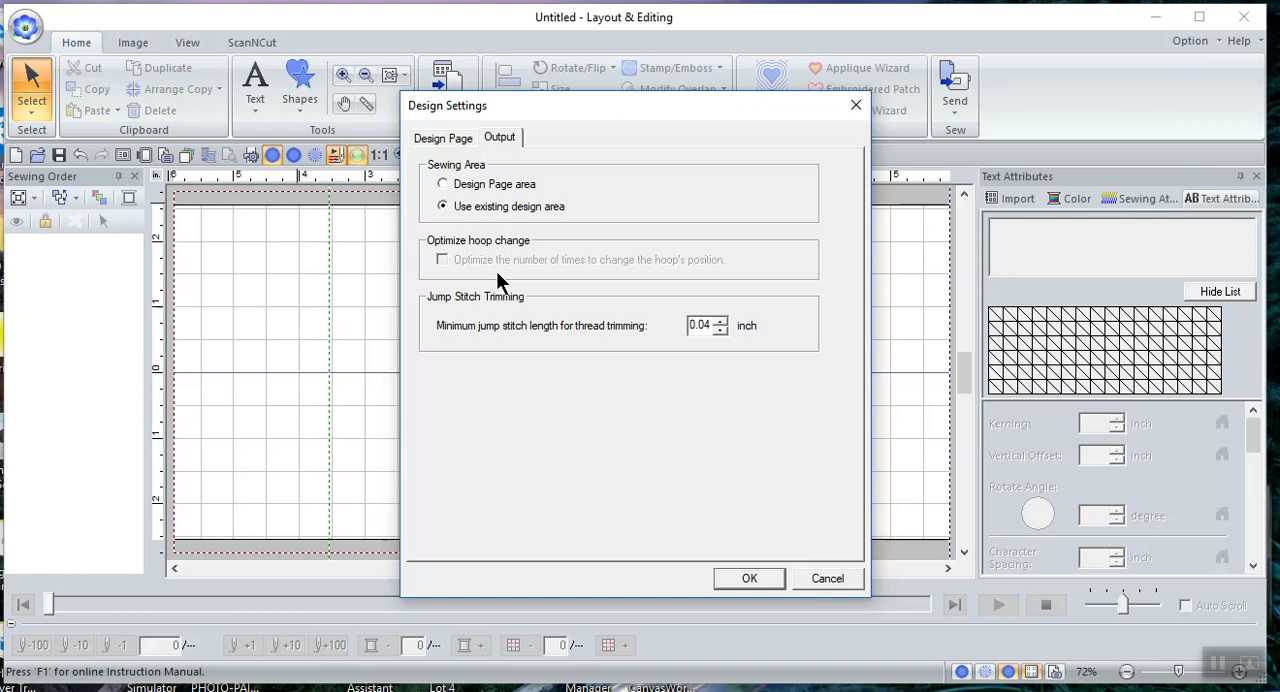
mouse_move(494, 312)
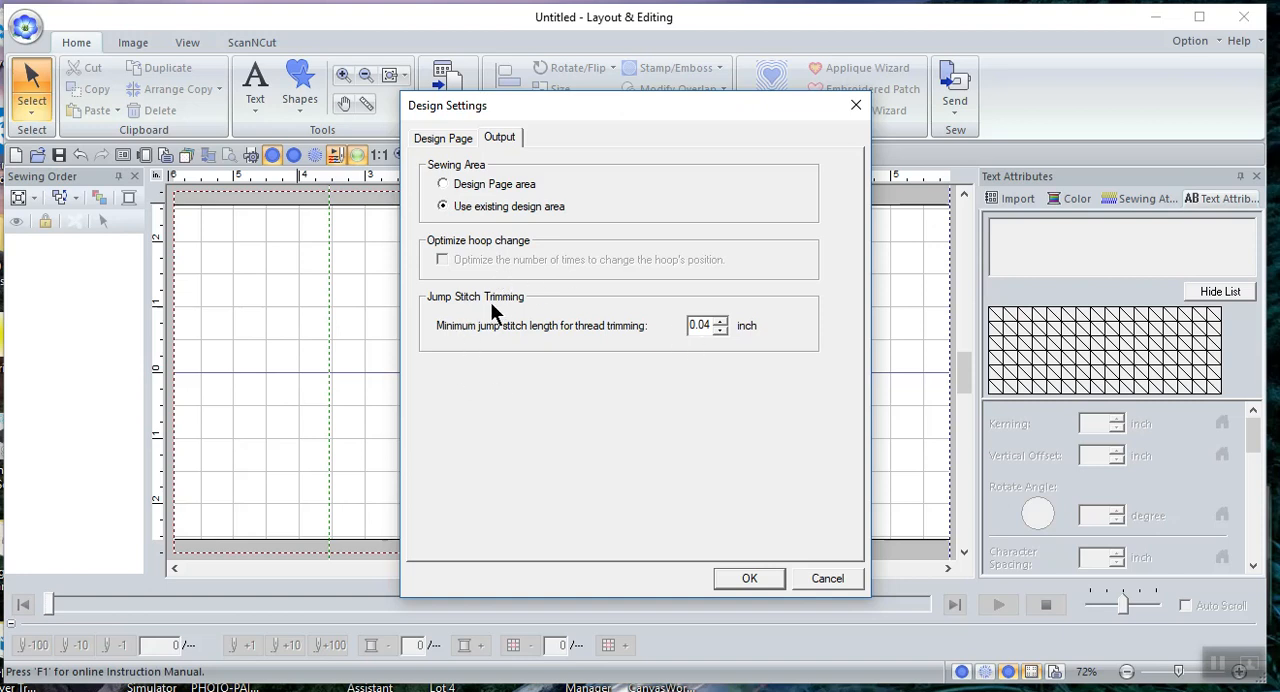
mouse_move(760, 344)
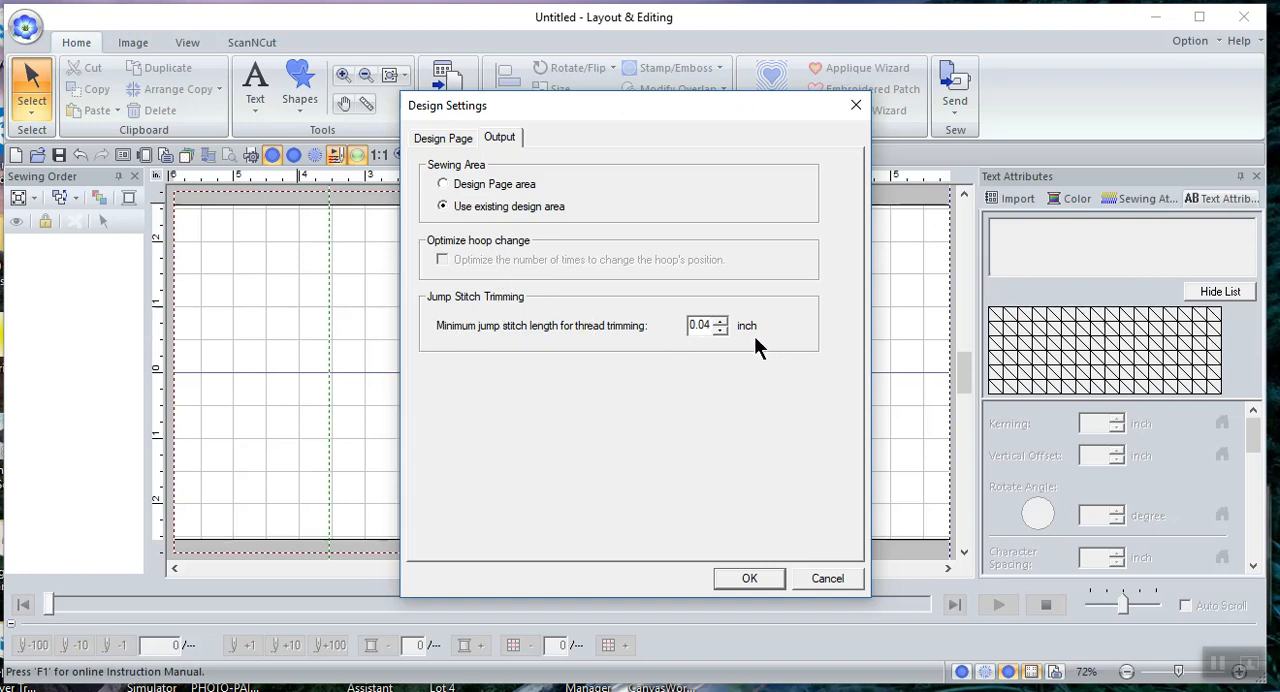
Return from the Output settings to the Design Page settings
click(442, 136)
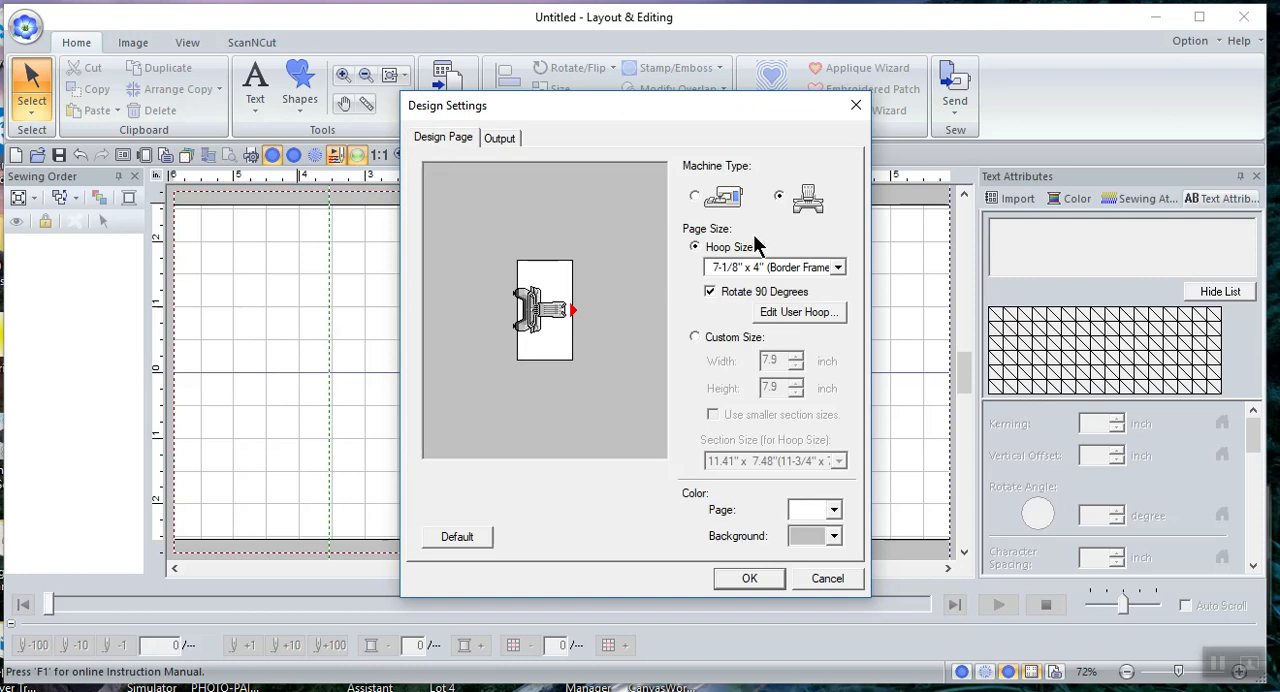
Set the other machine type with a rotated 5" x 7" hoop and apply it
click(694, 196)
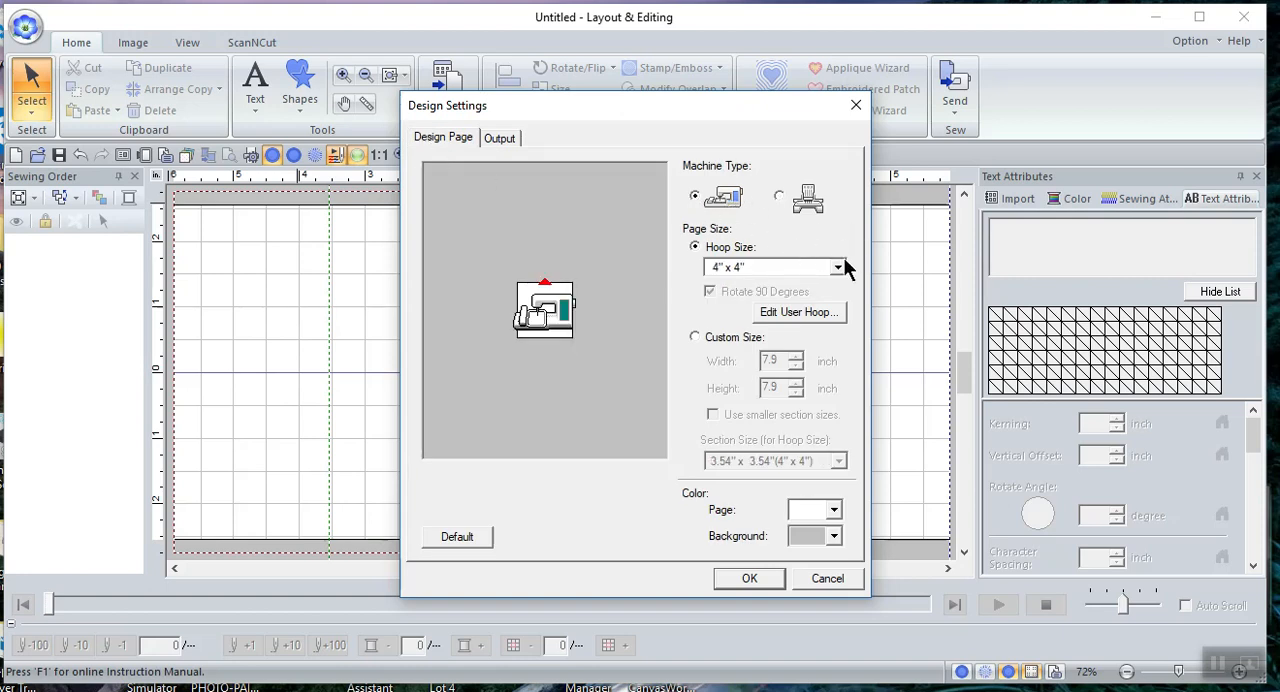
click(836, 268)
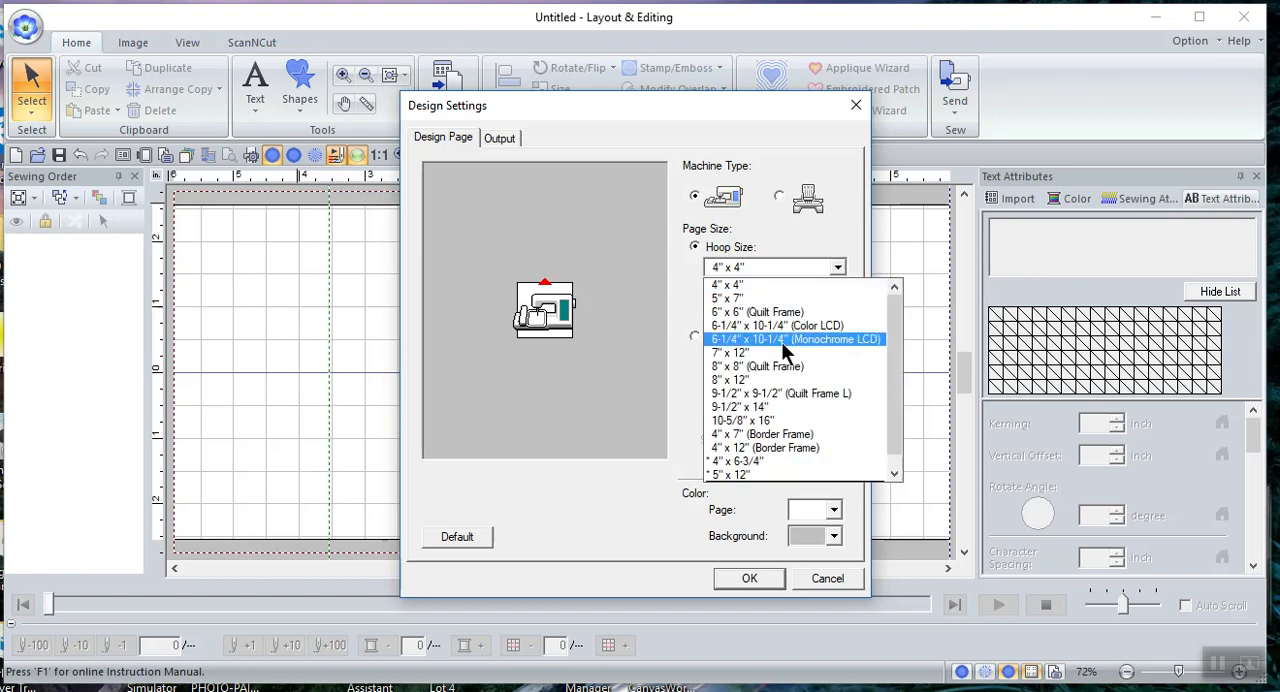
click(728, 298)
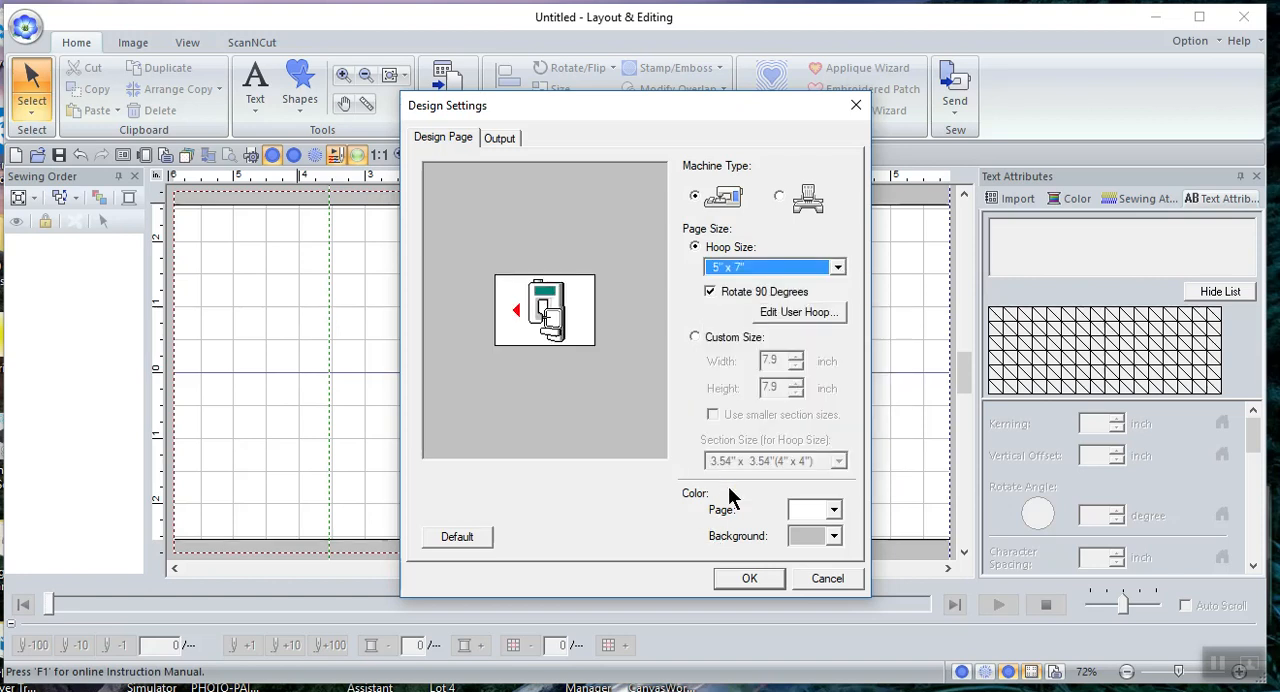
mouse_move(724, 316)
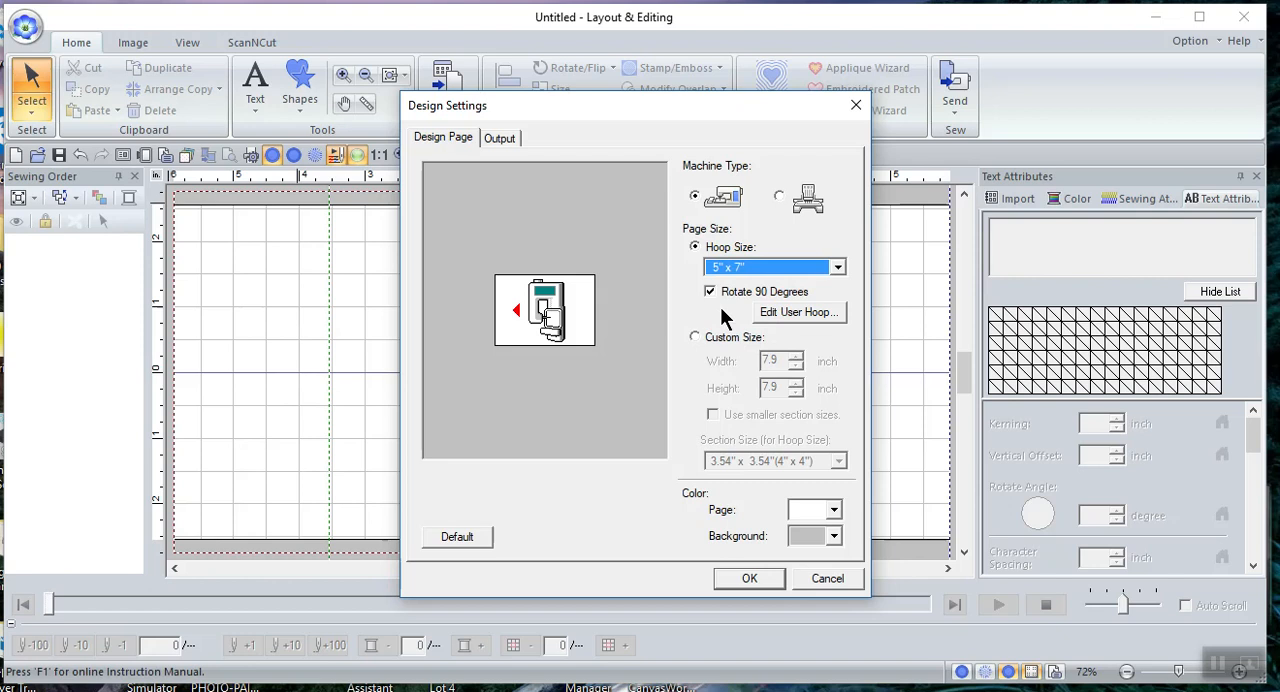
mouse_move(760, 578)
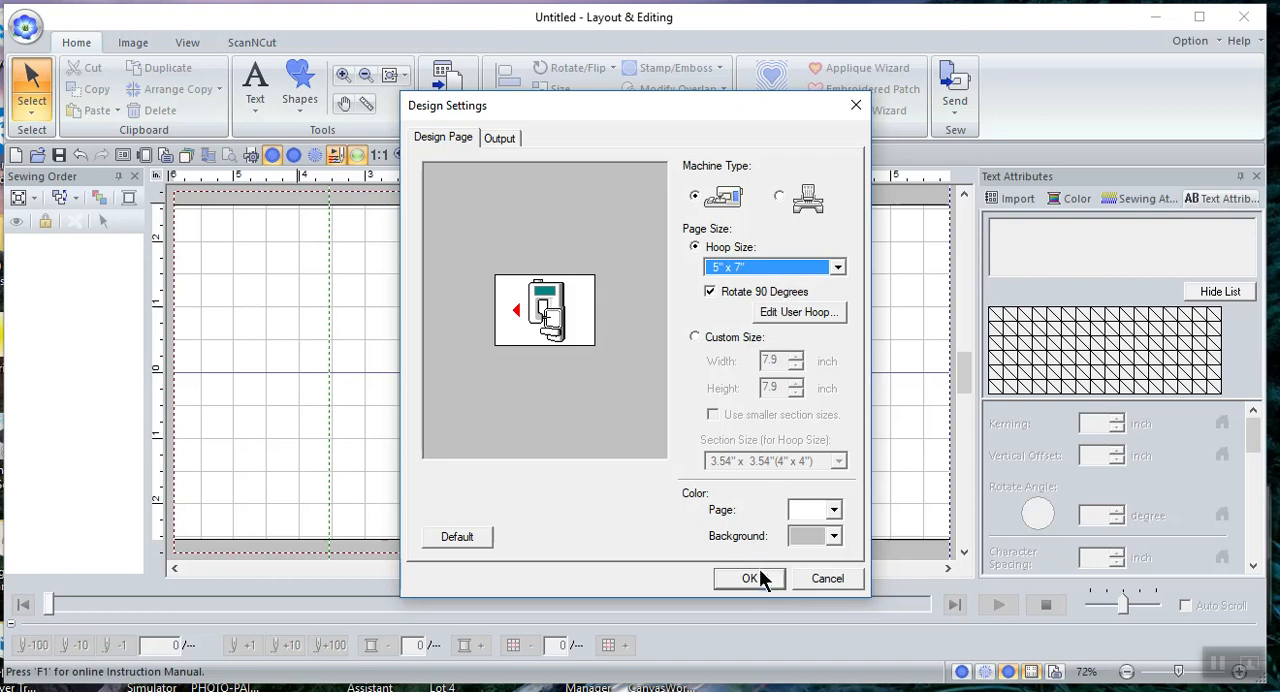
mouse_move(762, 588)
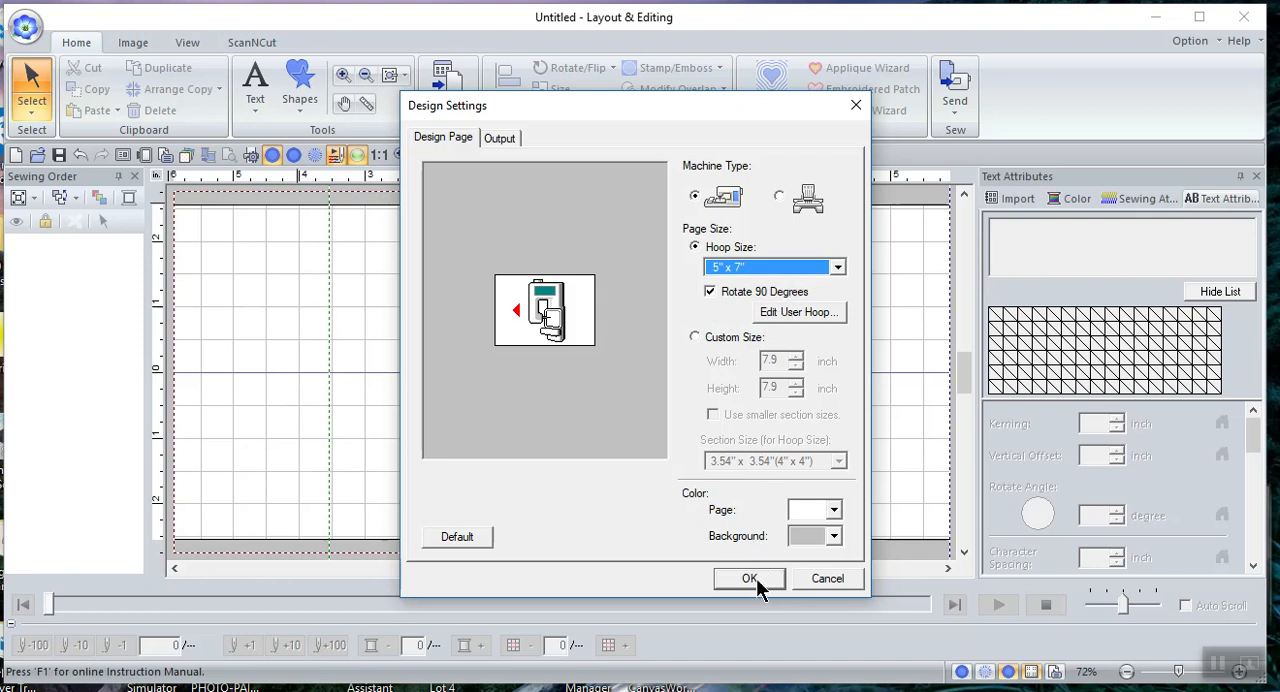
click(748, 578)
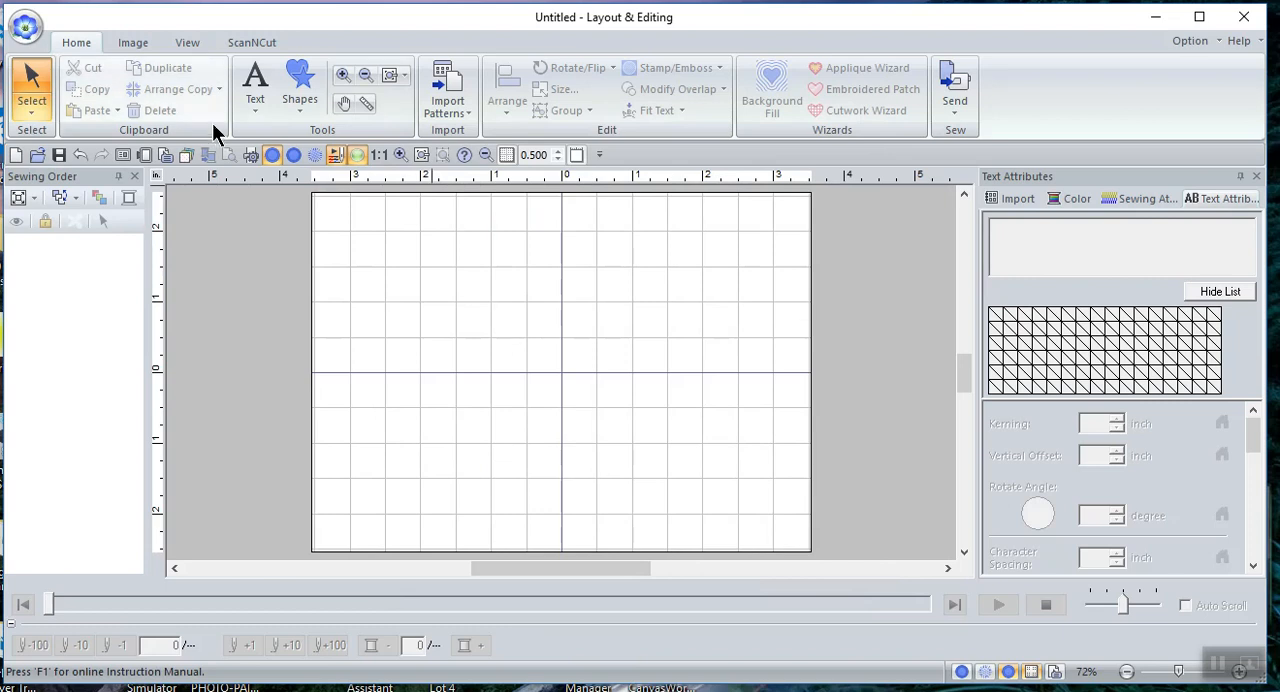
Place the word 'Brother' as purple satin-stitch lettering on the page
click(256, 84)
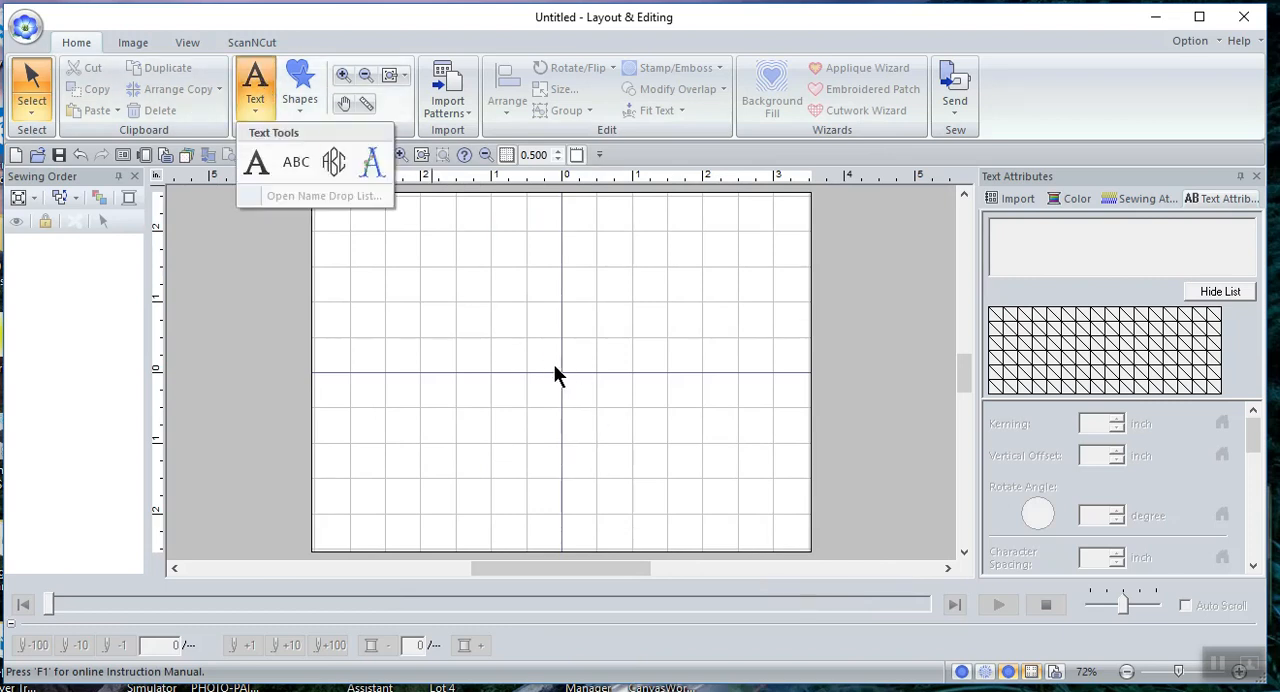
mouse_move(258, 118)
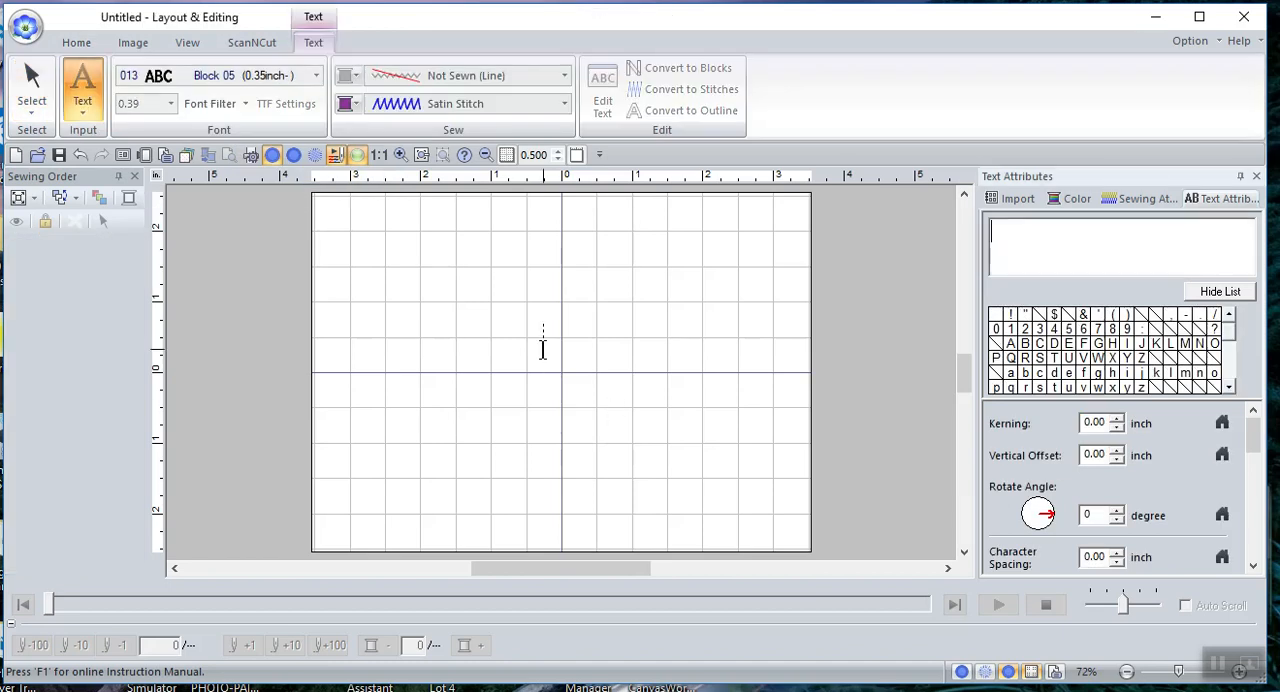
text(B)
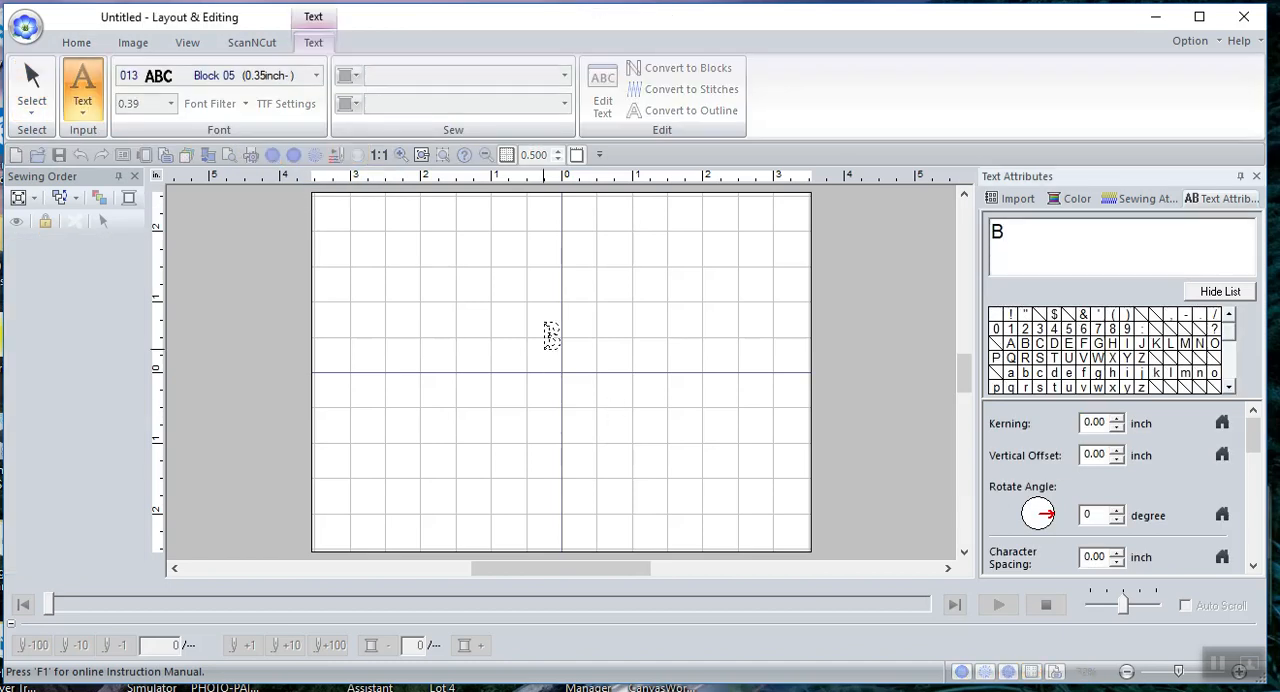
text(rother)
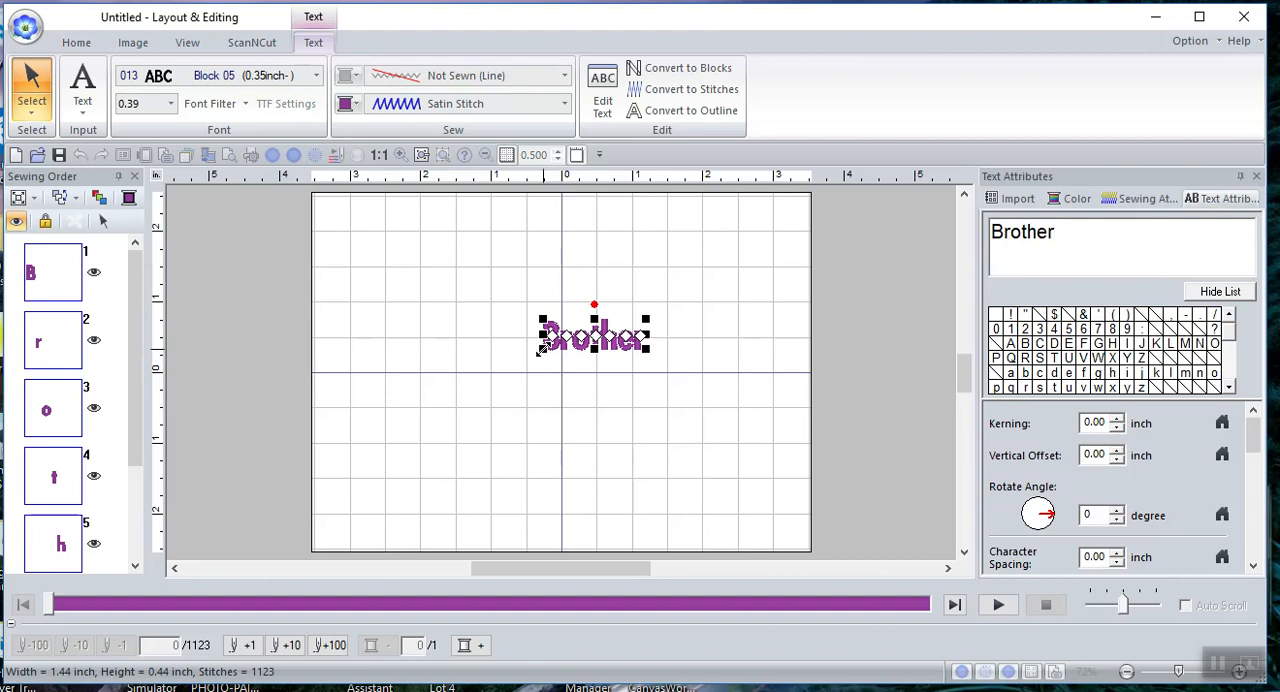
click(76, 42)
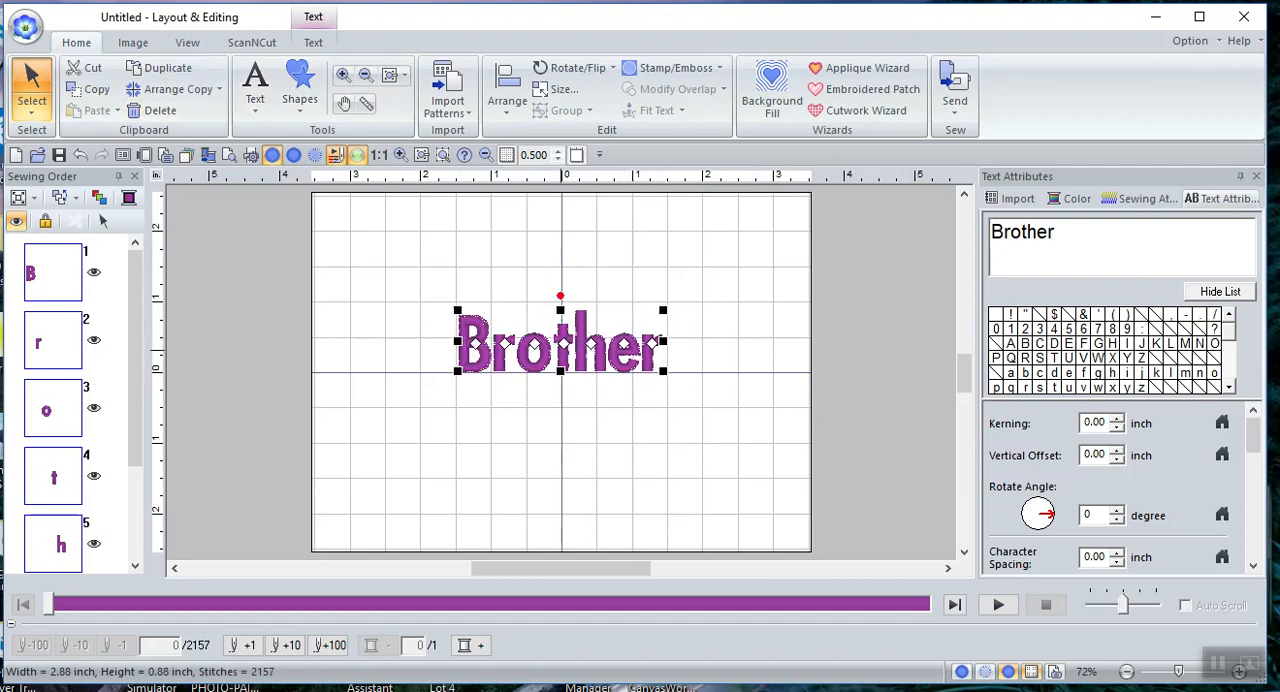
Show the application menu of file and design commands
click(24, 28)
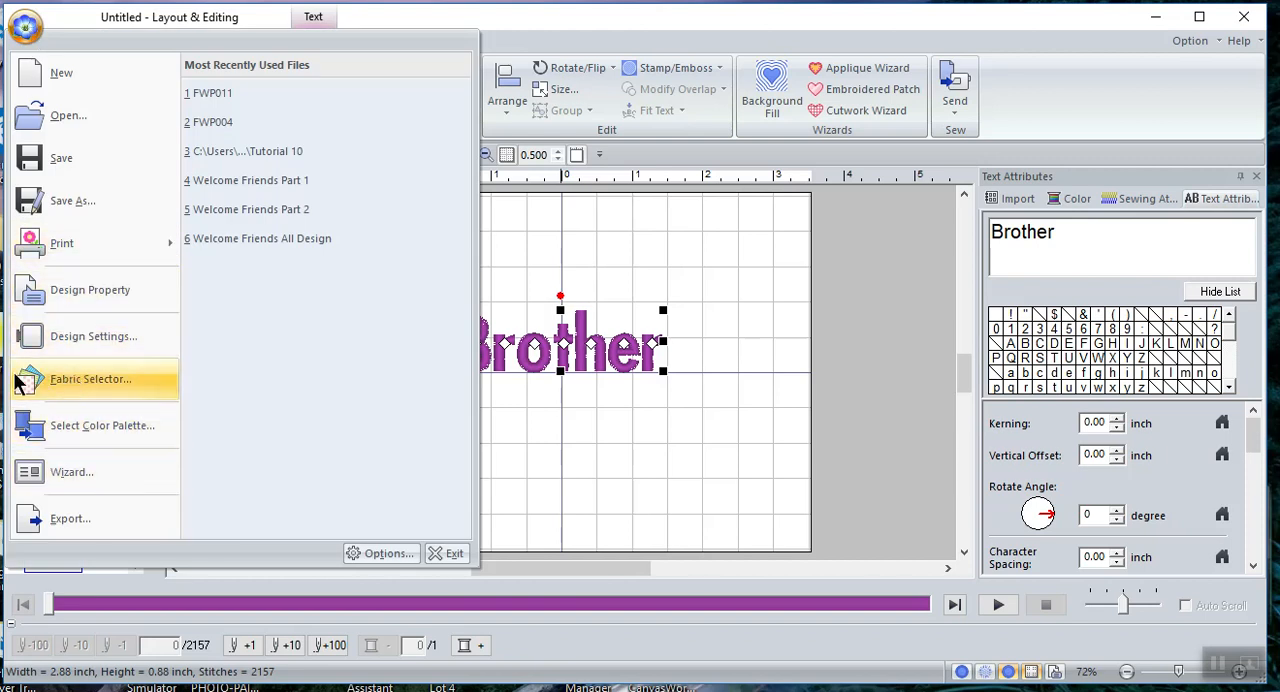
In Fabric Selector choose Sheer fabric with auto-convert on, dropping stitches from 2157 to 1847
click(90, 378)
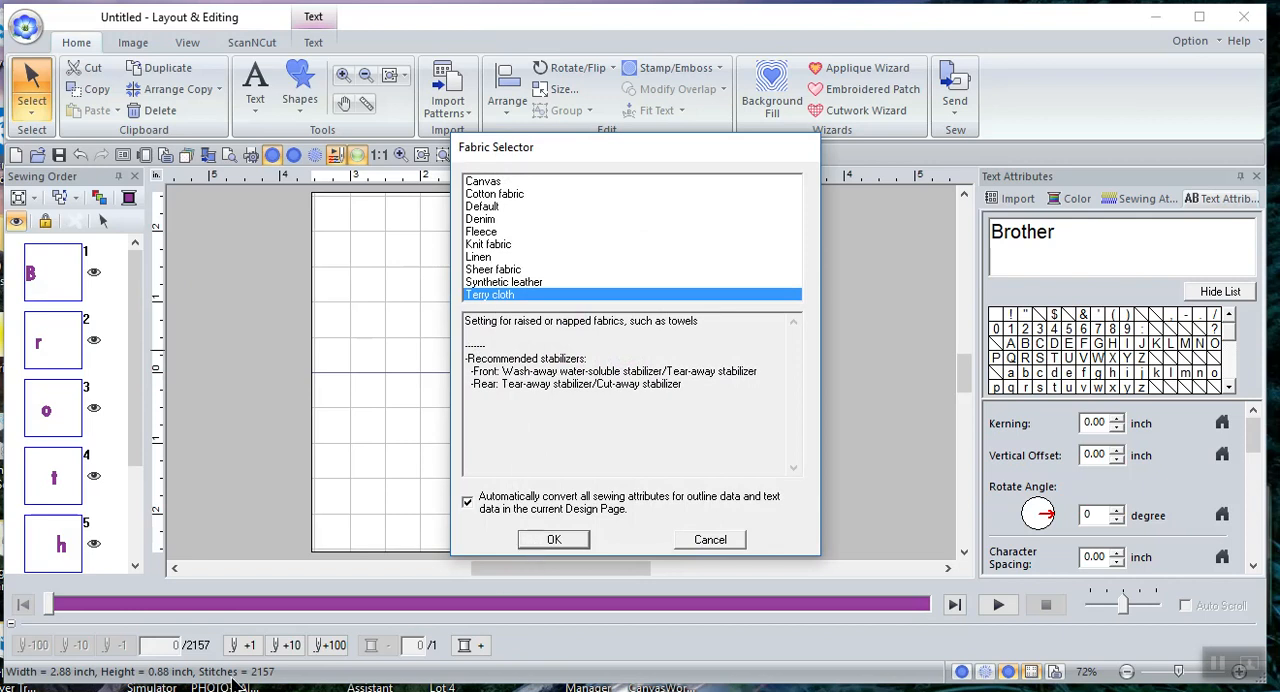
mouse_move(204, 660)
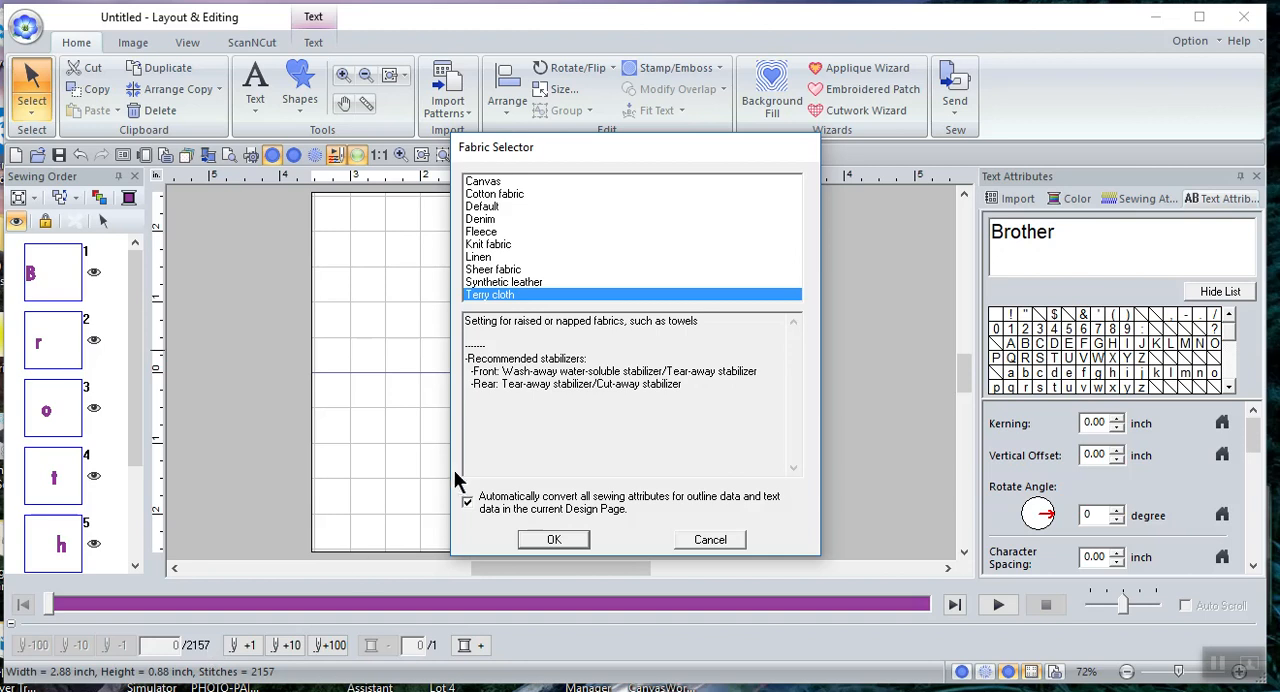
click(466, 504)
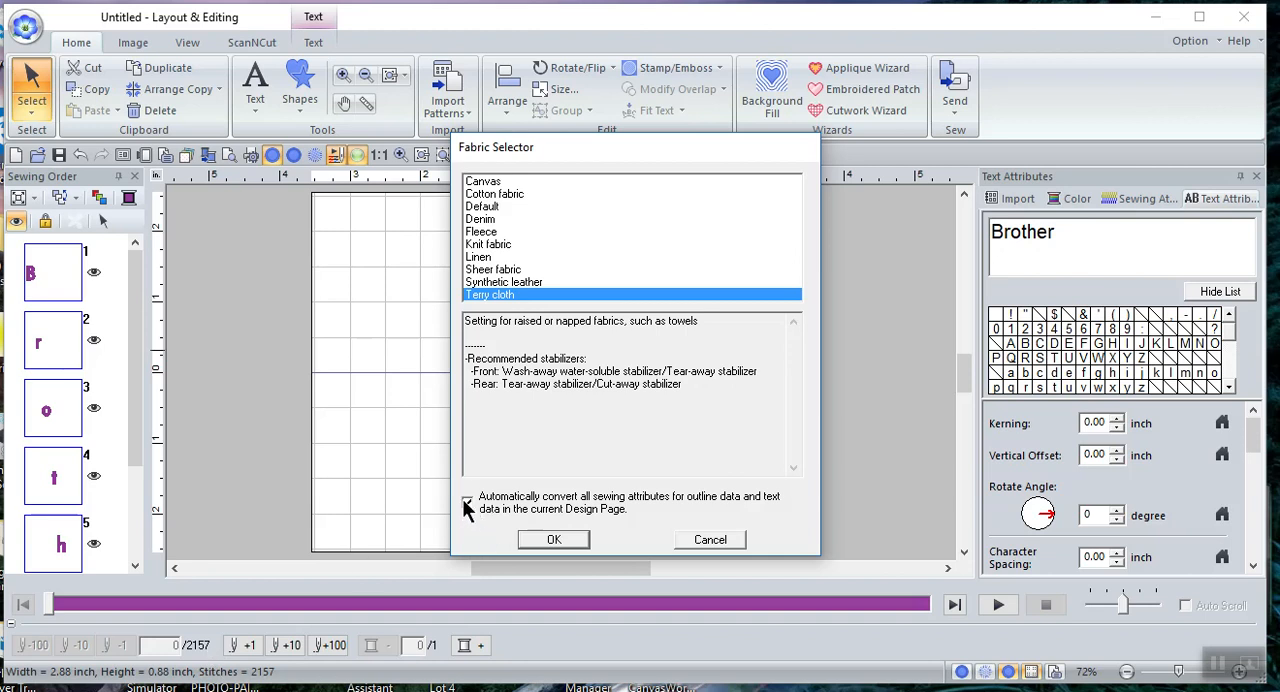
click(466, 502)
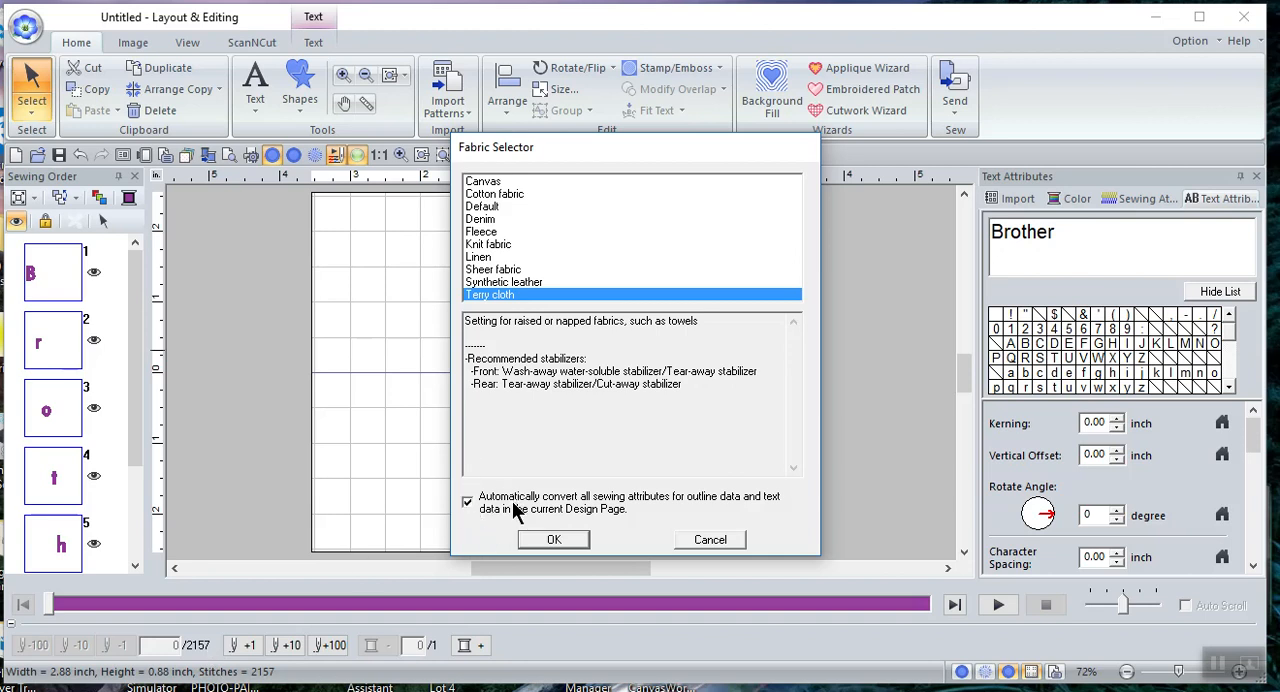
mouse_move(678, 514)
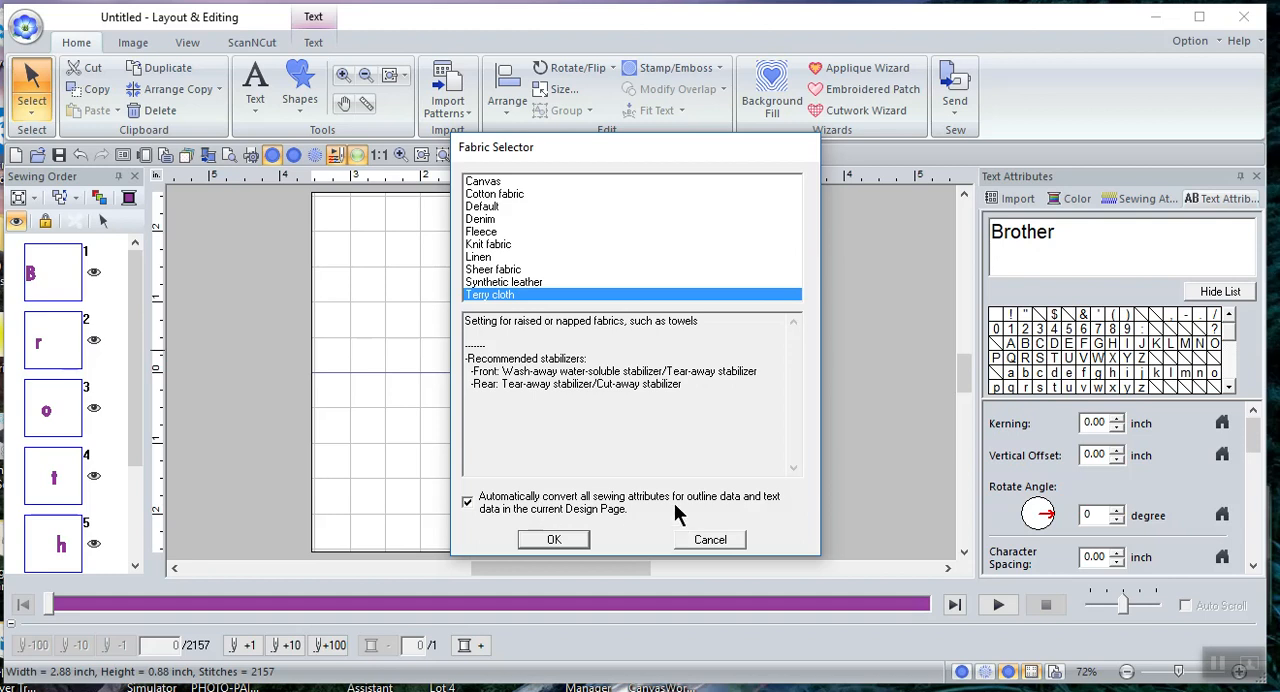
mouse_move(756, 512)
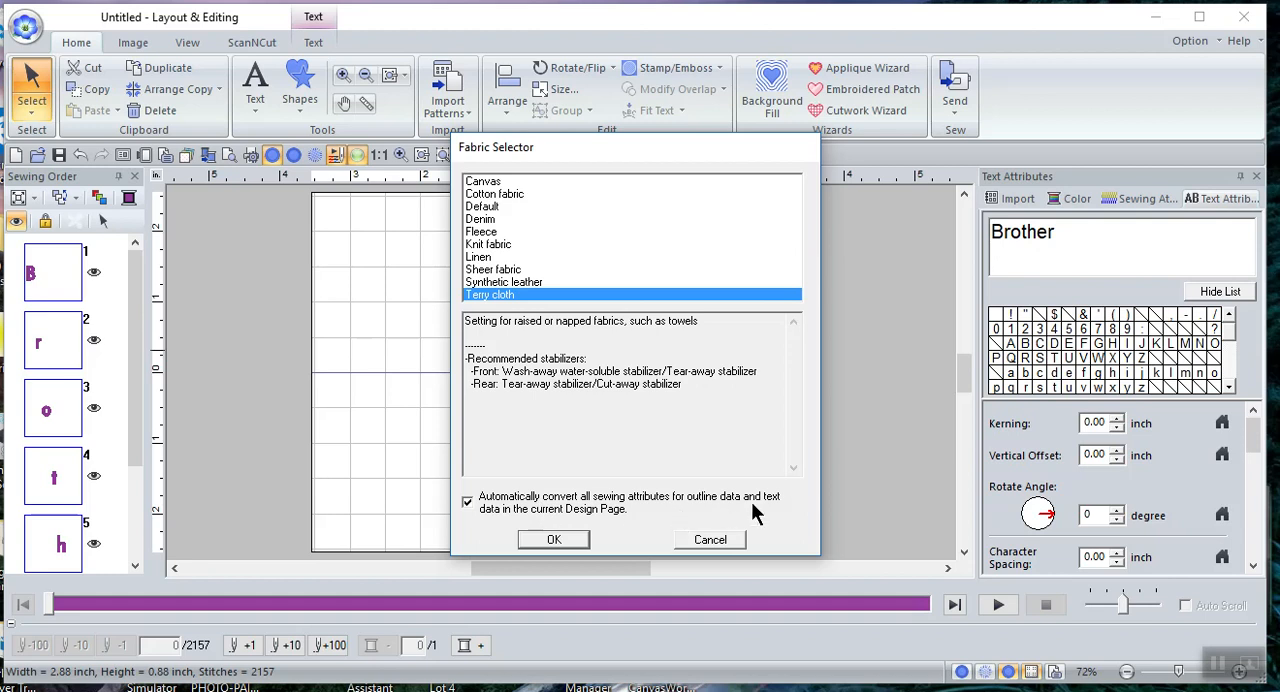
mouse_move(576, 456)
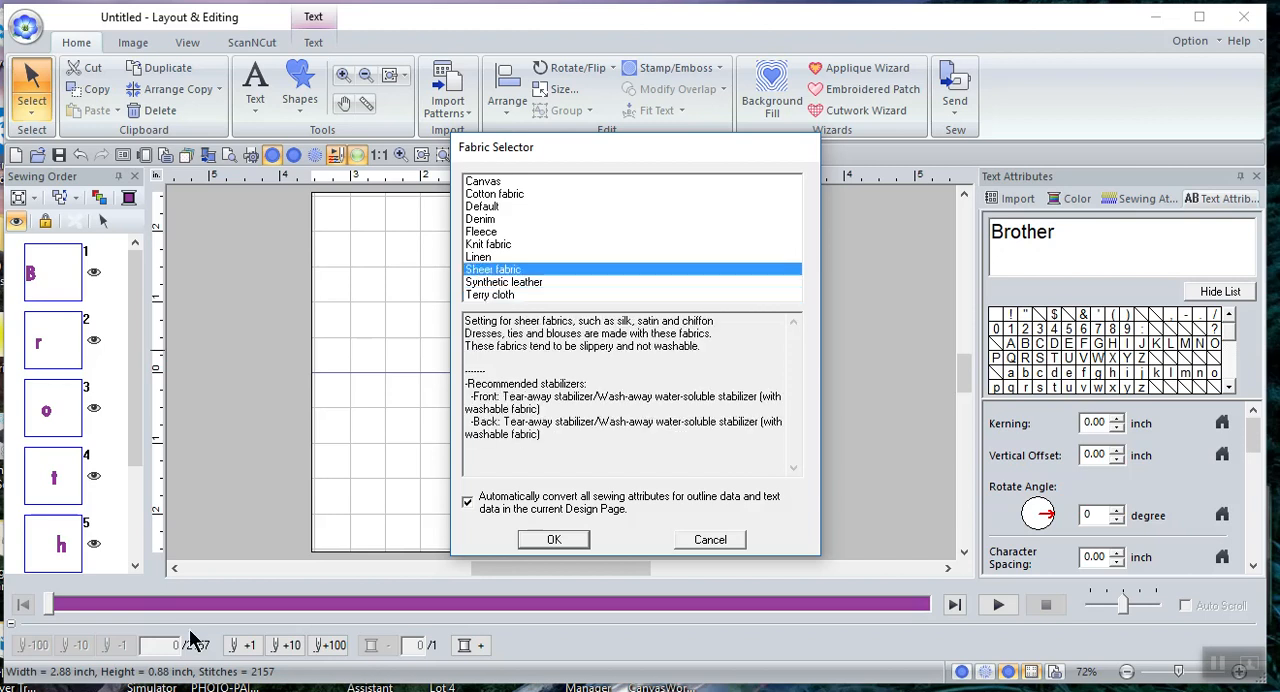
mouse_move(236, 656)
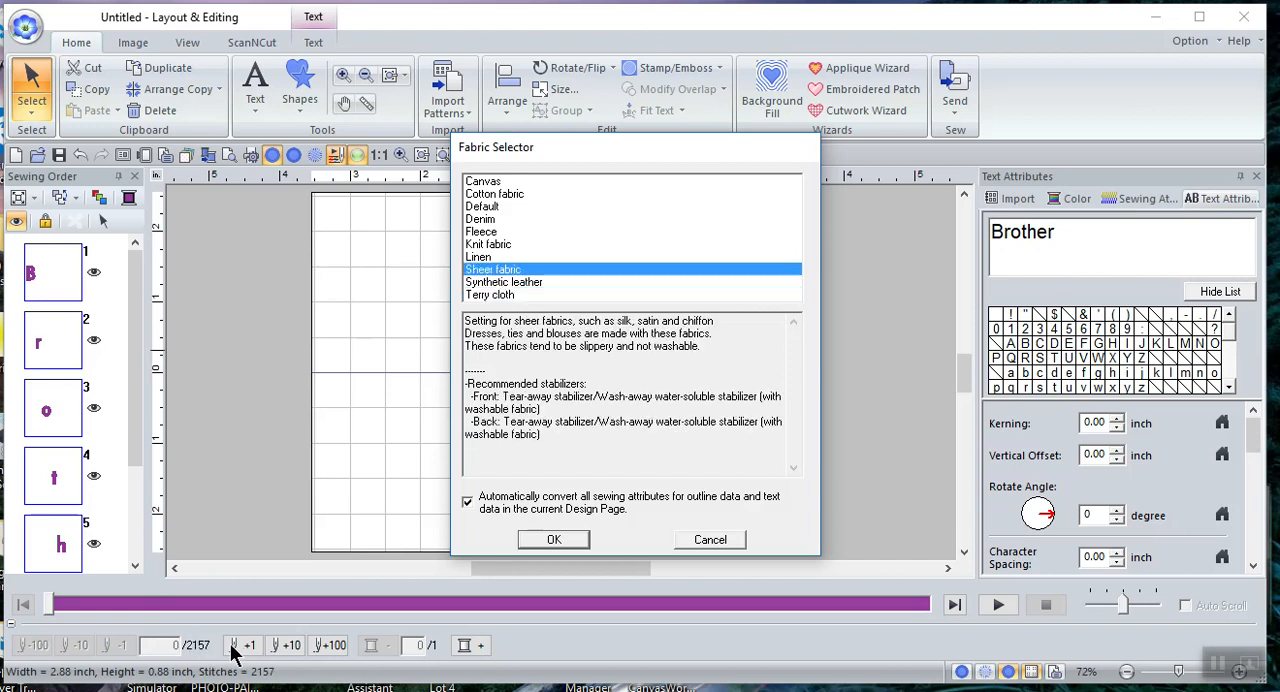
click(552, 540)
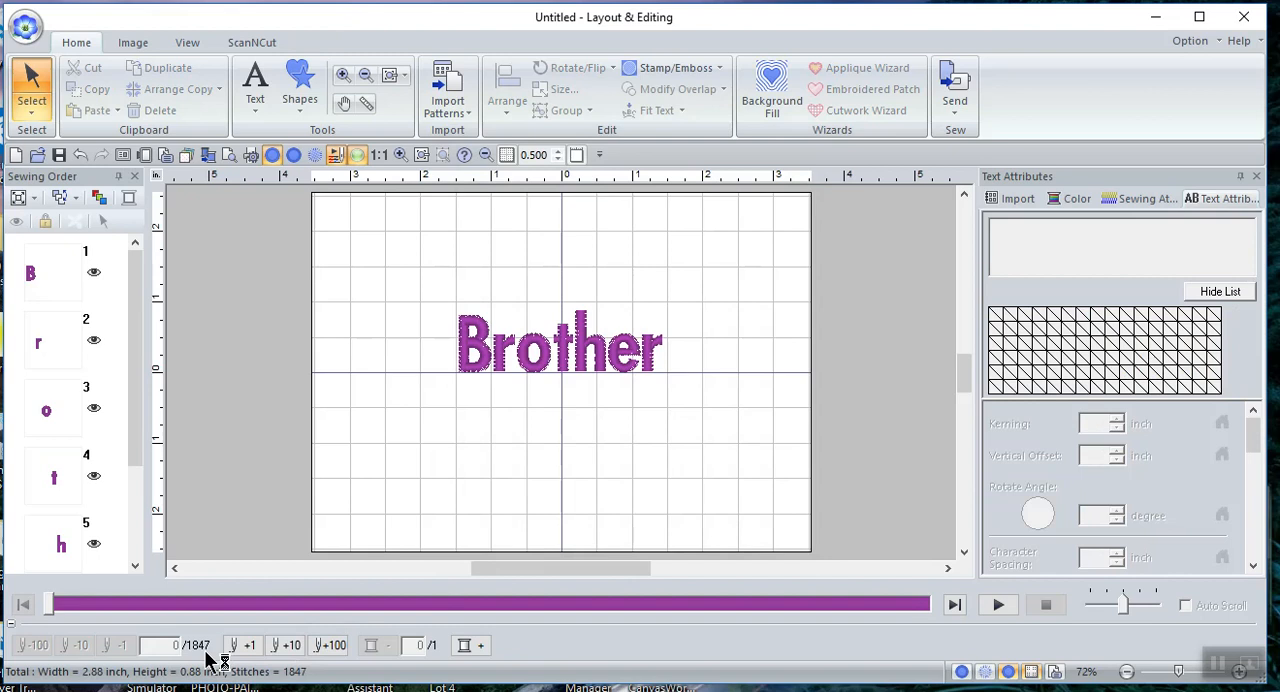
mouse_move(536, 422)
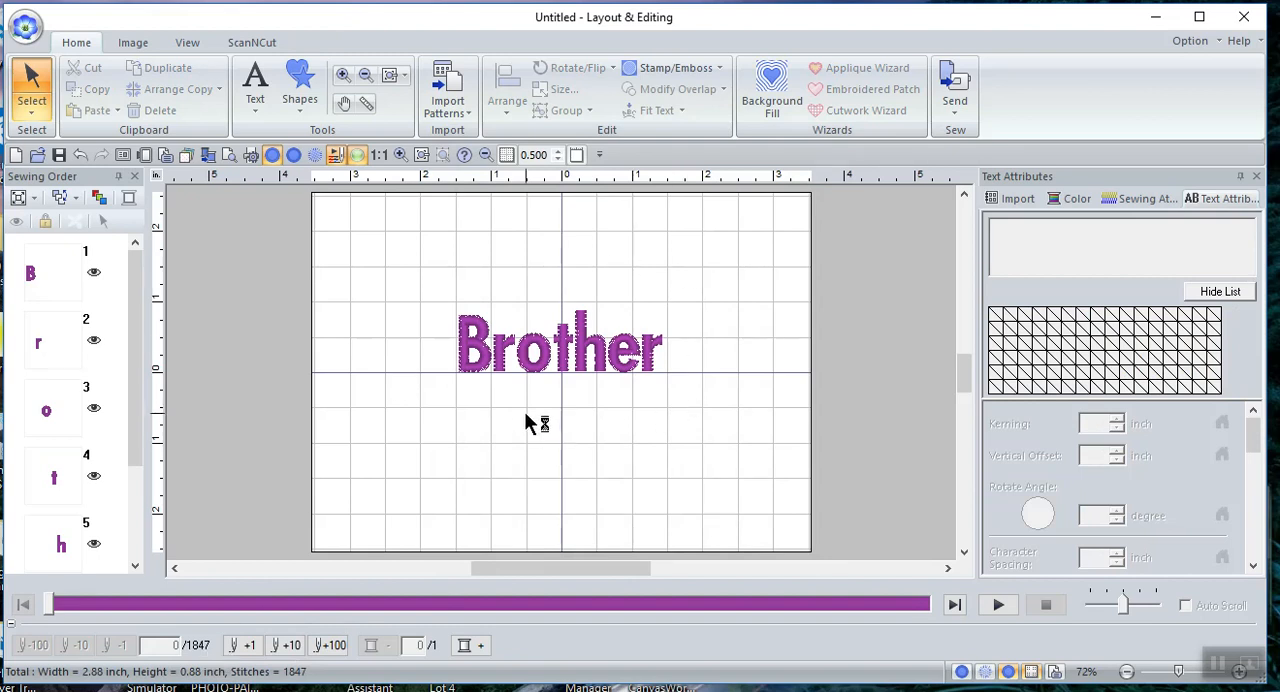
mouse_move(508, 364)
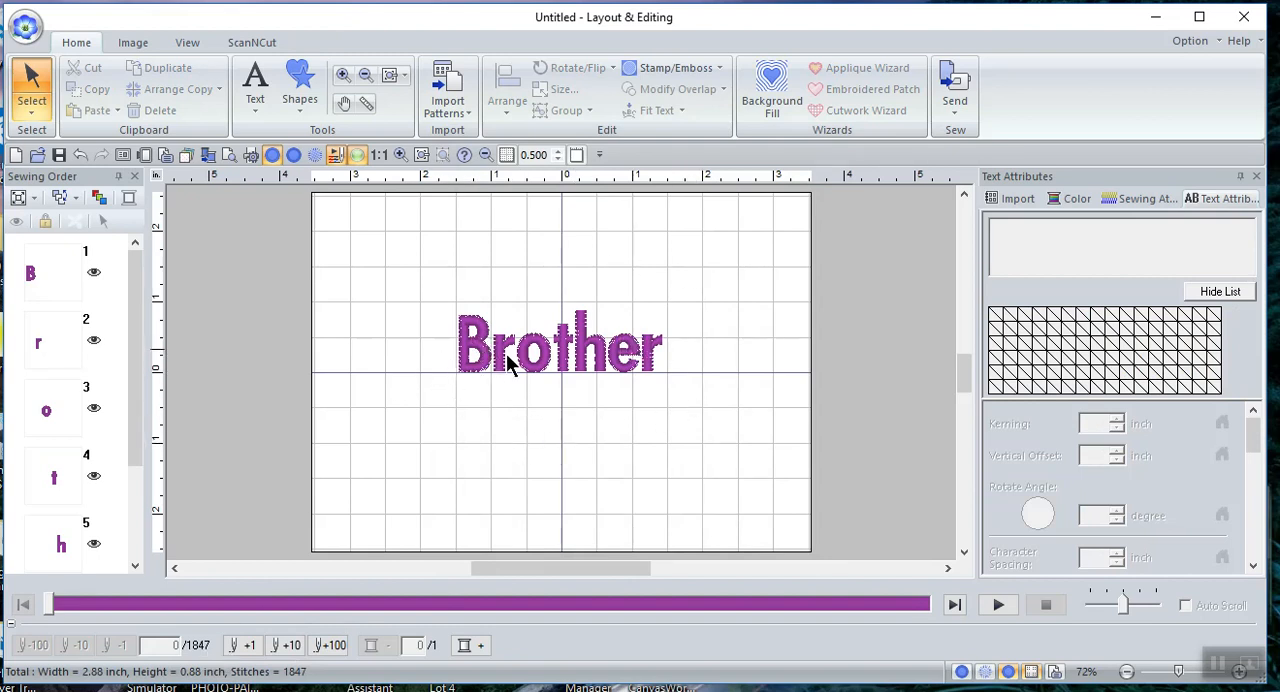
mouse_move(628, 384)
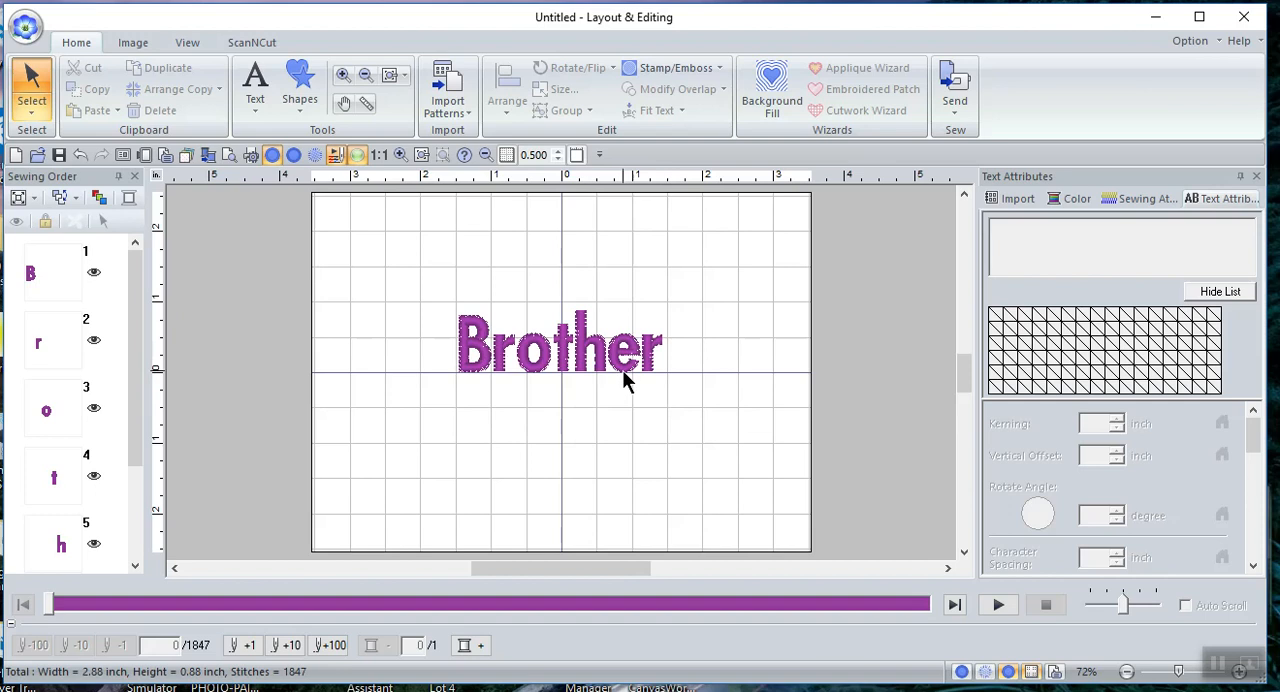
mouse_move(630, 372)
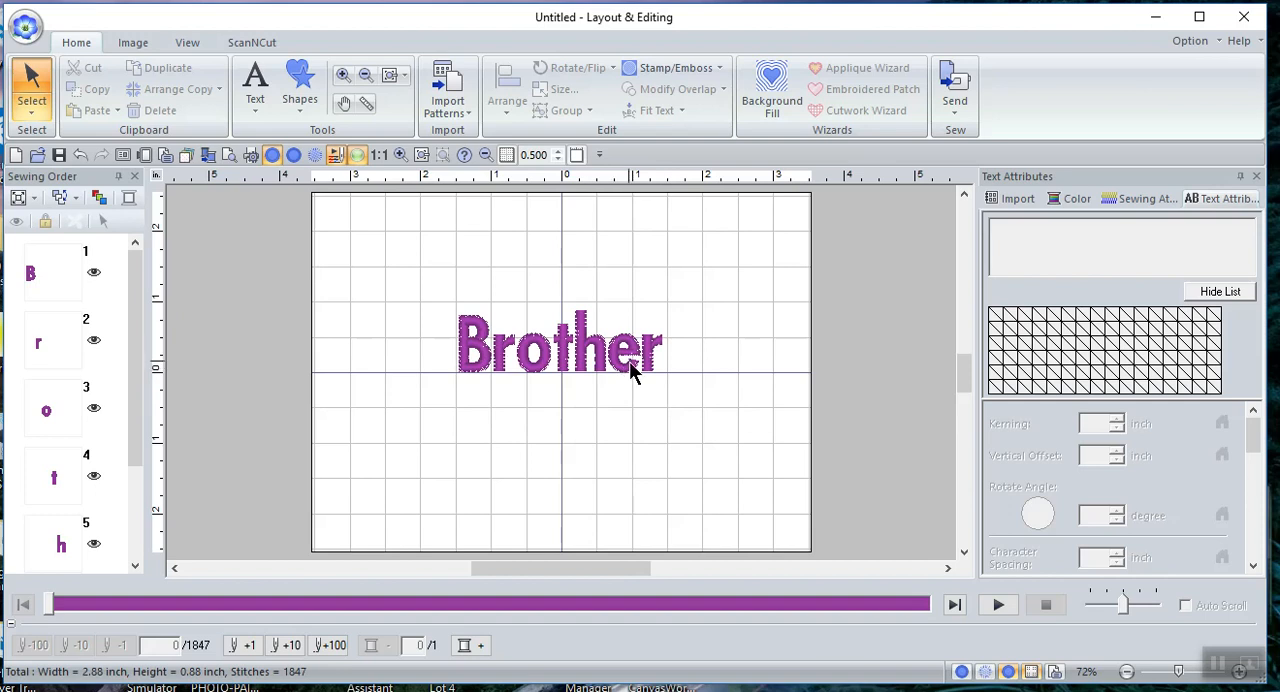
mouse_move(660, 392)
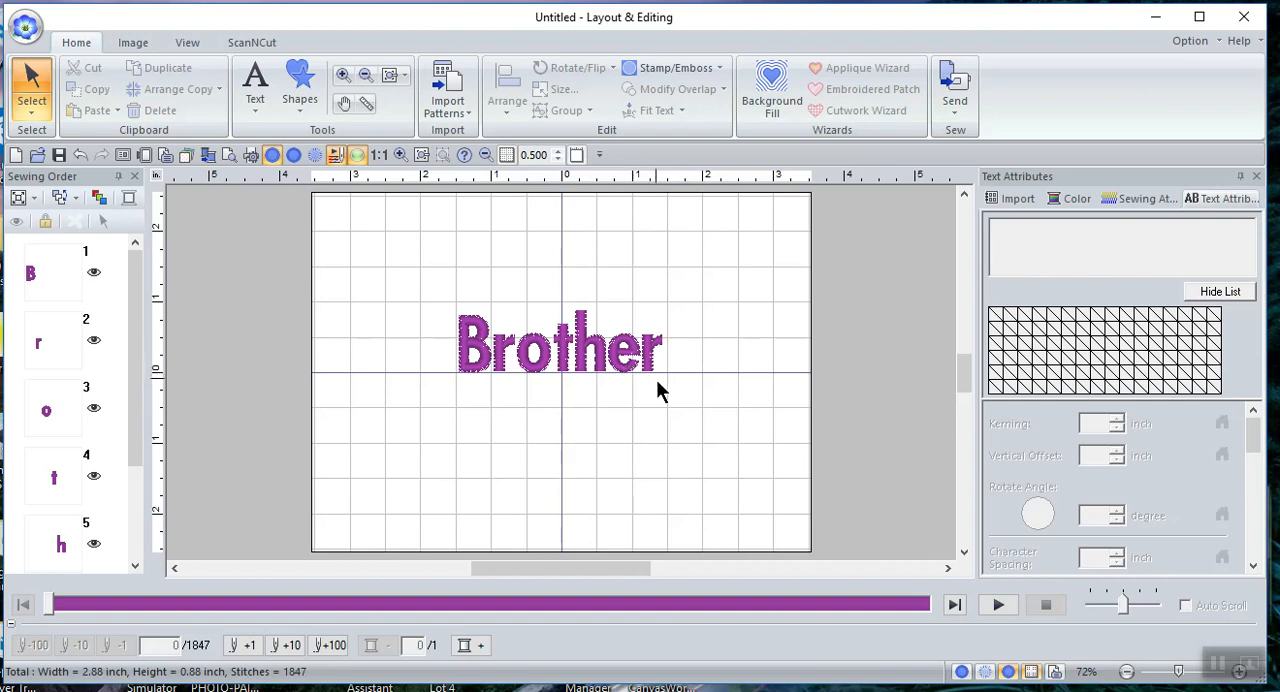
mouse_move(320, 346)
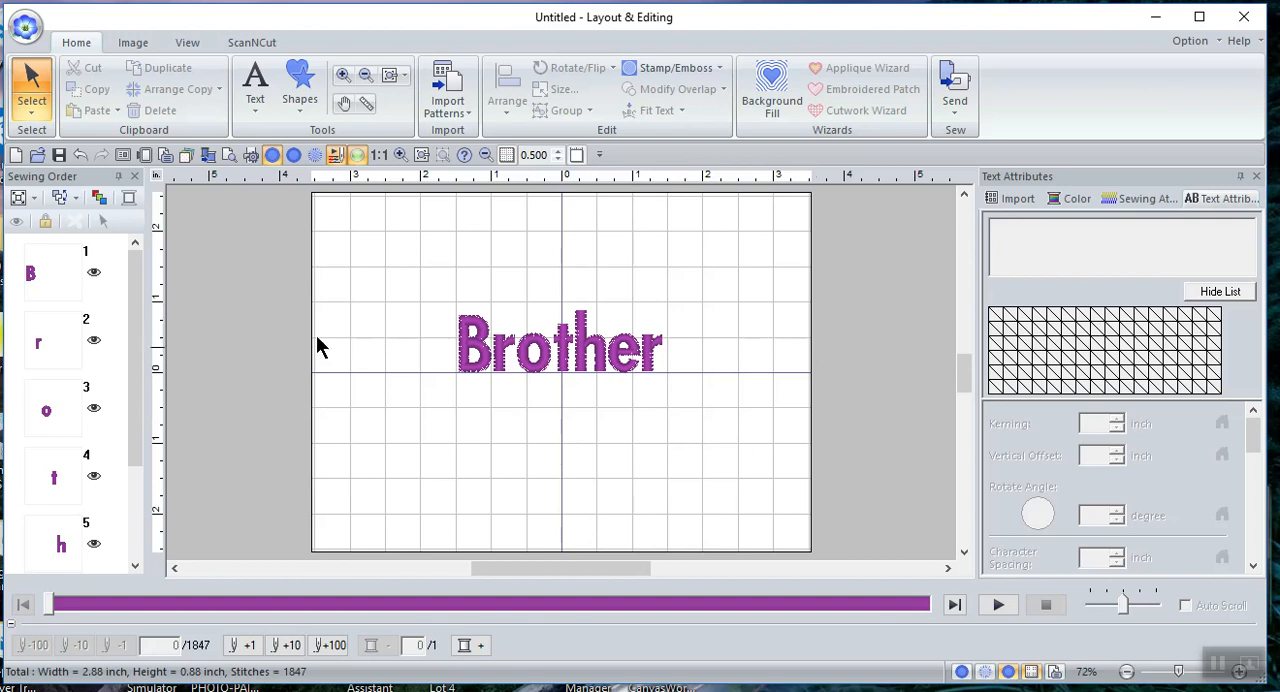
Bring up the application menu of file and design commands over the Brother design
click(24, 26)
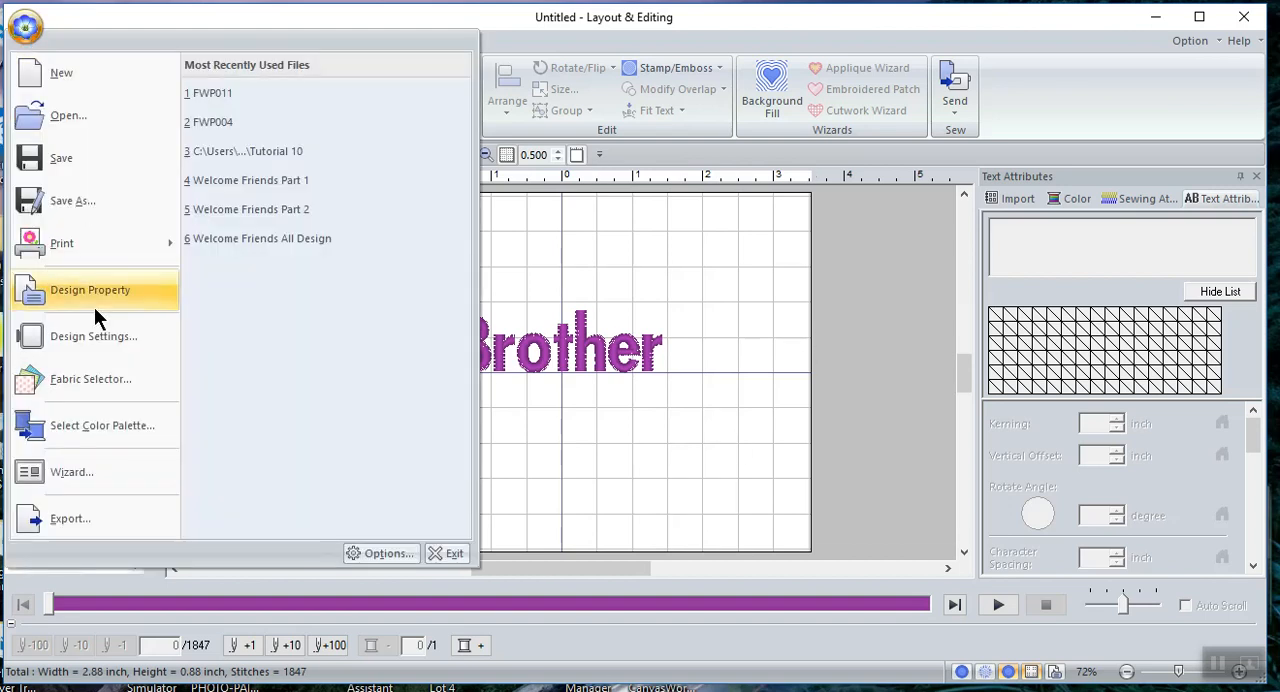
mouse_move(90, 380)
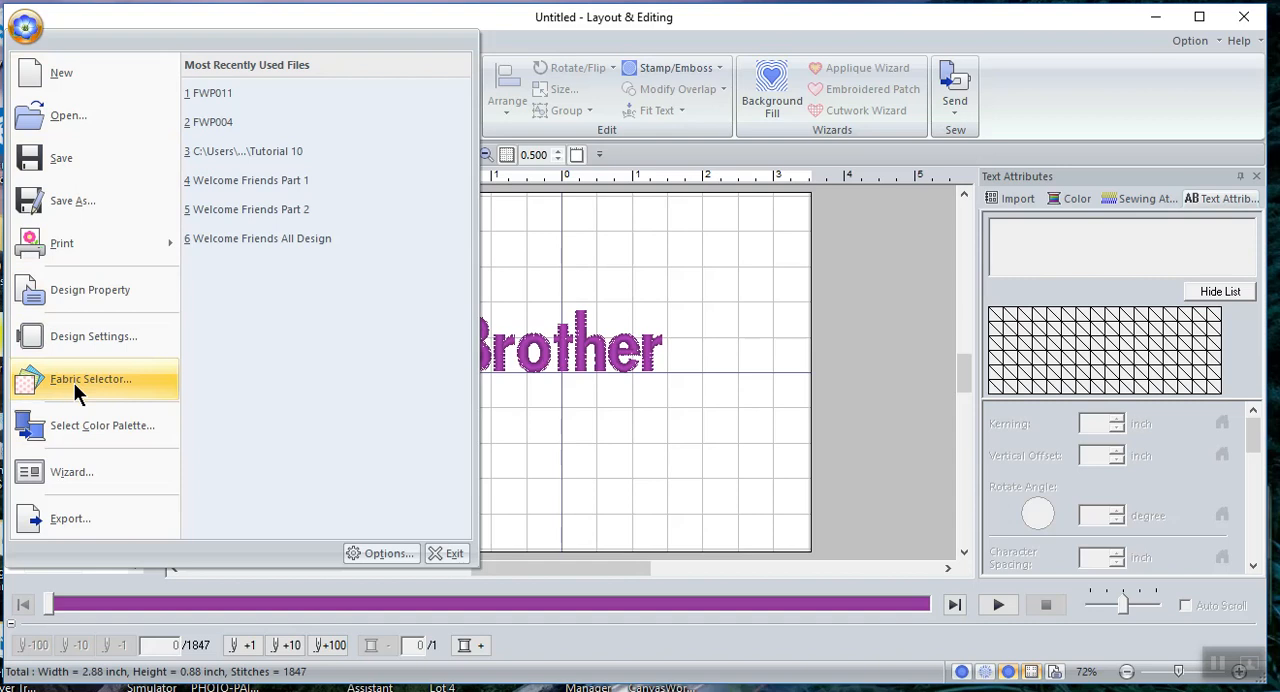
Review the Sheer fabric settings in Fabric Selector, then select the Brother lettering for deletion
click(90, 378)
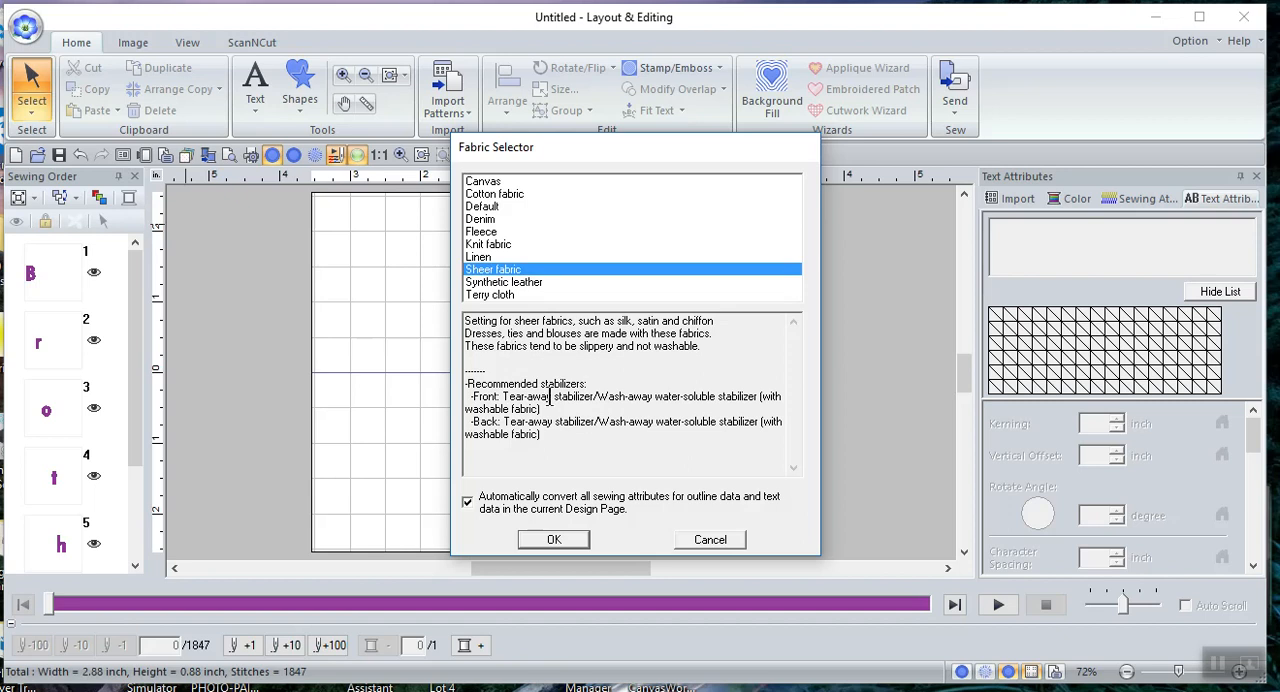
mouse_move(610, 432)
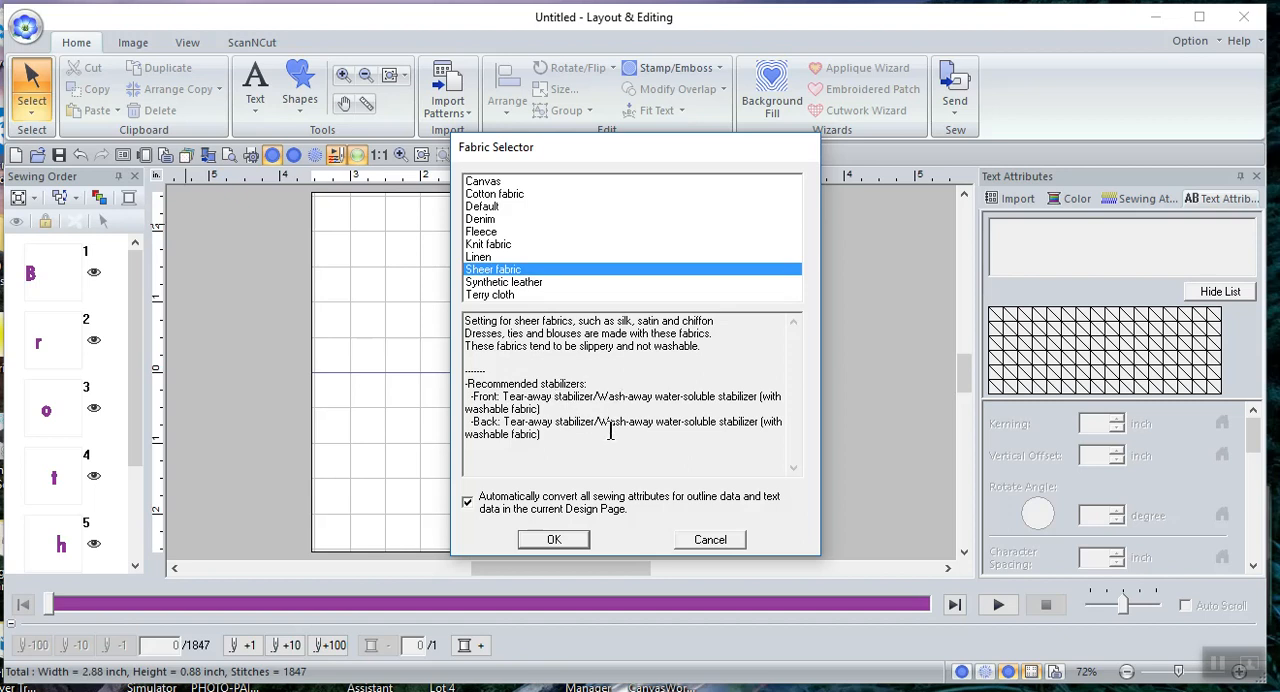
mouse_move(488, 222)
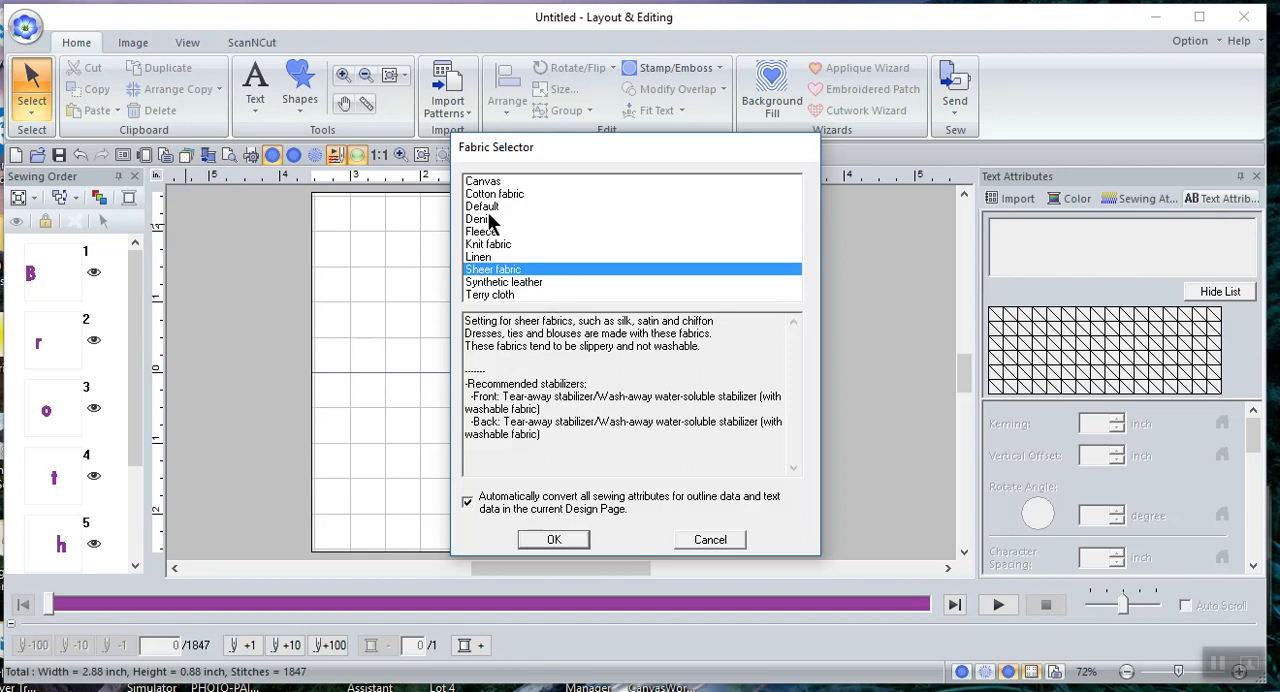
mouse_move(630, 492)
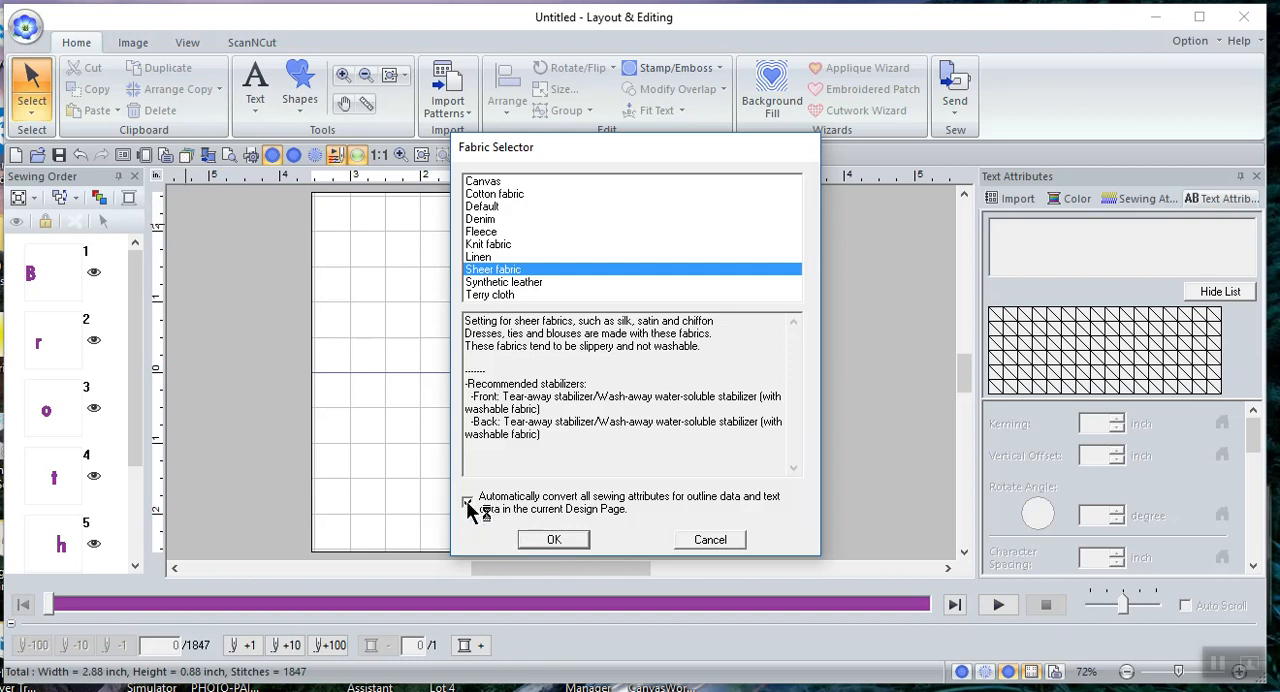
click(552, 540)
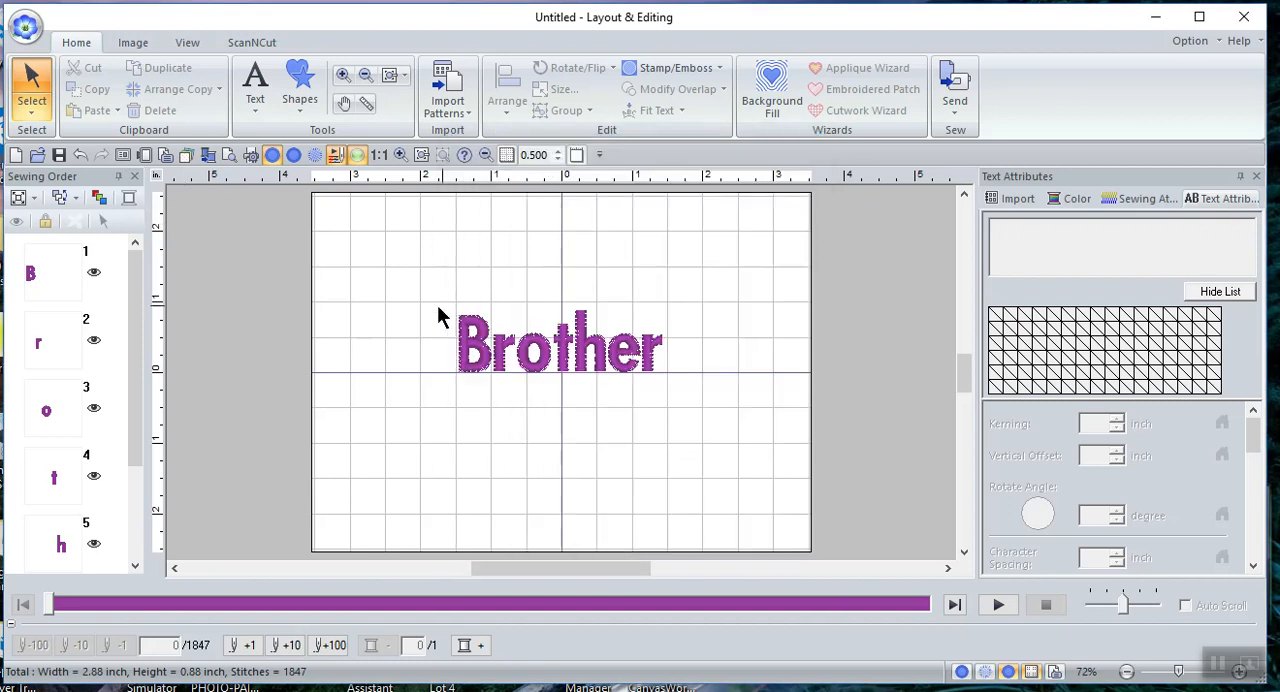
click(560, 344)
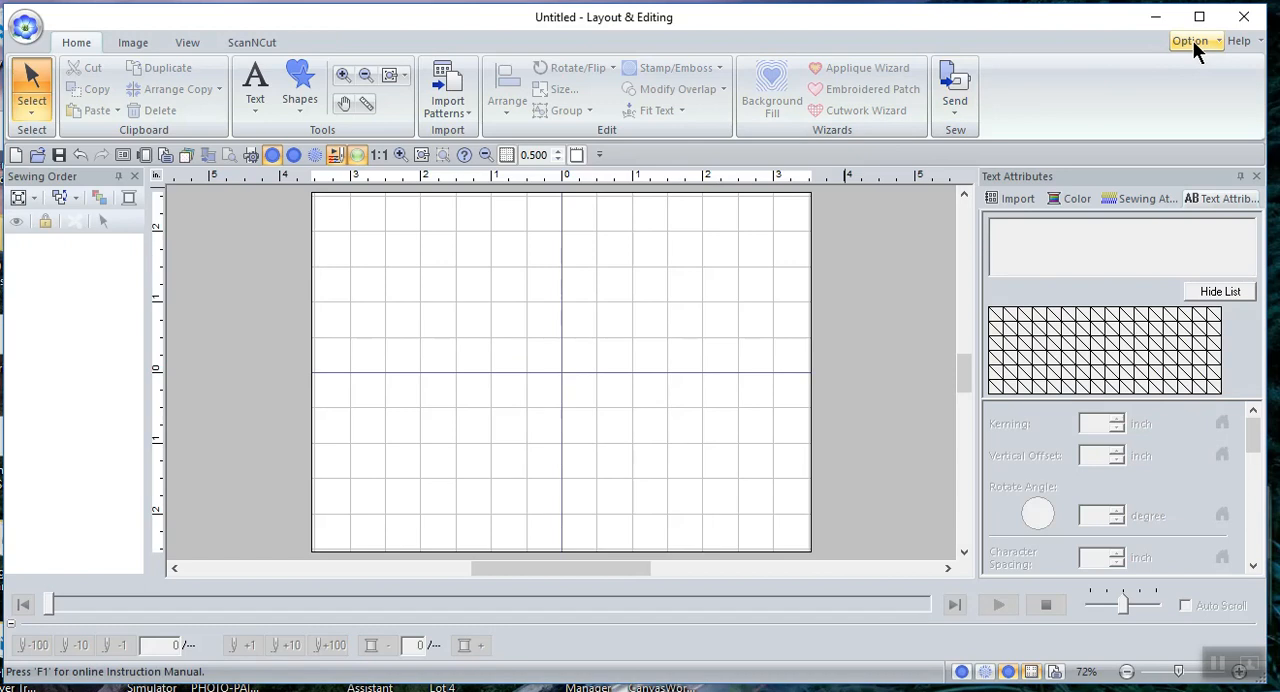
click(1190, 40)
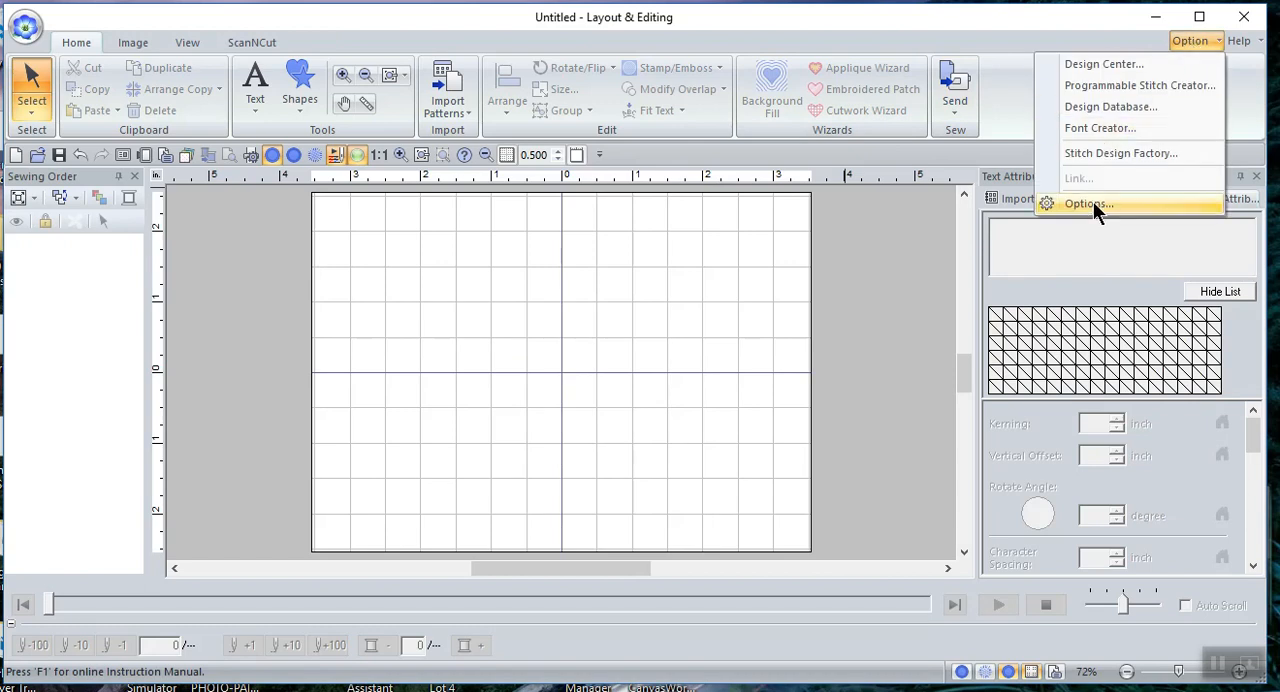
click(1084, 204)
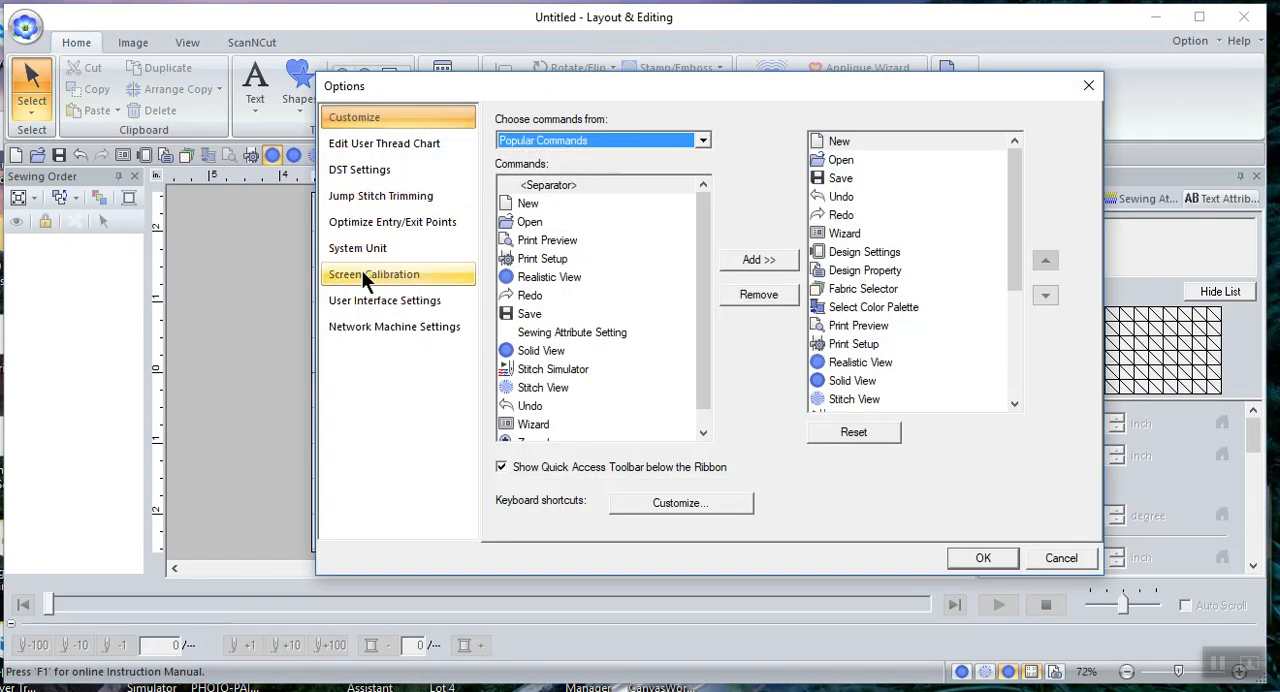
click(372, 274)
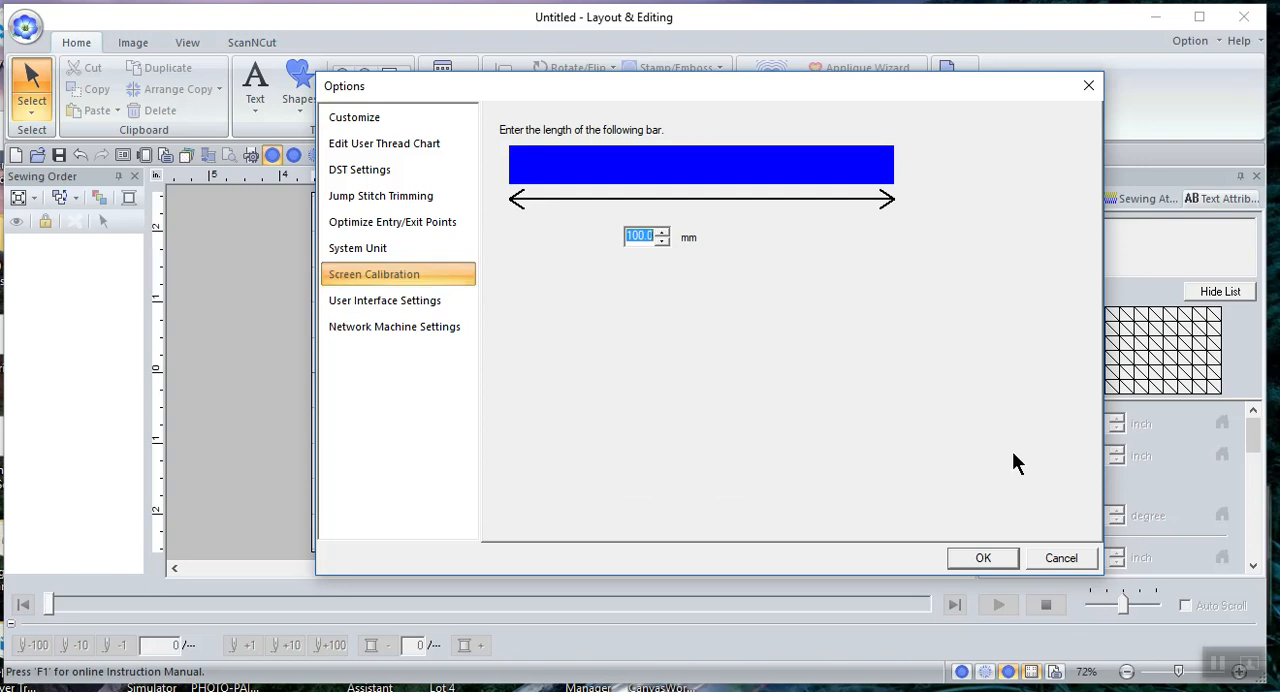
mouse_move(668, 352)
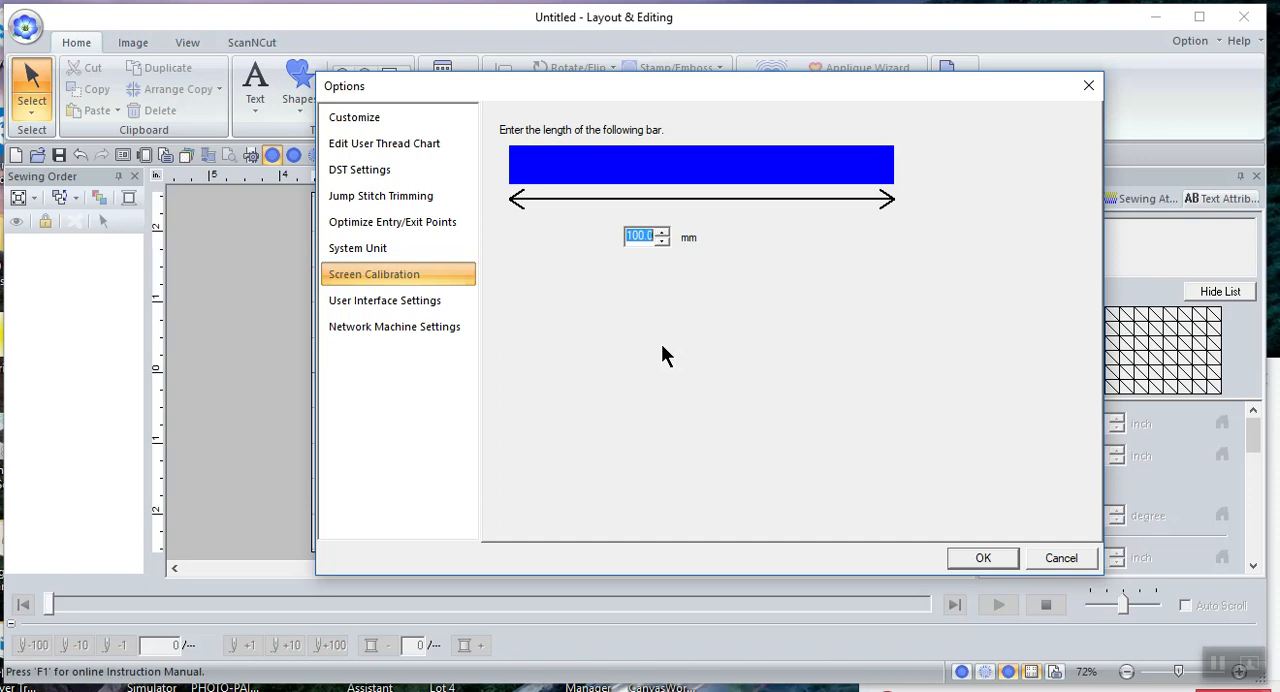
mouse_move(984, 558)
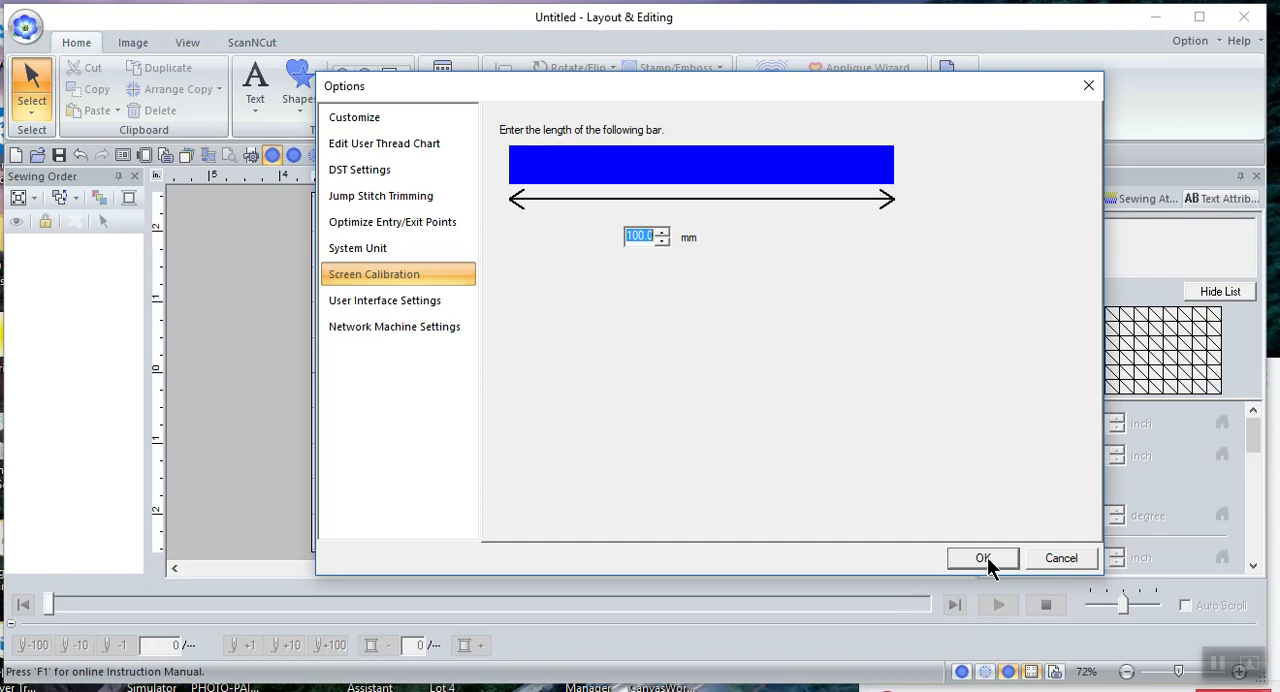
click(982, 558)
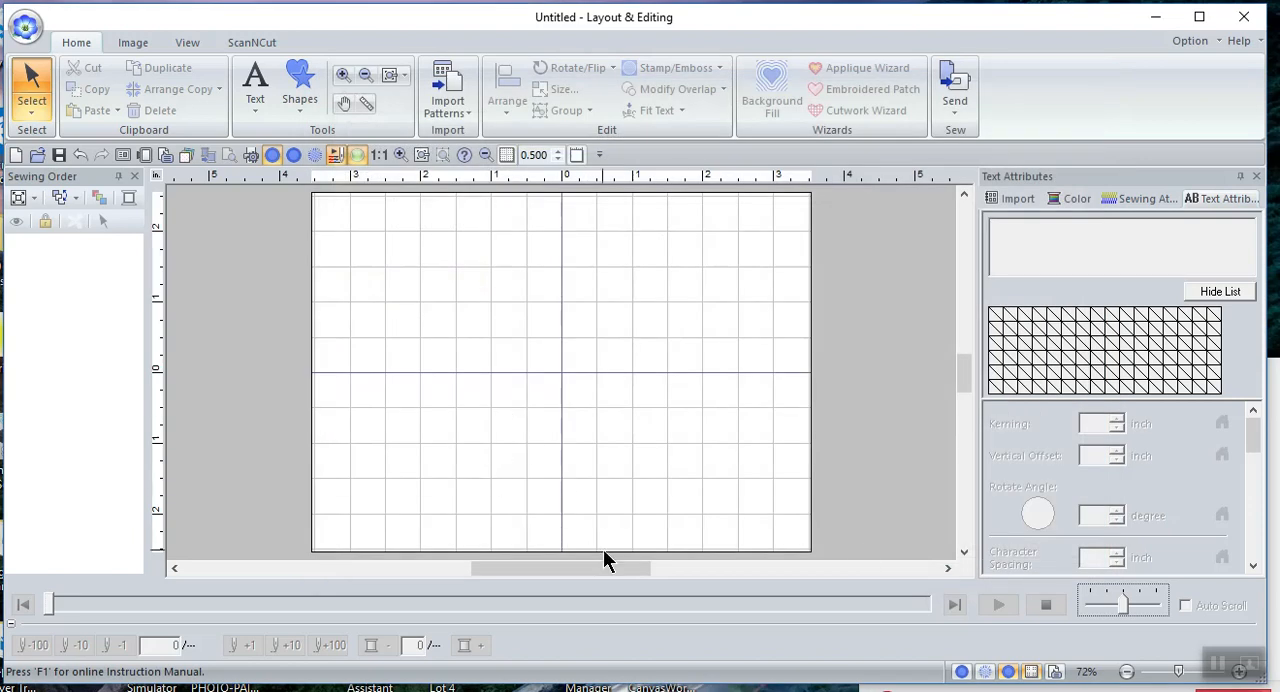
mouse_move(688, 388)
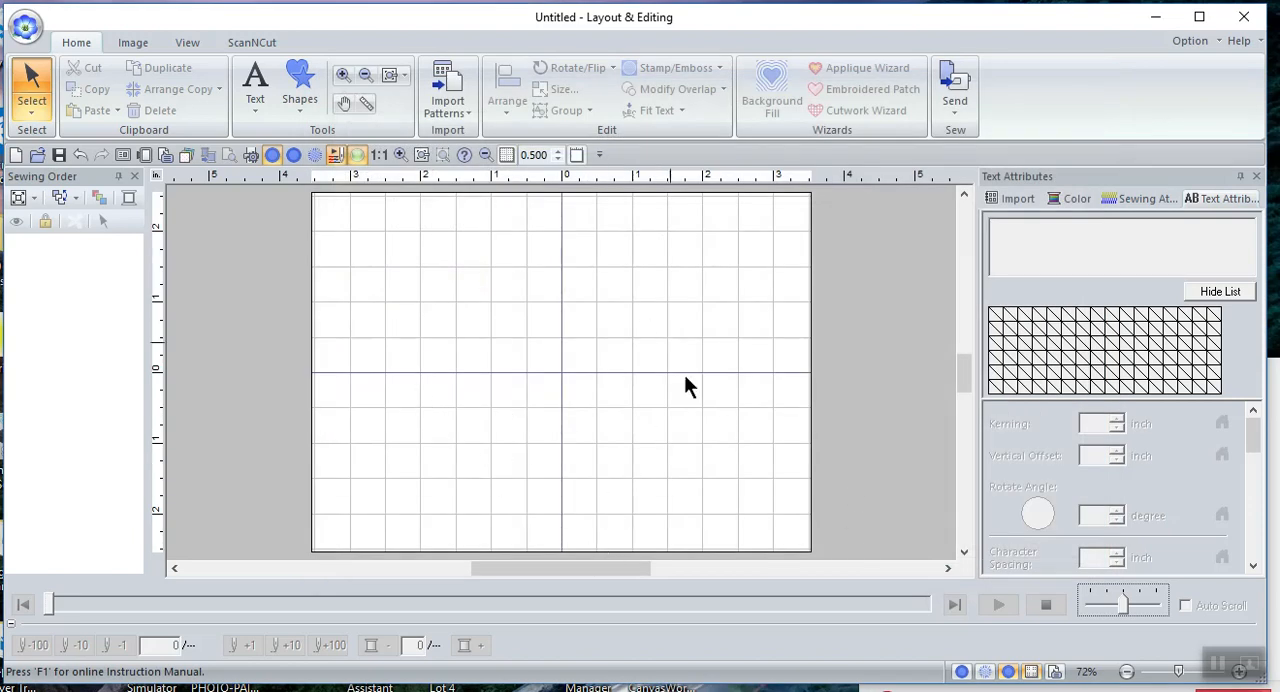
mouse_move(624, 292)
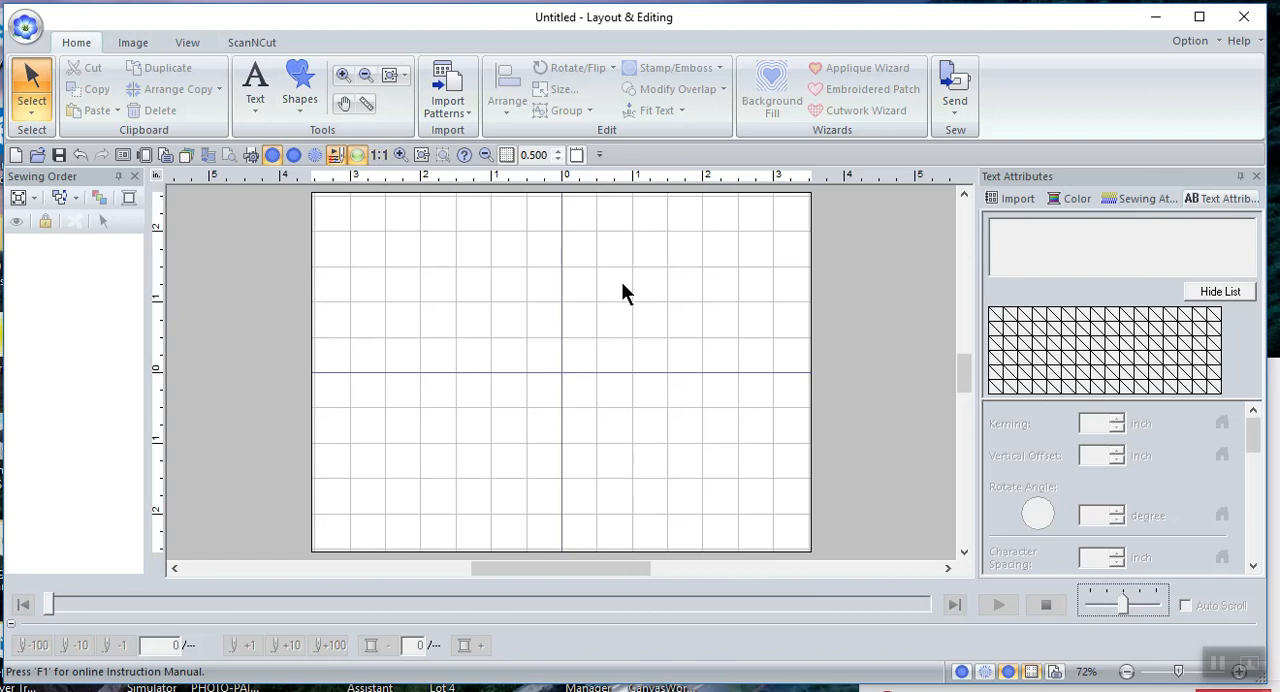
mouse_move(616, 420)
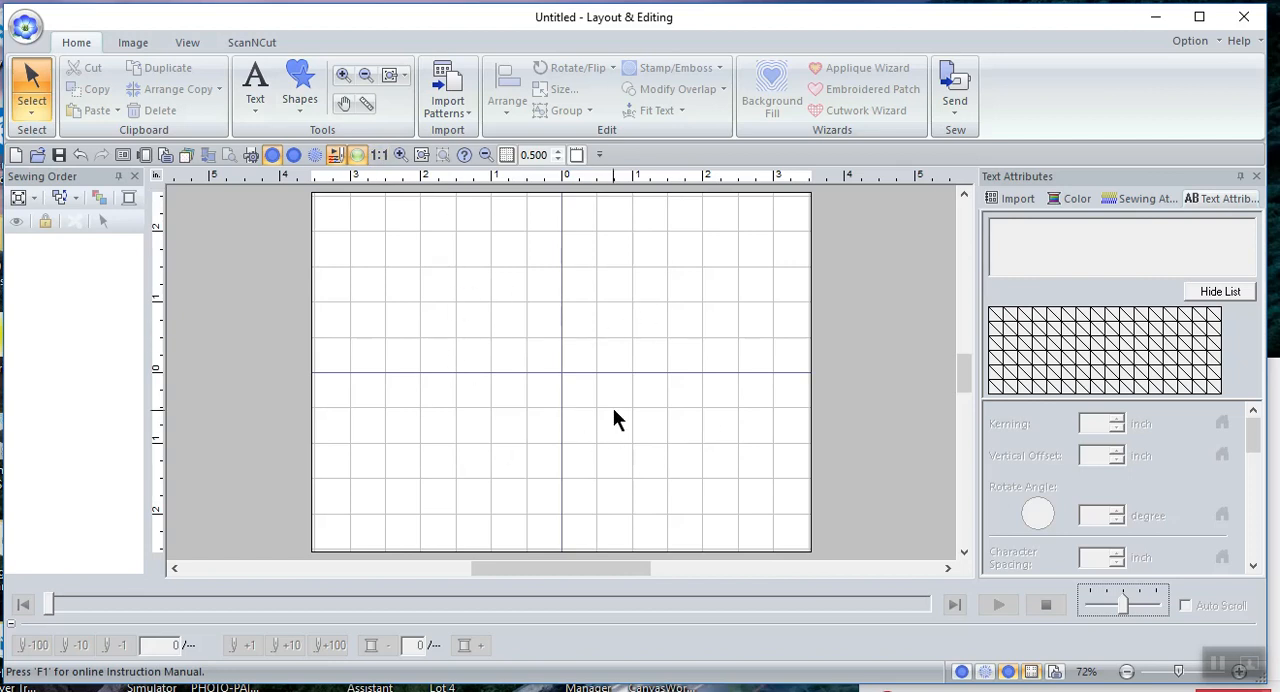
mouse_move(616, 418)
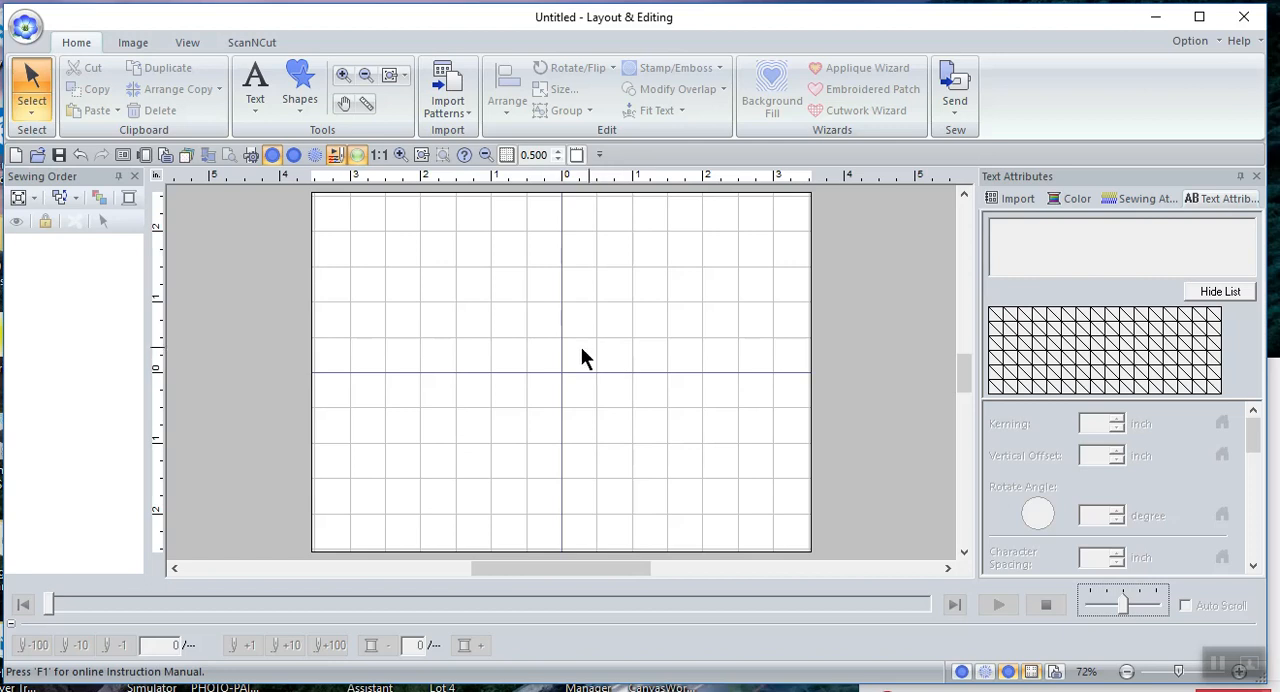
mouse_move(538, 396)
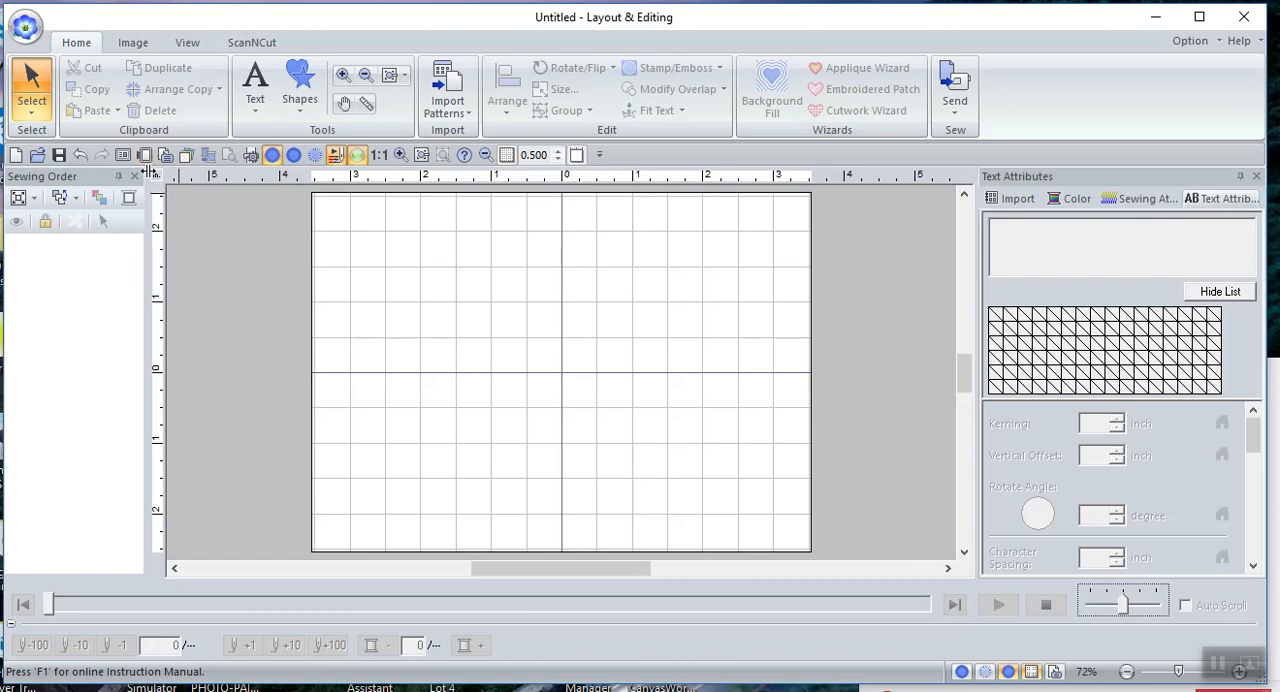
mouse_move(160, 188)
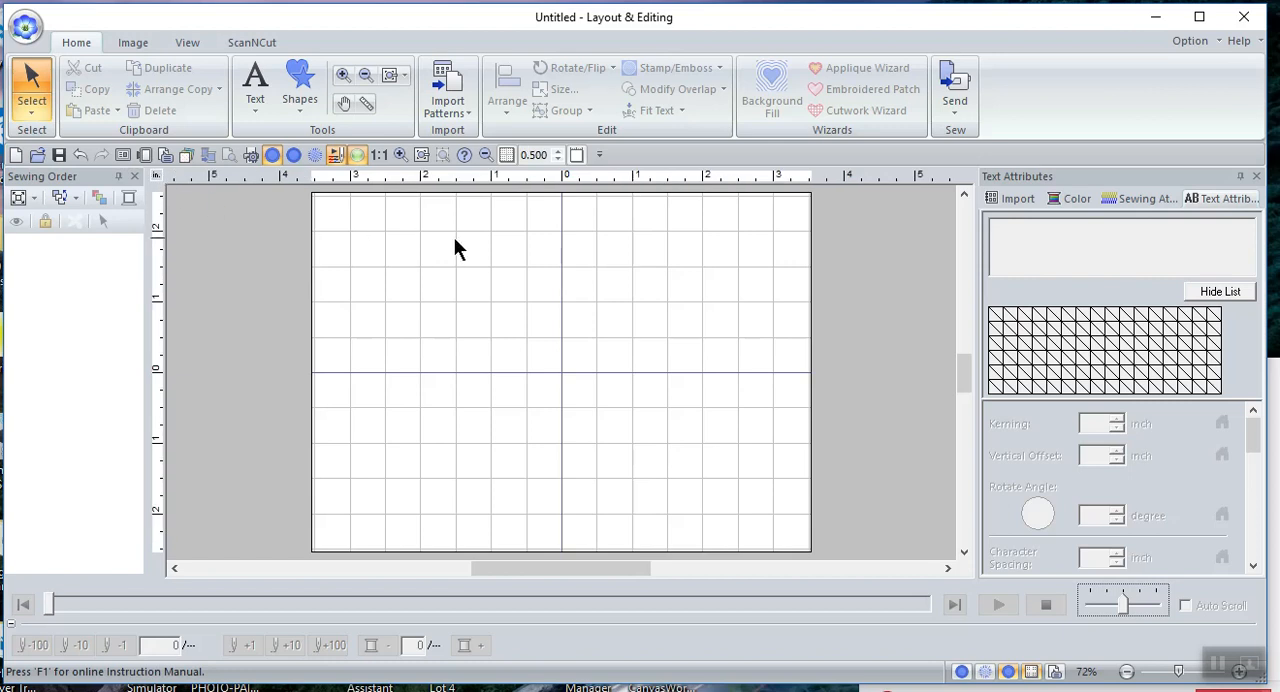
mouse_move(684, 502)
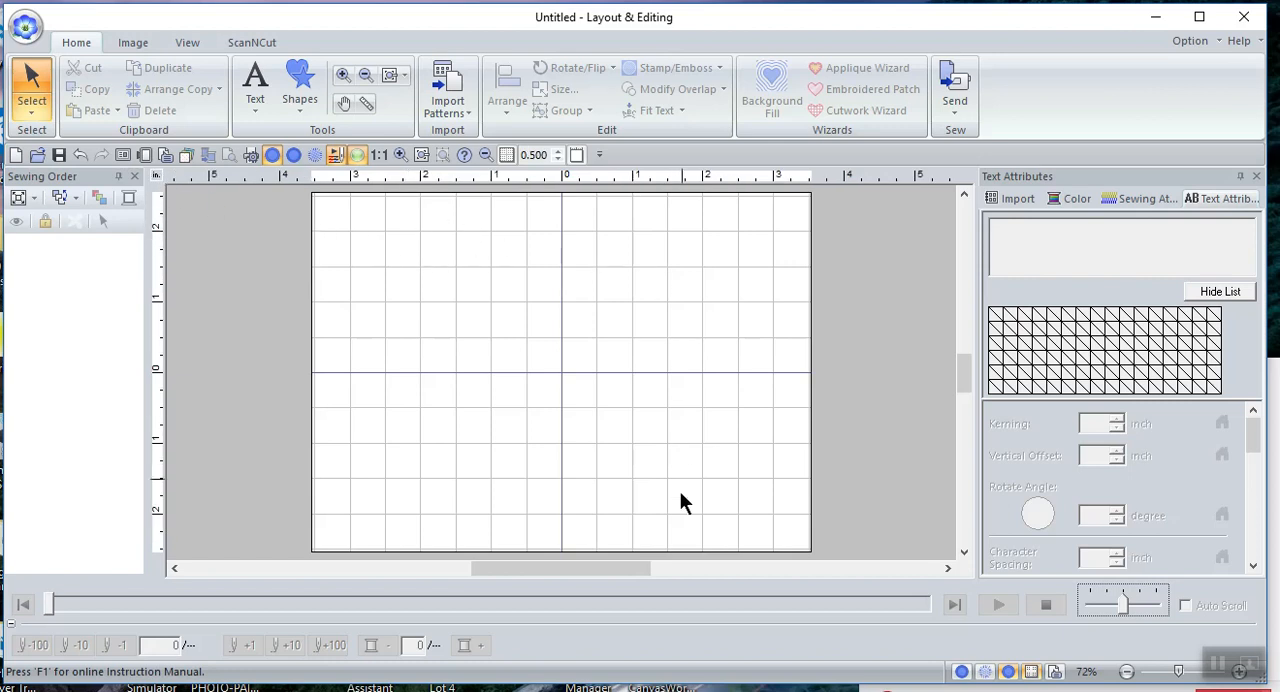
Show the View tab with its grid, ruler and guideline display options
click(188, 42)
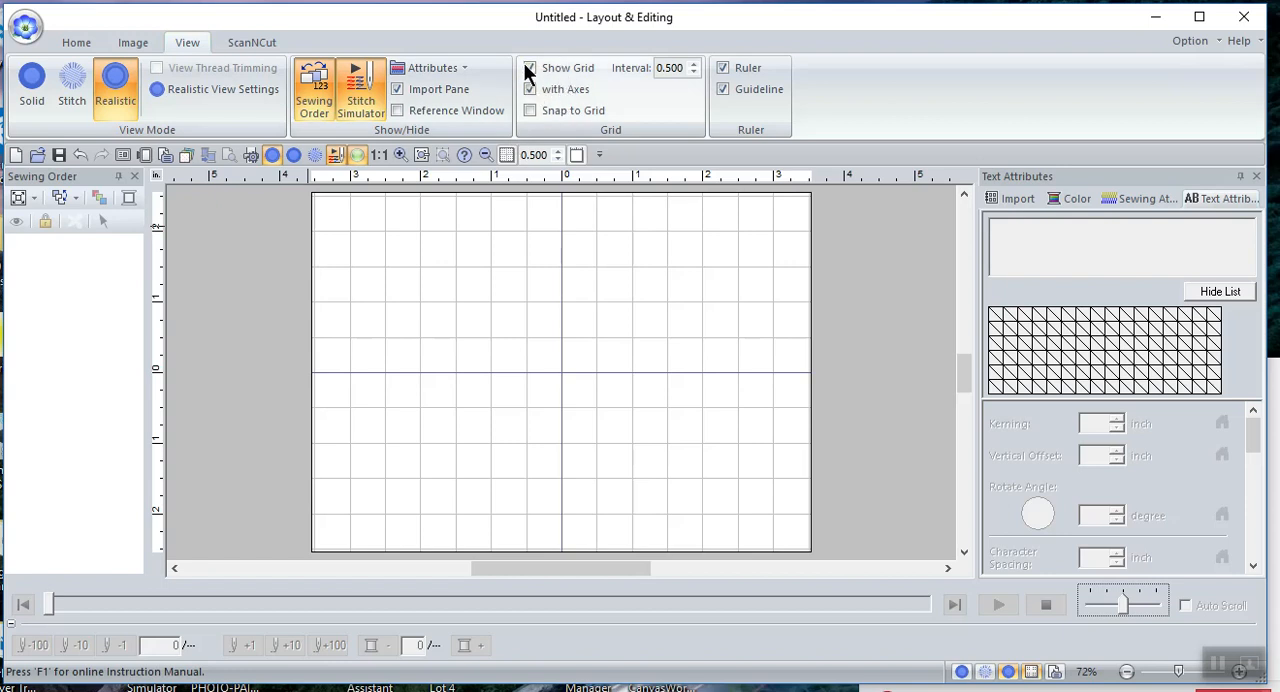
Toggle the grid on at a 1.000 interval, keep rulers and guidelines on, return to Home tools
click(530, 68)
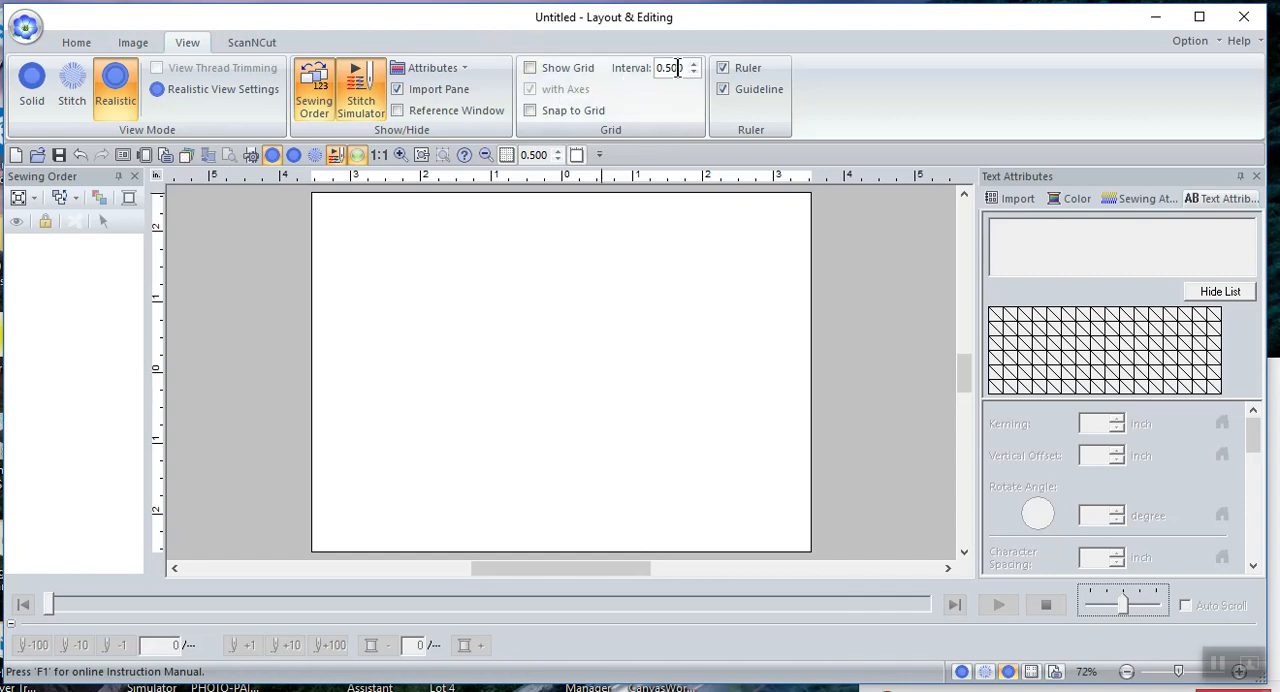
click(530, 68)
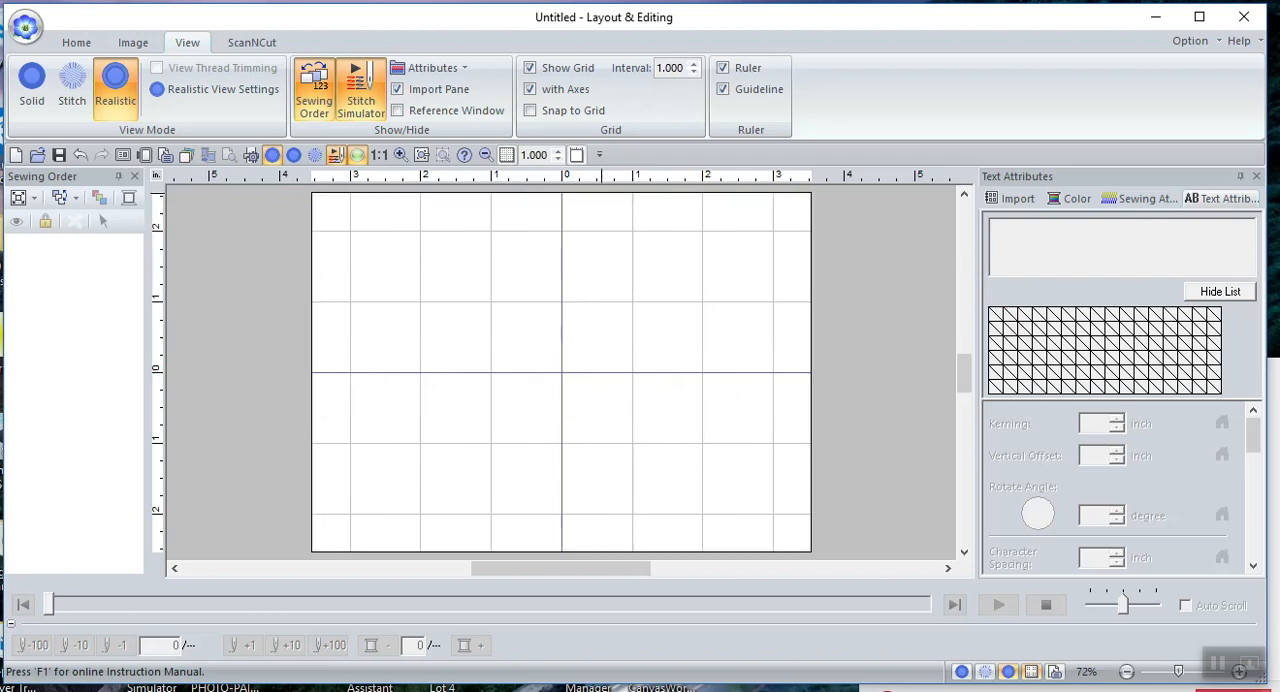
mouse_move(556, 360)
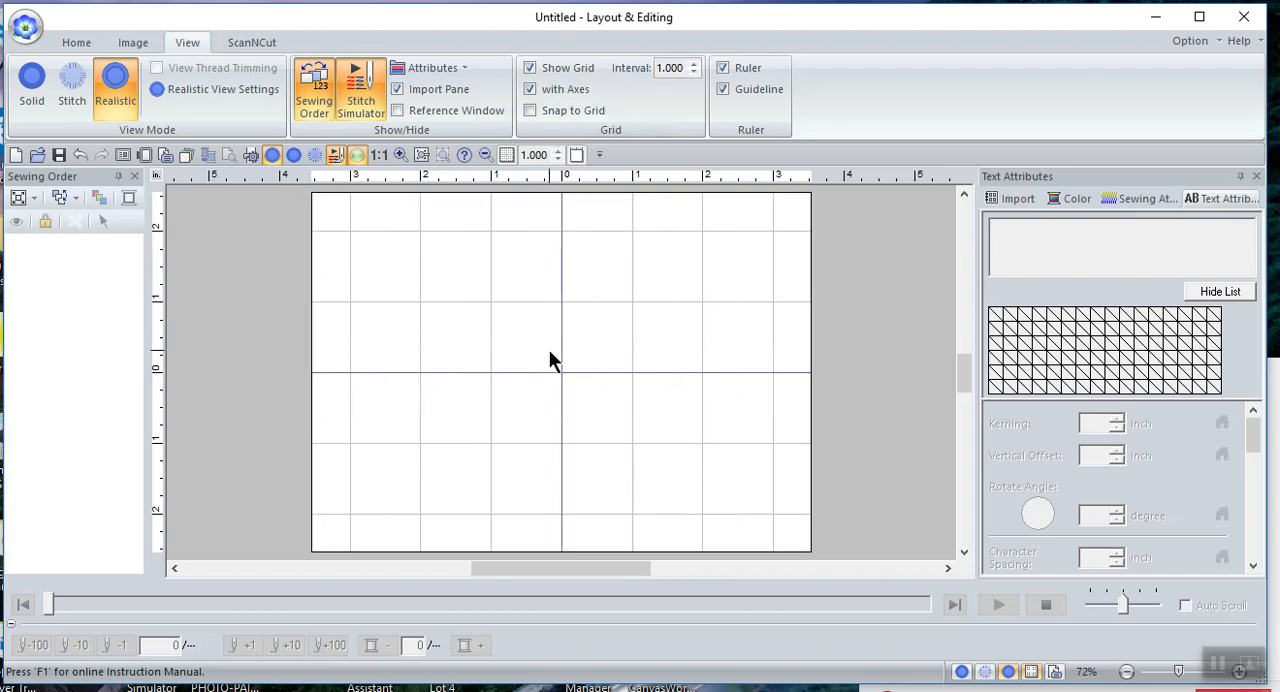
mouse_move(530, 110)
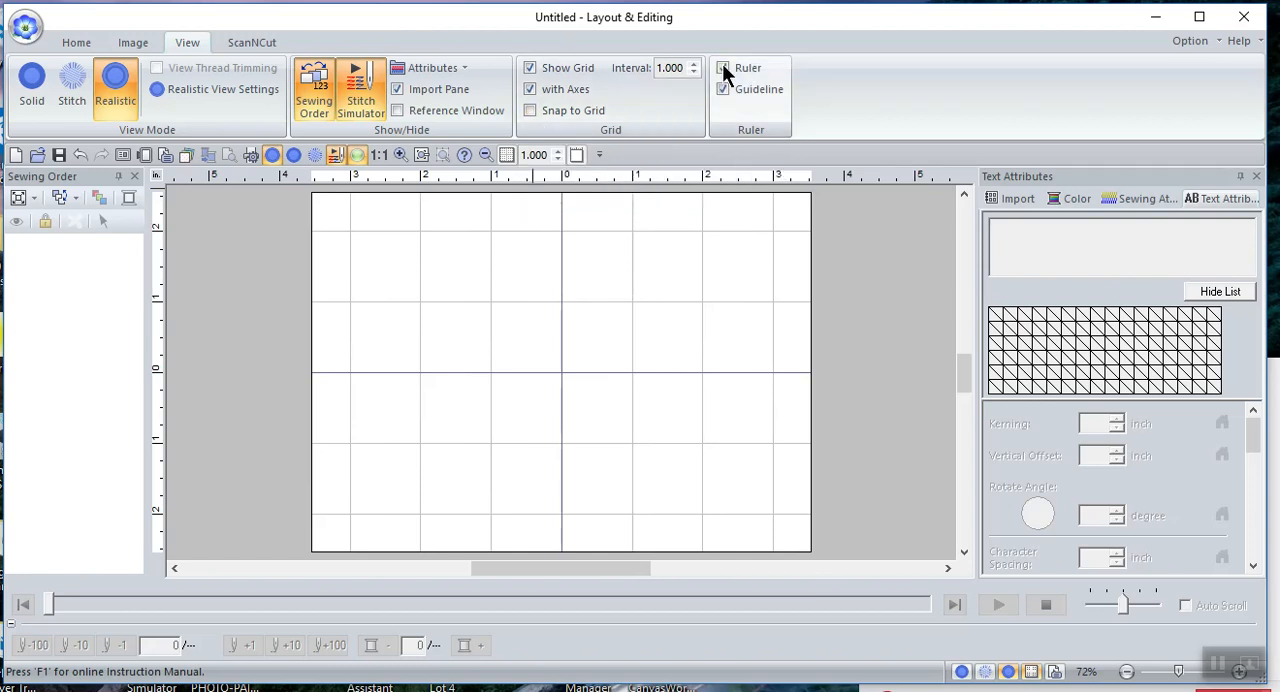
click(724, 68)
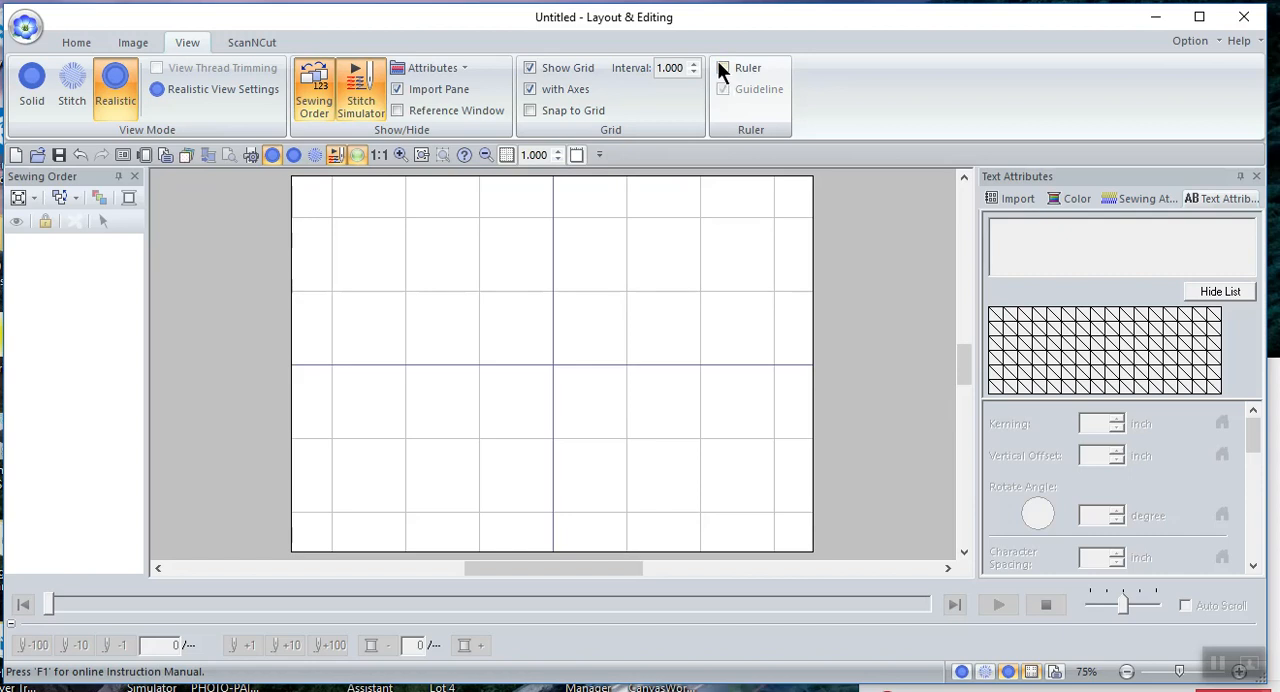
click(724, 68)
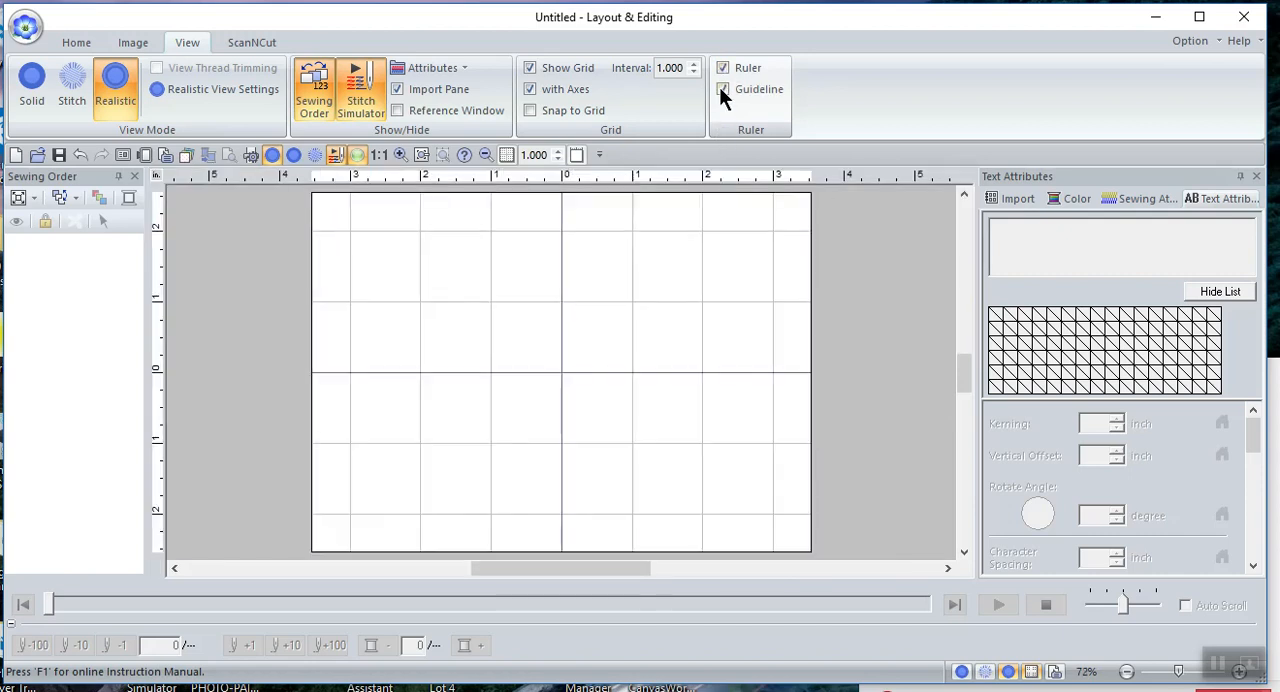
click(724, 88)
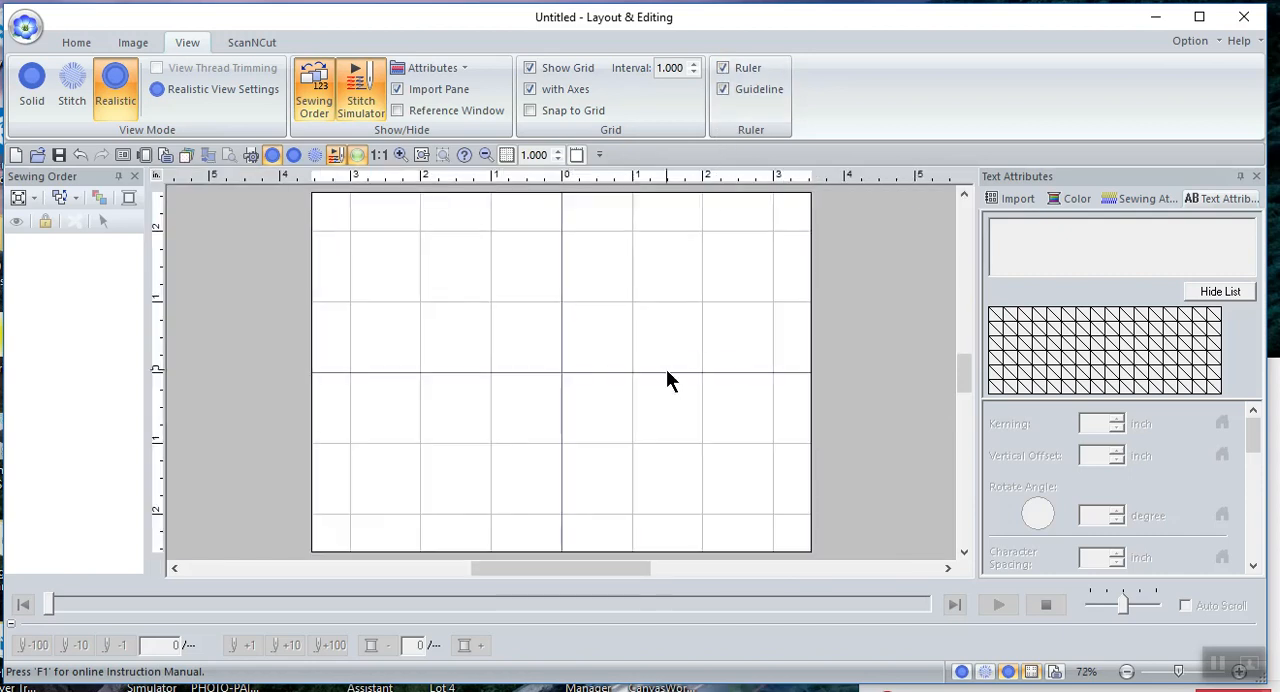
click(76, 42)
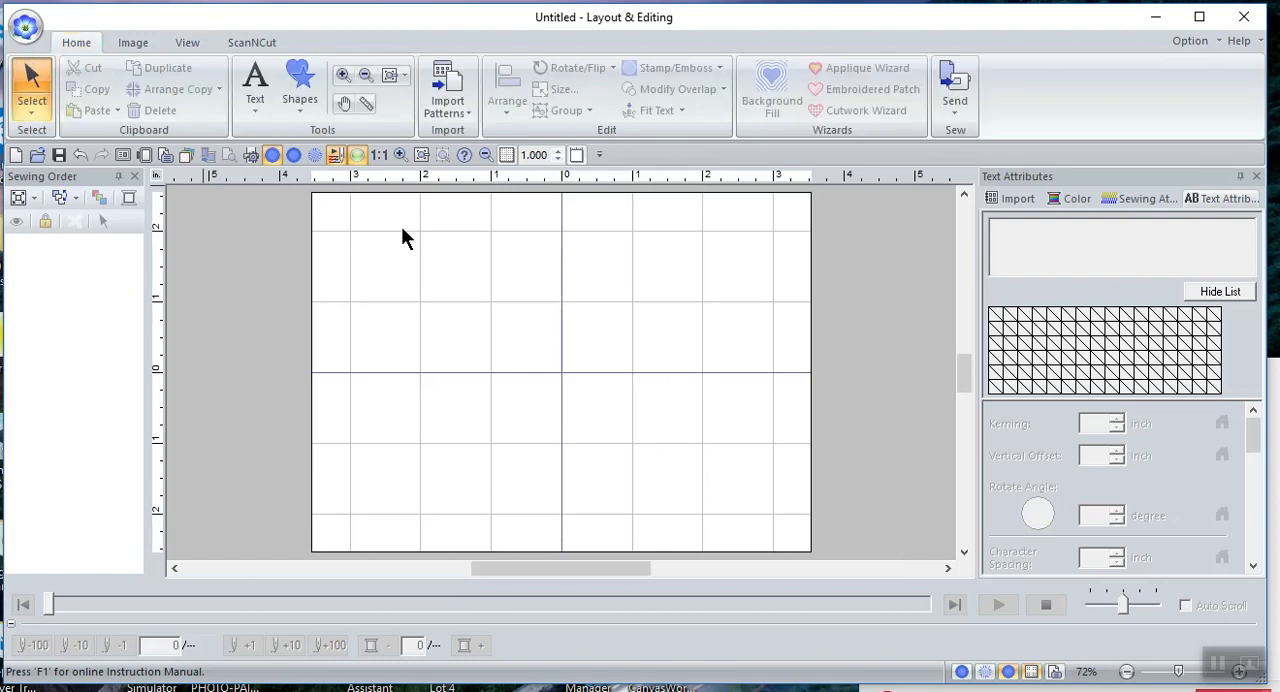
Add a purple satin-stitch letter T with the Text tool in the upper-left hoop area
click(256, 84)
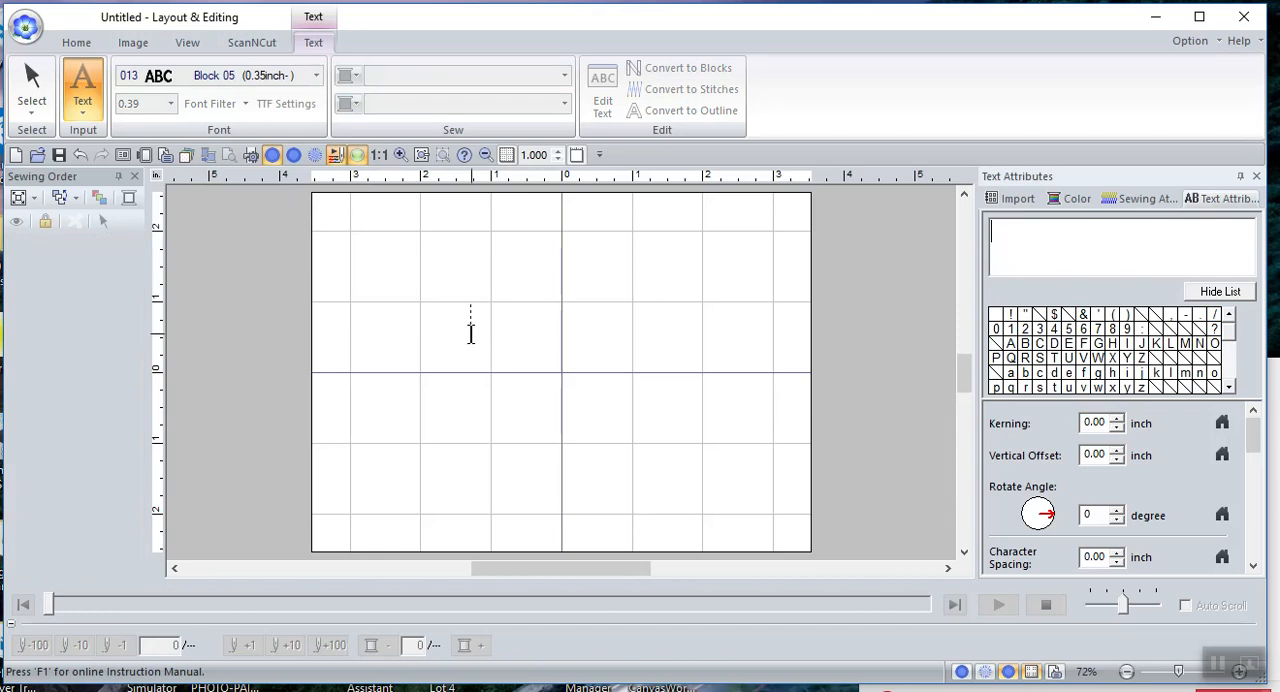
text(T)
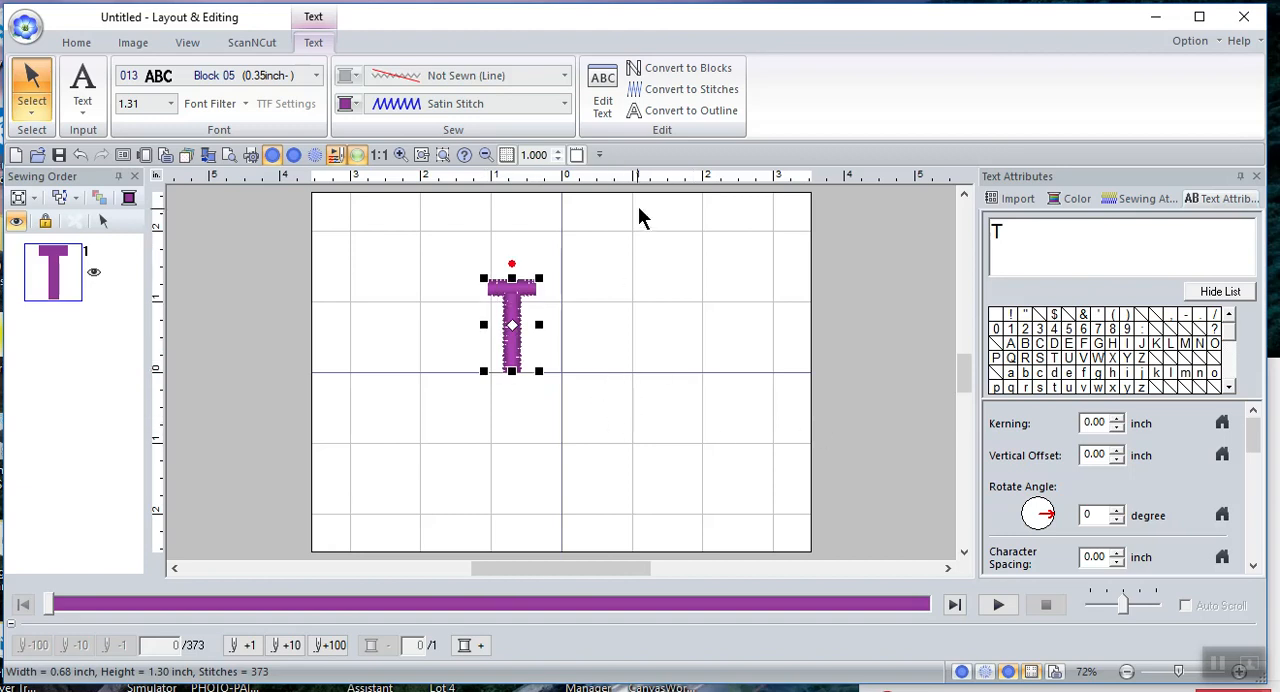
mouse_move(388, 172)
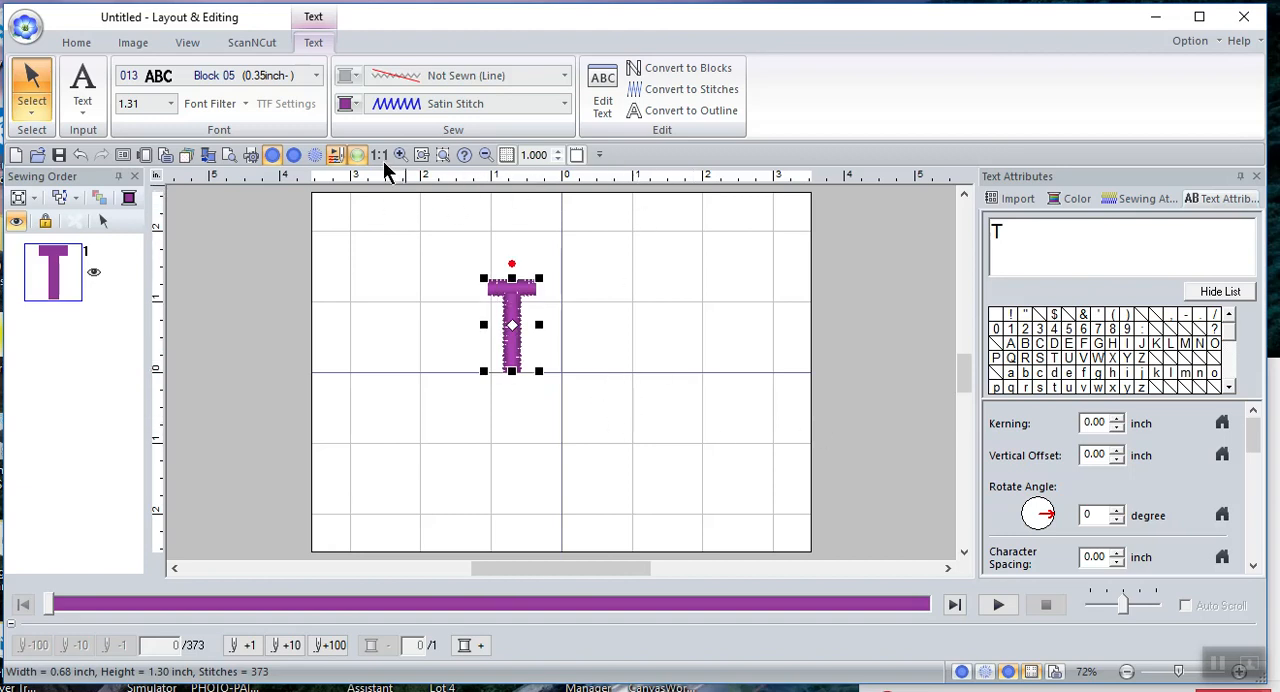
mouse_move(498, 238)
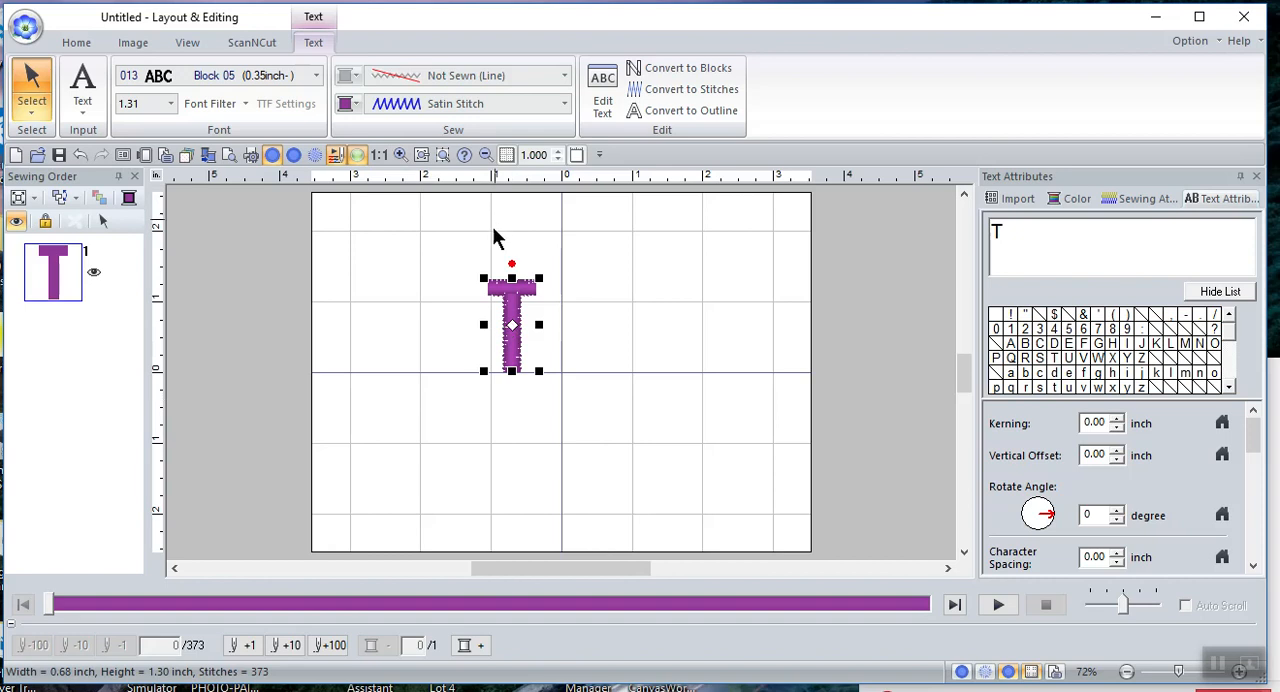
mouse_move(456, 258)
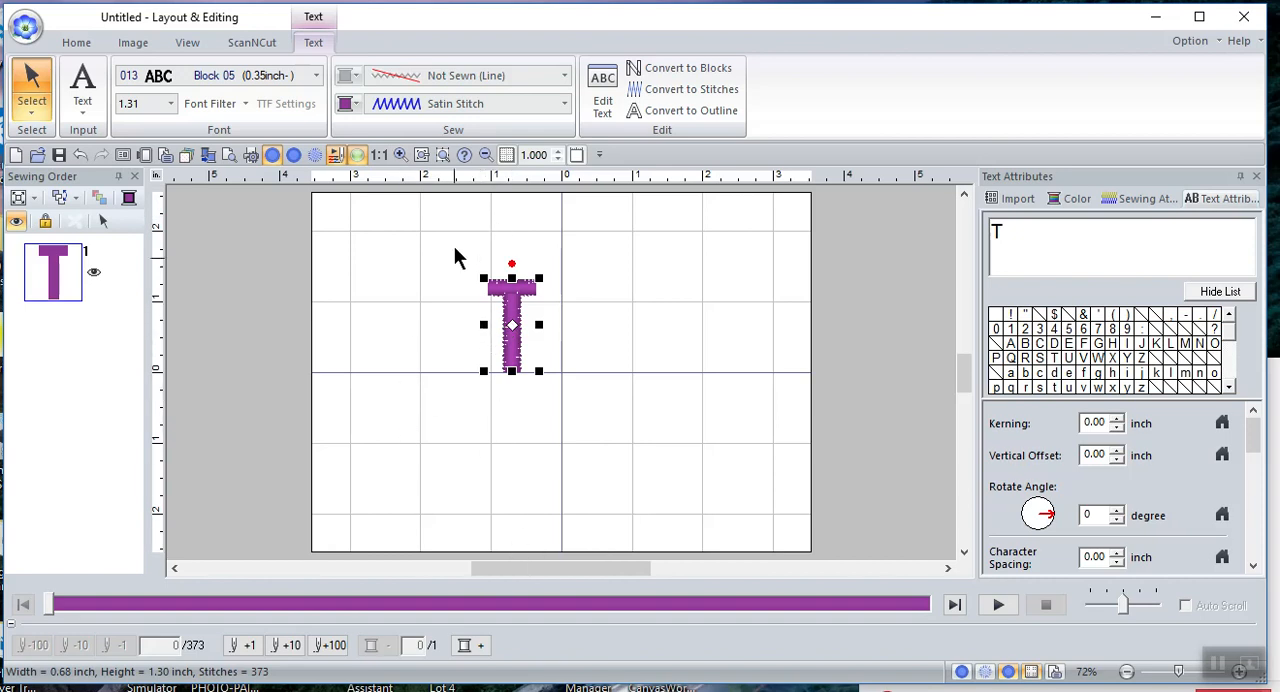
mouse_move(572, 384)
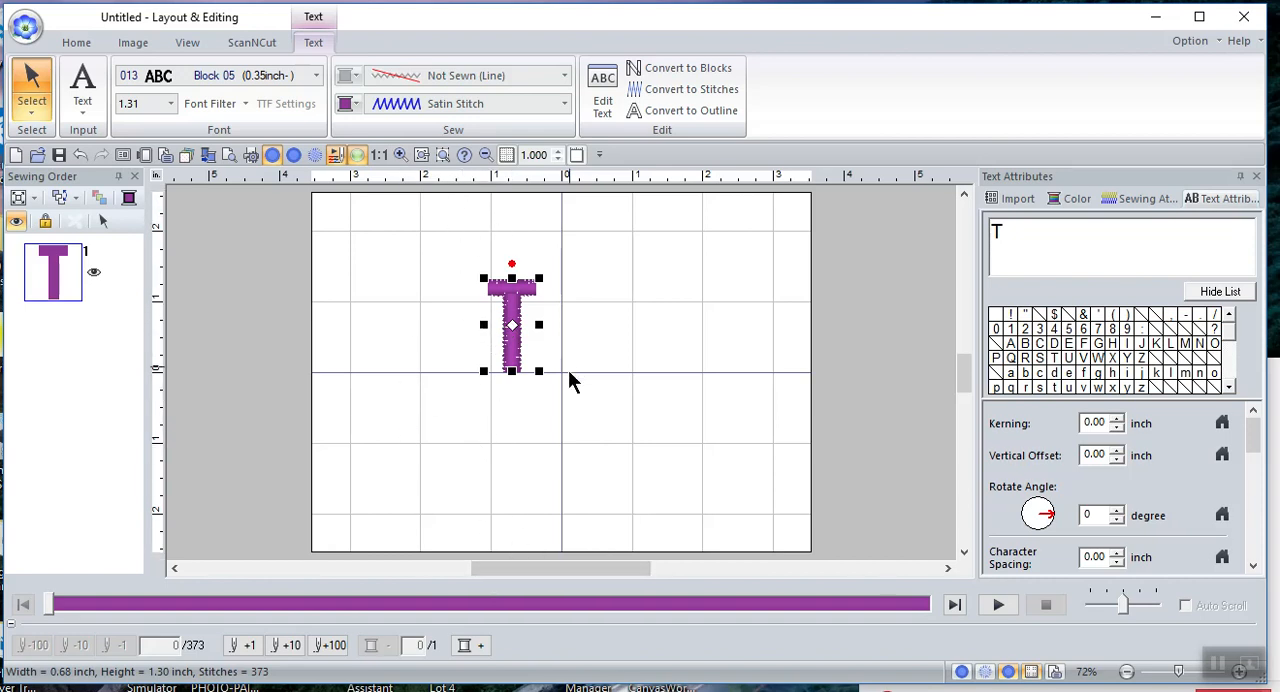
mouse_move(590, 360)
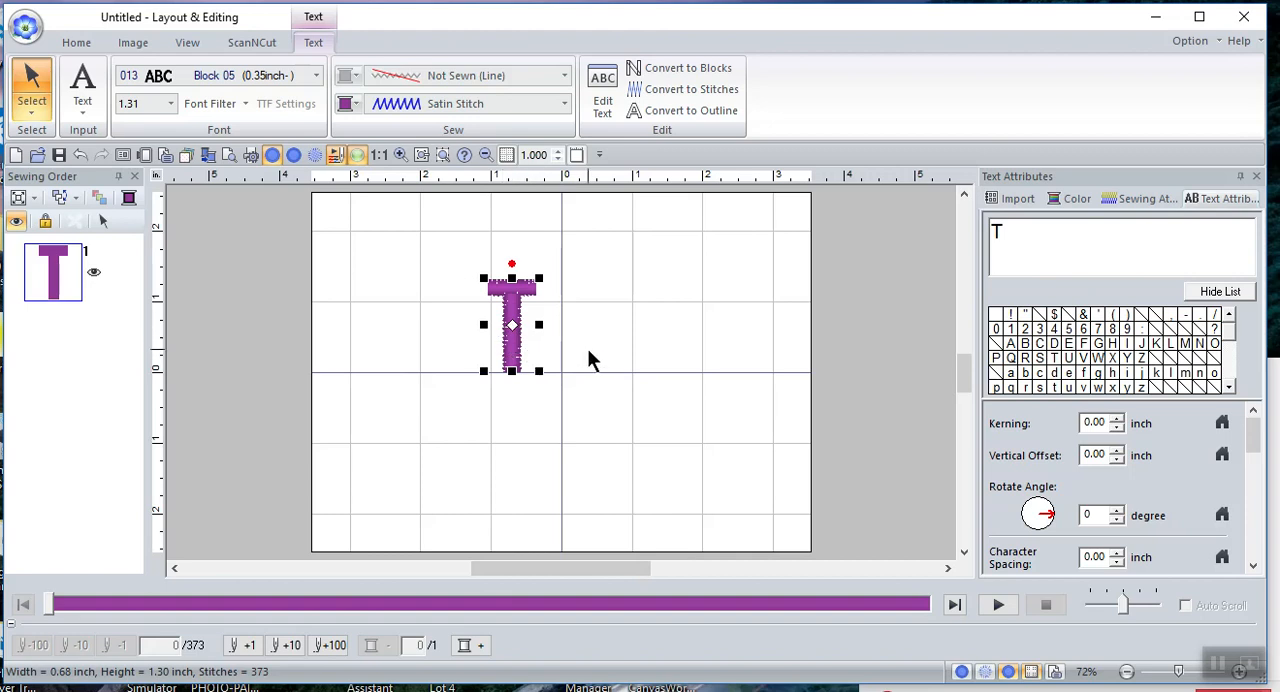
mouse_move(160, 352)
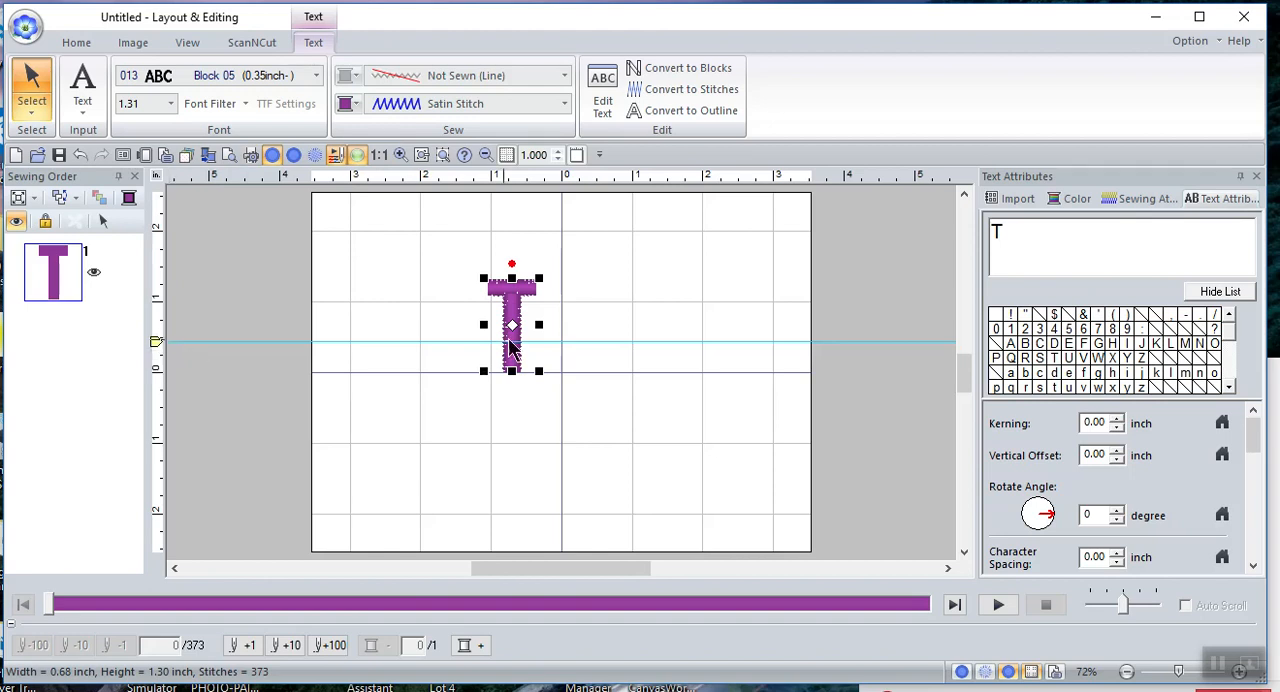
mouse_move(572, 208)
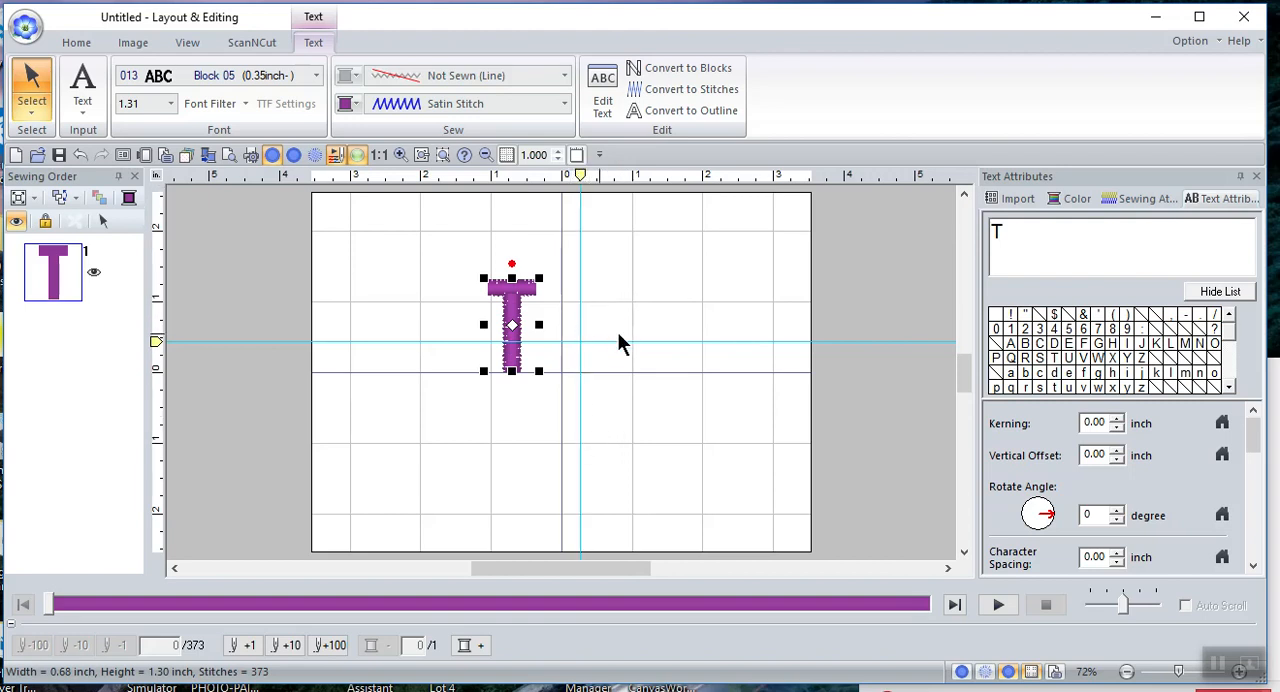
mouse_move(592, 338)
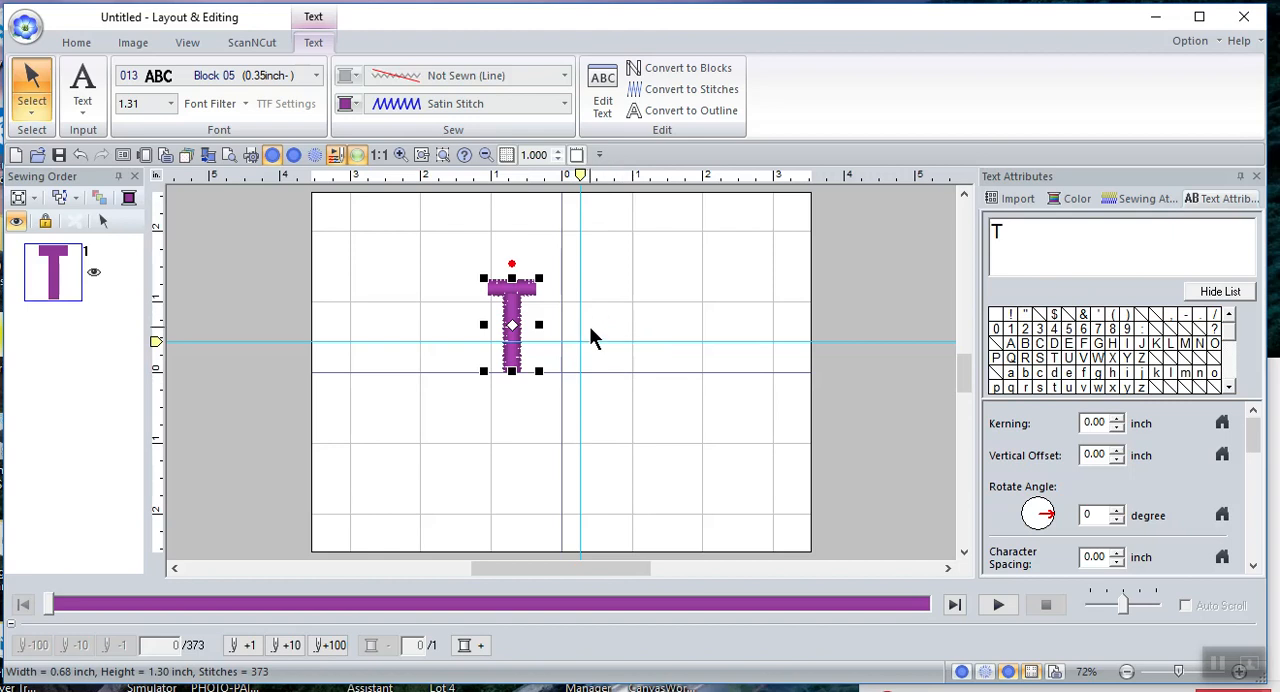
mouse_move(144, 82)
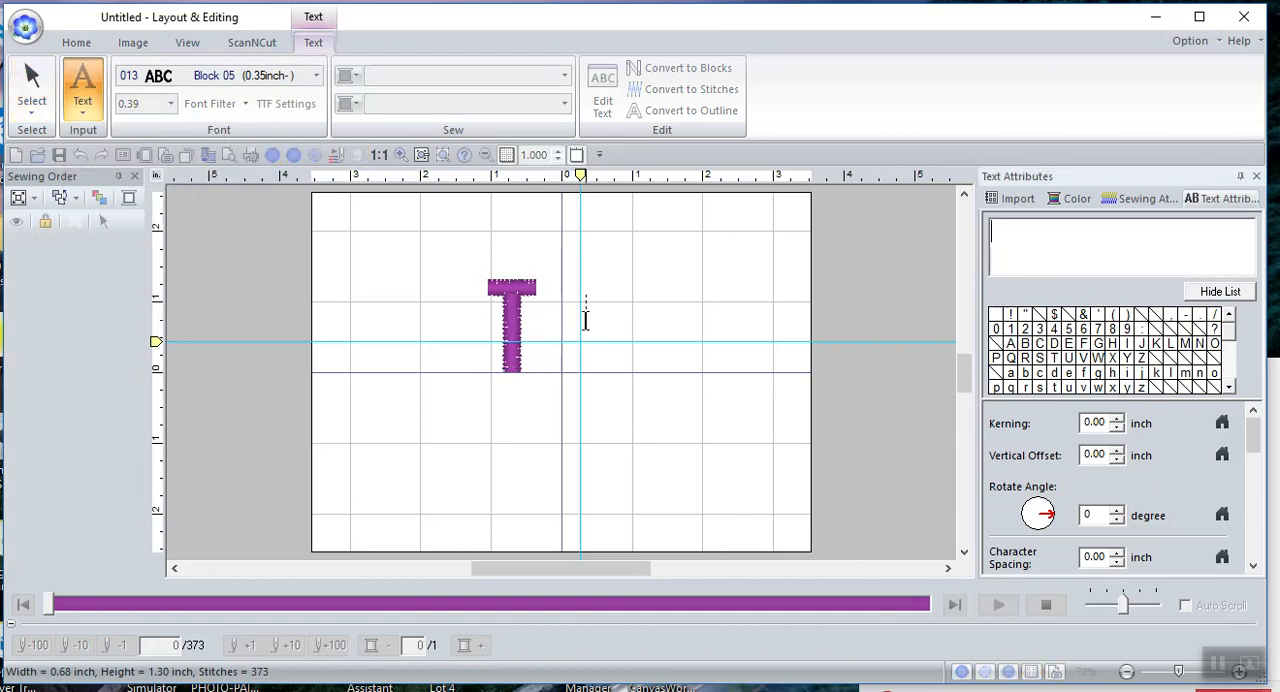
Add a letter M to the right of the vertical guideline beside the T
text(M)
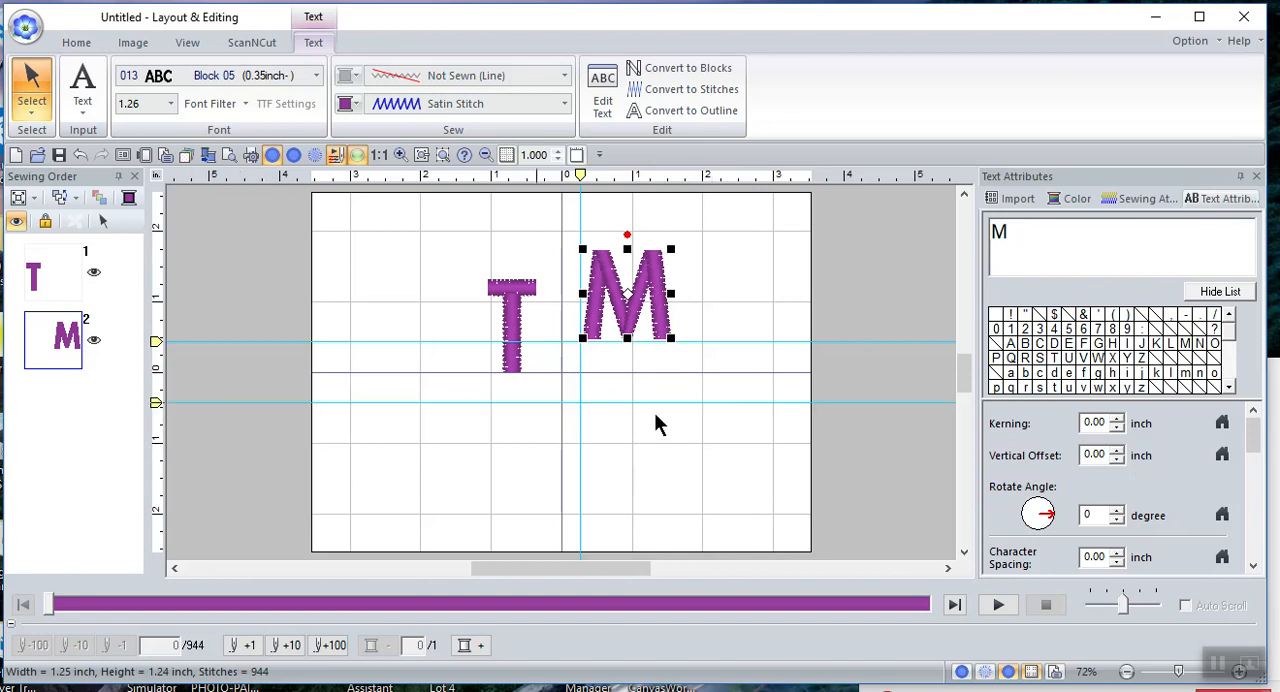
mouse_move(678, 180)
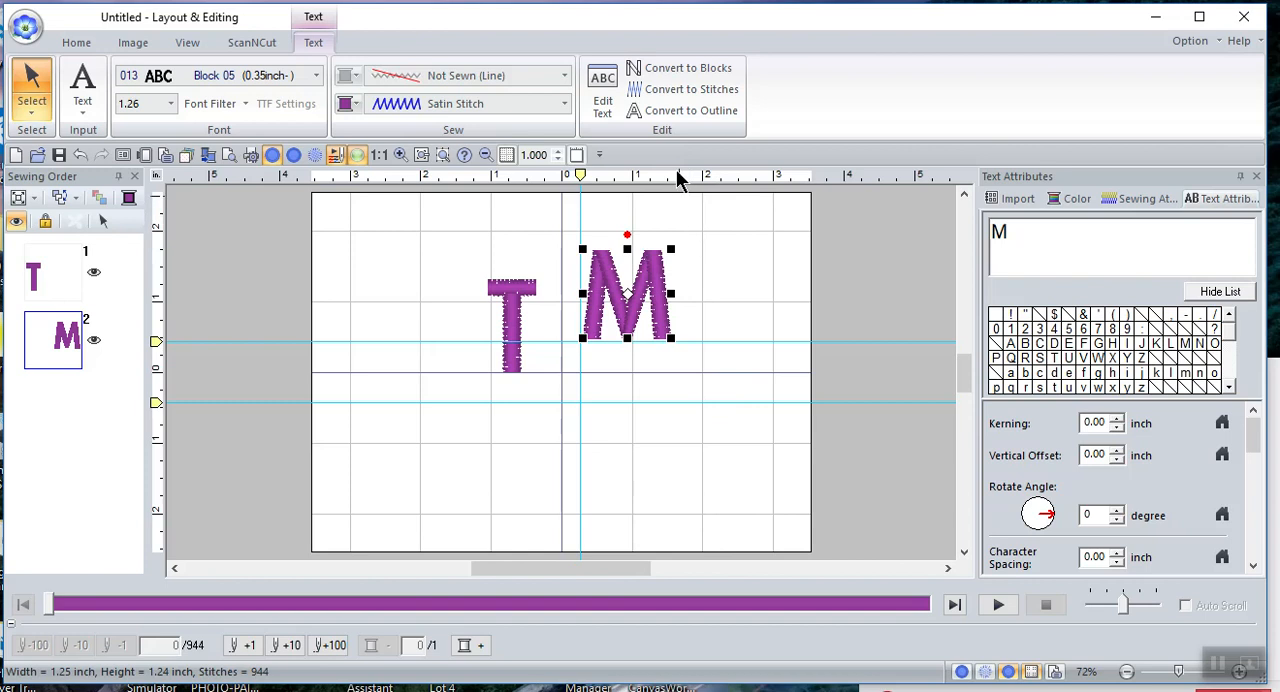
mouse_move(576, 416)
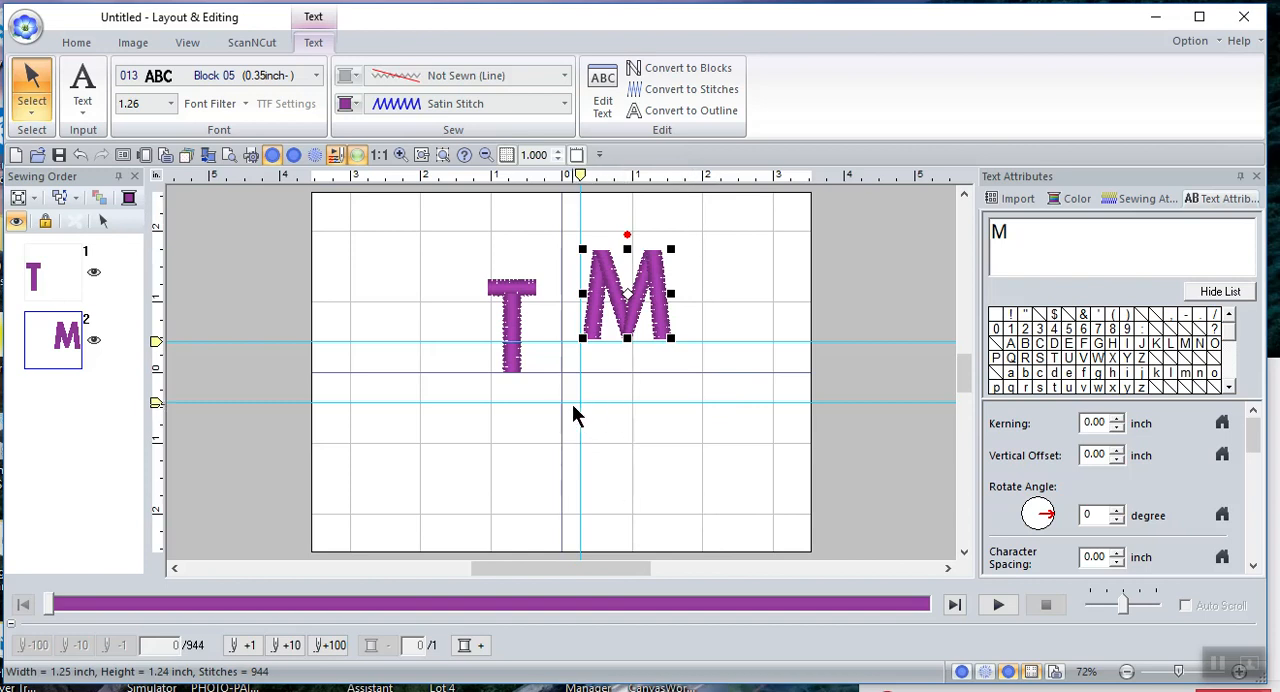
mouse_move(176, 418)
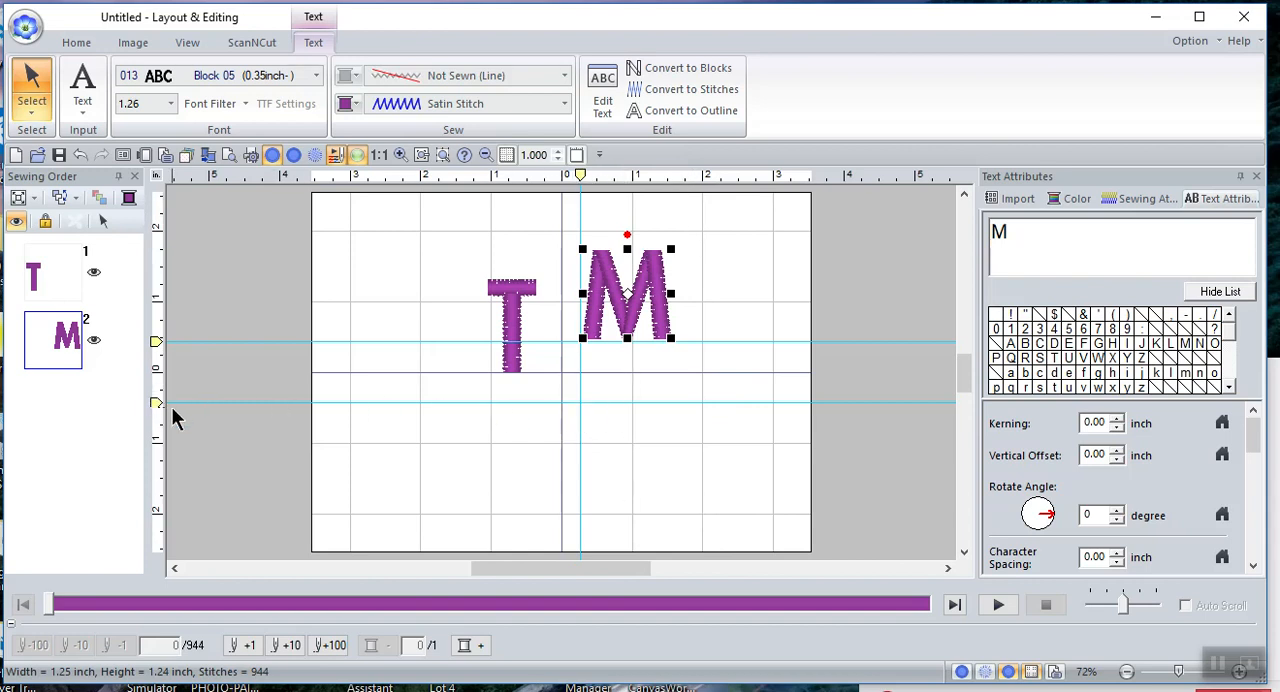
mouse_move(158, 410)
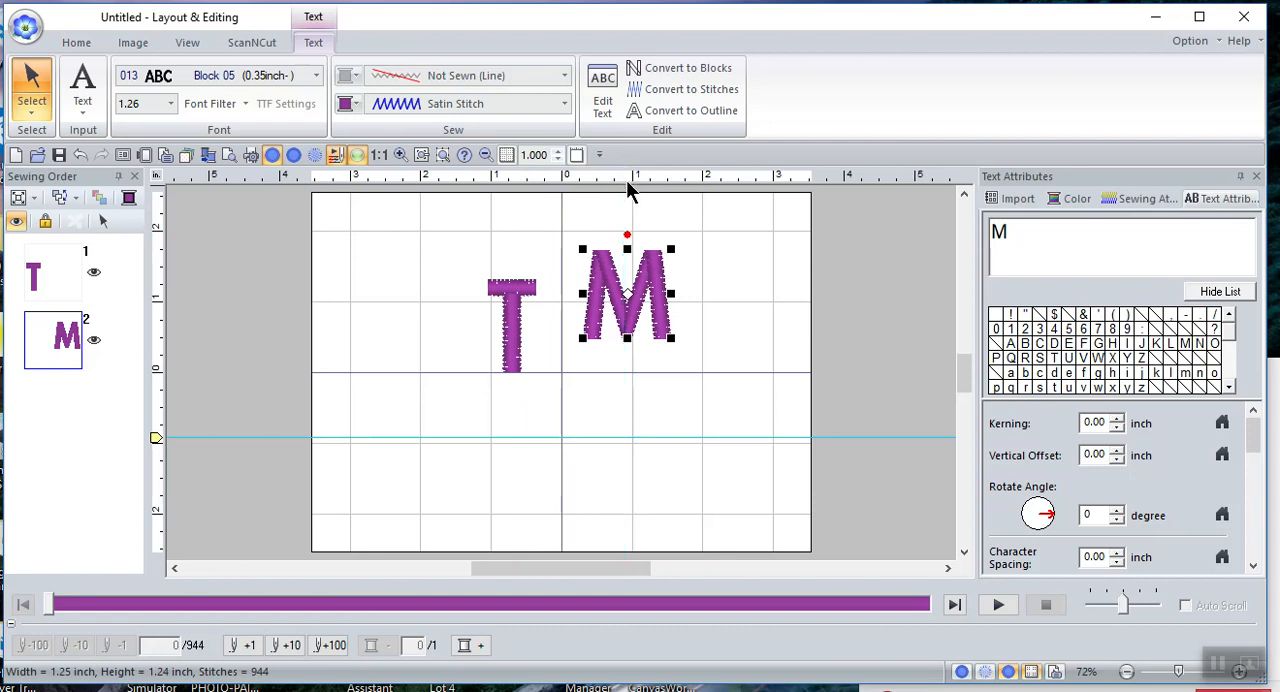
mouse_move(192, 464)
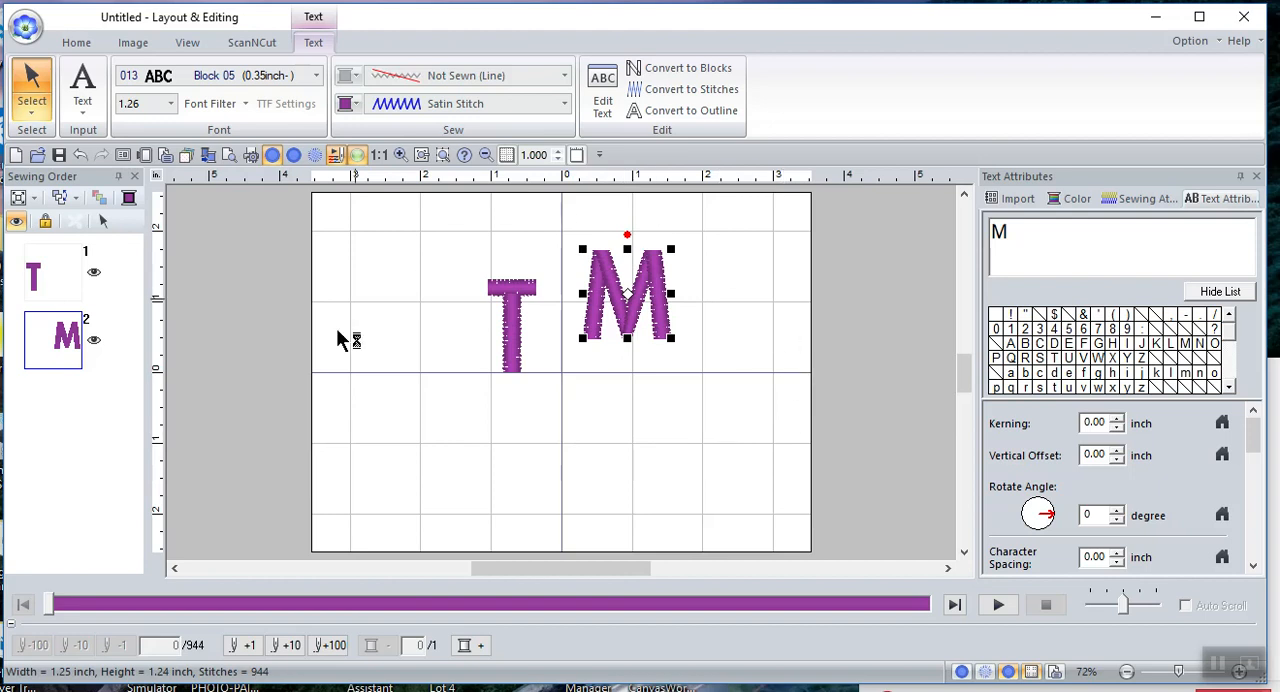
mouse_move(604, 220)
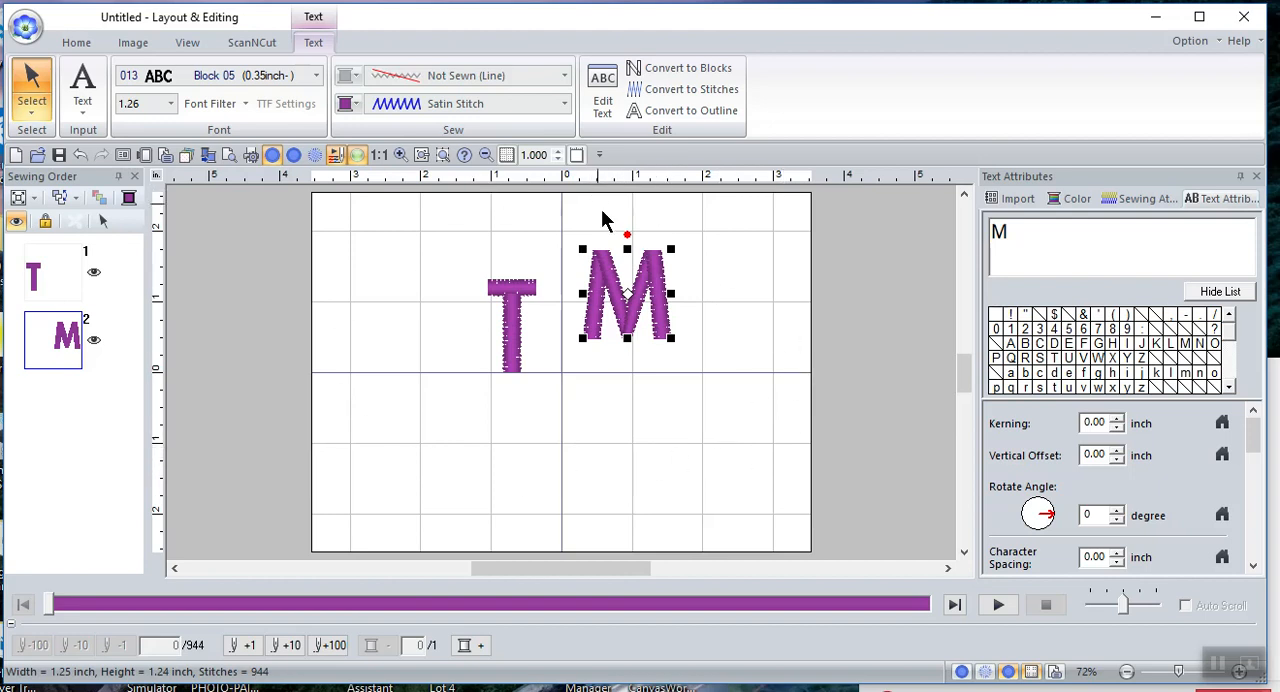
mouse_move(496, 284)
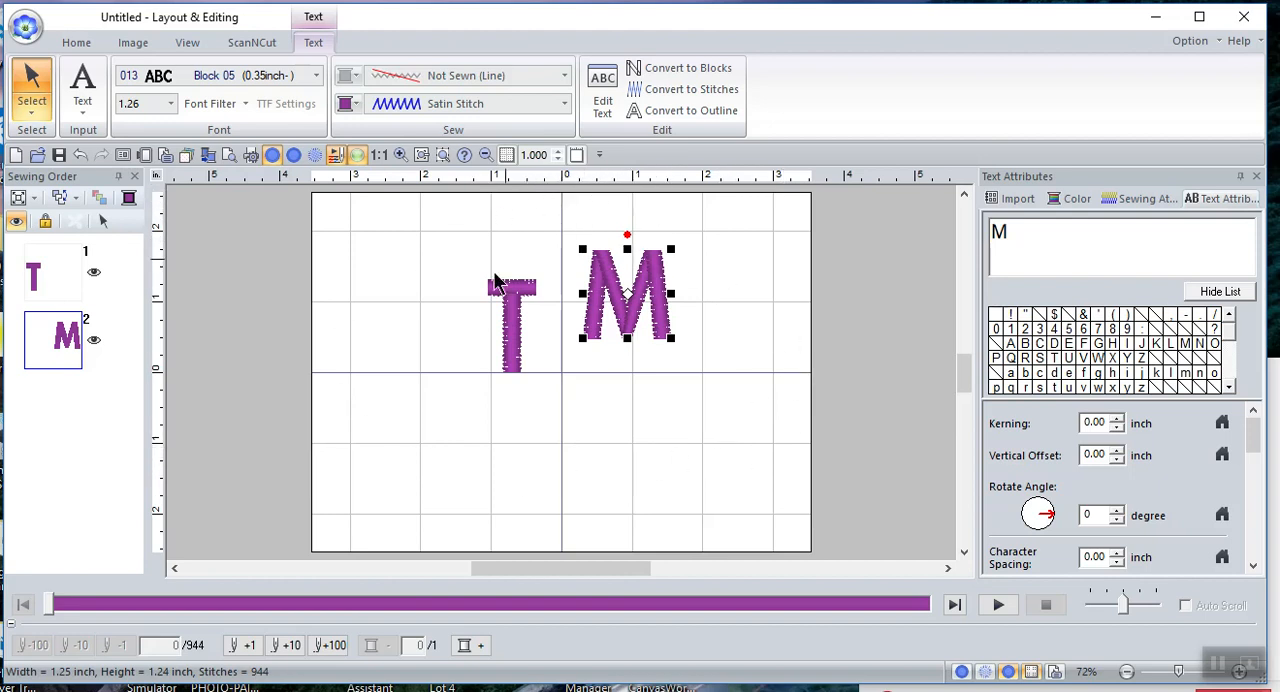
mouse_move(344, 294)
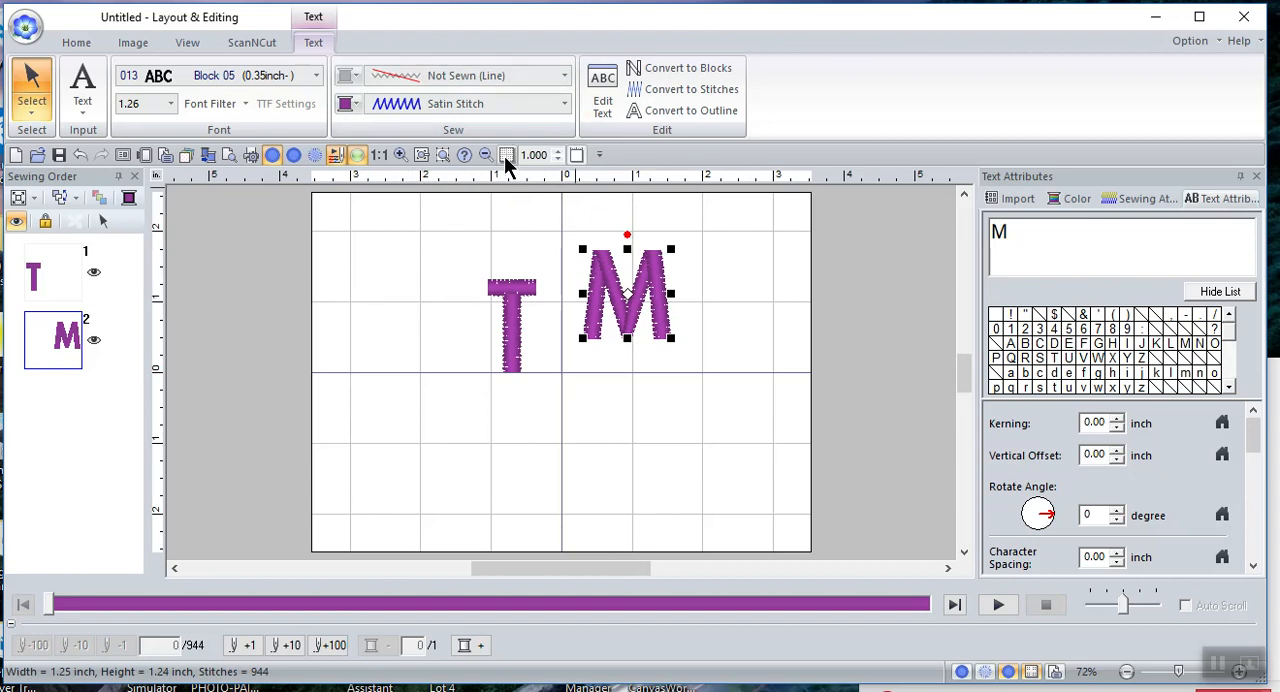
mouse_move(508, 154)
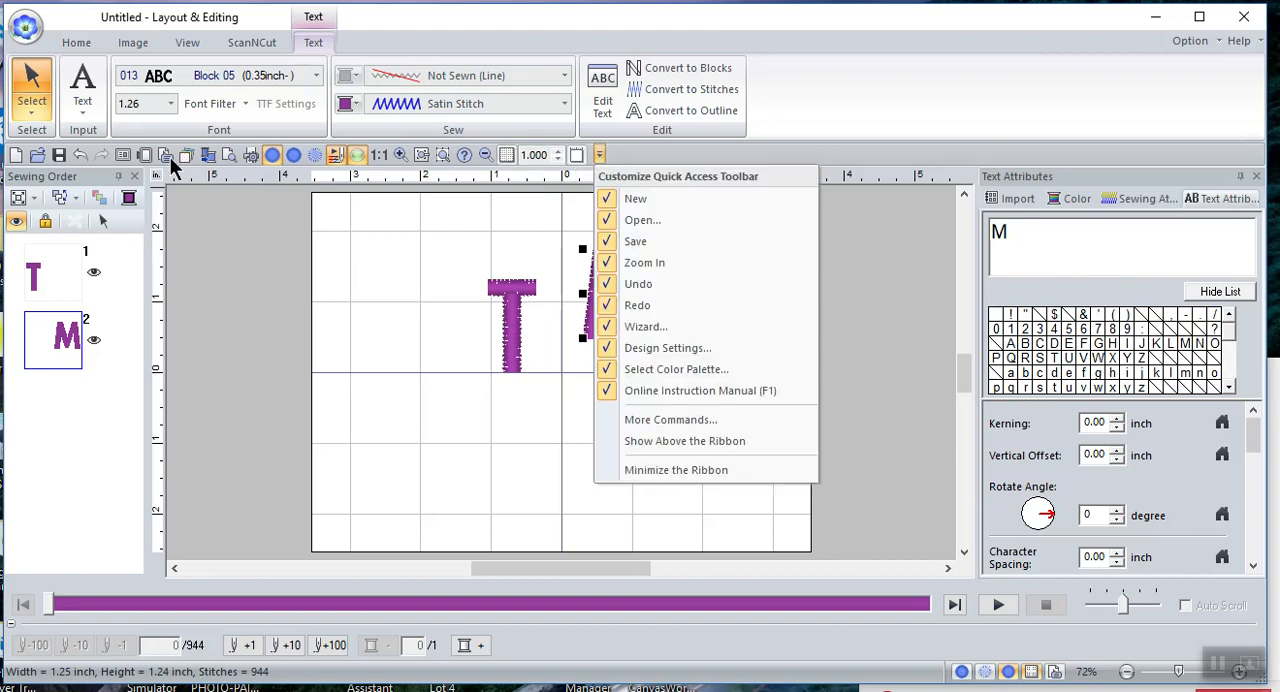
mouse_move(670, 420)
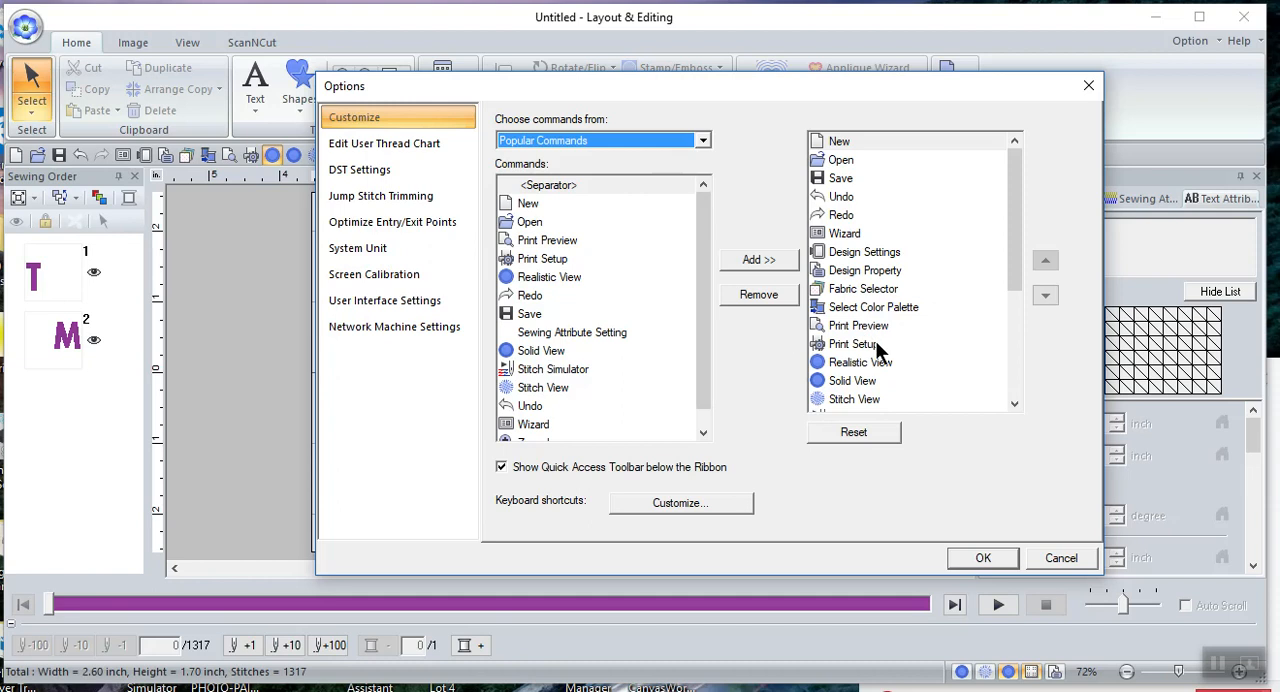
From the View commands category, add View Thread Trimming to the quick access toolbar list
click(702, 140)
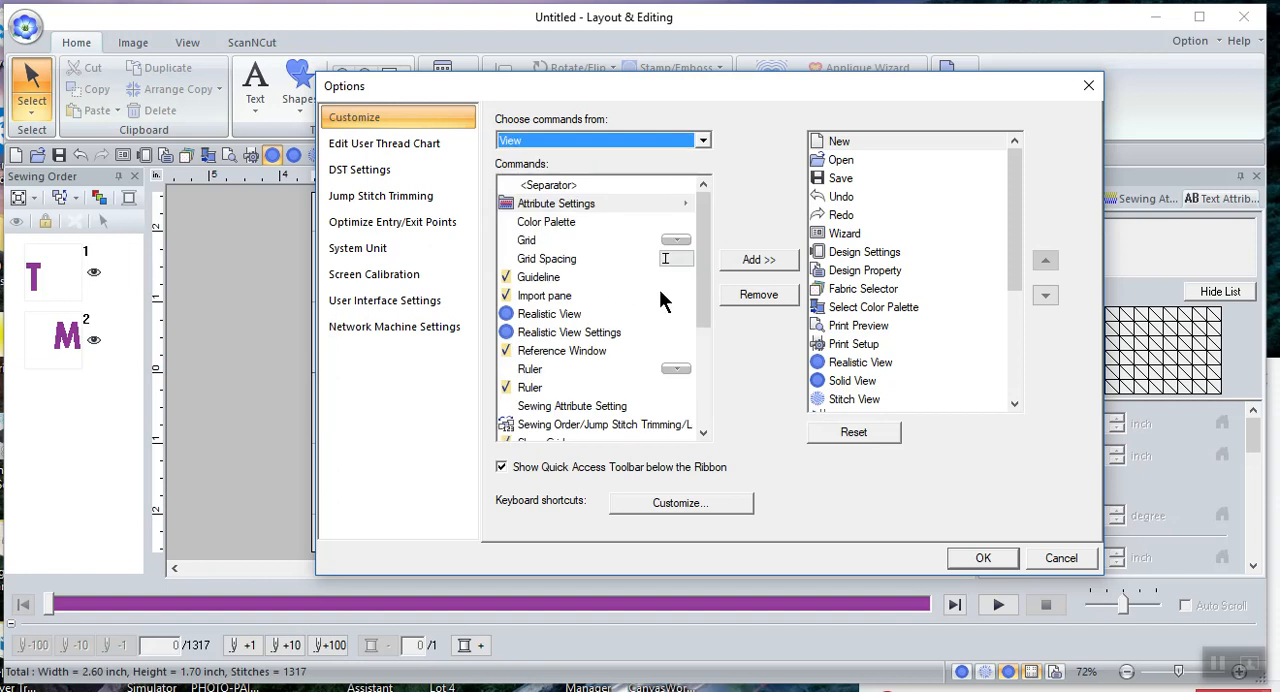
scroll(down, 3)
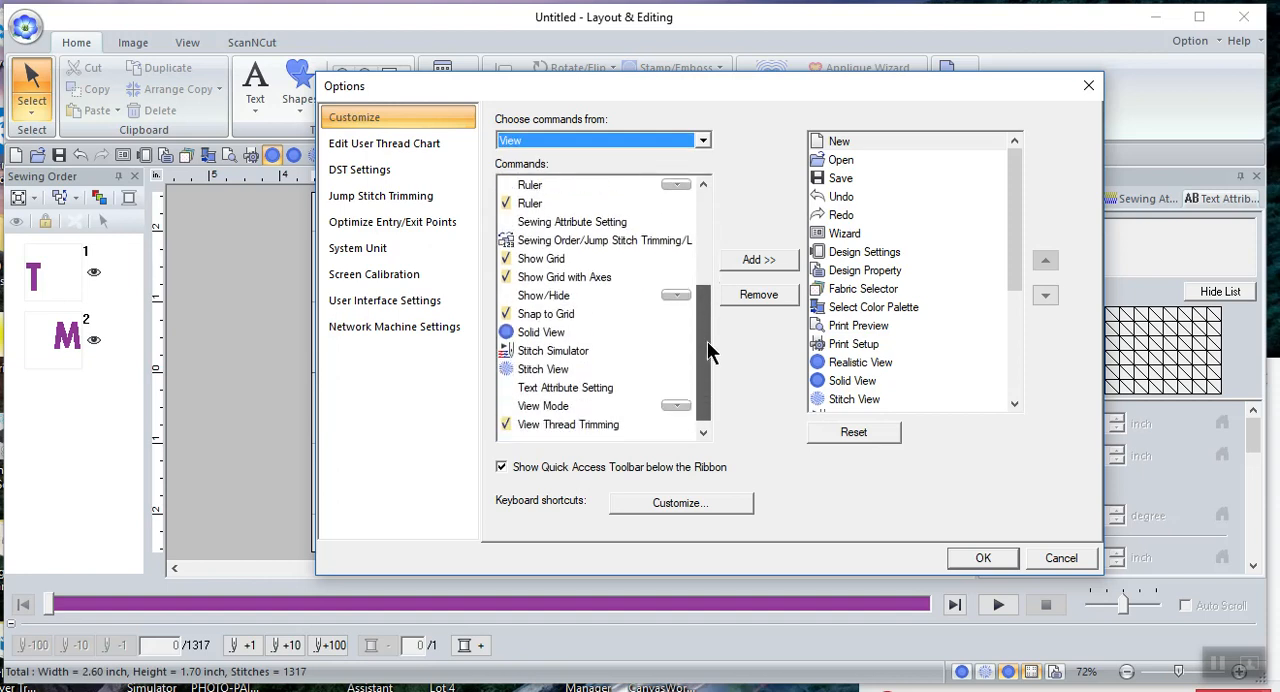
scroll(up, 3)
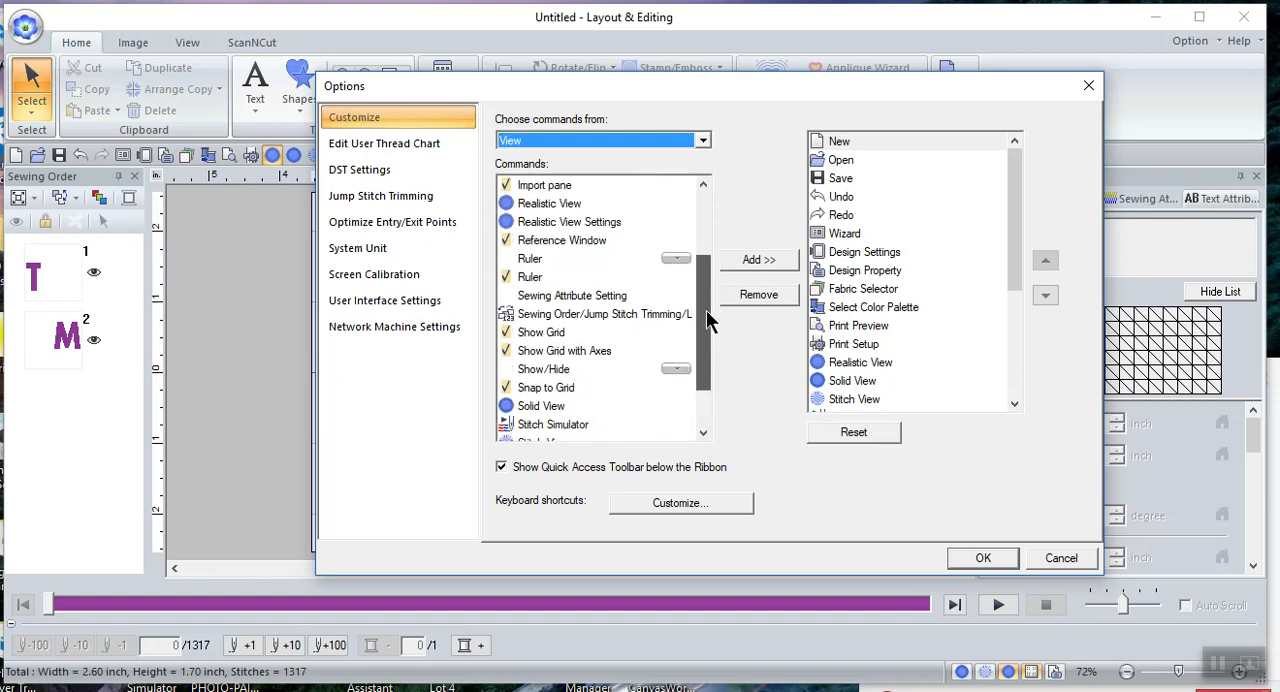
scroll(up, 3)
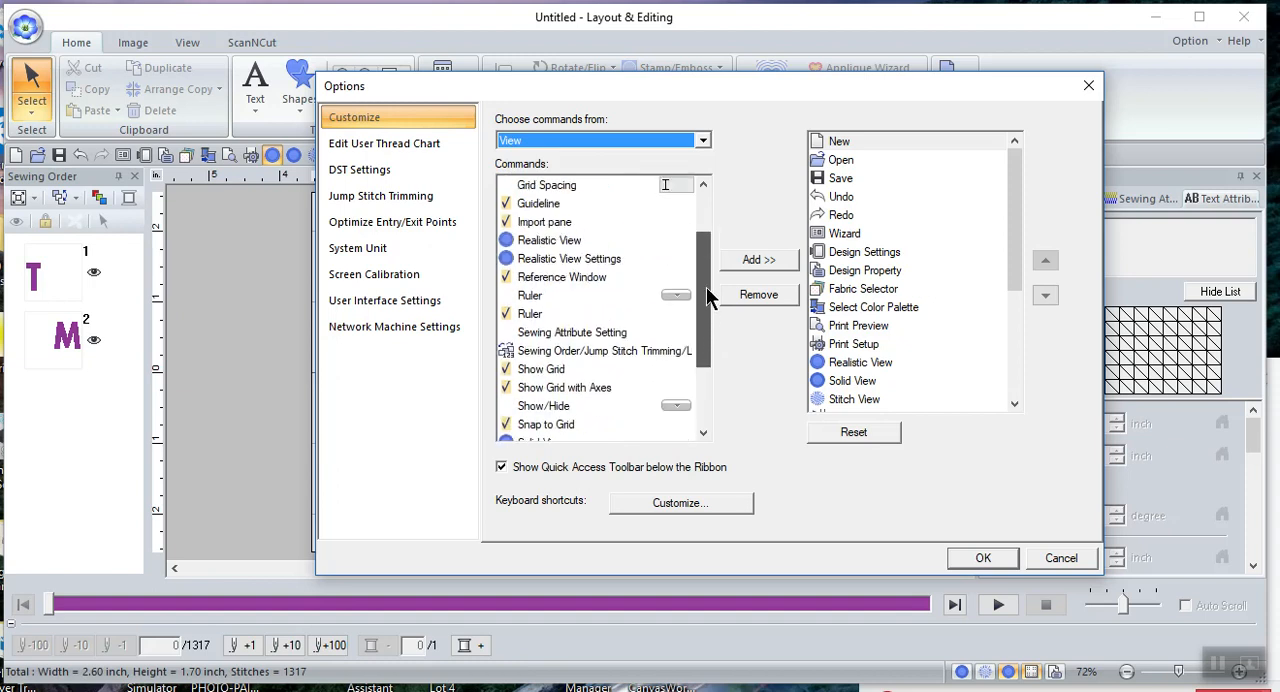
mouse_move(550, 208)
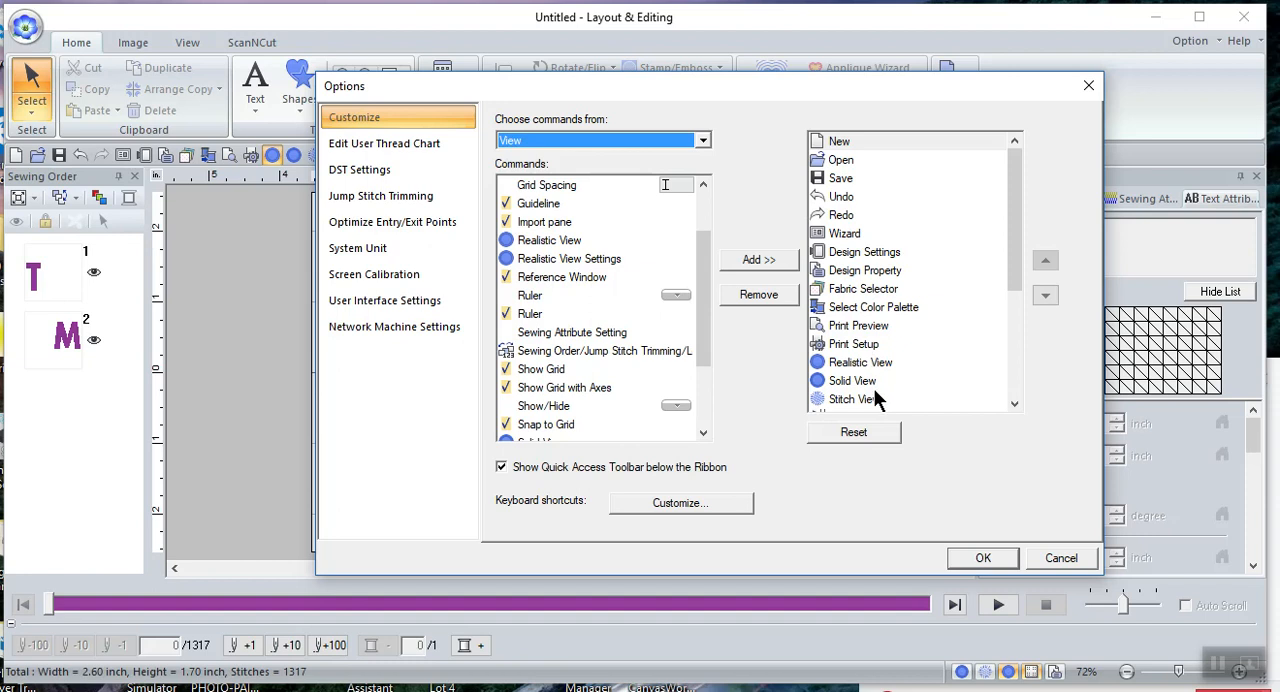
mouse_move(600, 328)
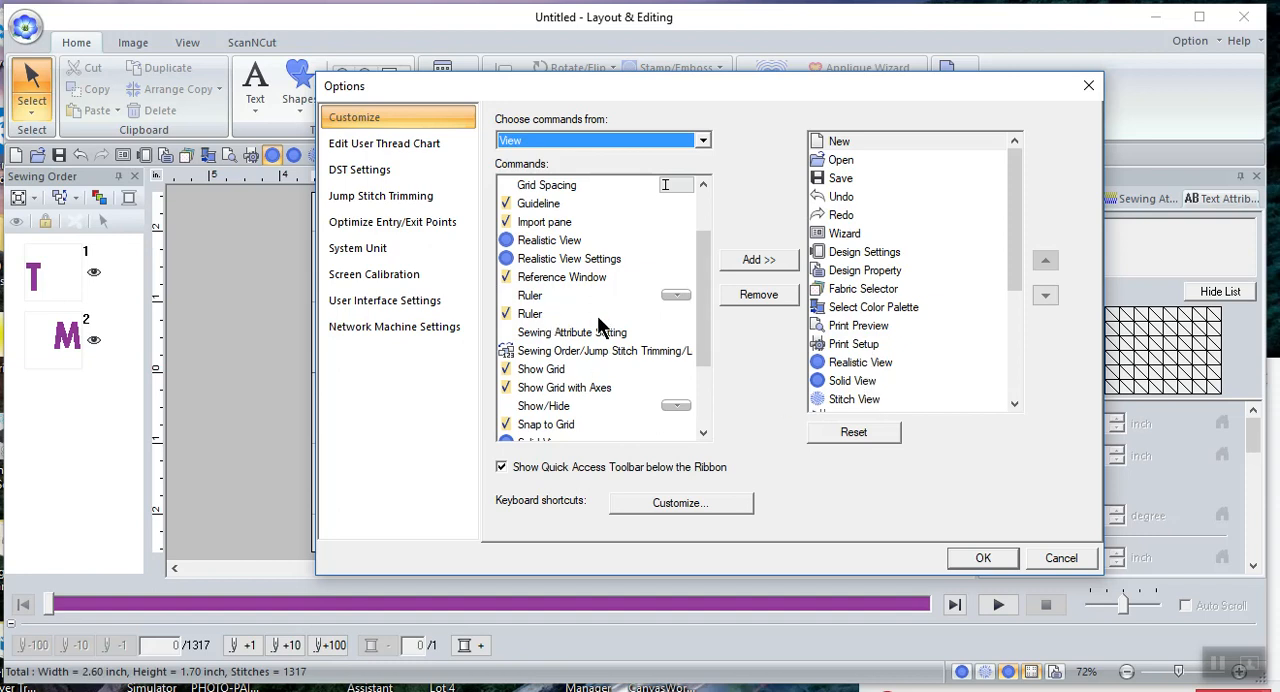
scroll(down, 3)
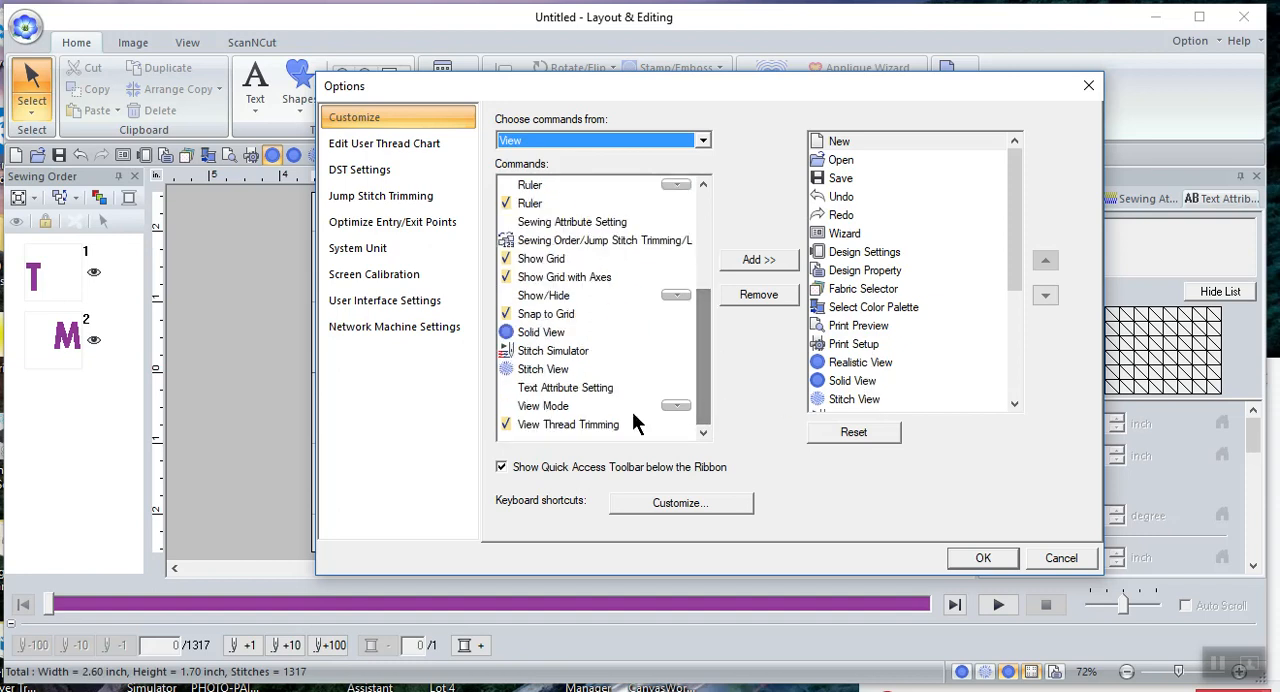
click(568, 424)
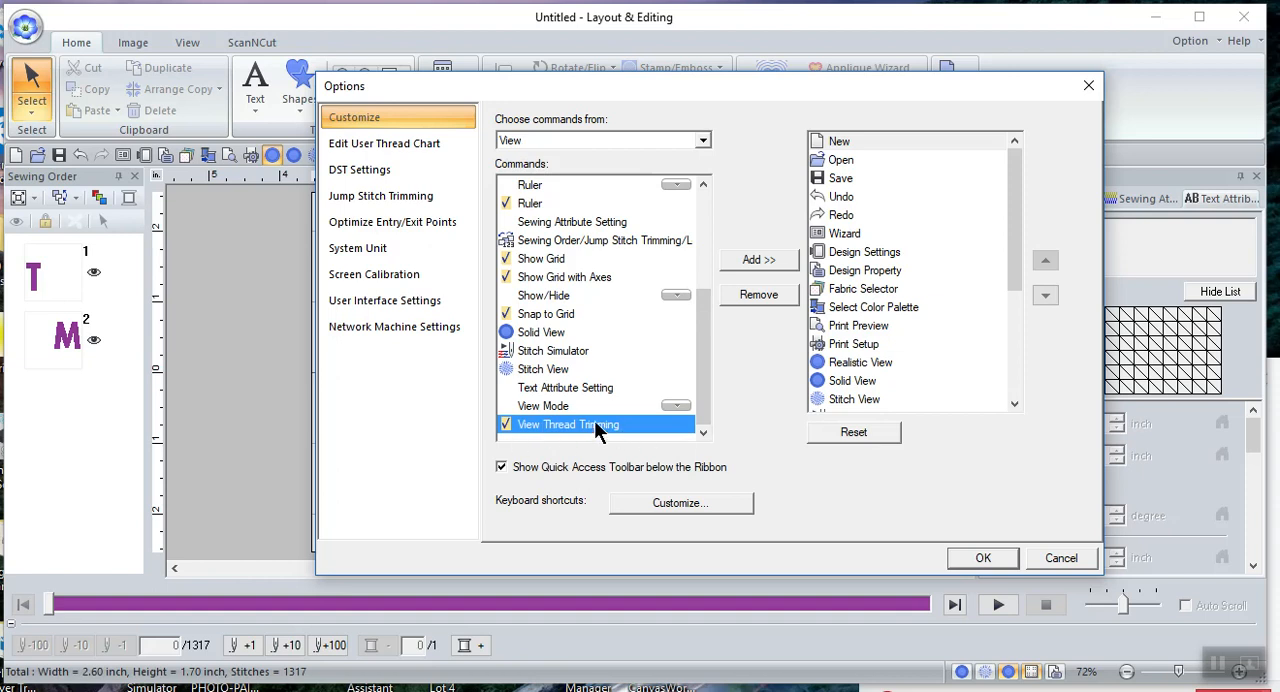
scroll(down, 3)
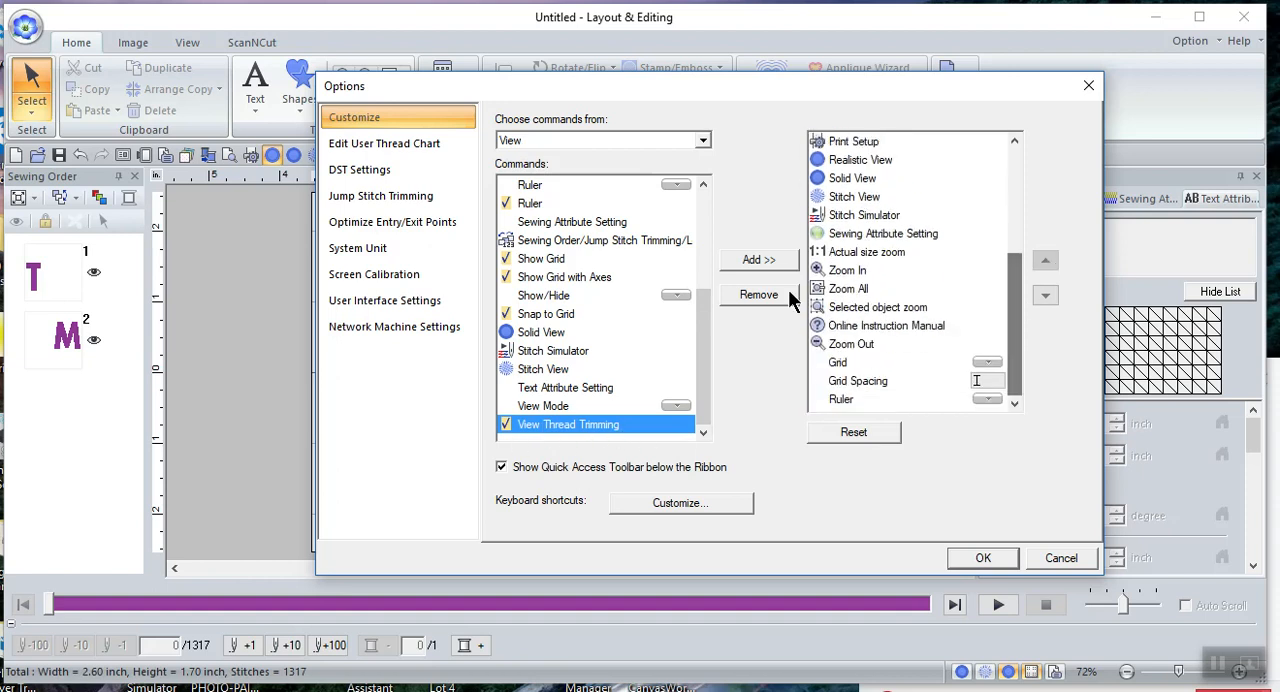
click(758, 260)
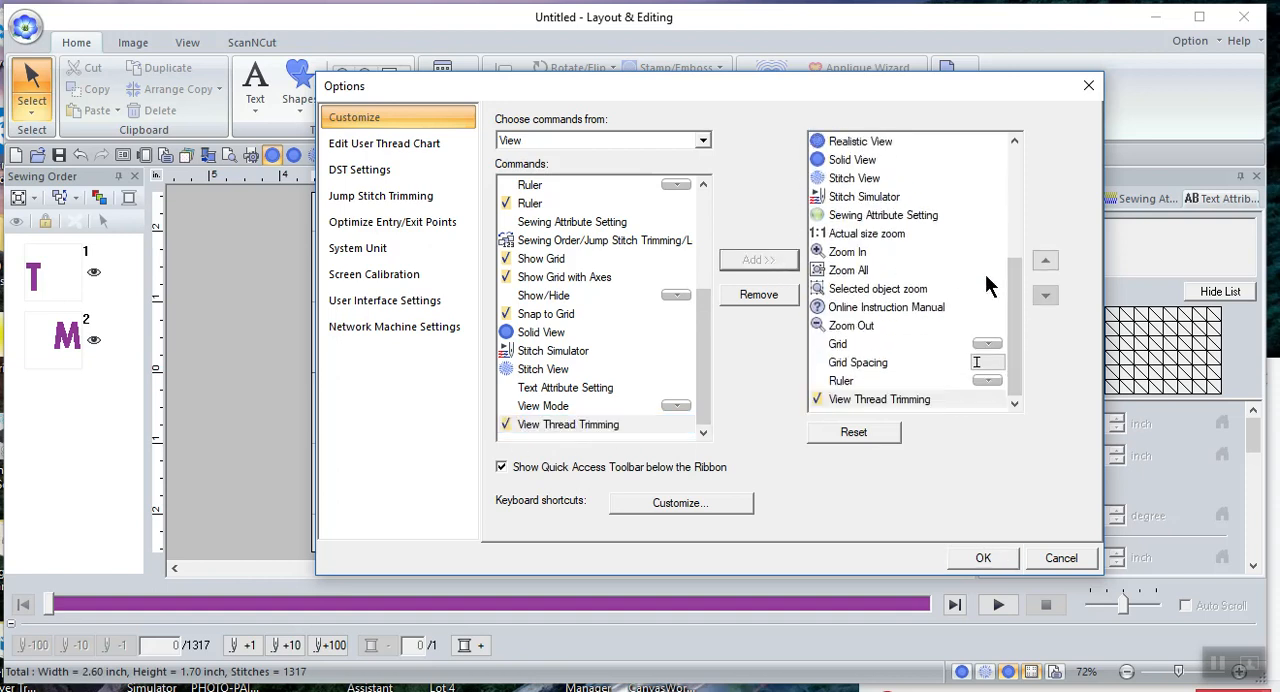
Move View Thread Trimming up two places in the toolbar order, then cancel Options discarding the changes
click(838, 344)
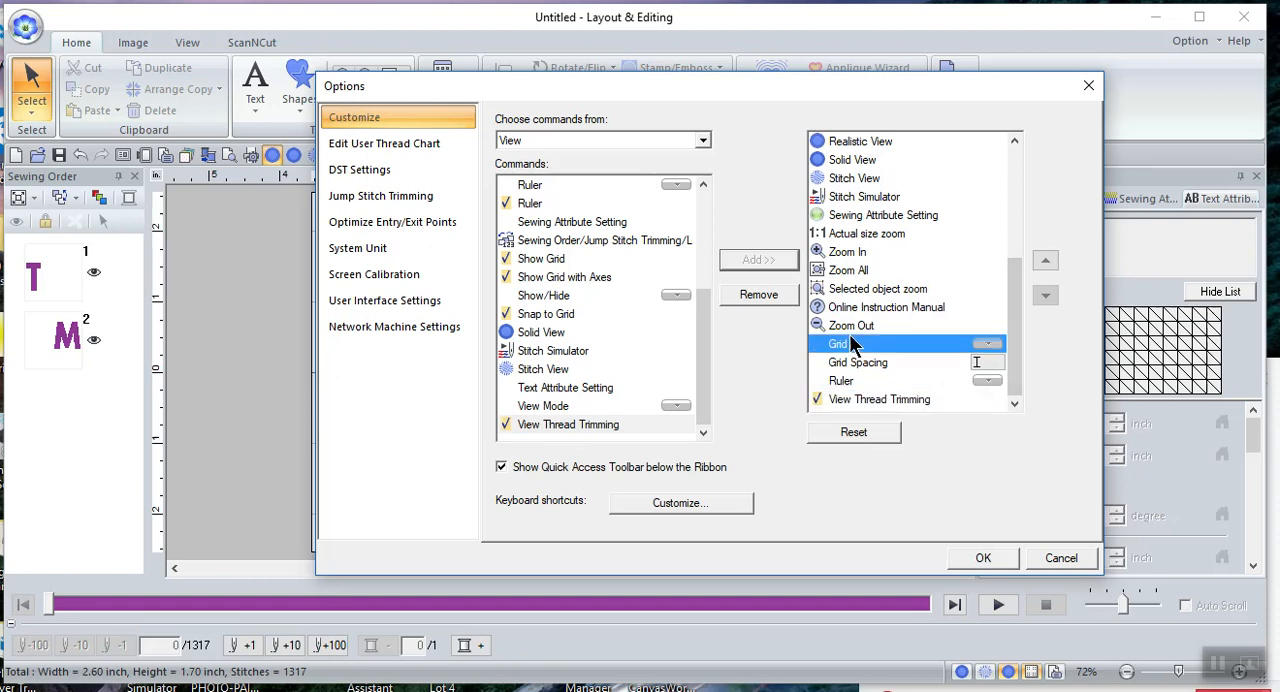
click(866, 232)
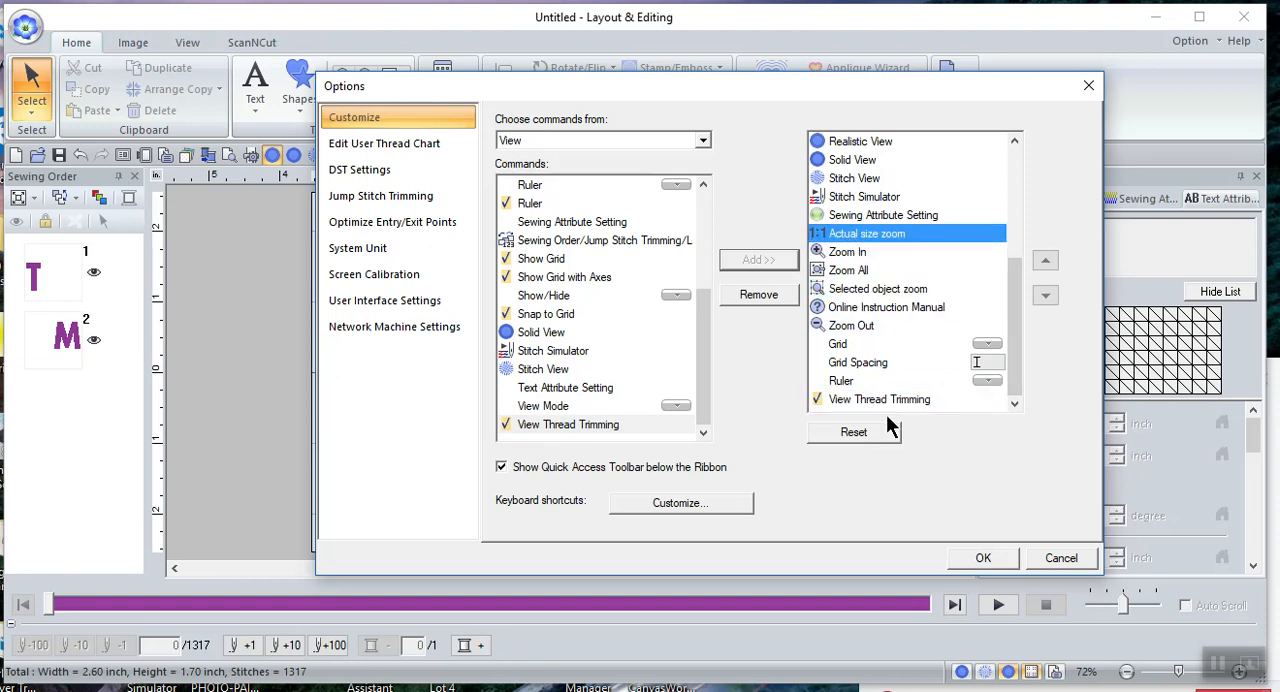
click(880, 400)
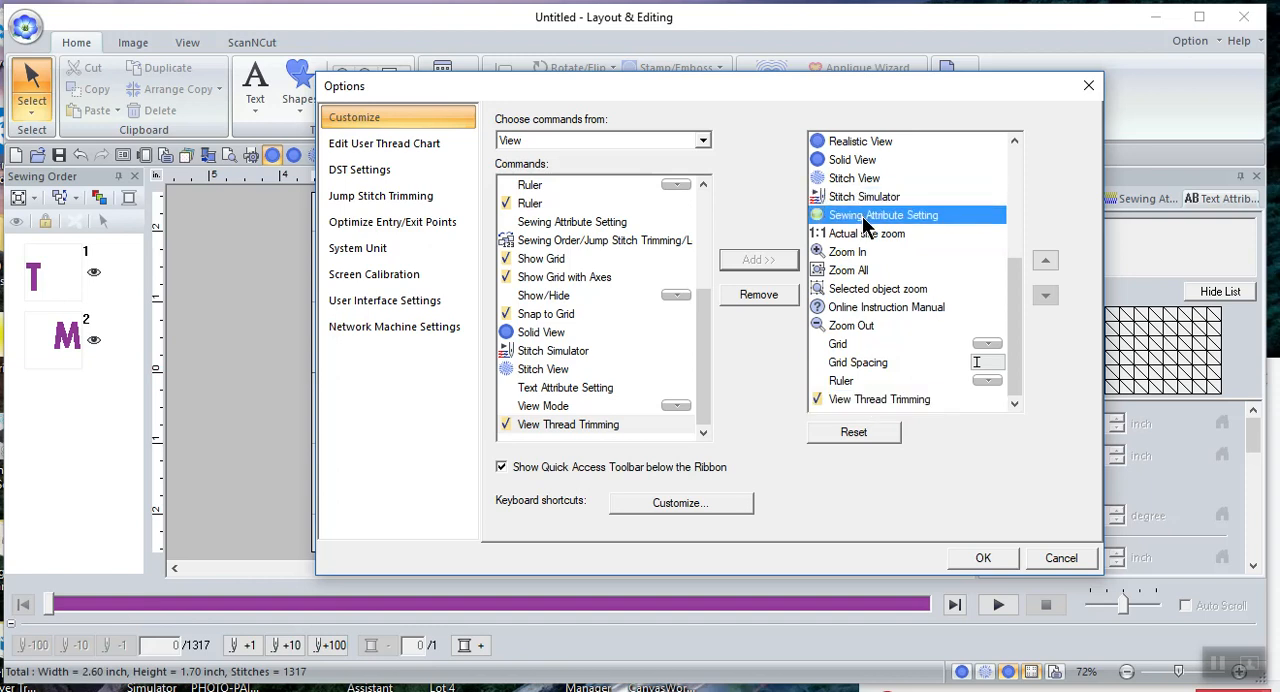
click(866, 232)
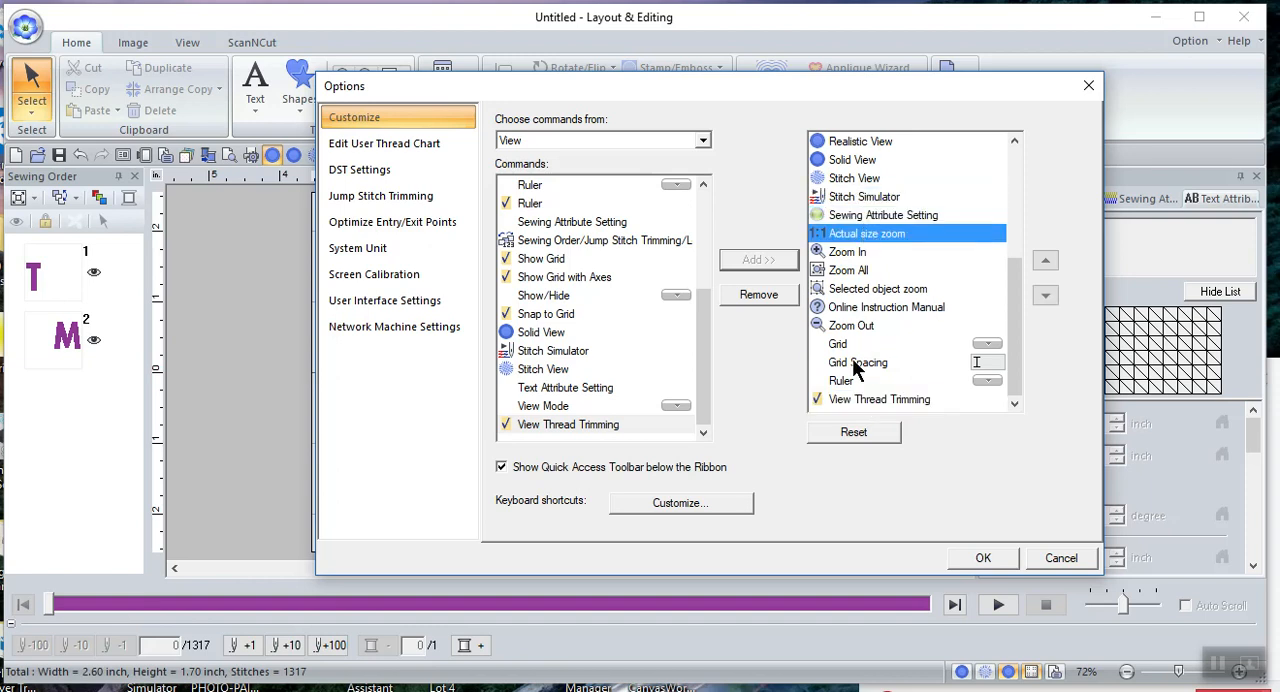
click(880, 400)
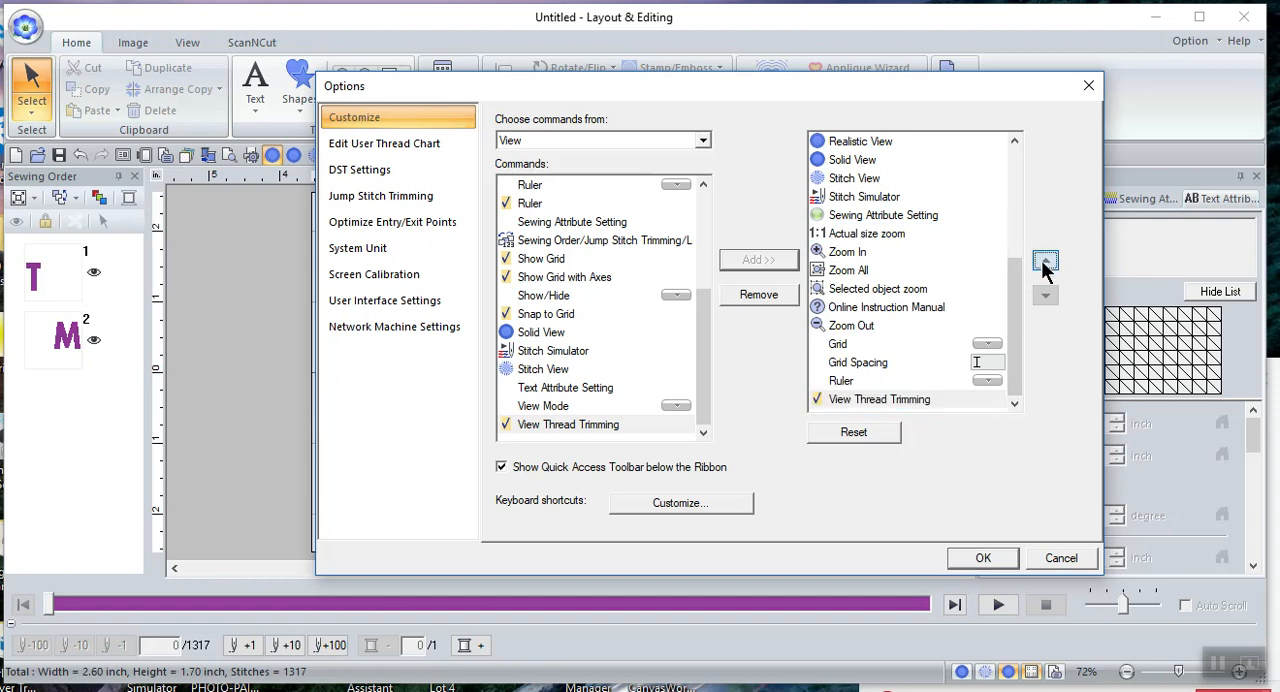
click(1044, 260)
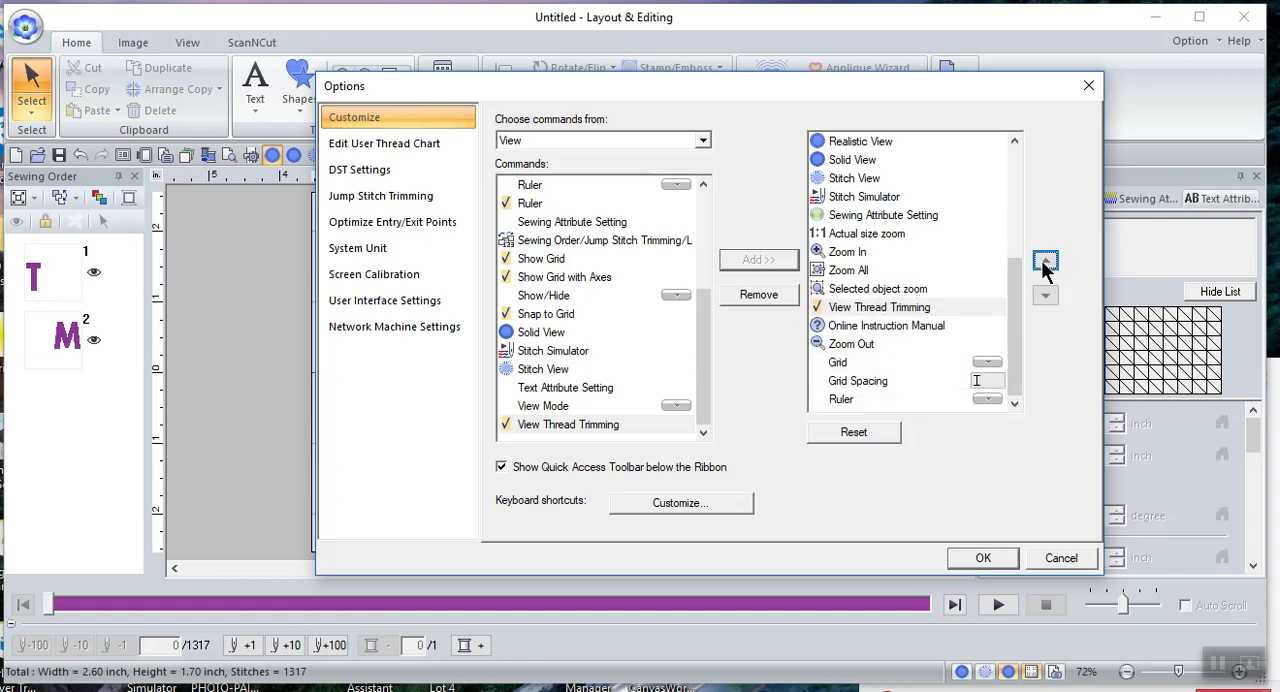
click(1044, 260)
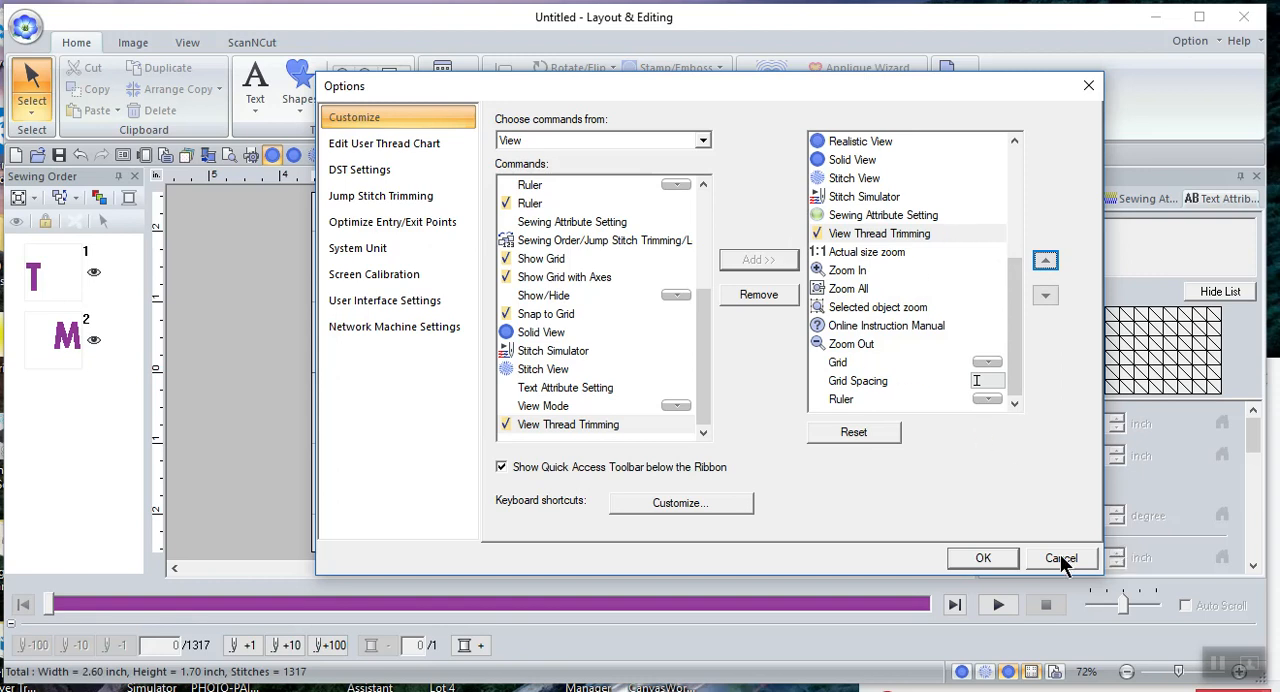
click(1060, 558)
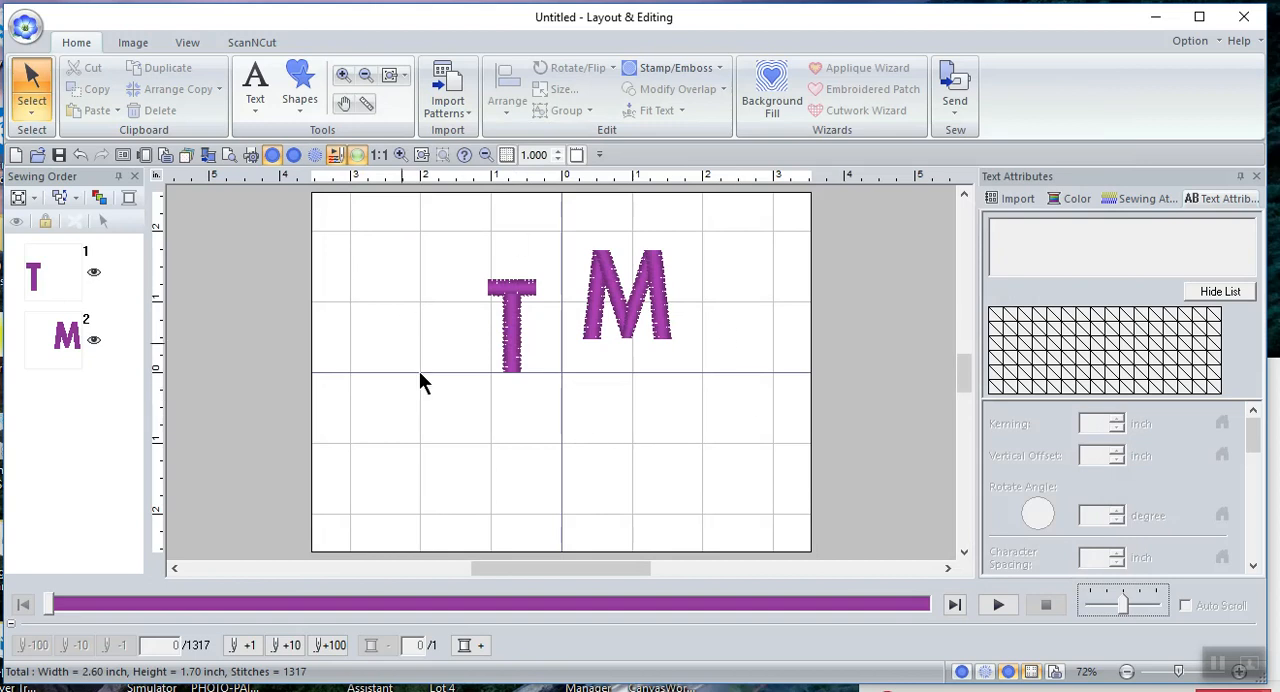
mouse_move(678, 430)
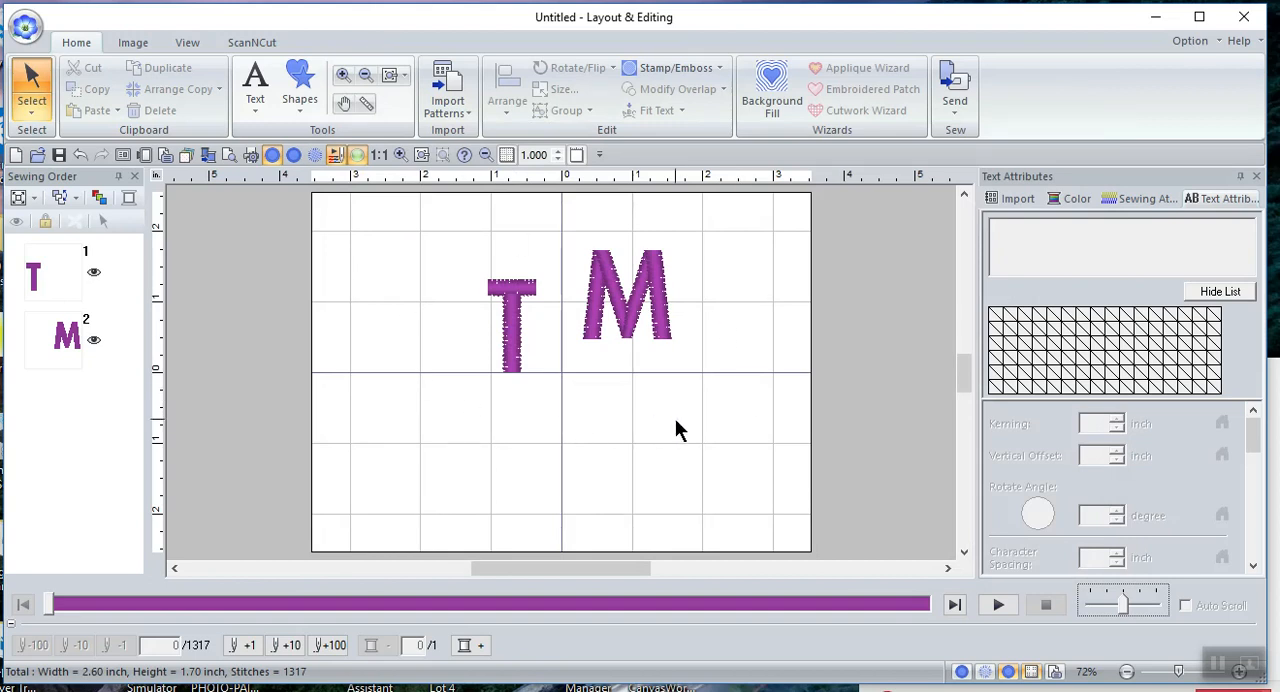
mouse_move(336, 184)
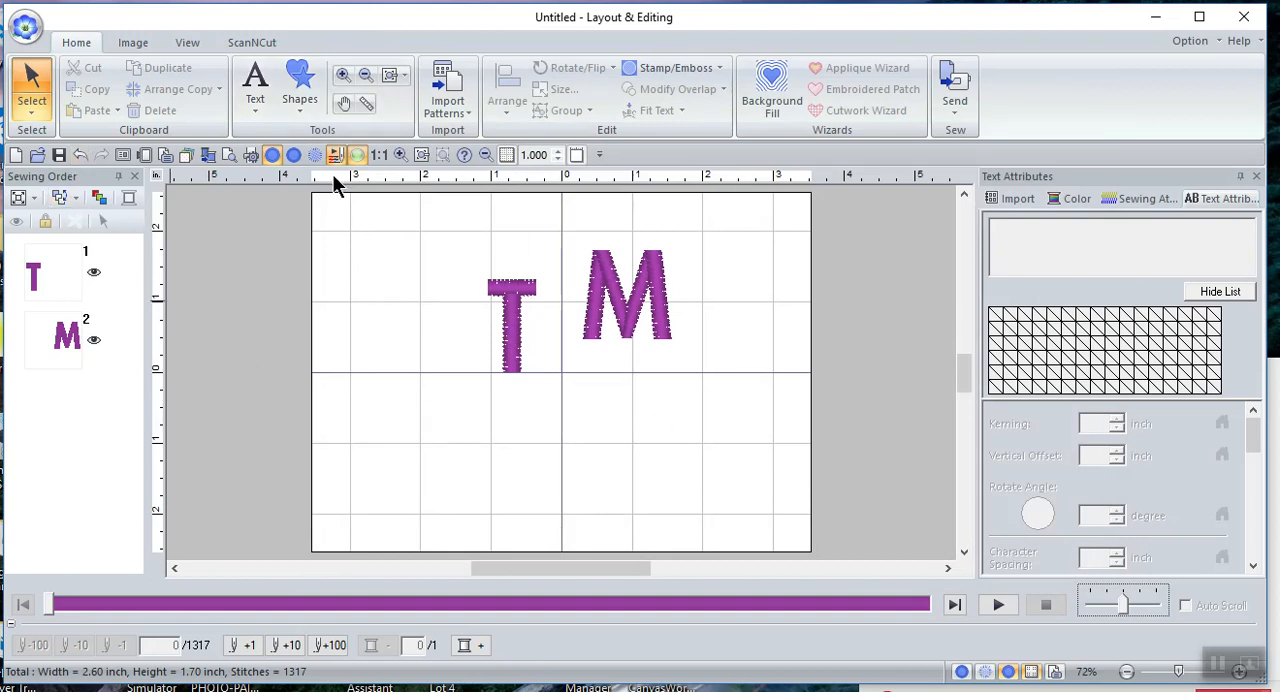
mouse_move(704, 572)
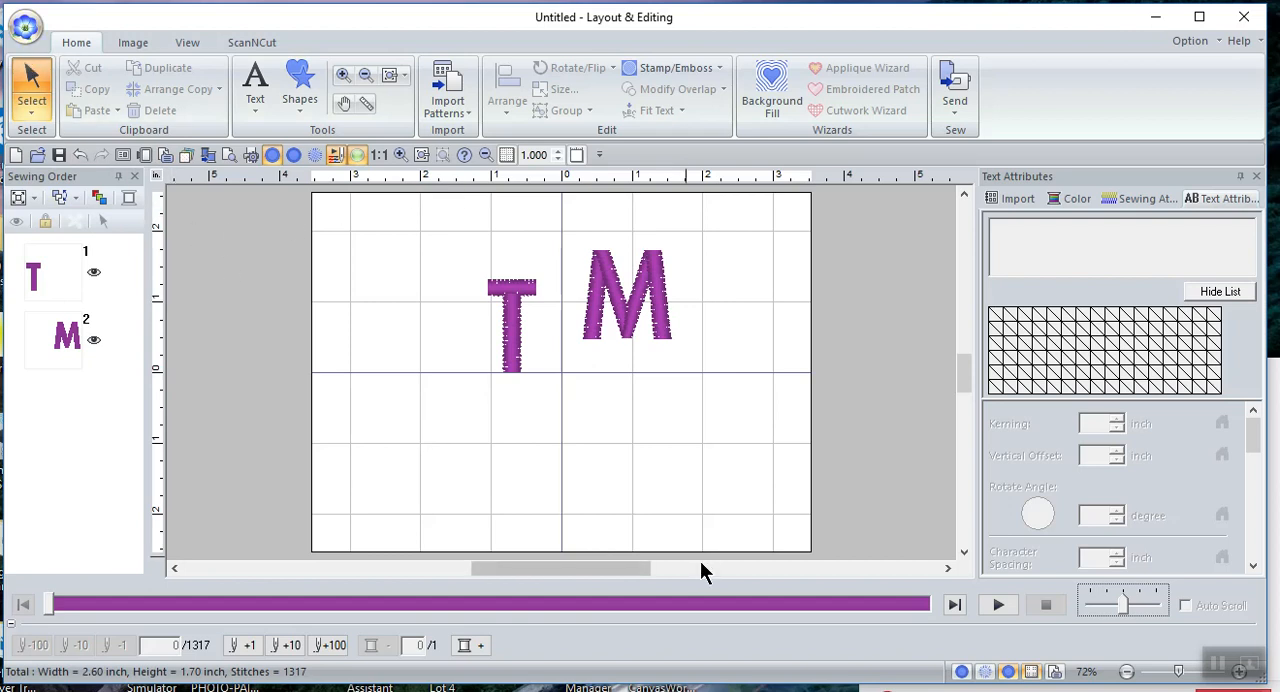
mouse_move(480, 232)
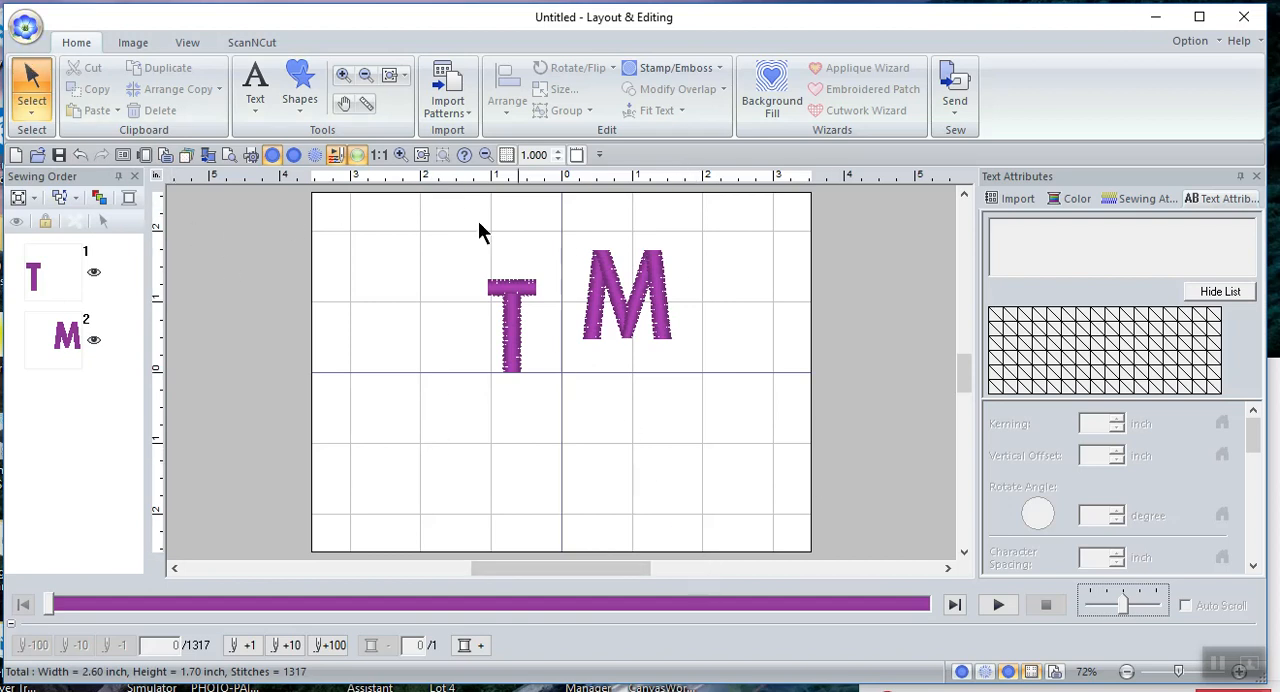
mouse_move(610, 196)
text(0.252)
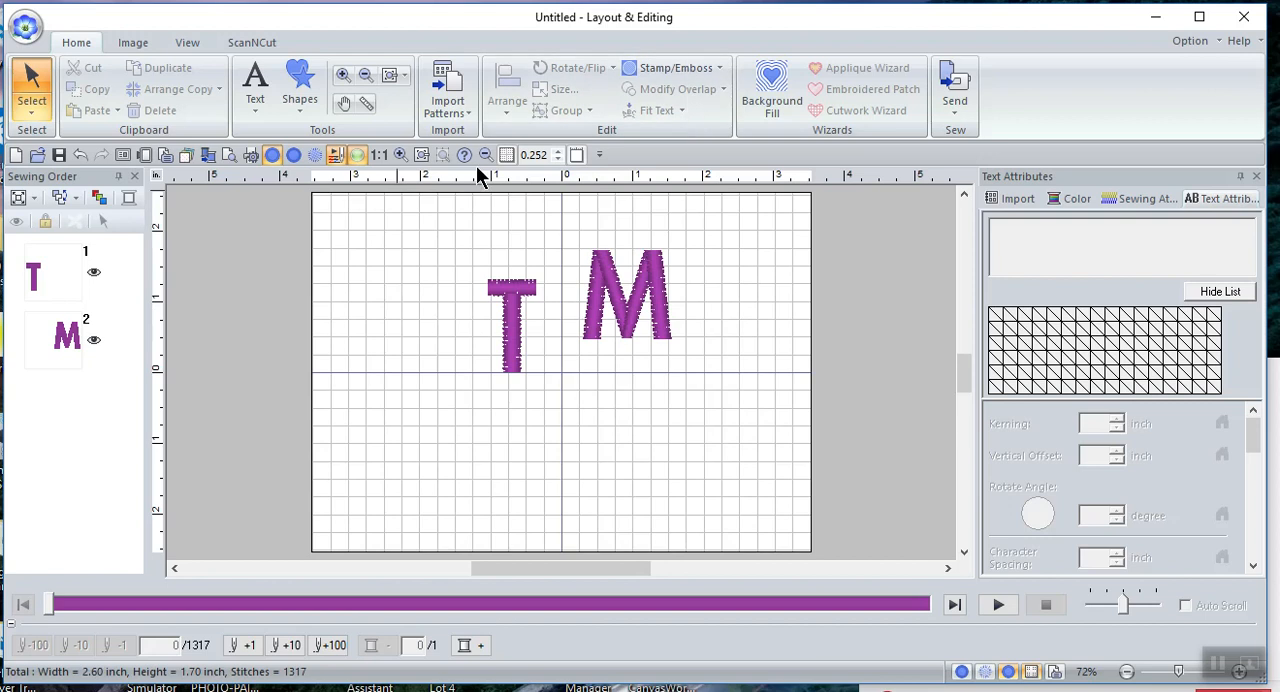
On the View tab hide the rulers and guidelines and turn Snap to Grid on
click(188, 42)
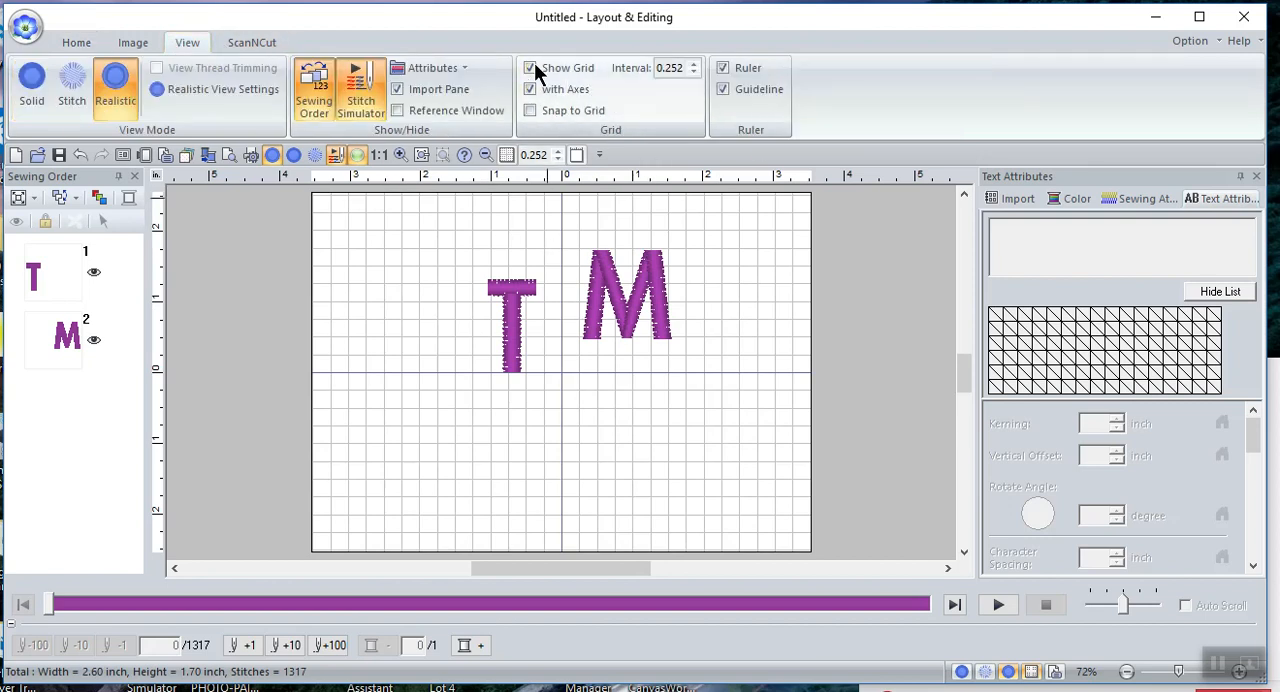
click(530, 68)
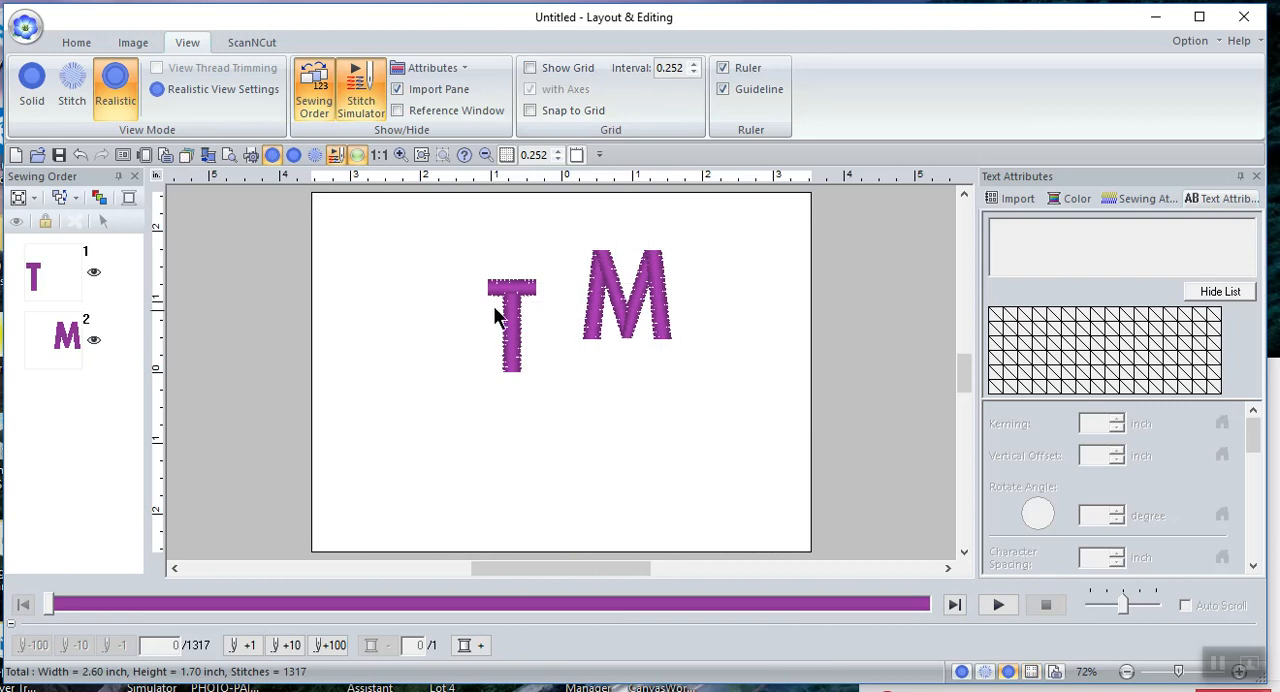
mouse_move(648, 332)
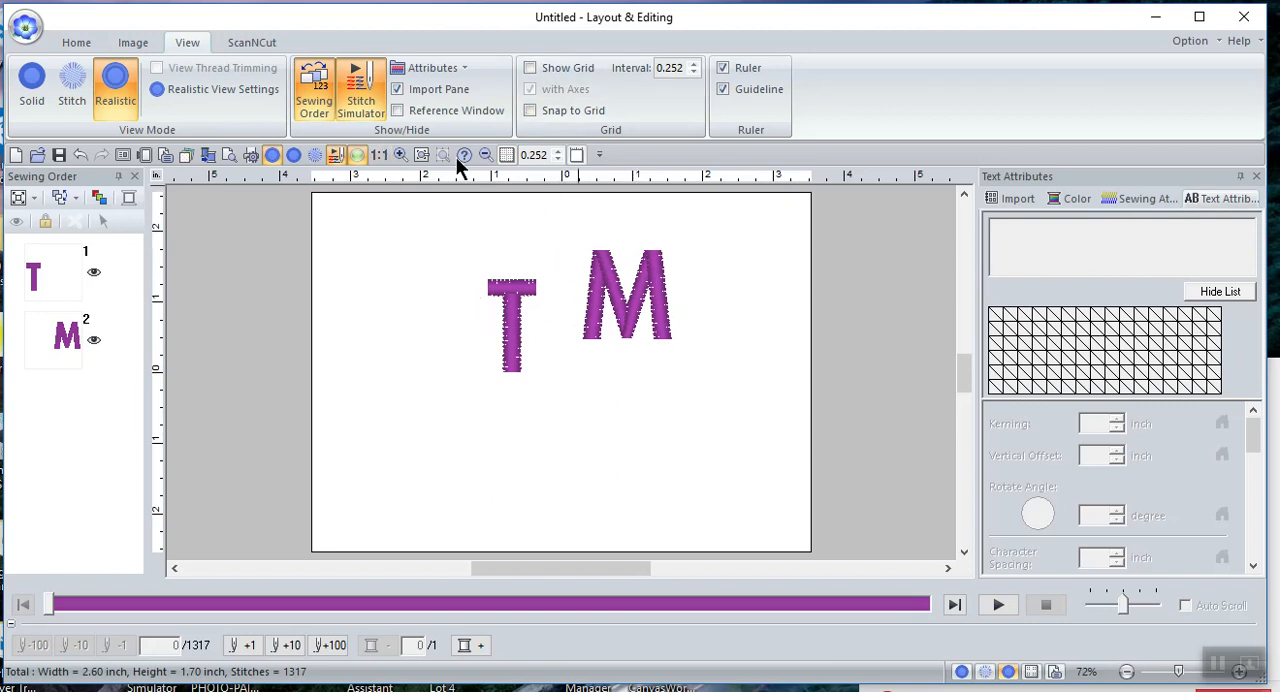
mouse_move(400, 446)
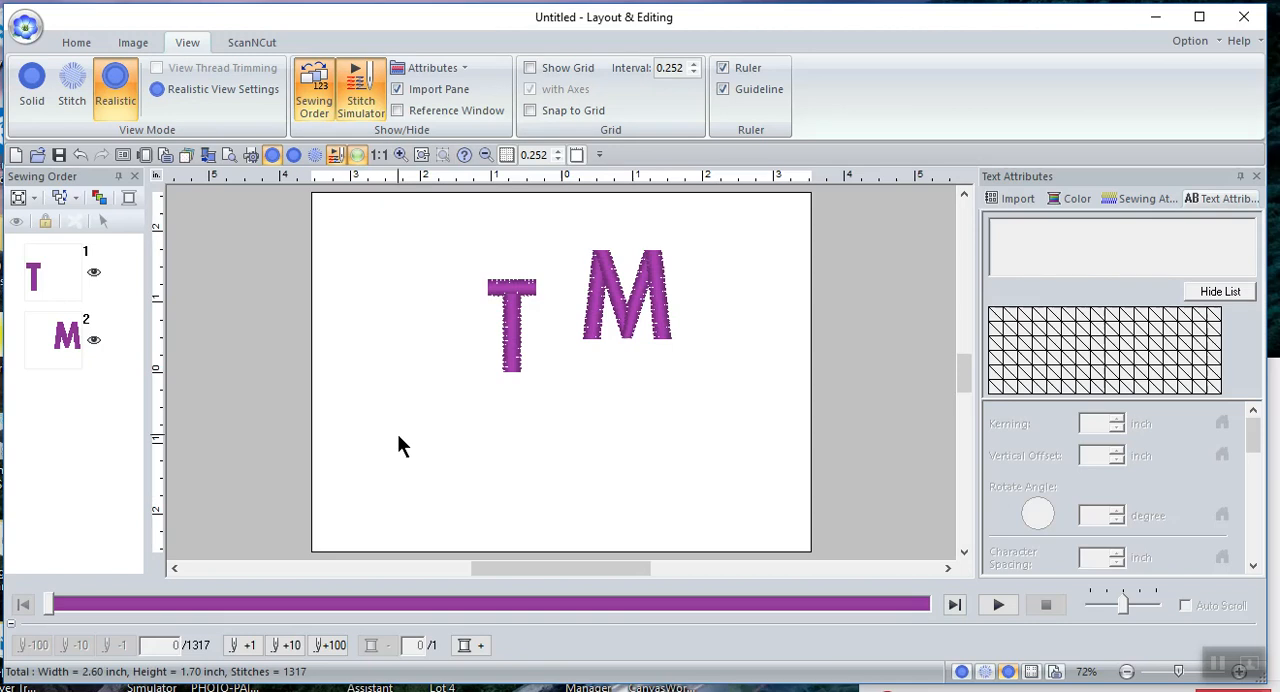
mouse_move(460, 426)
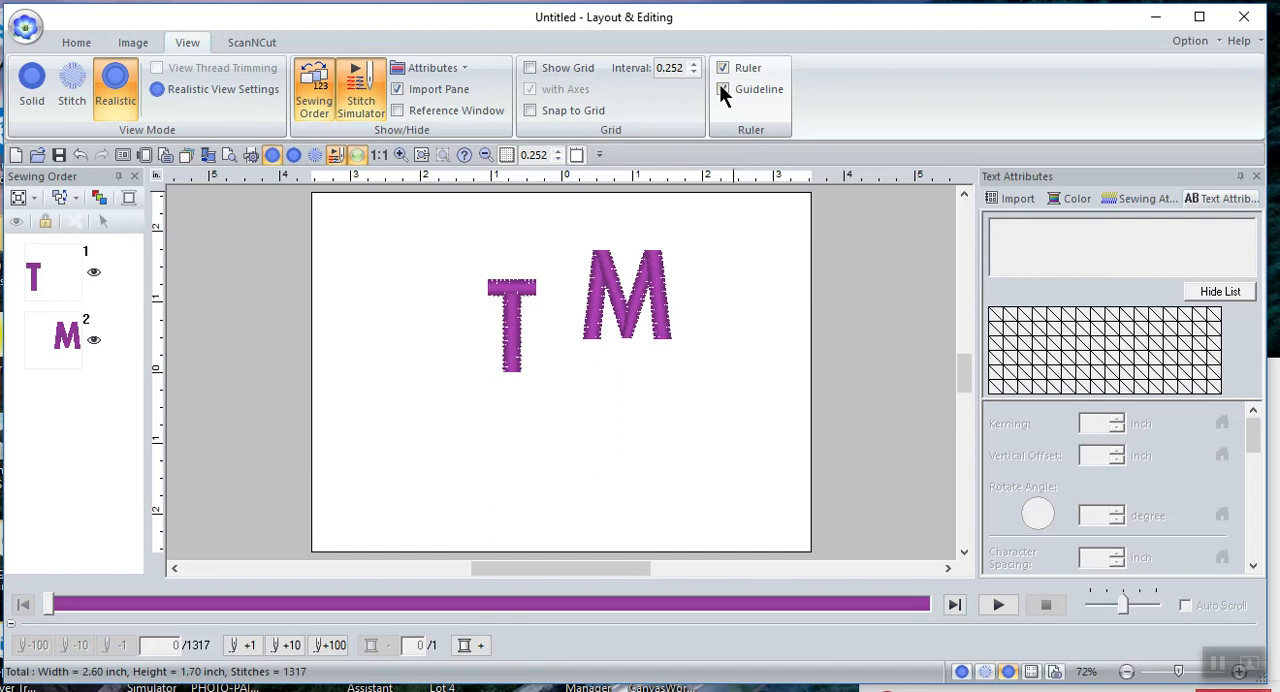
click(722, 68)
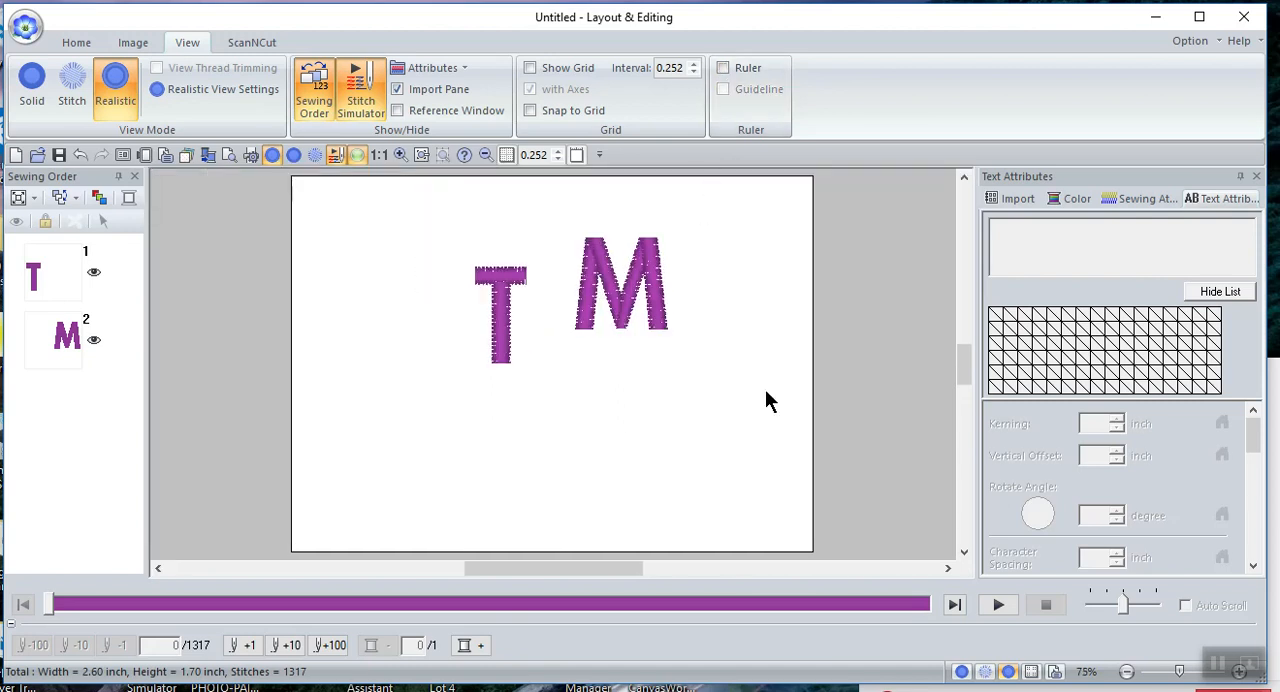
mouse_move(840, 196)
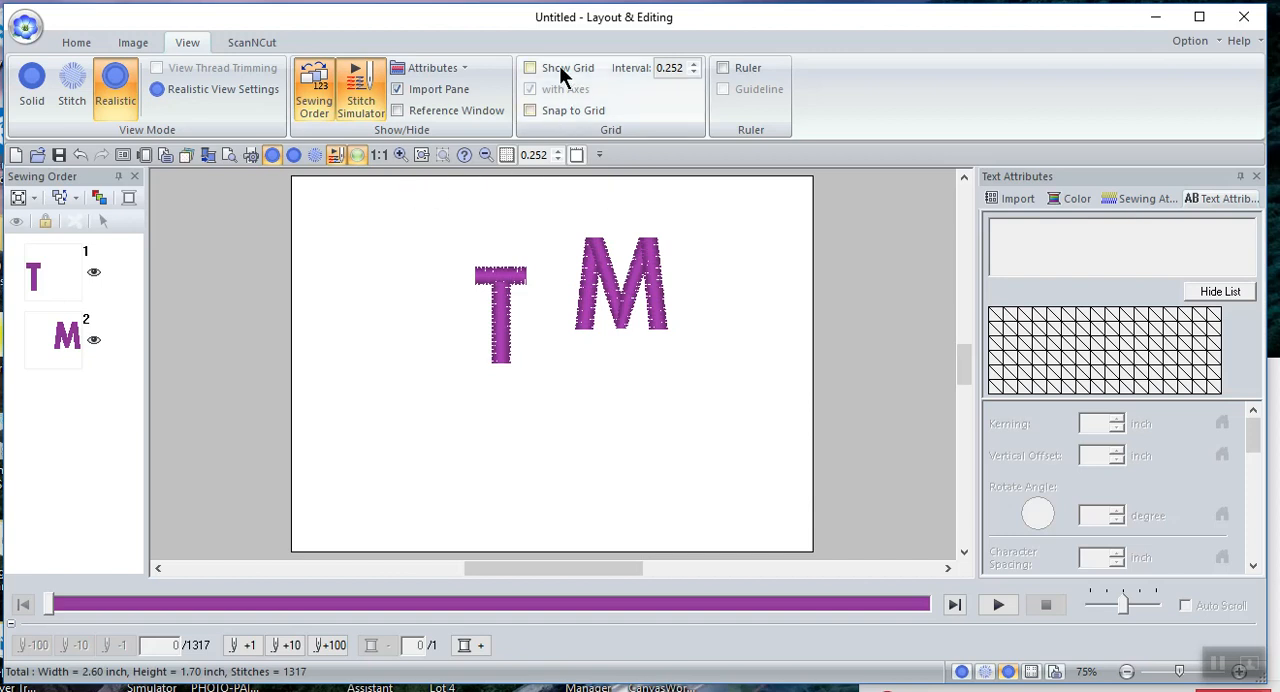
click(530, 68)
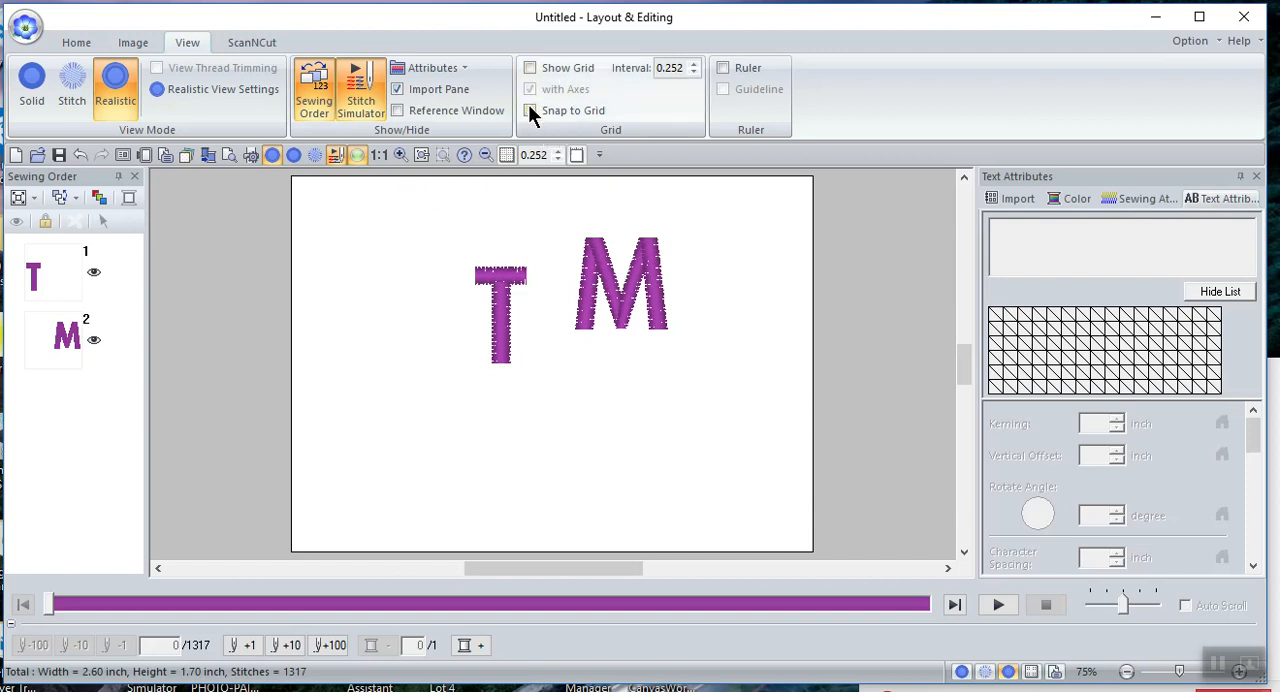
click(530, 68)
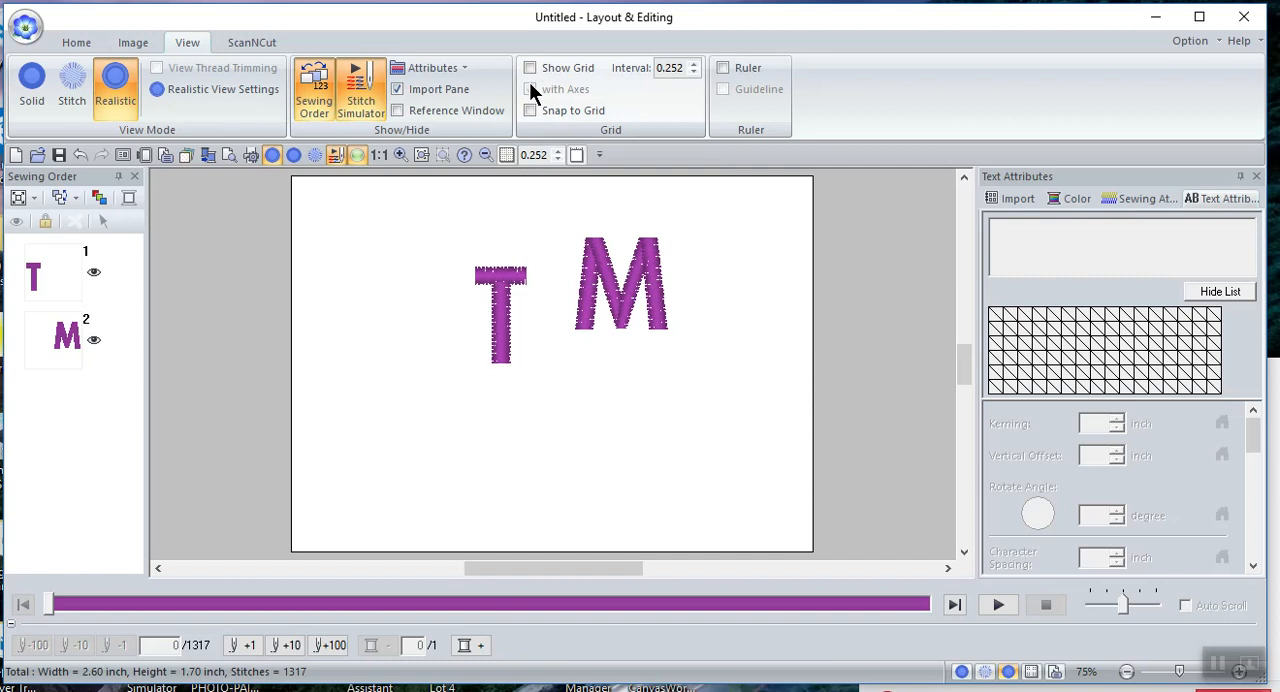
click(530, 110)
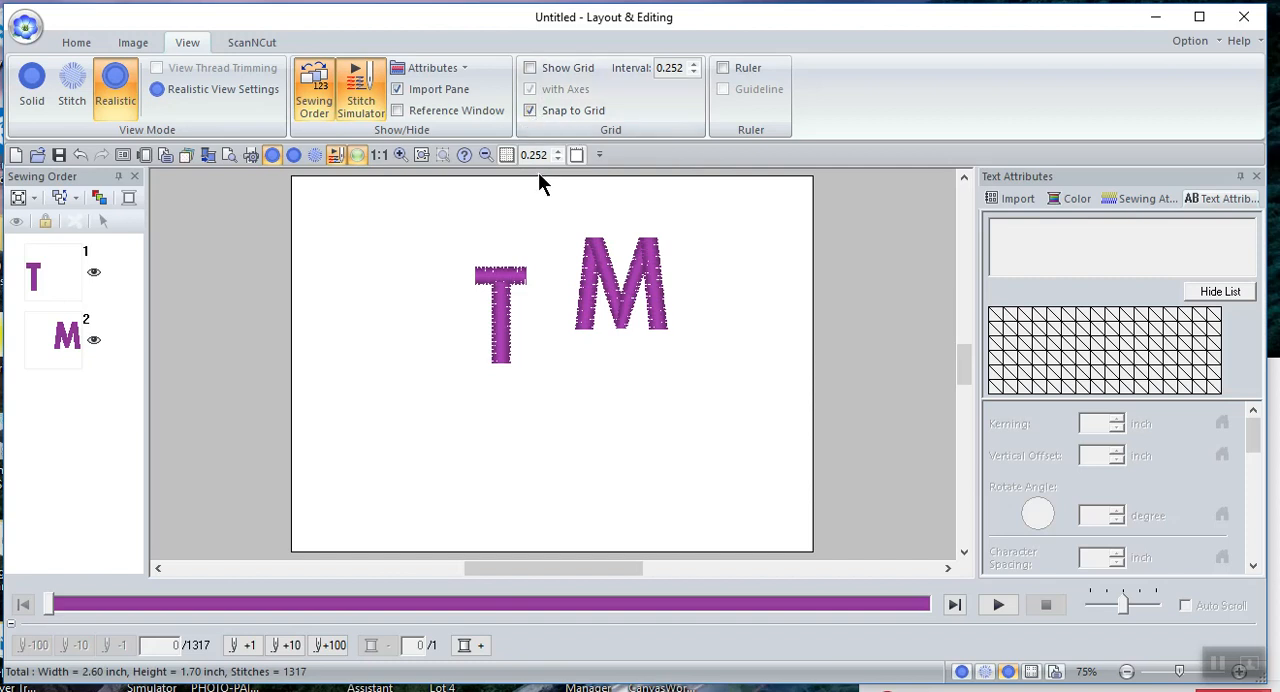
Show the grid again at a 1.000-inch interval and pick the letter T to move
click(532, 68)
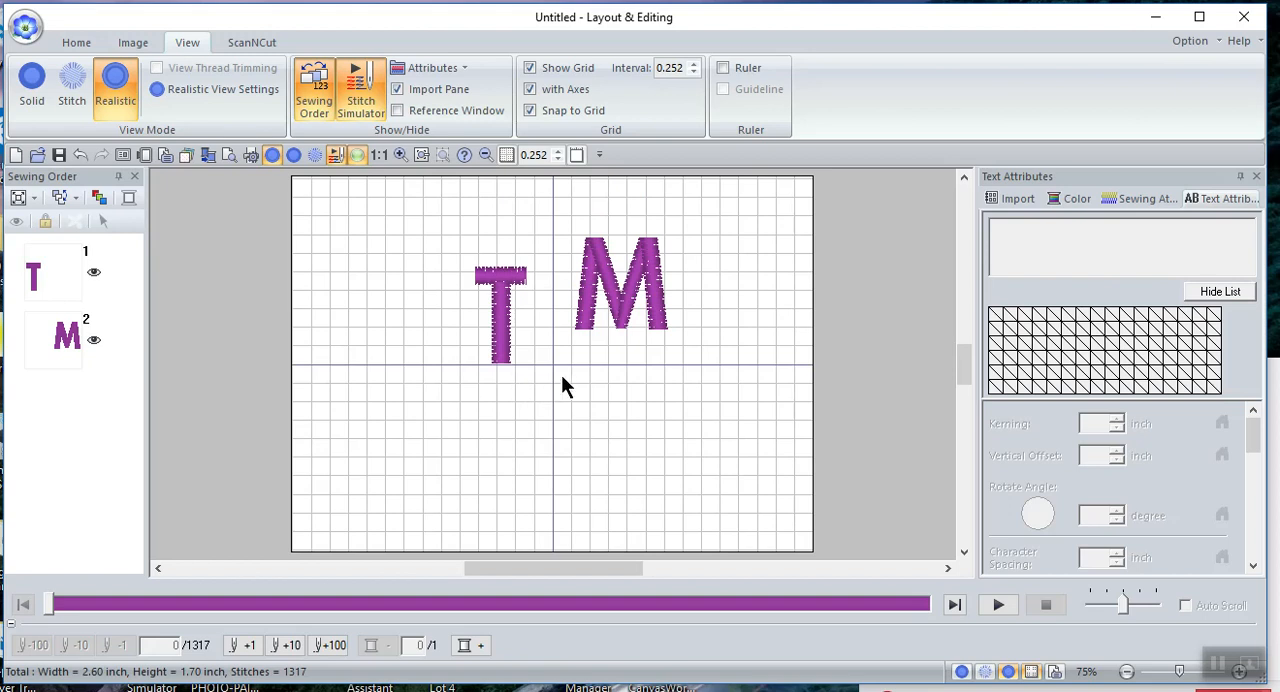
mouse_move(428, 196)
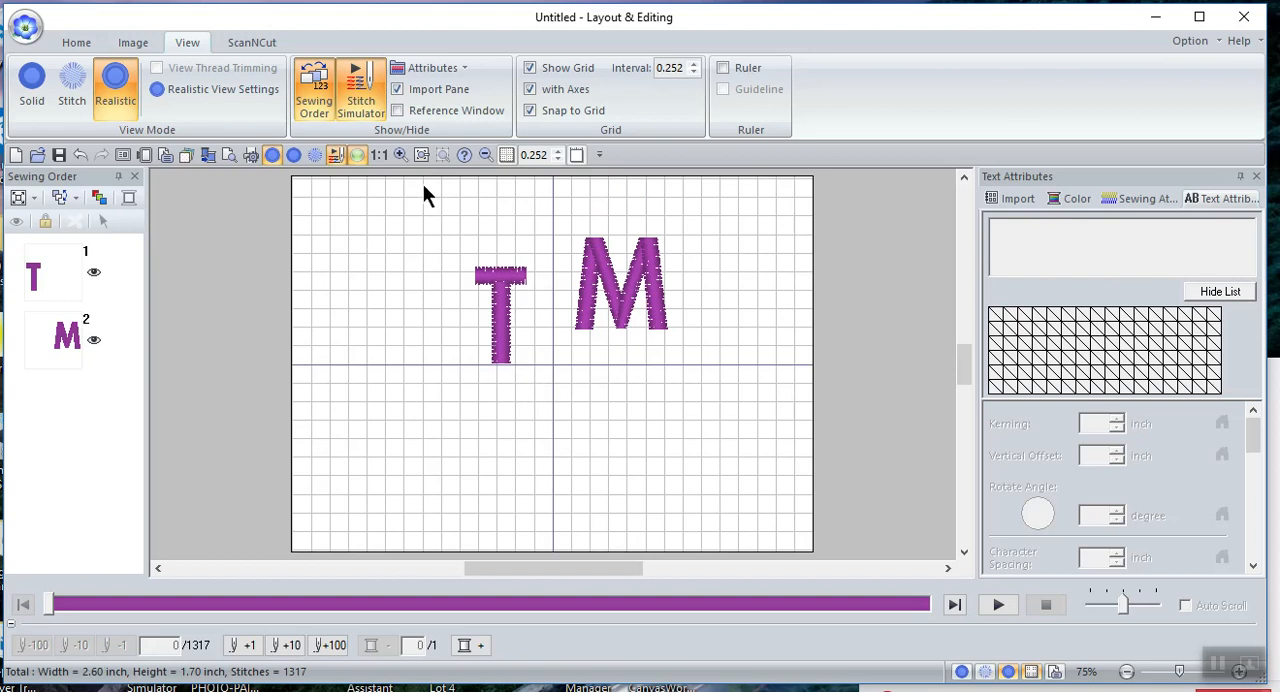
mouse_move(640, 100)
text(1.000)
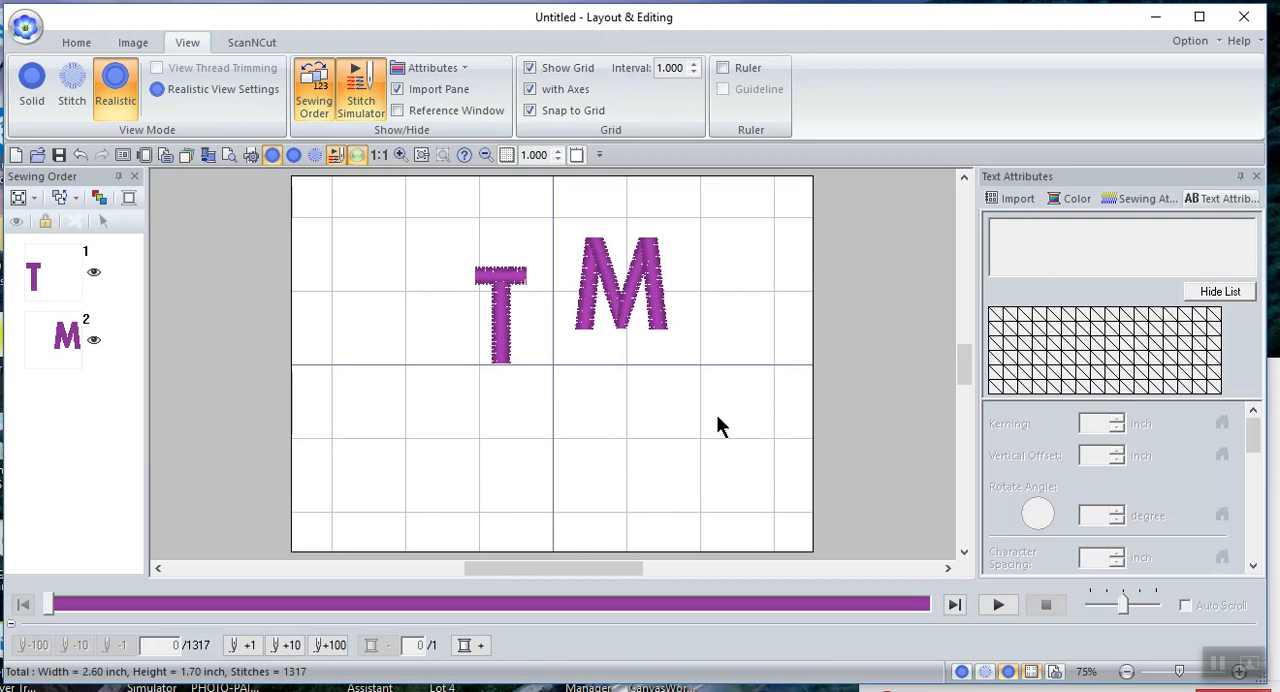
click(500, 304)
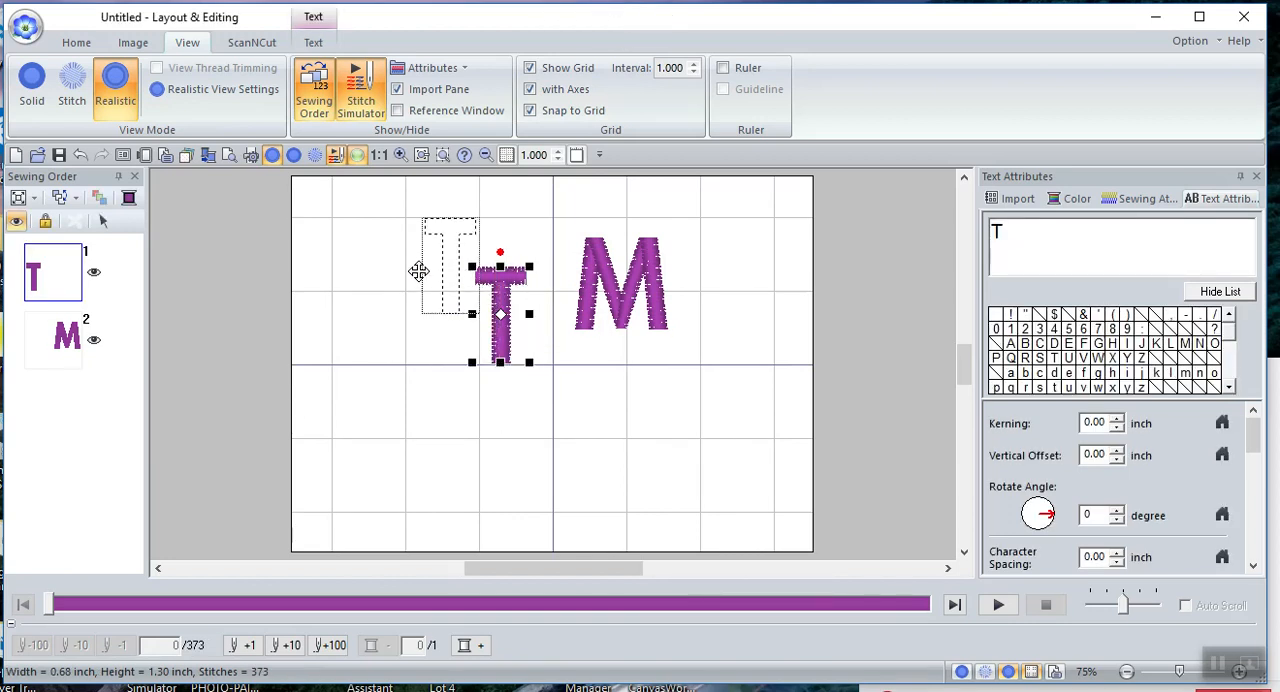
Drag the T and then the M up and back down so each snaps to the 1-inch grid
drag(500, 290, 450, 264)
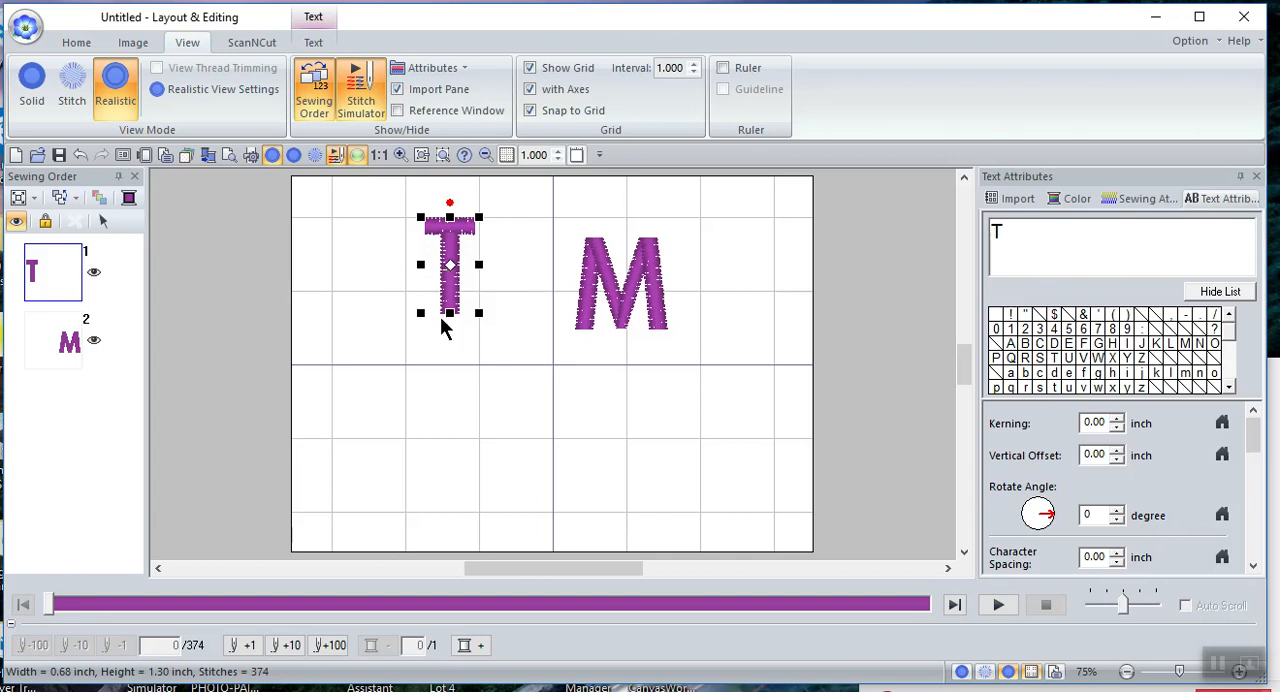
mouse_move(470, 288)
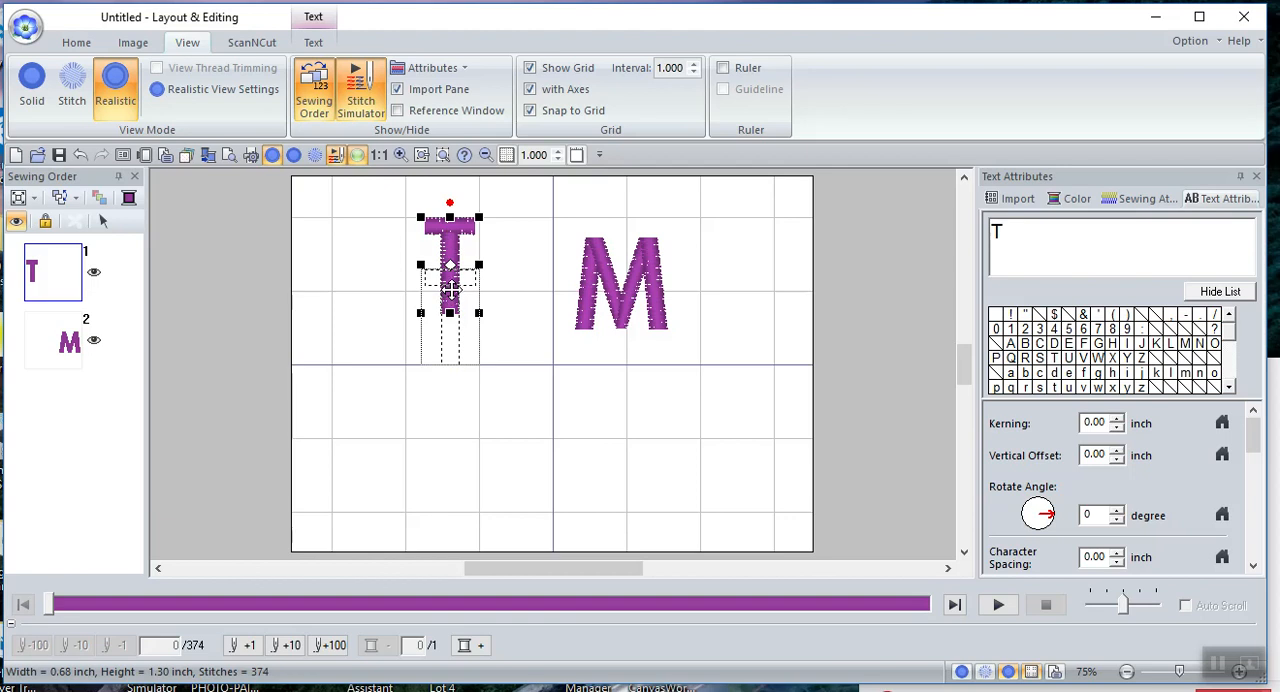
drag(450, 264, 450, 316)
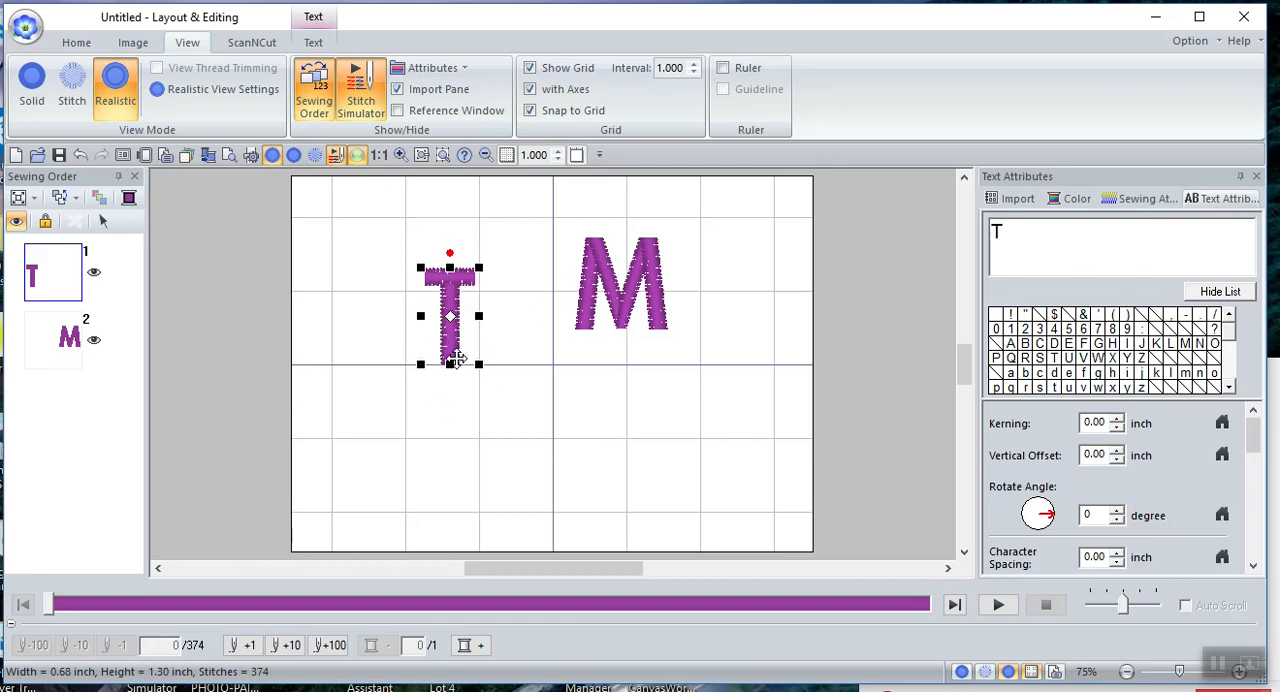
mouse_move(590, 290)
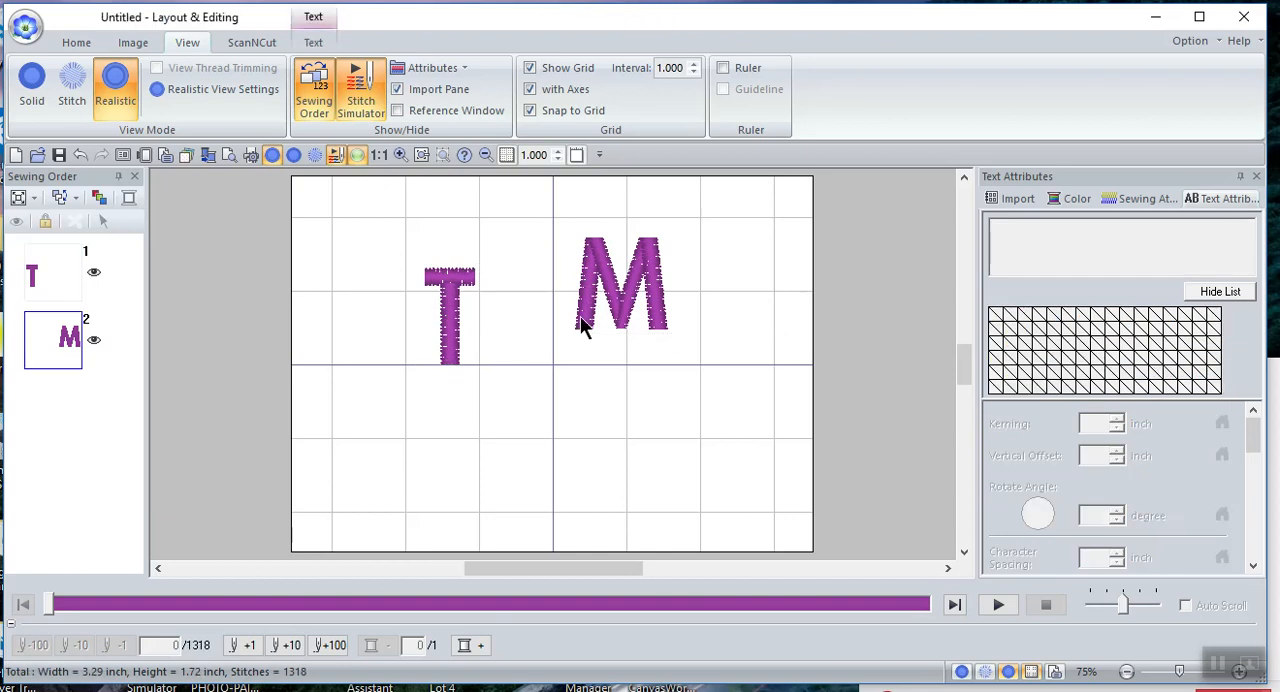
click(620, 290)
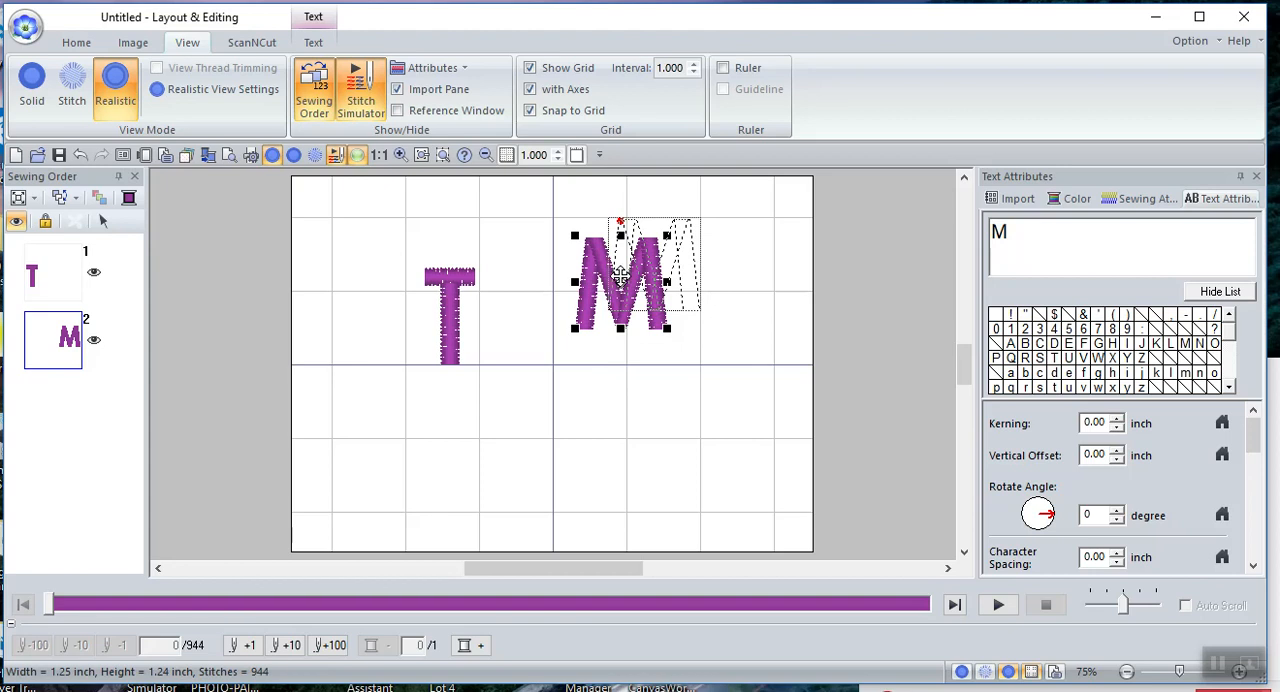
drag(620, 280, 652, 264)
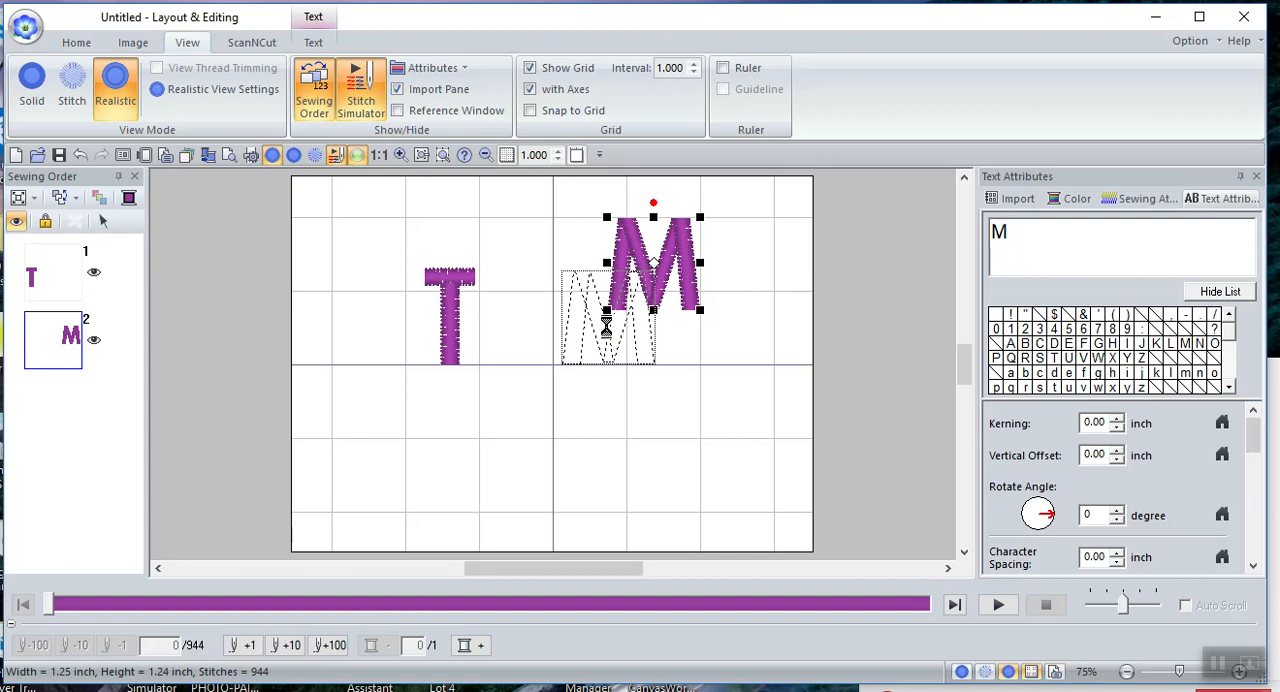
drag(652, 264, 608, 316)
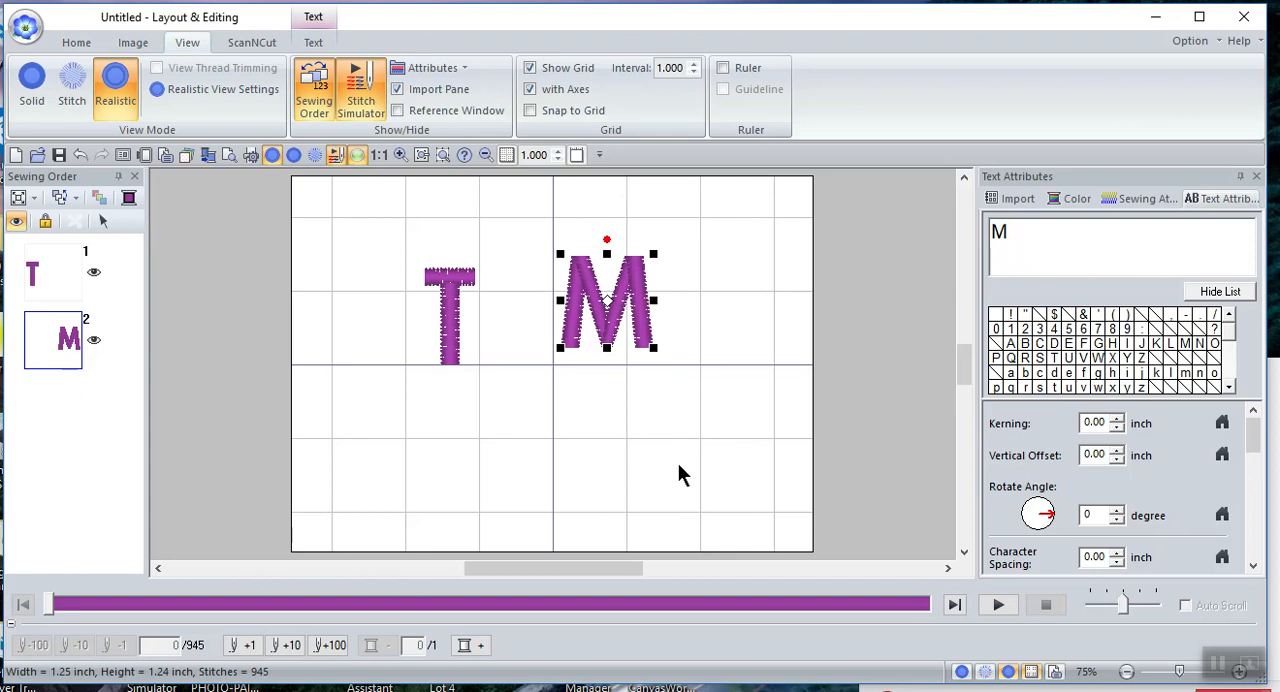
mouse_move(616, 496)
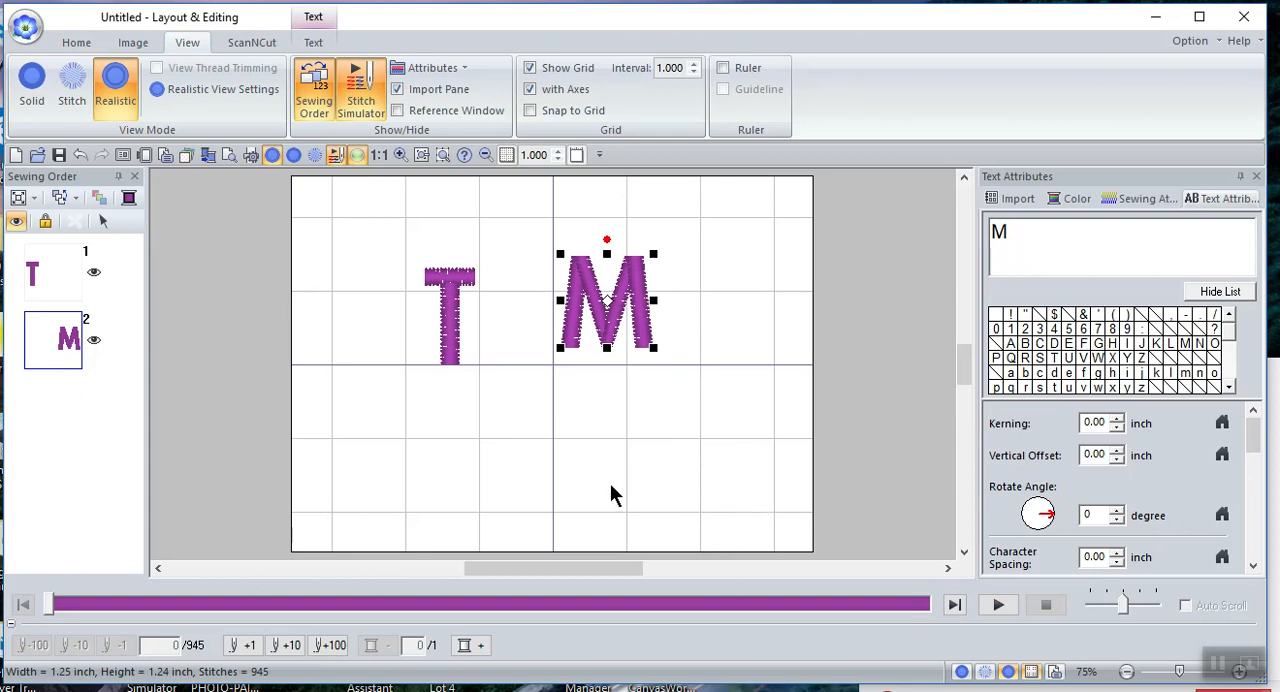
mouse_move(716, 638)
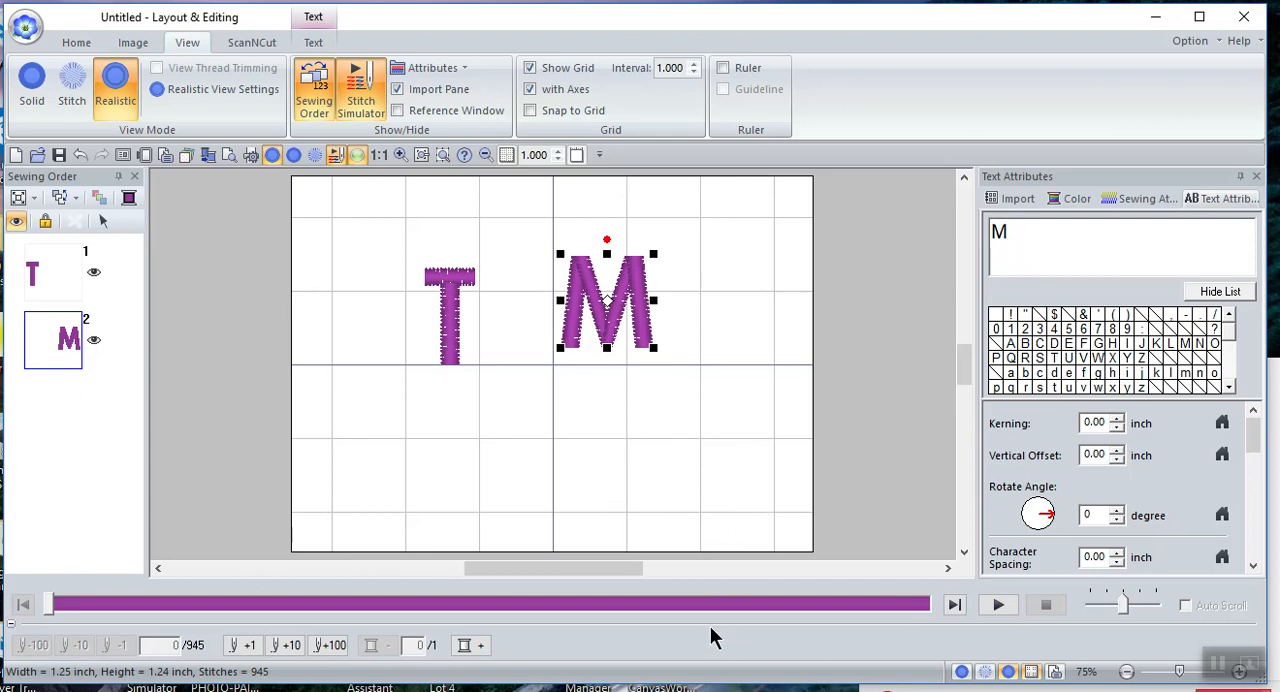
mouse_move(658, 492)
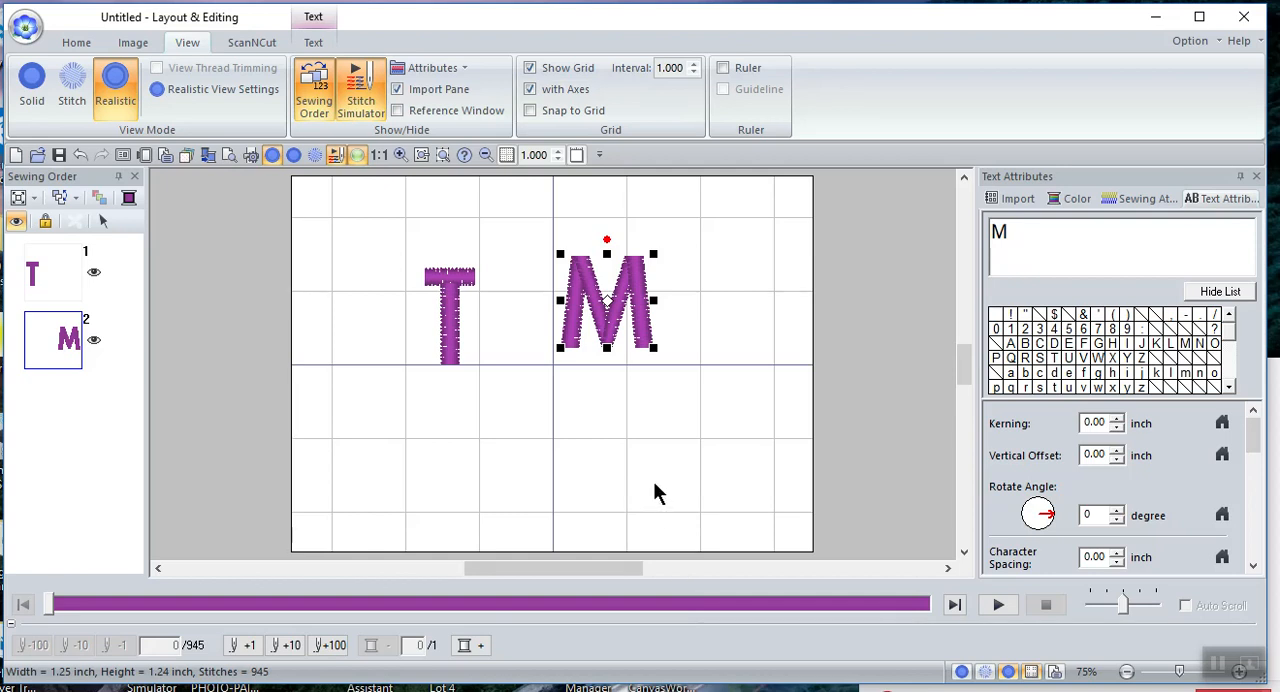
mouse_move(710, 534)
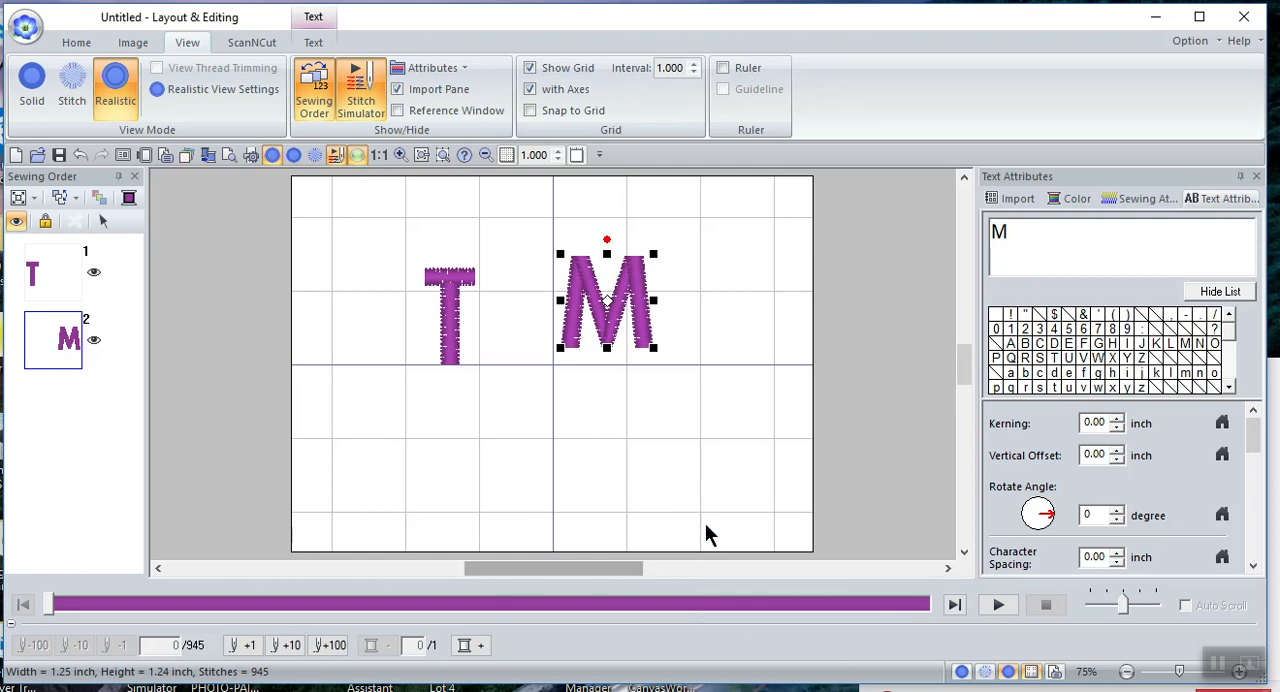
mouse_move(704, 584)
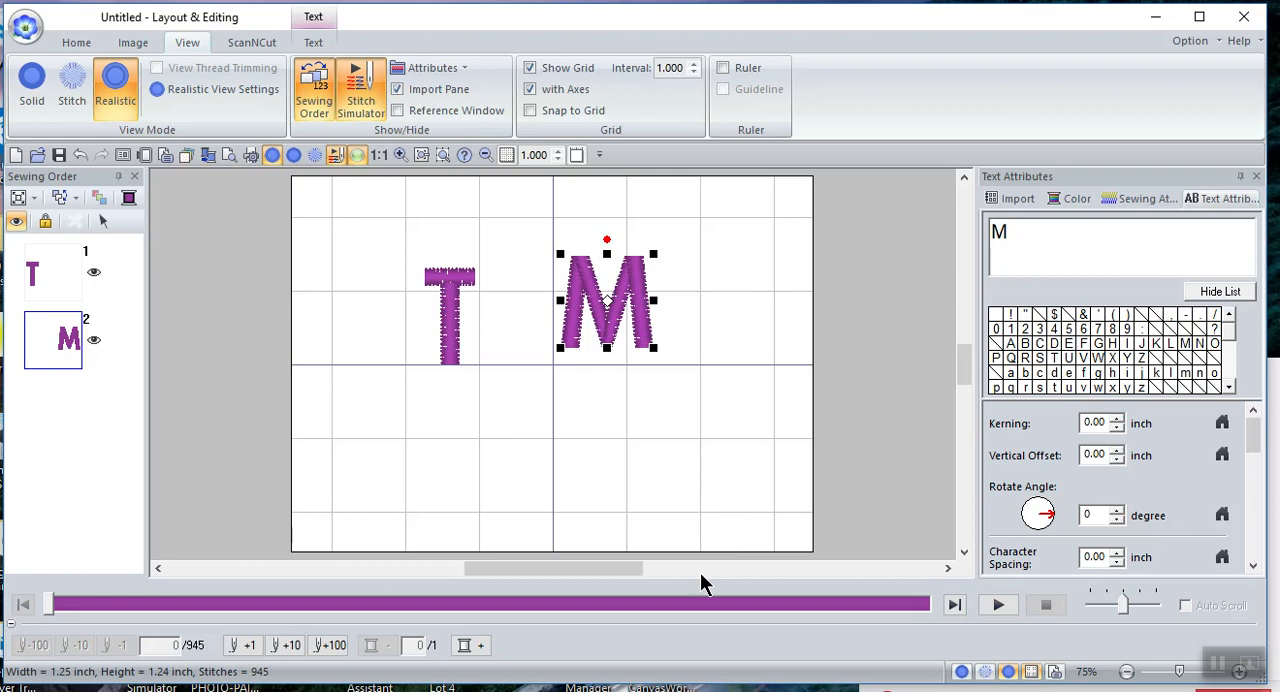